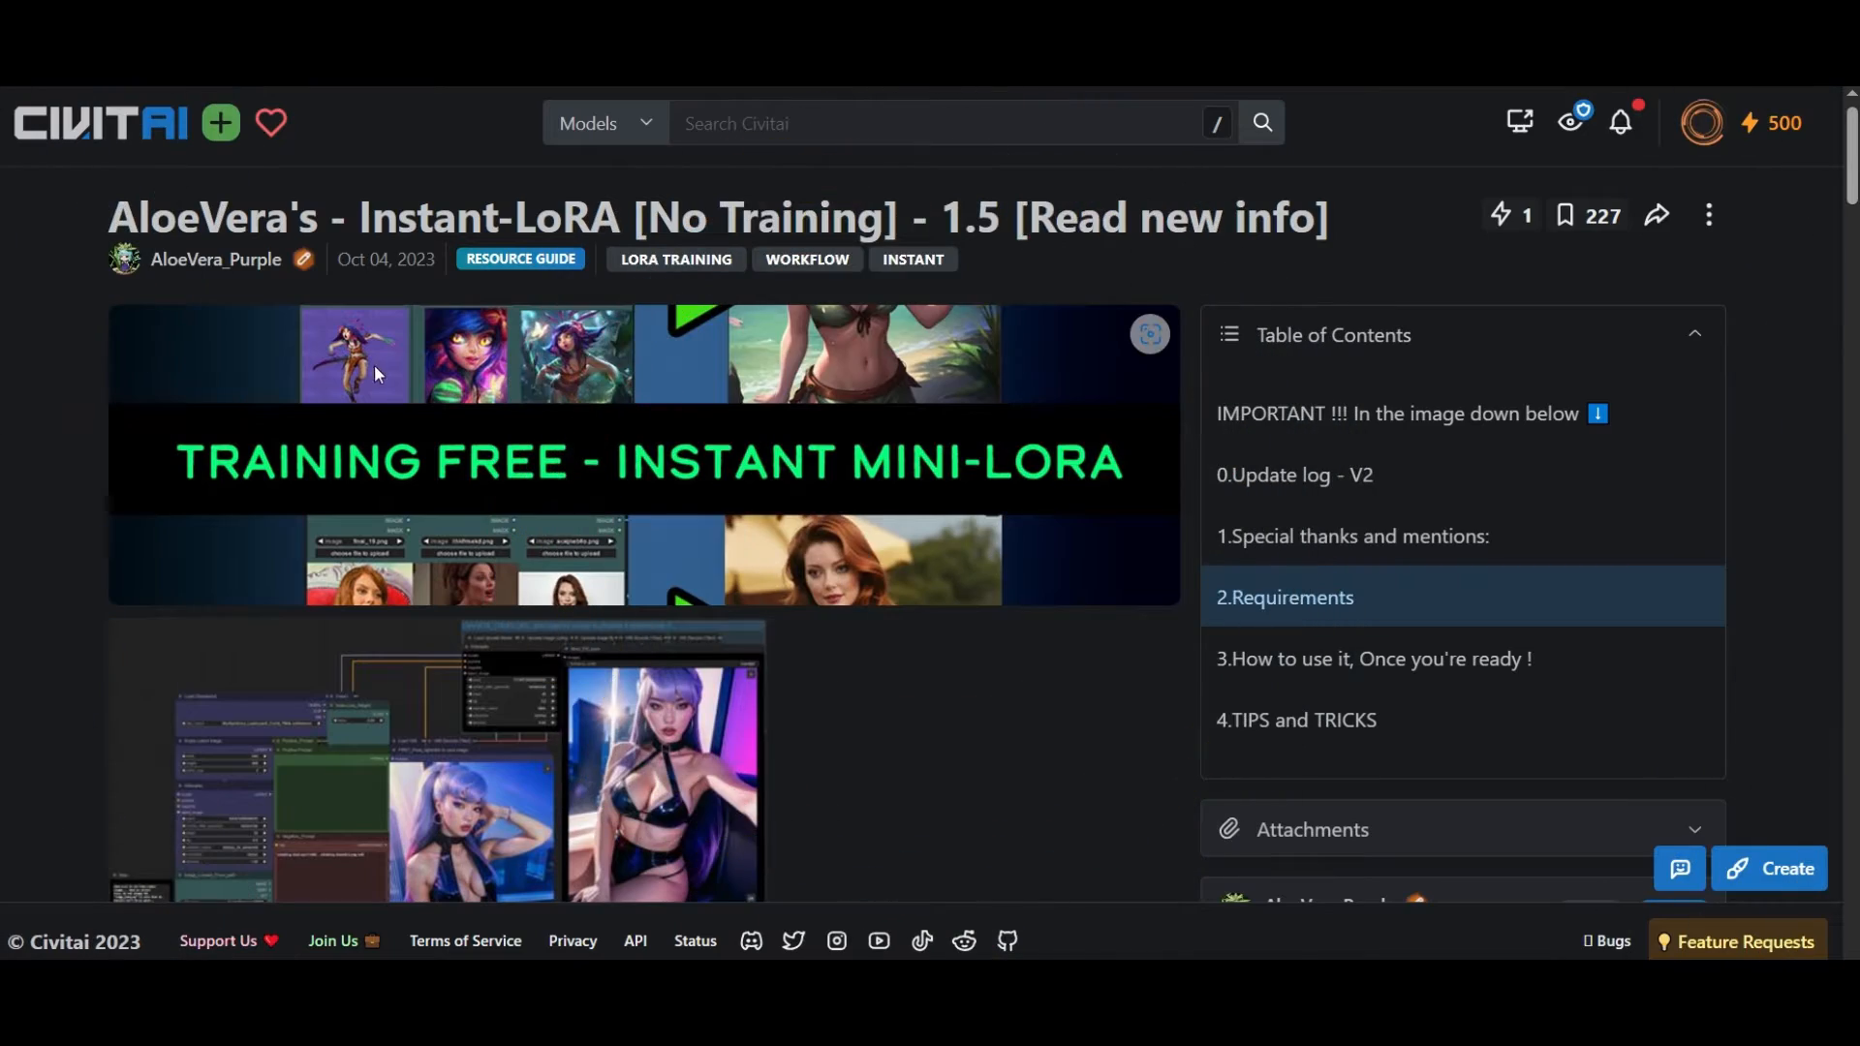
Step: Download the runner OpenPose pose archive from its Civitai resource page
scroll(down, 3)
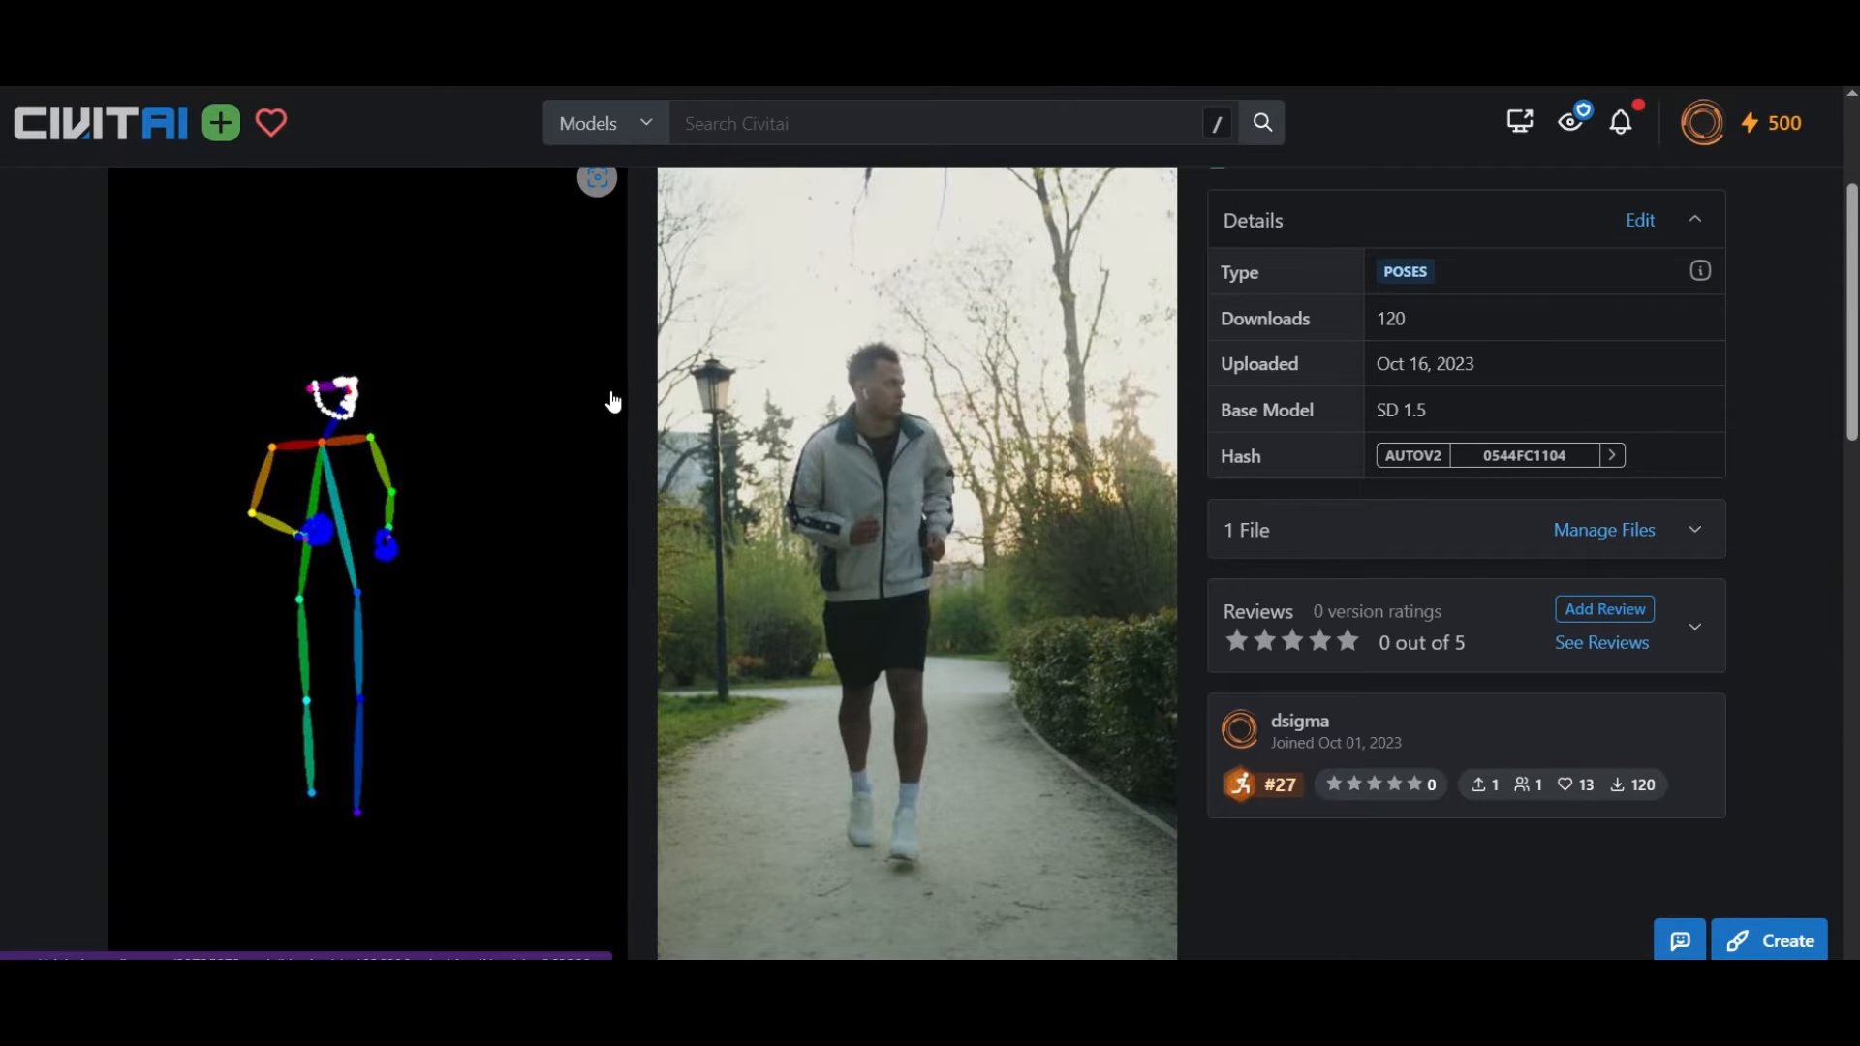
click(1695, 529)
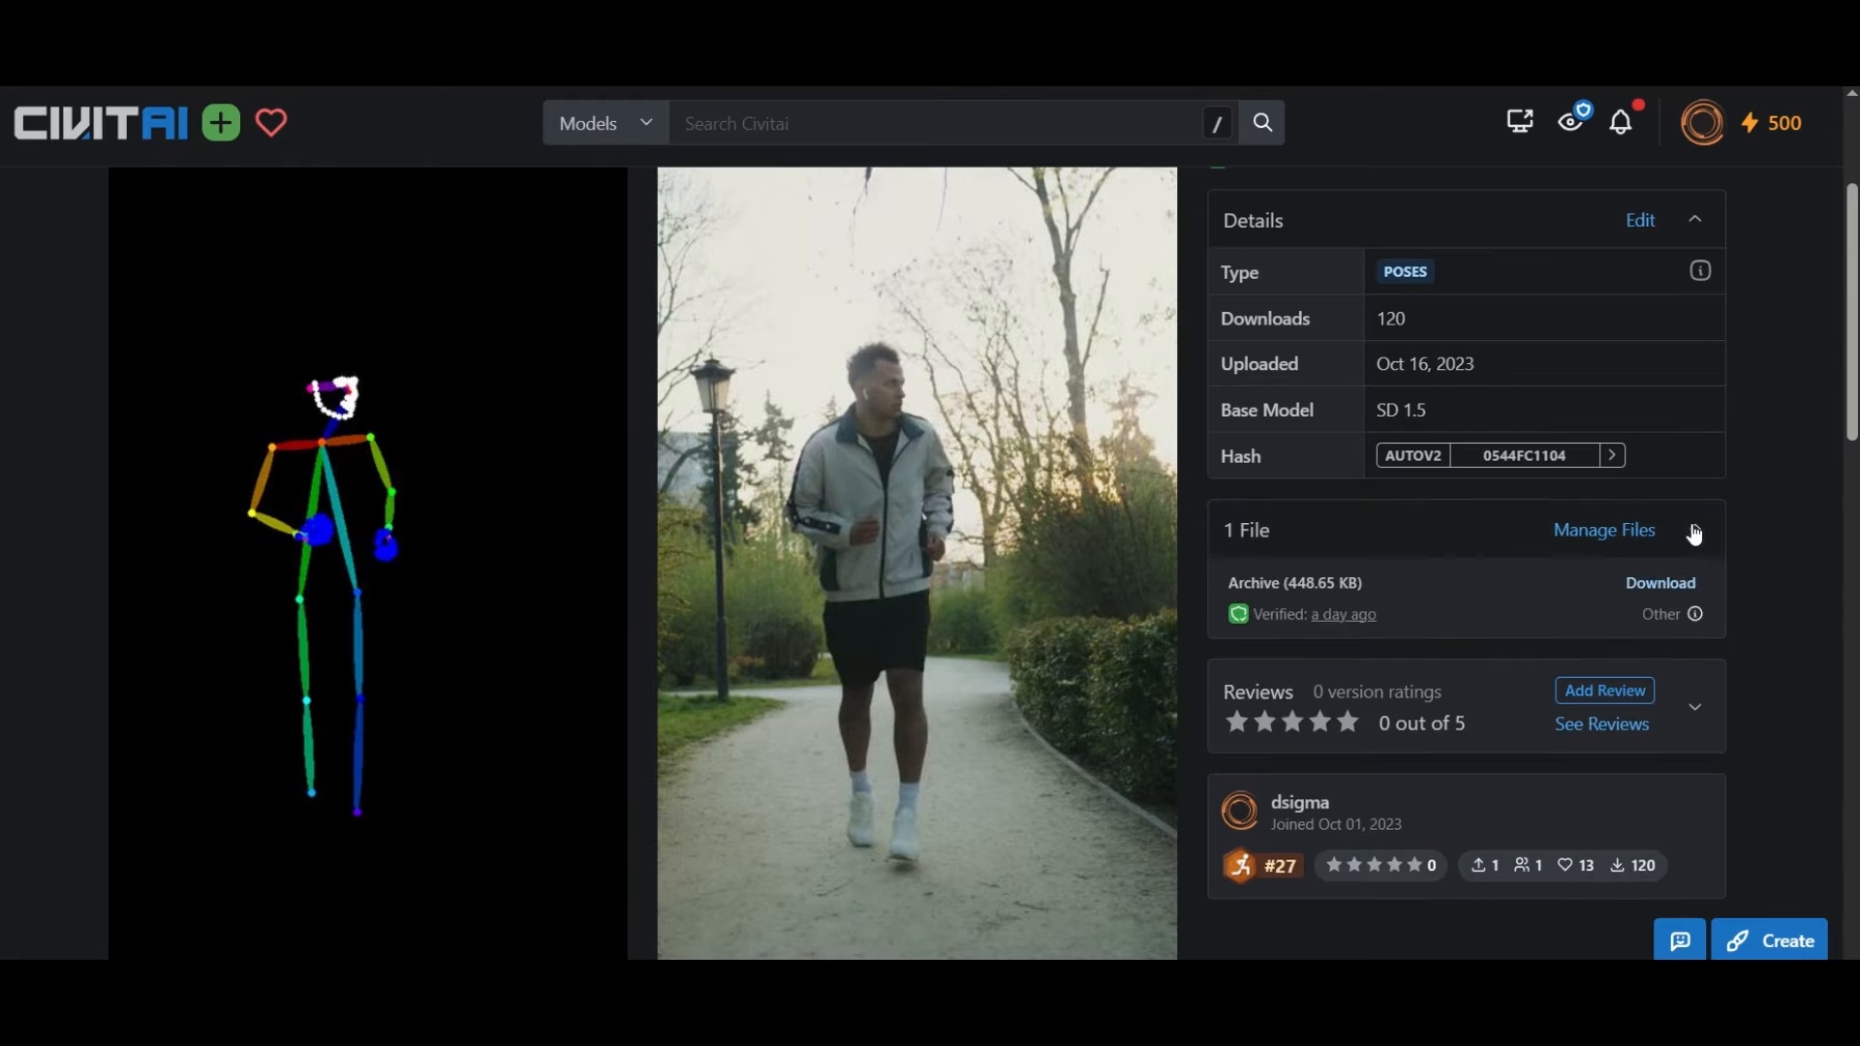
click(1660, 583)
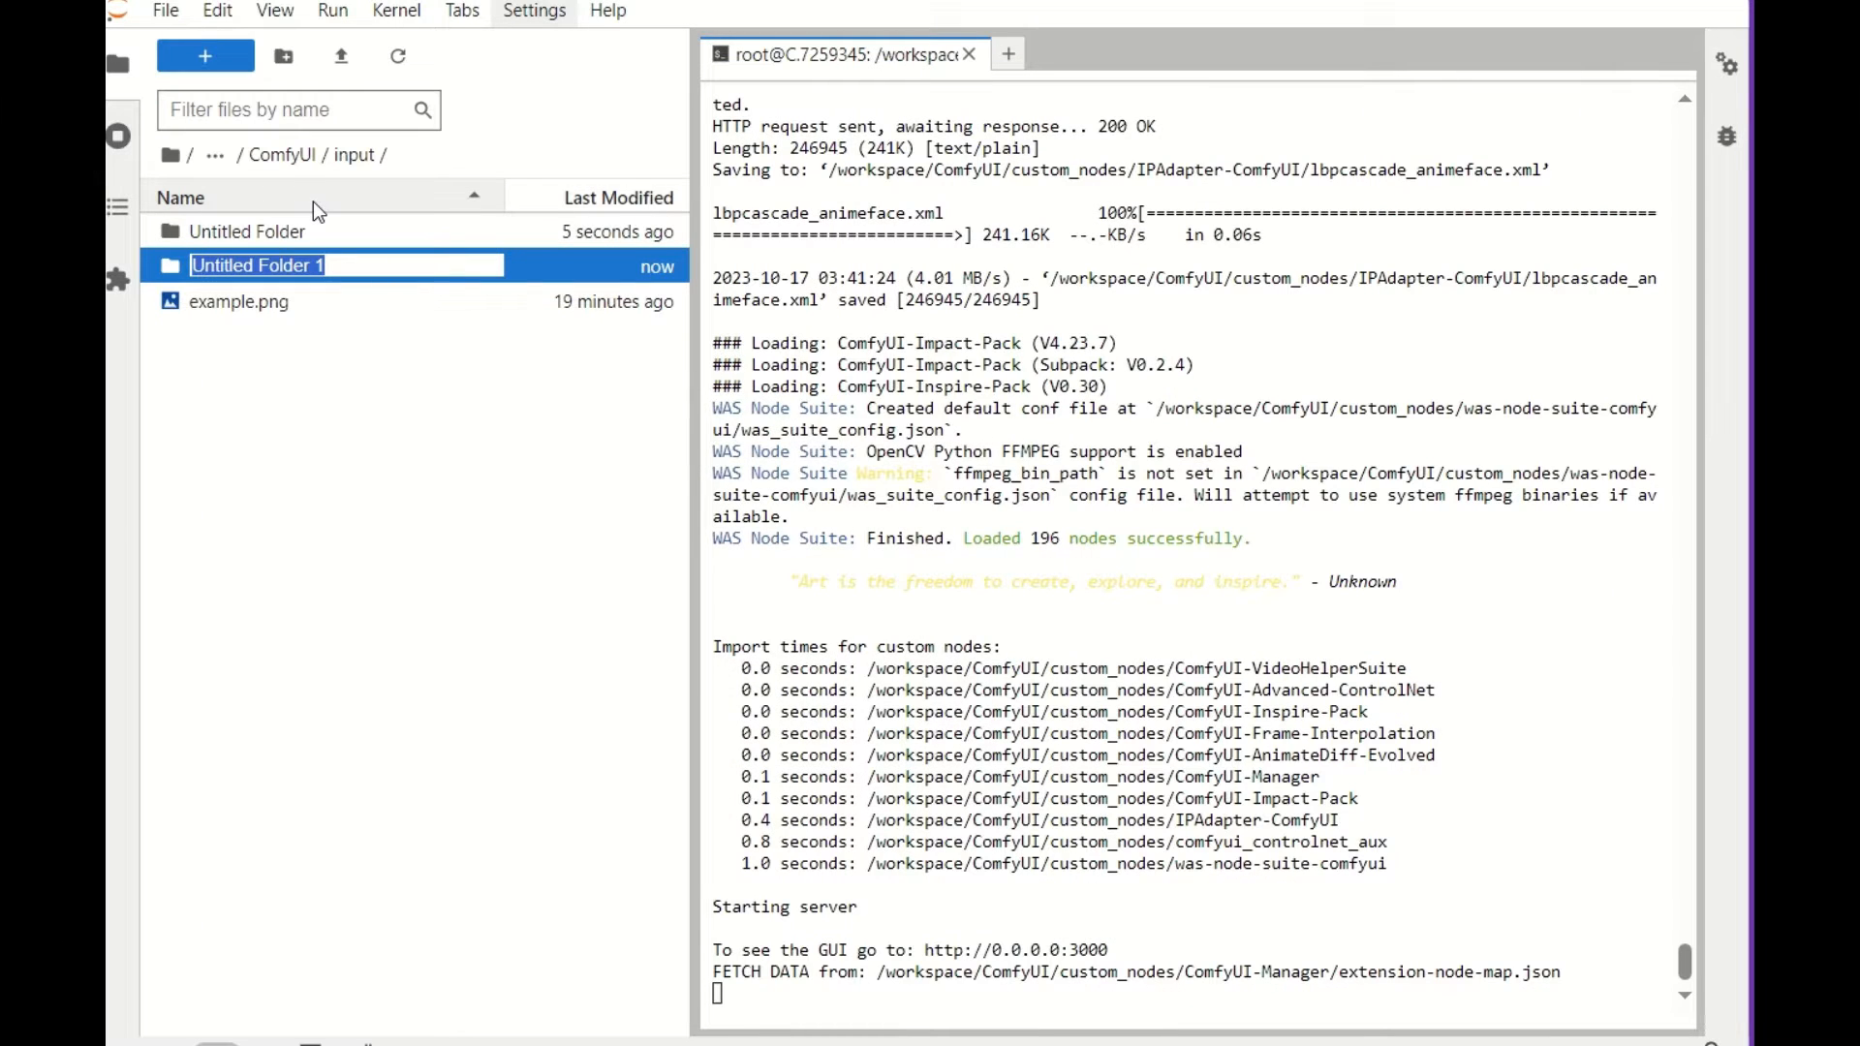
Step: Name the new ComfyUI input folder starting with 'open'
text(open)
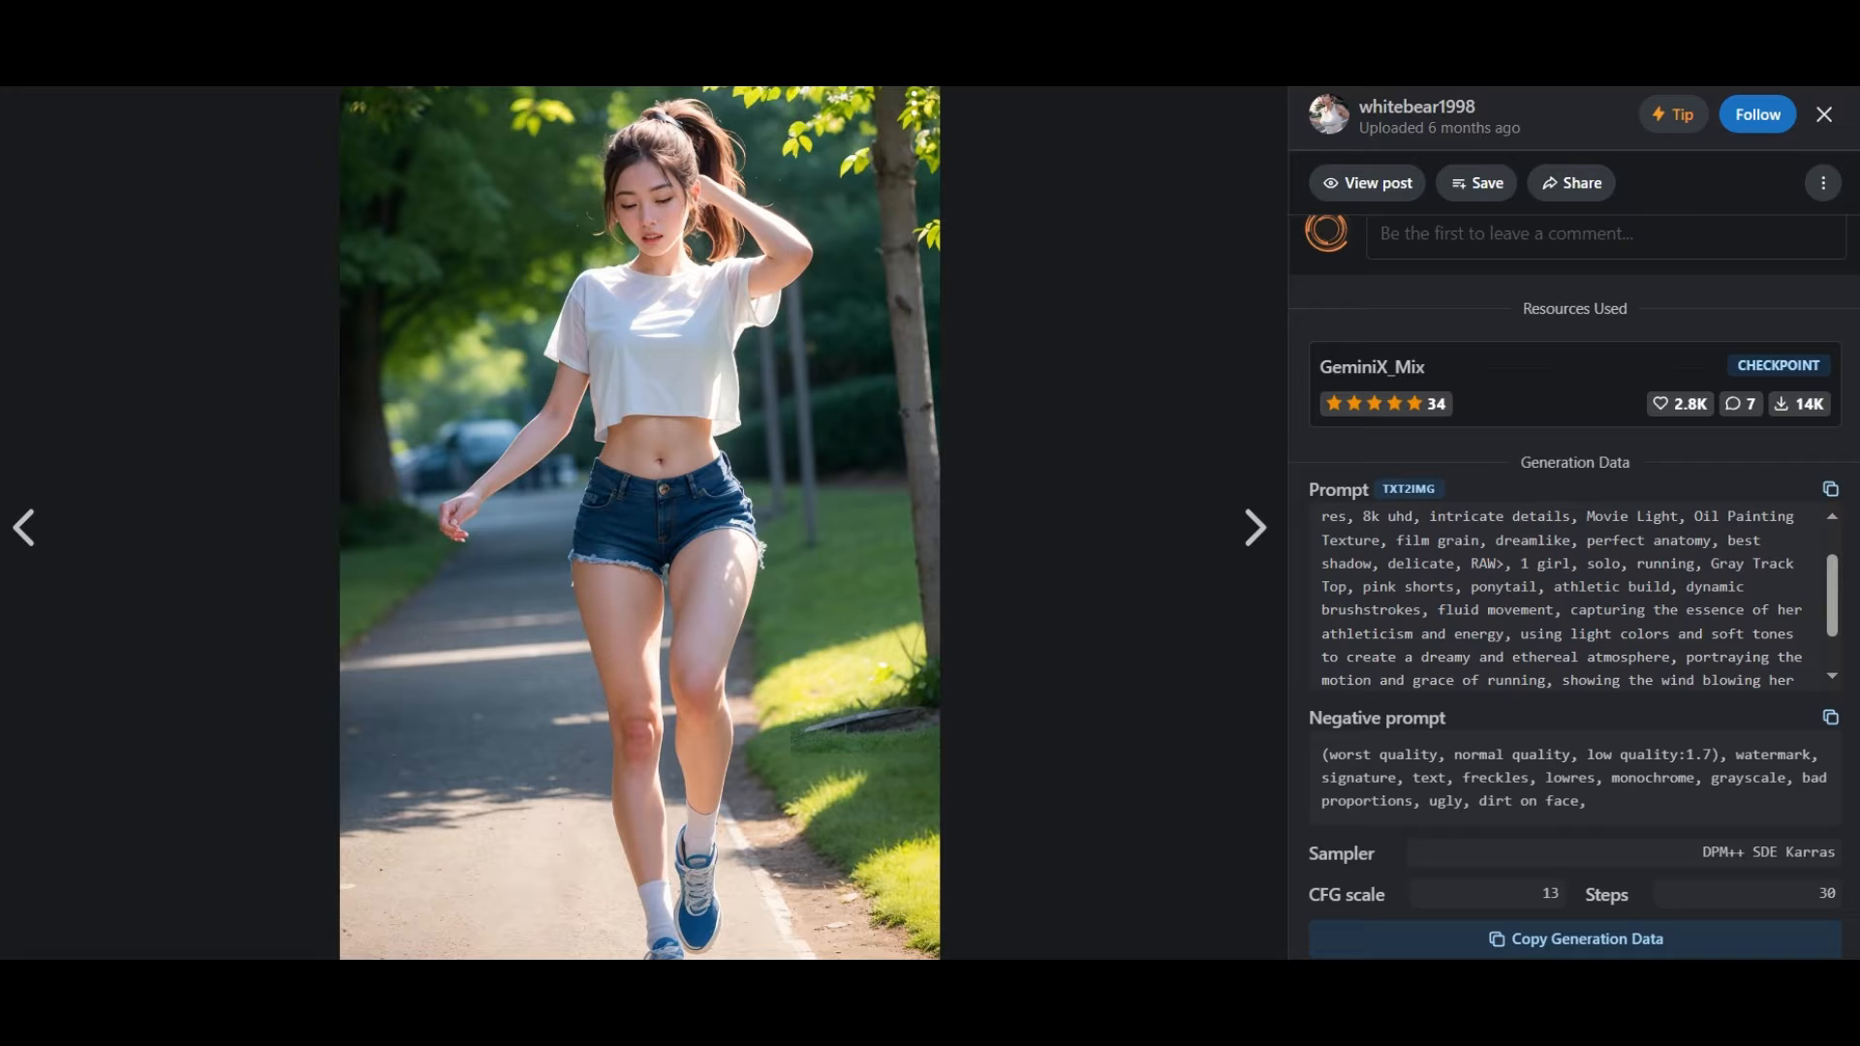
mouse_move(647, 362)
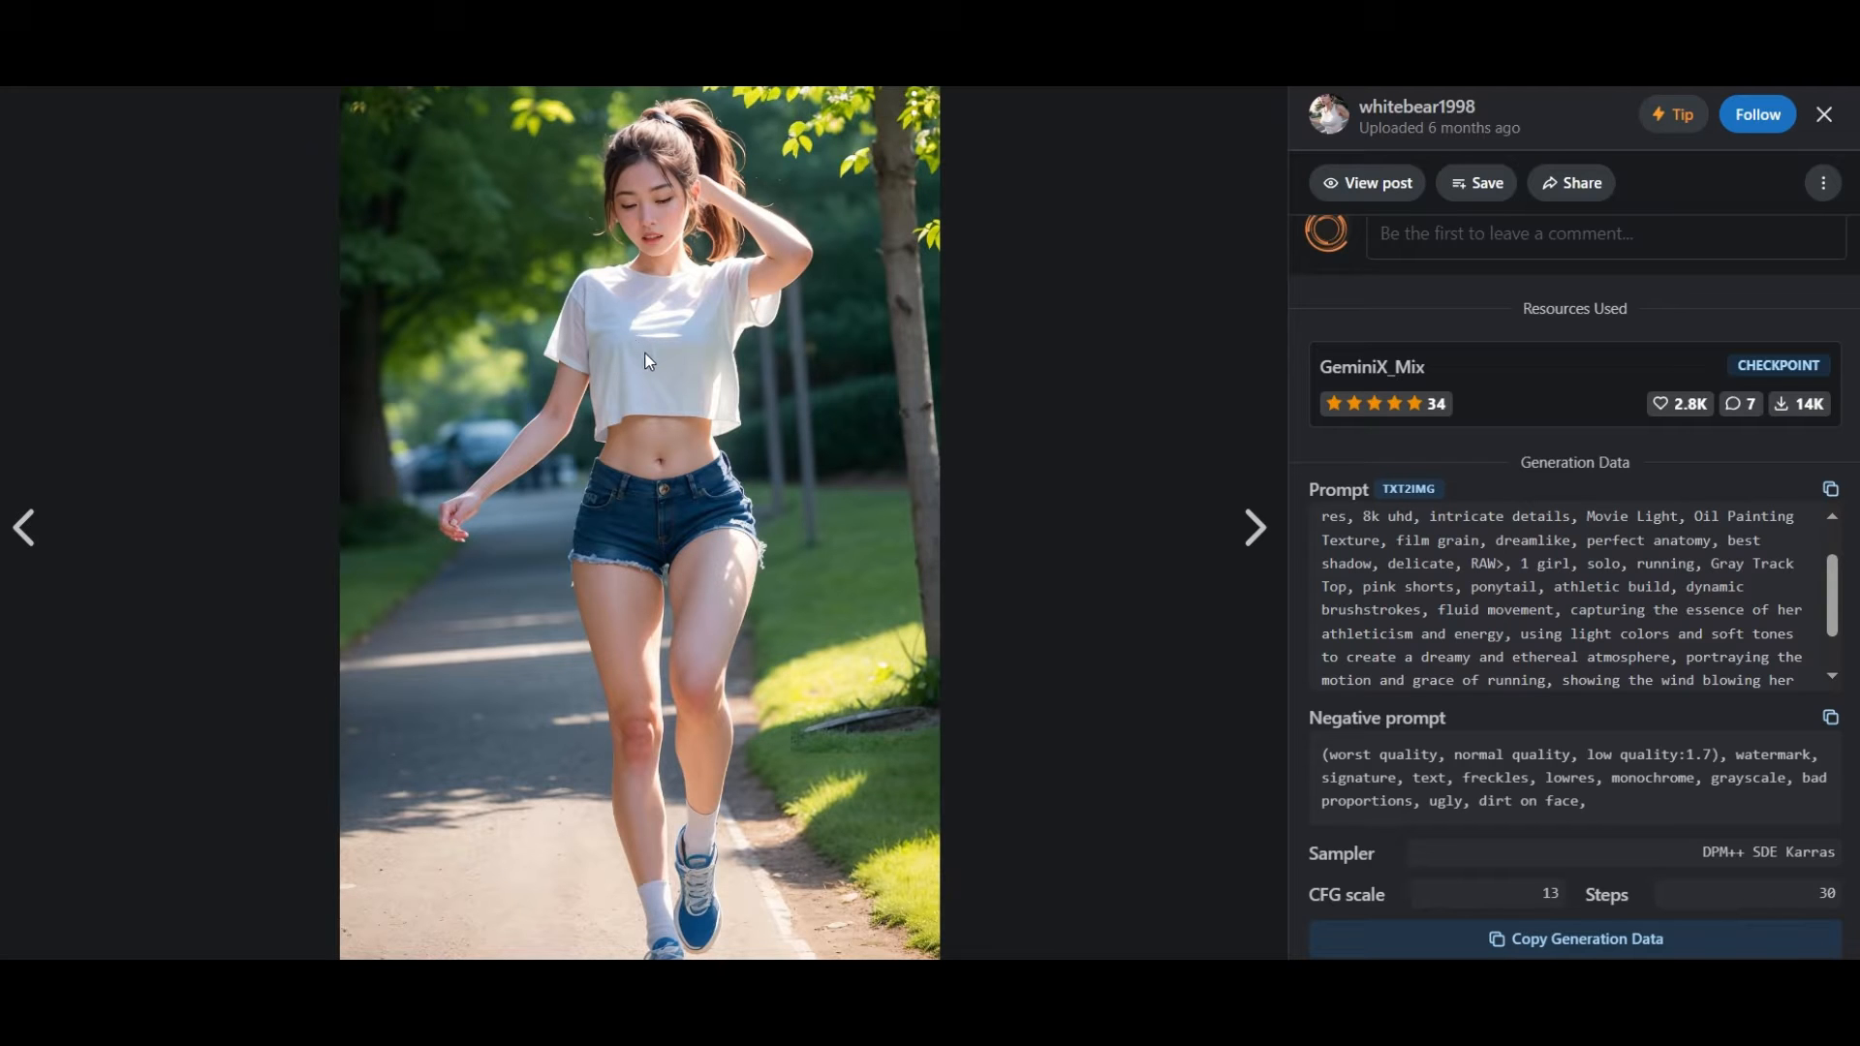
Step: View the GeminiX_Mix checkpoint page and its 3.95 GB SD 1.5 file details
right_click(647, 360)
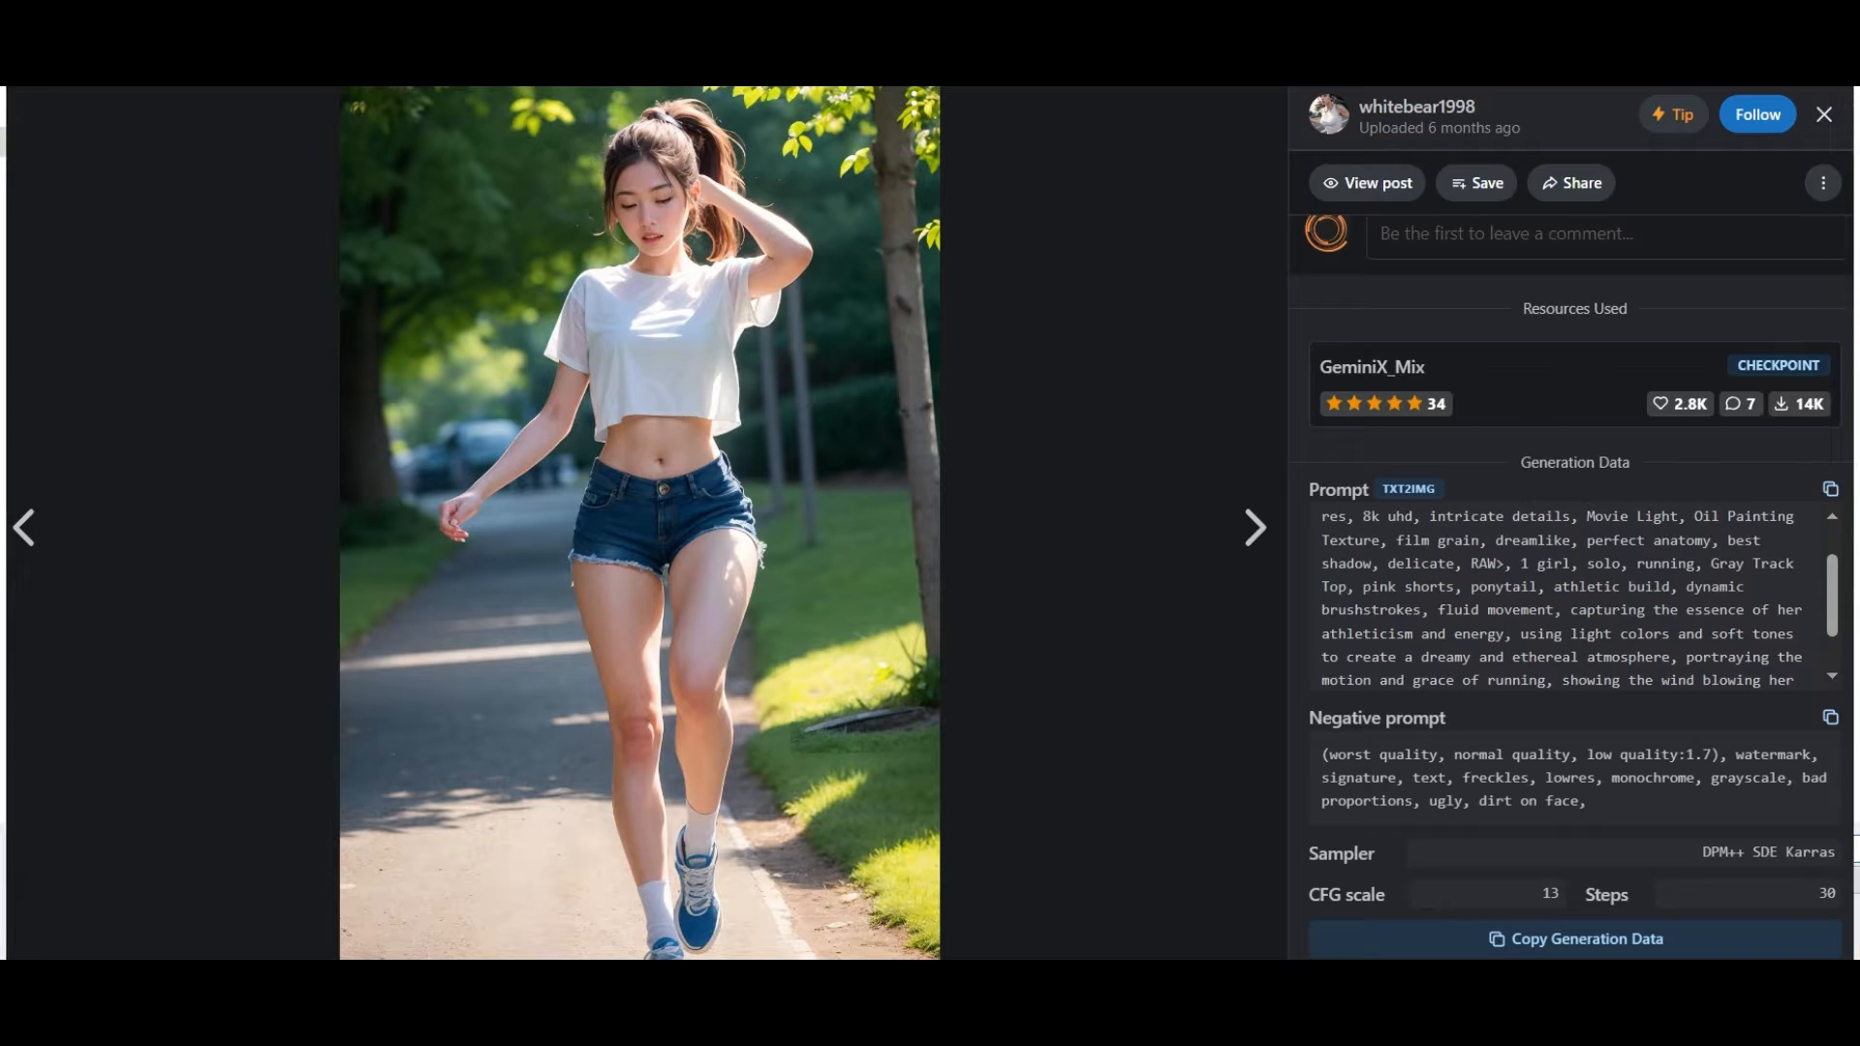
click(1823, 114)
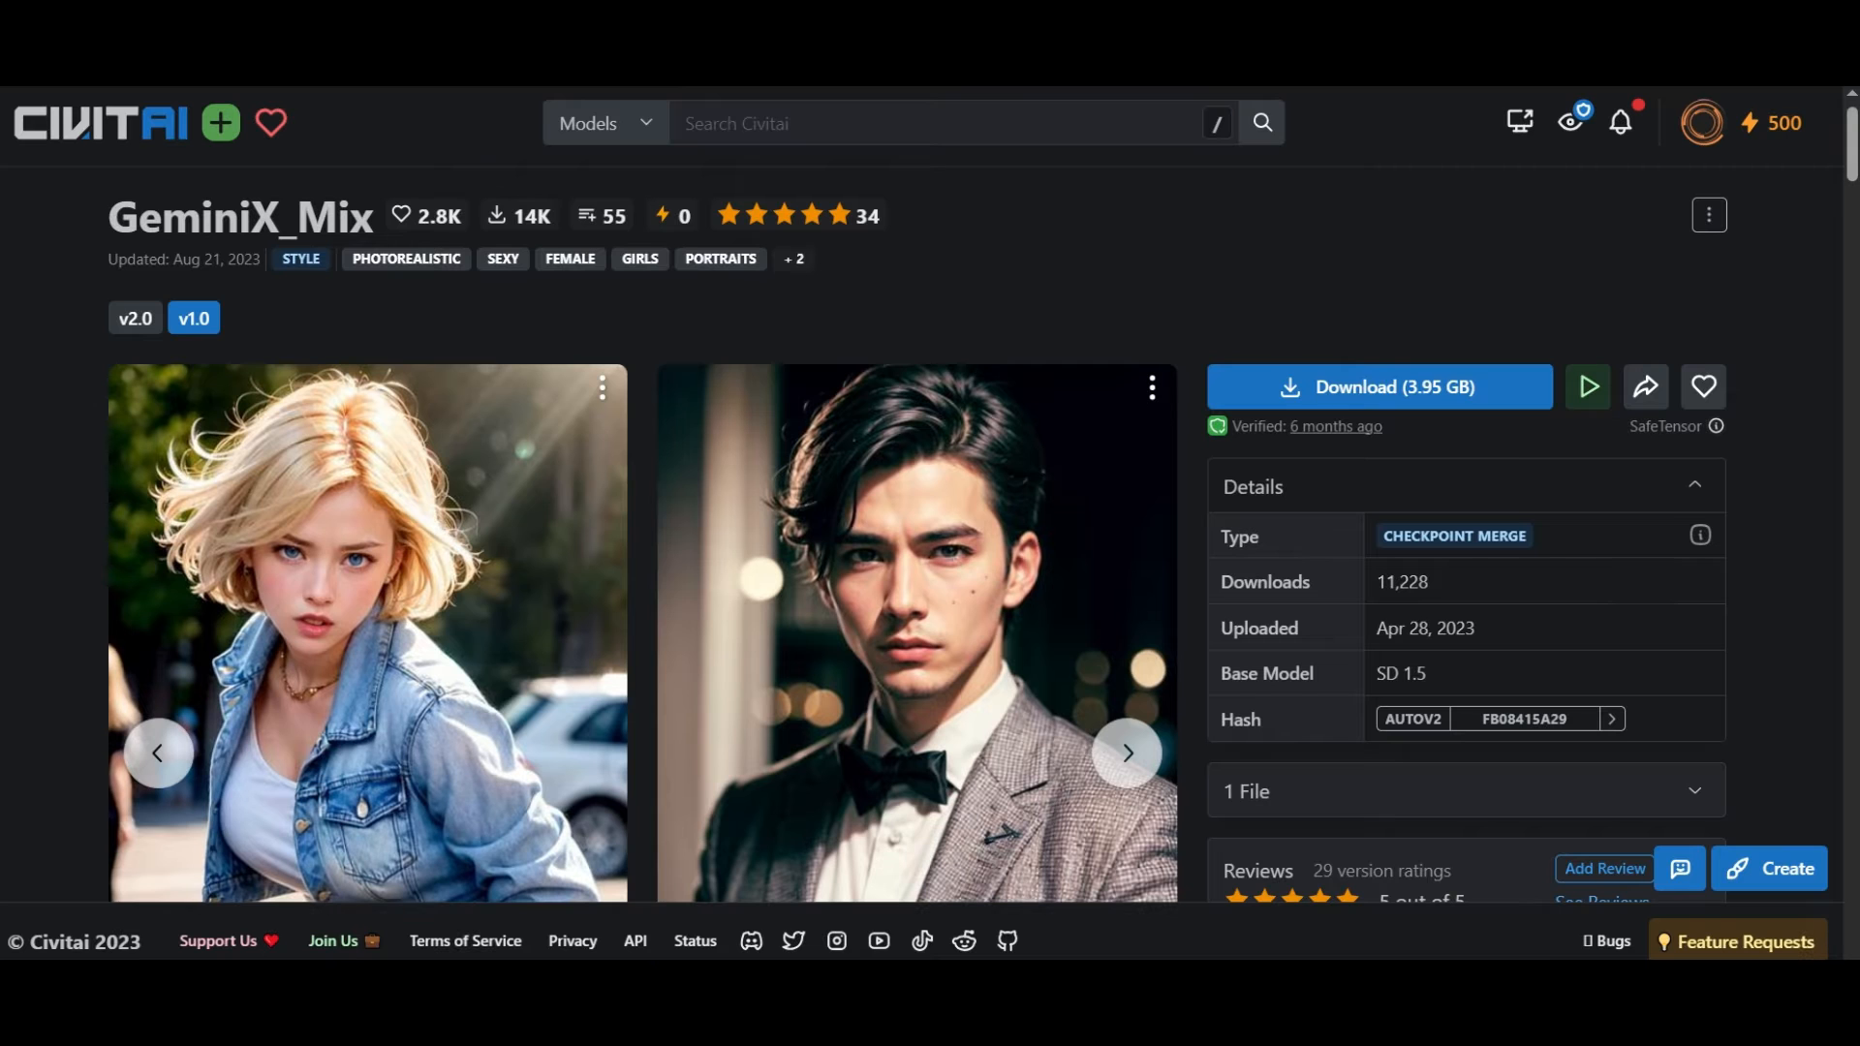
scroll(down, 3)
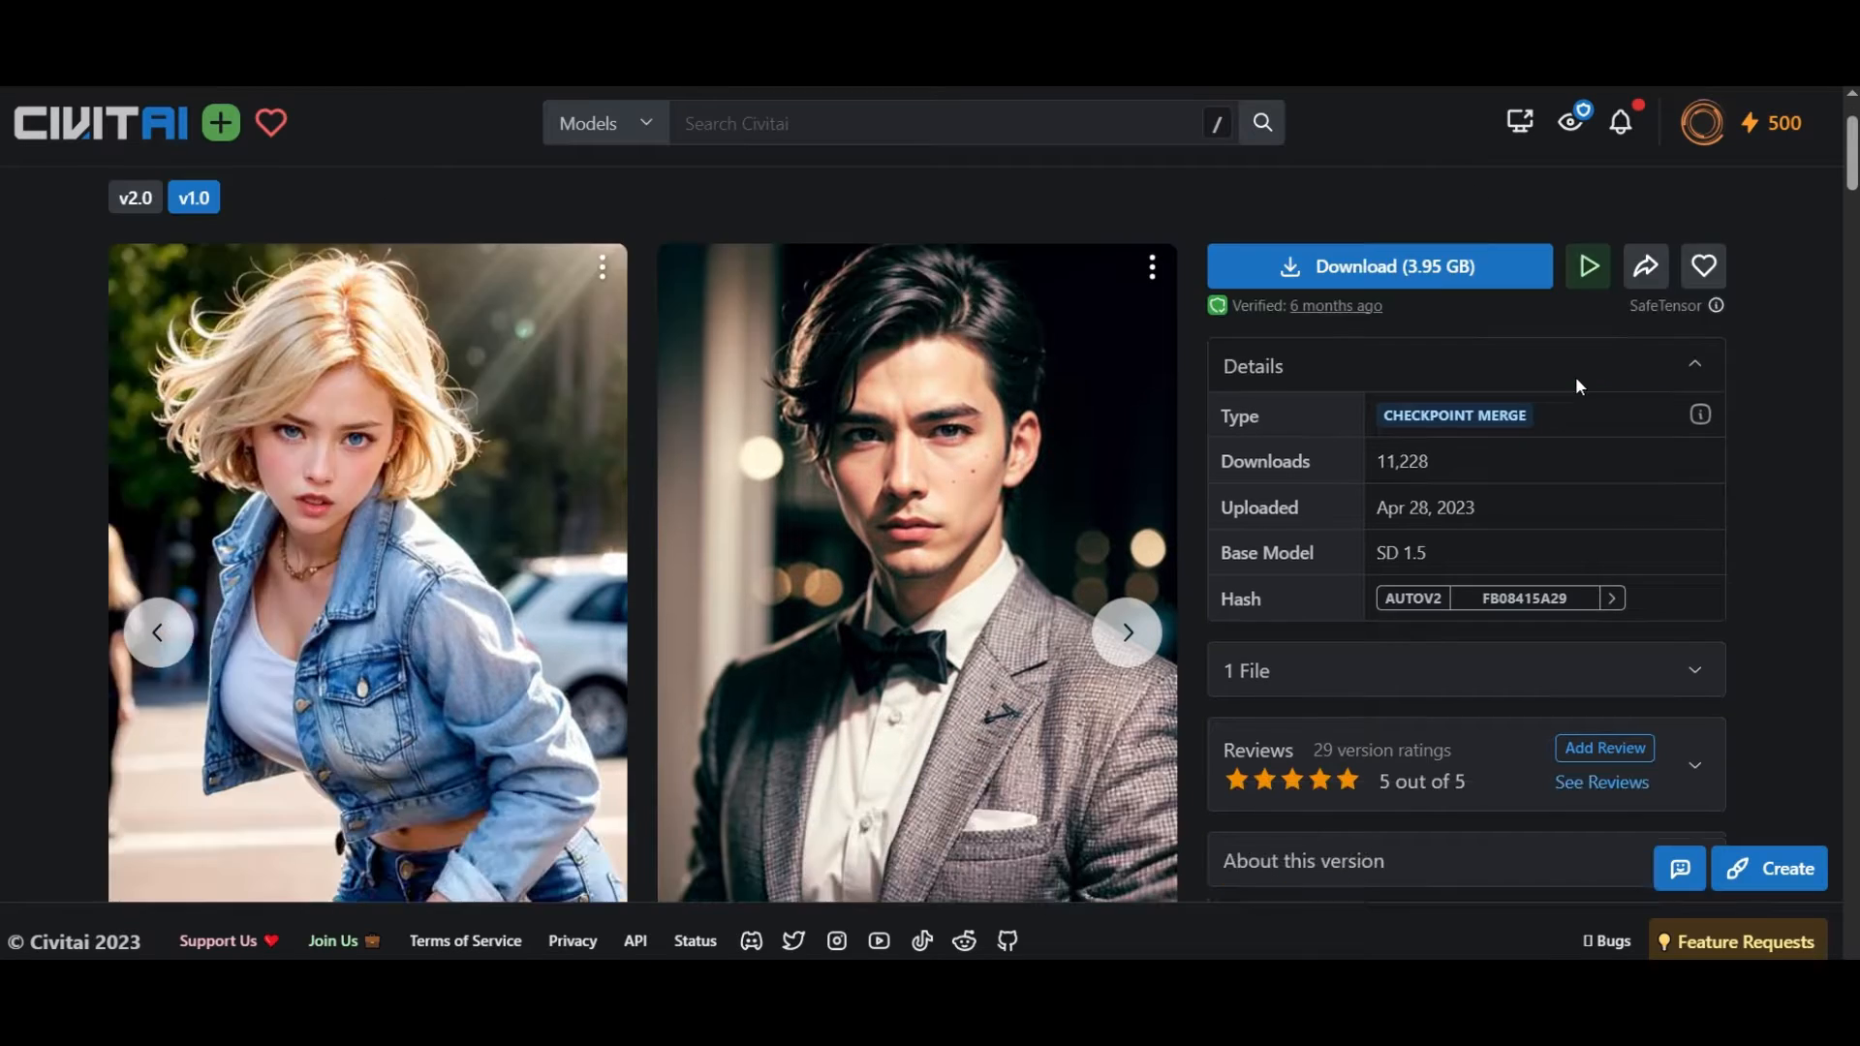
scroll(down, 3)
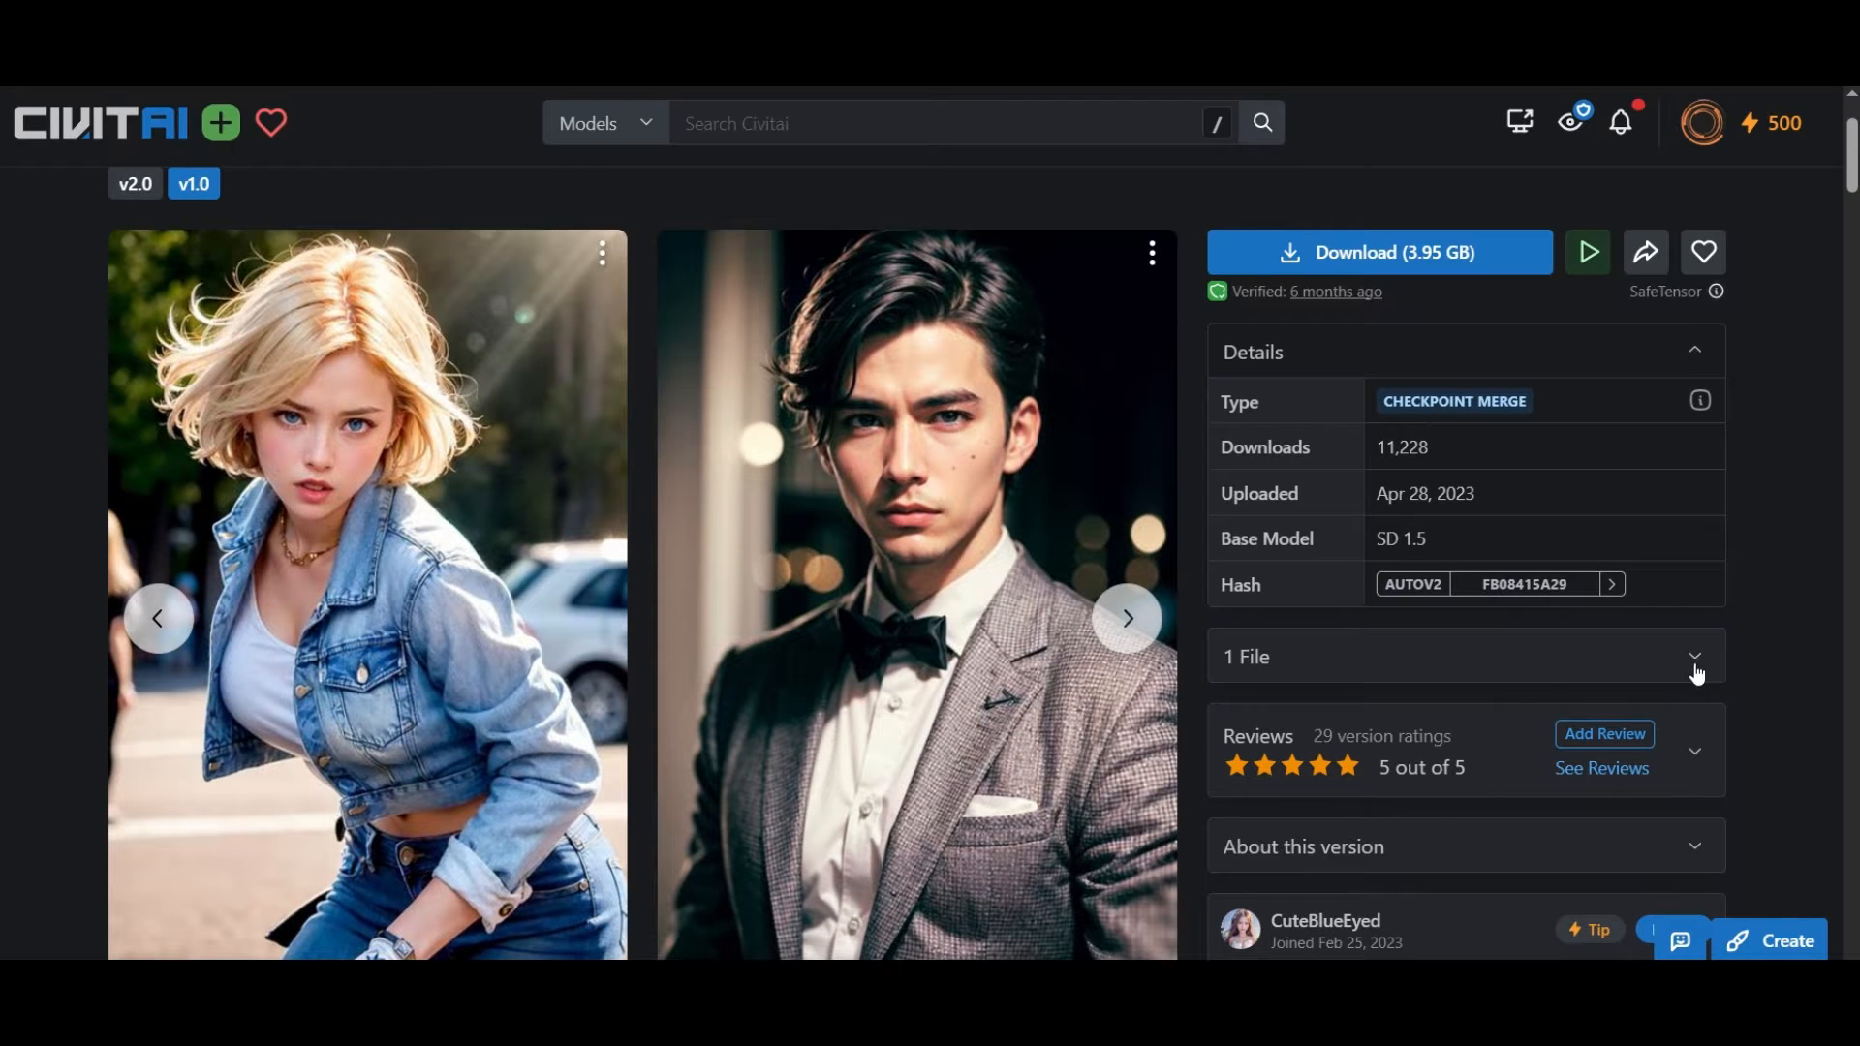
scroll(down, 3)
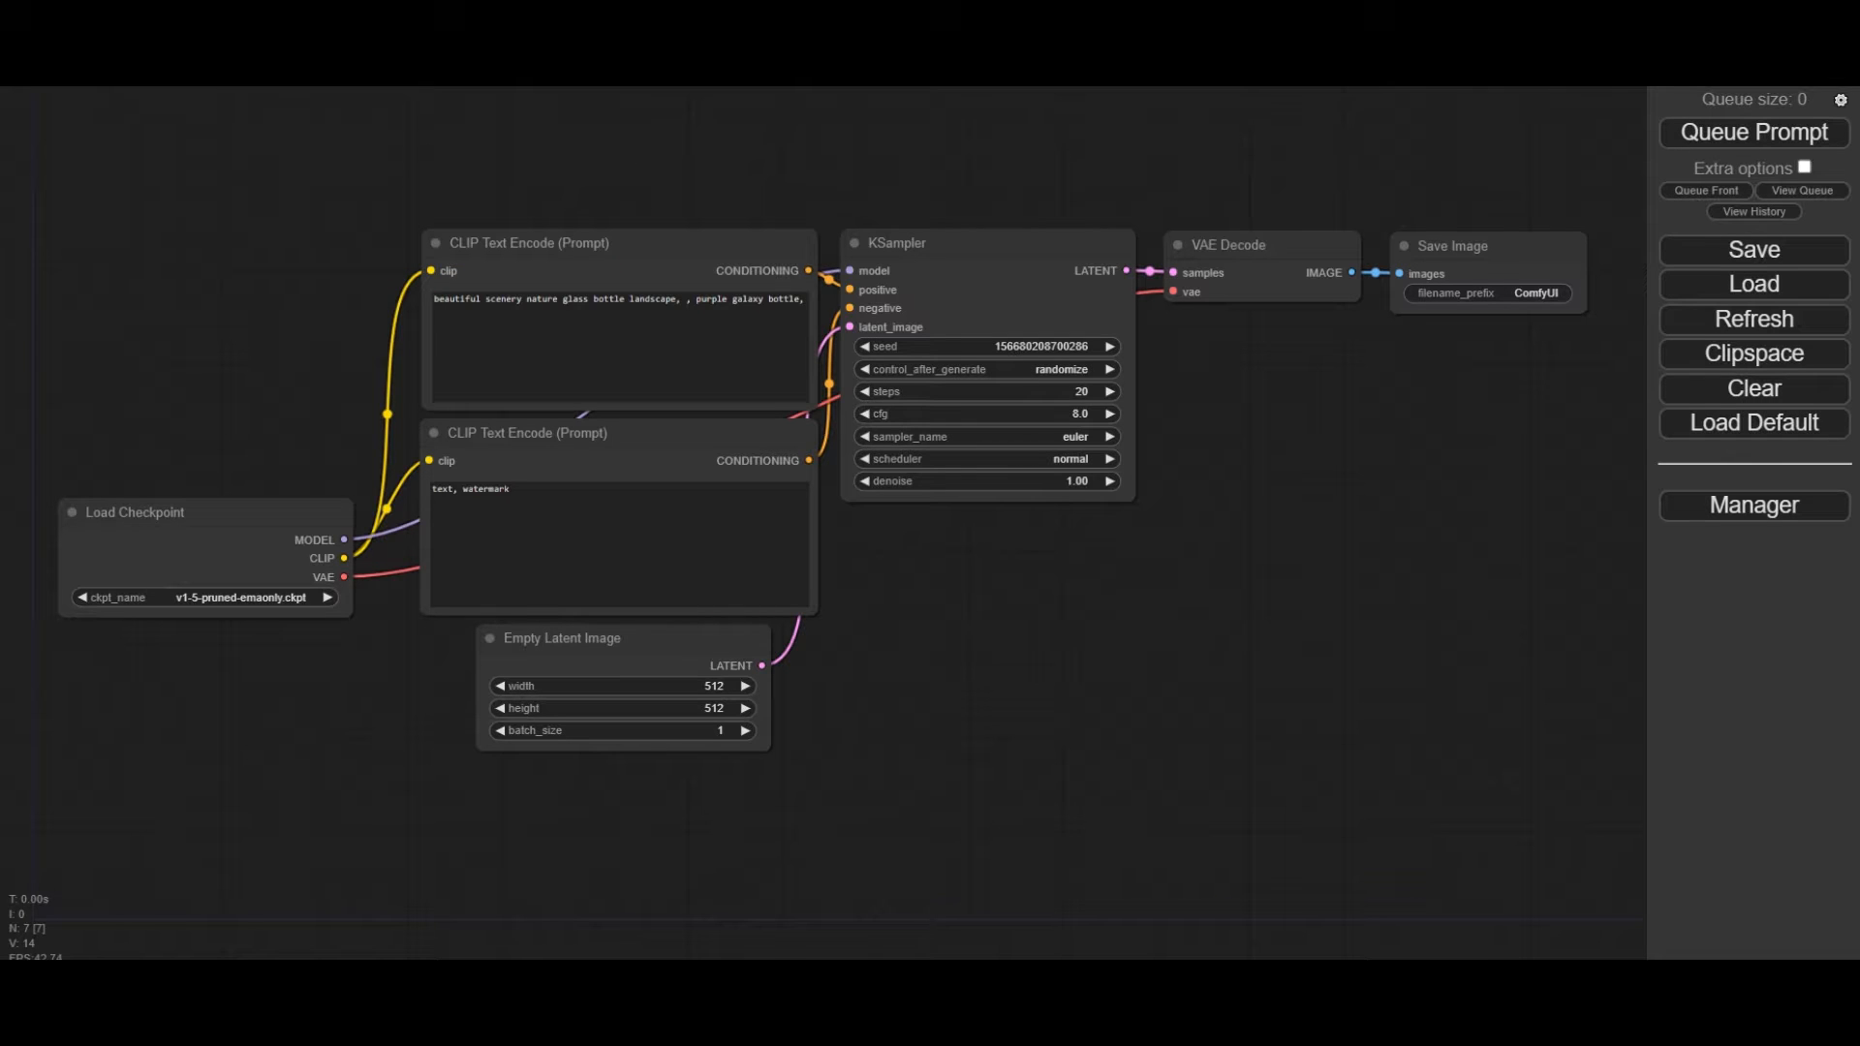
mouse_move(1753, 503)
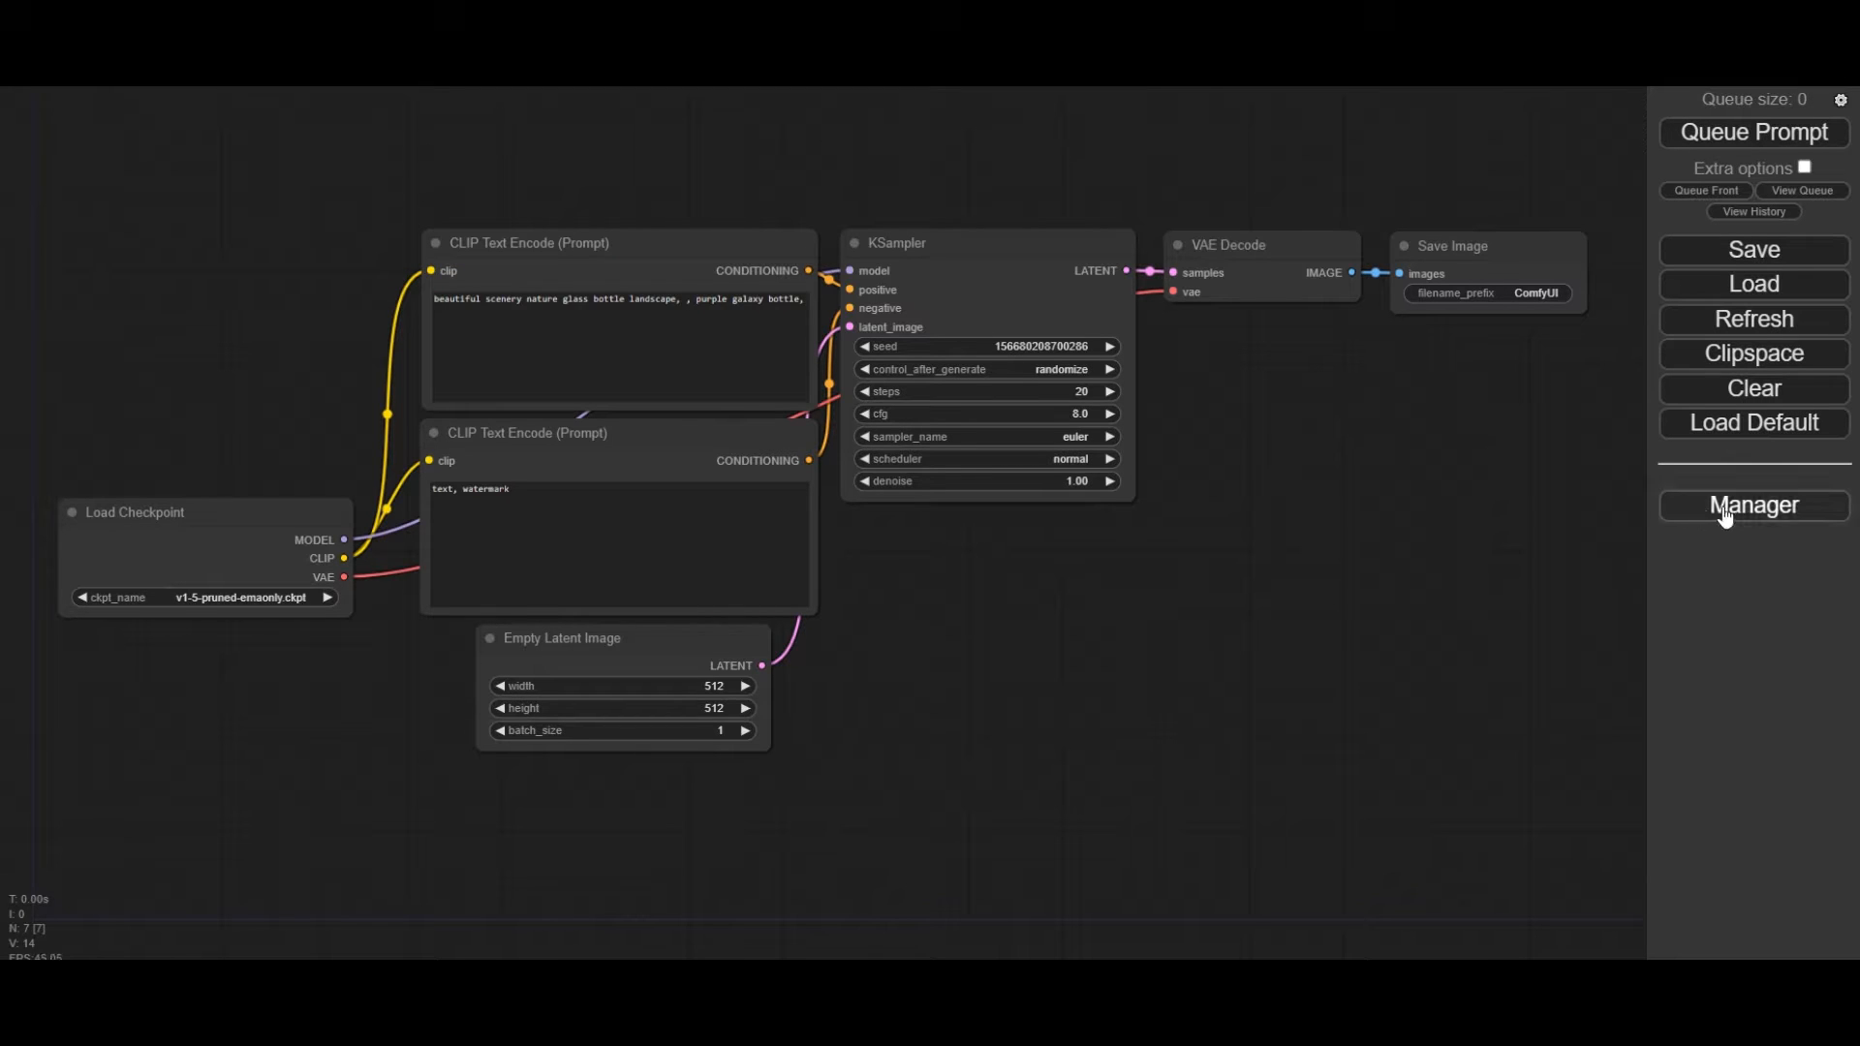
Step: Install the AnimateDiff Evolved custom node pack from the Manager catalogue
click(1753, 504)
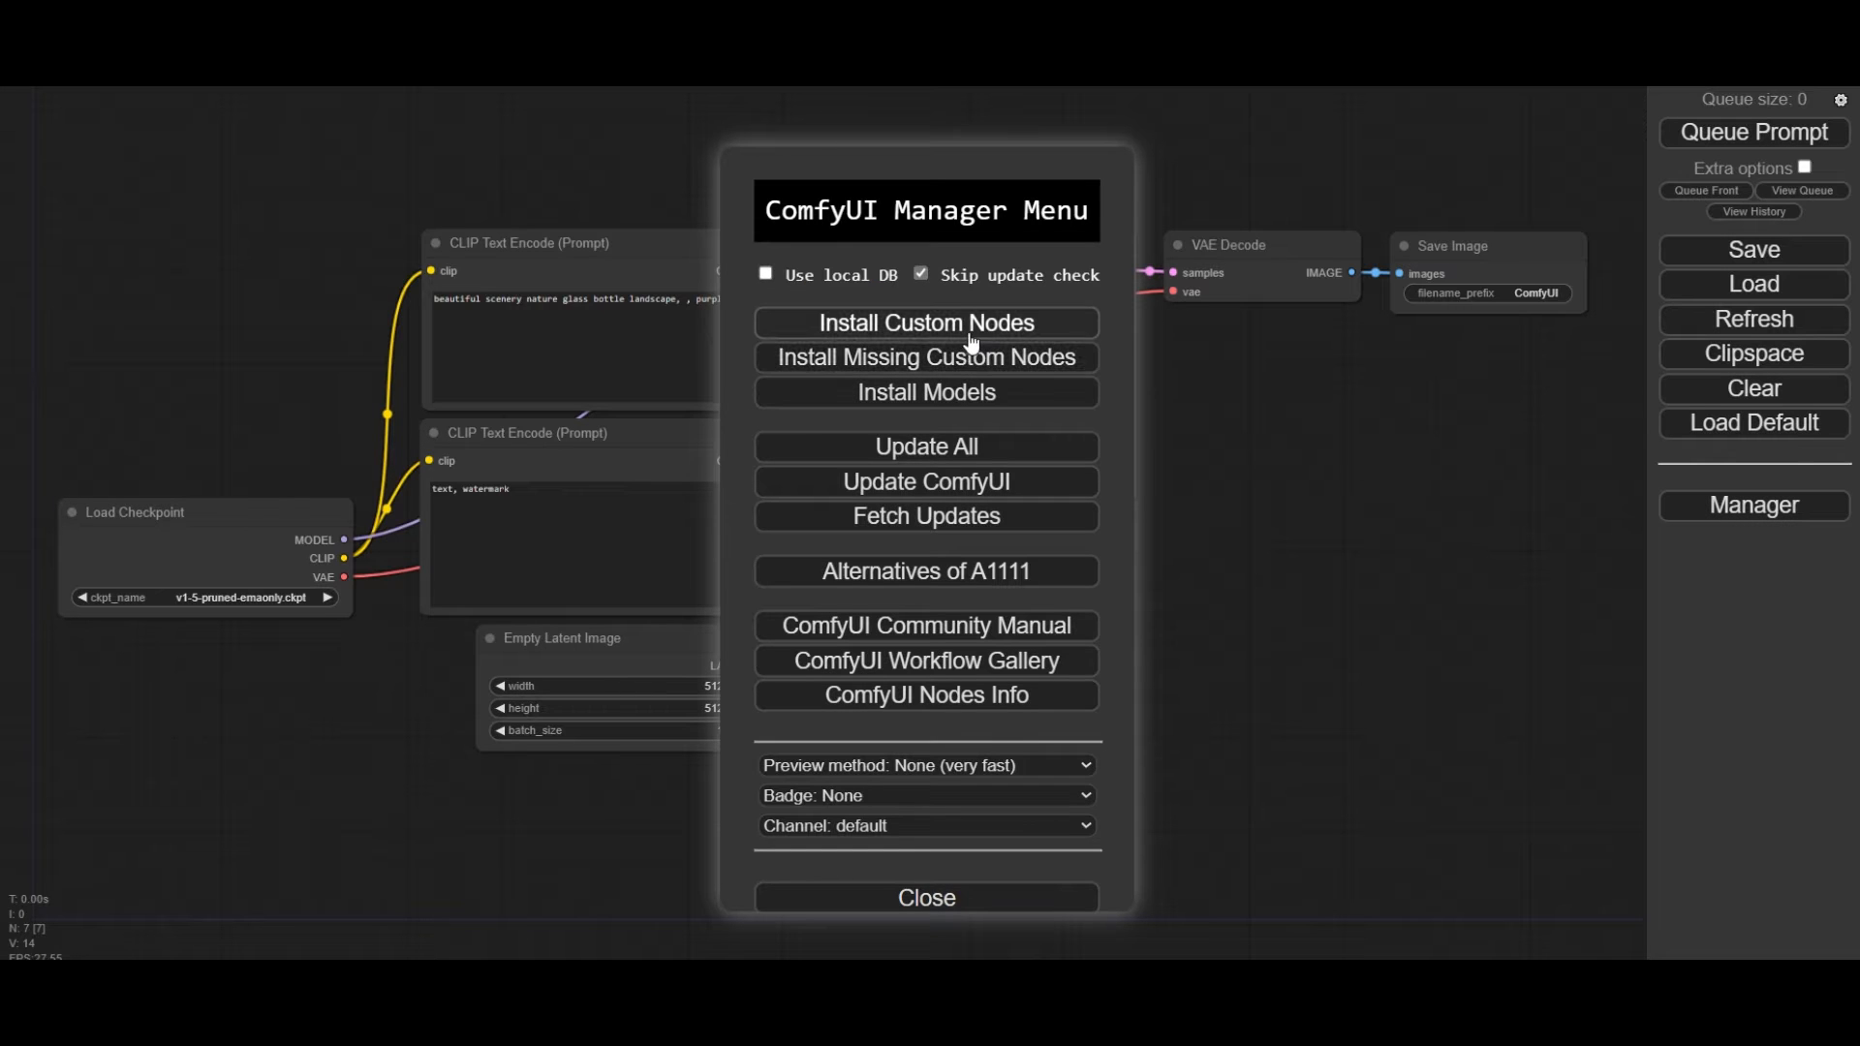
click(924, 324)
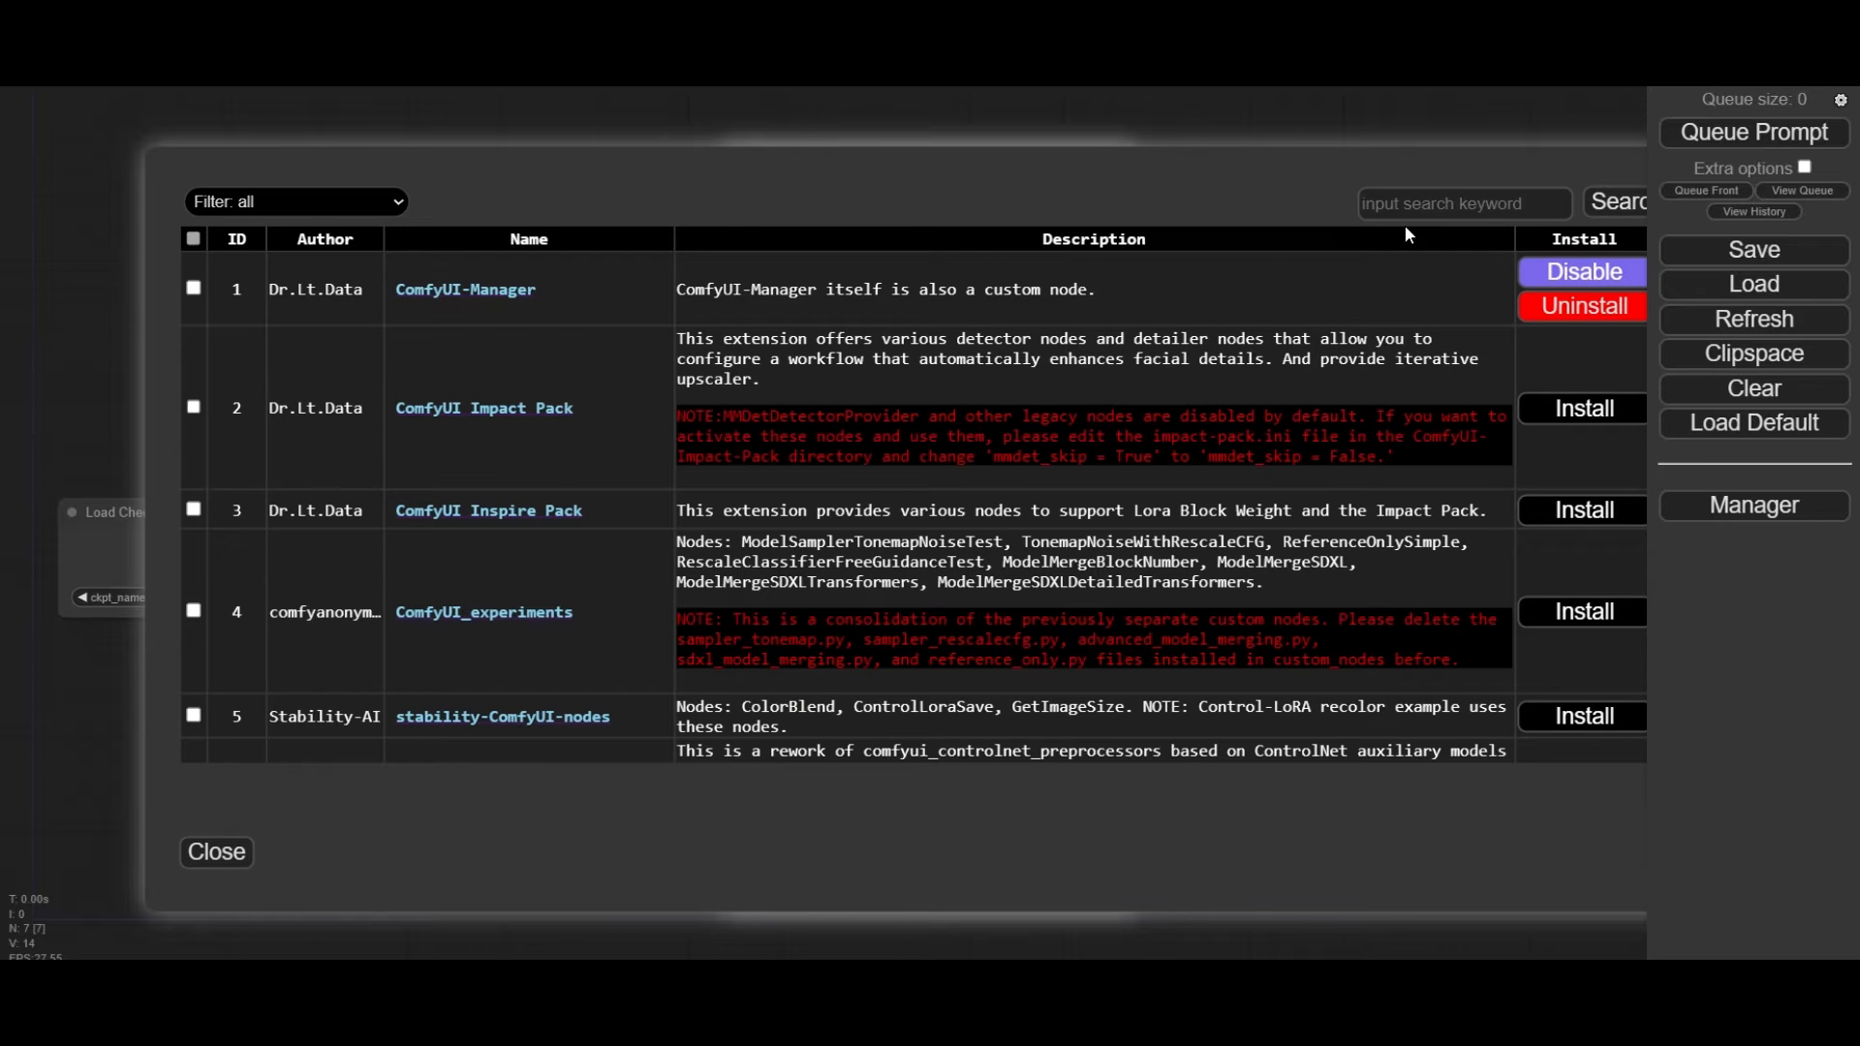
click(1464, 203)
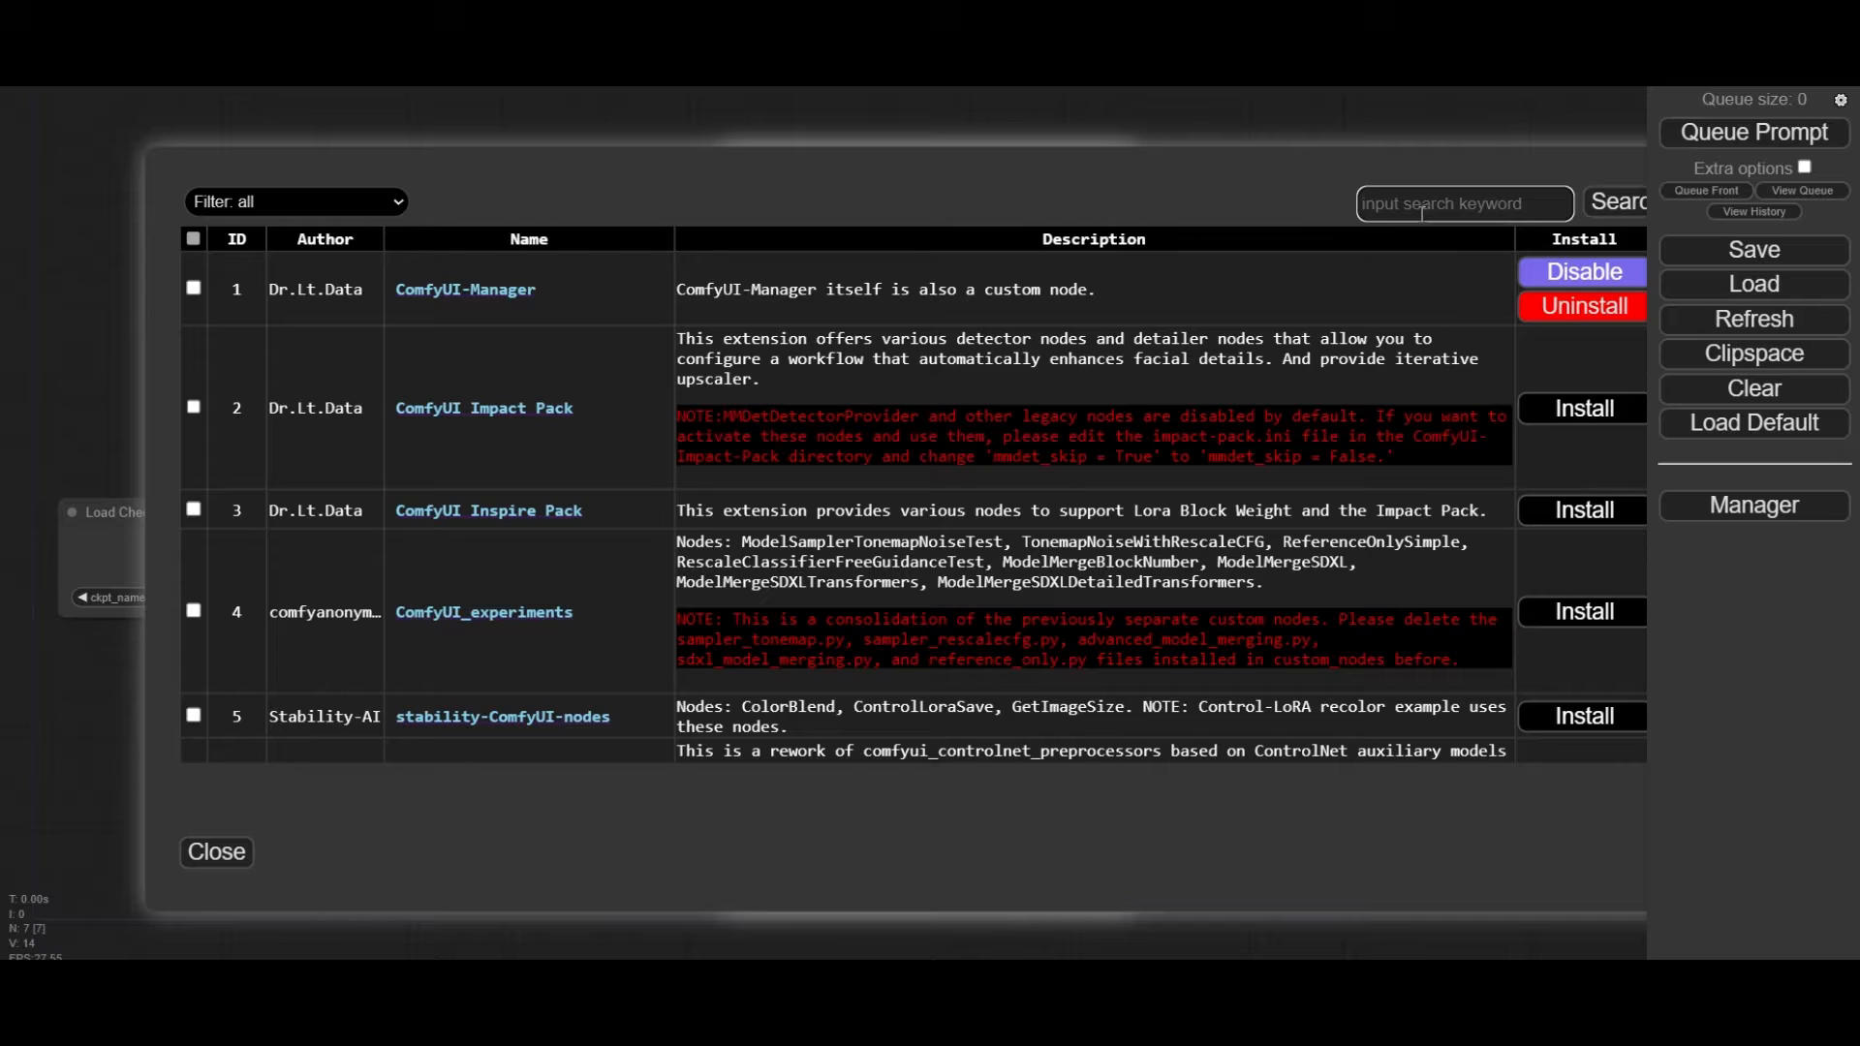
text(animateD)
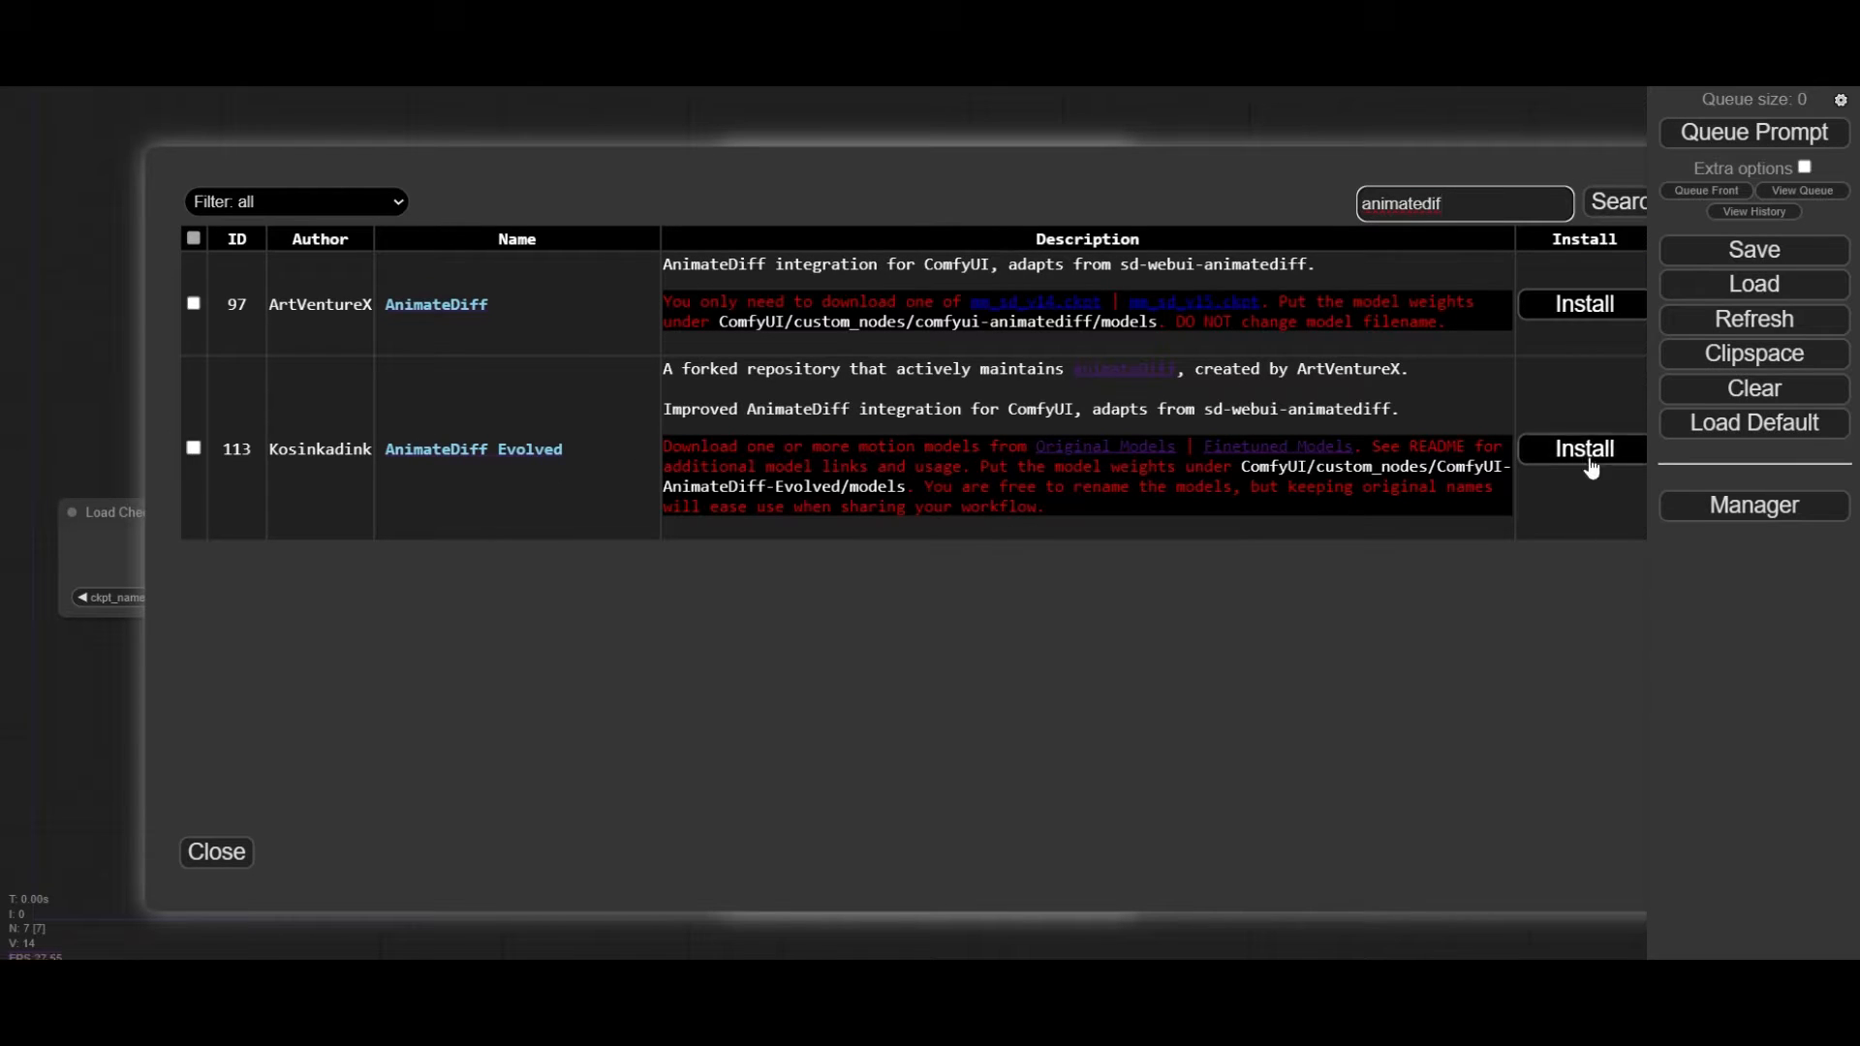
click(1582, 448)
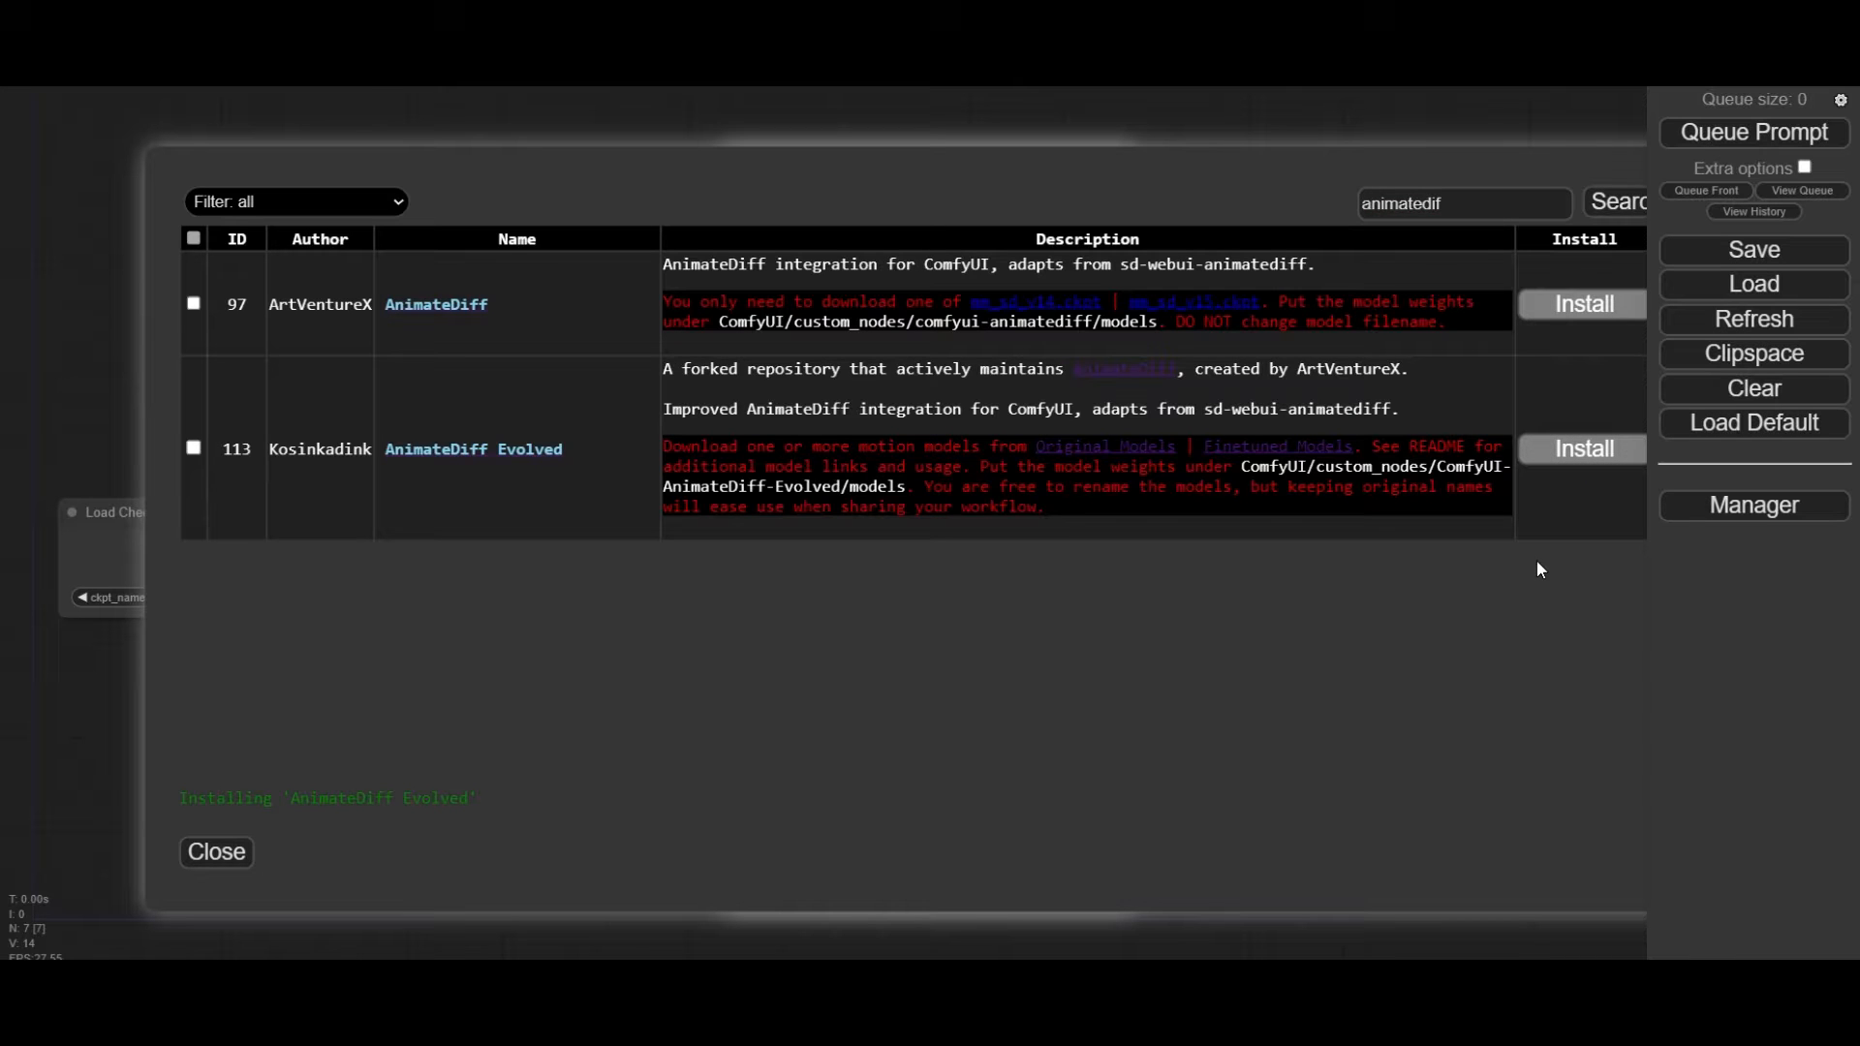
Step: Install the IPAdapter-ComfyUI custom node pack
text(IPA)
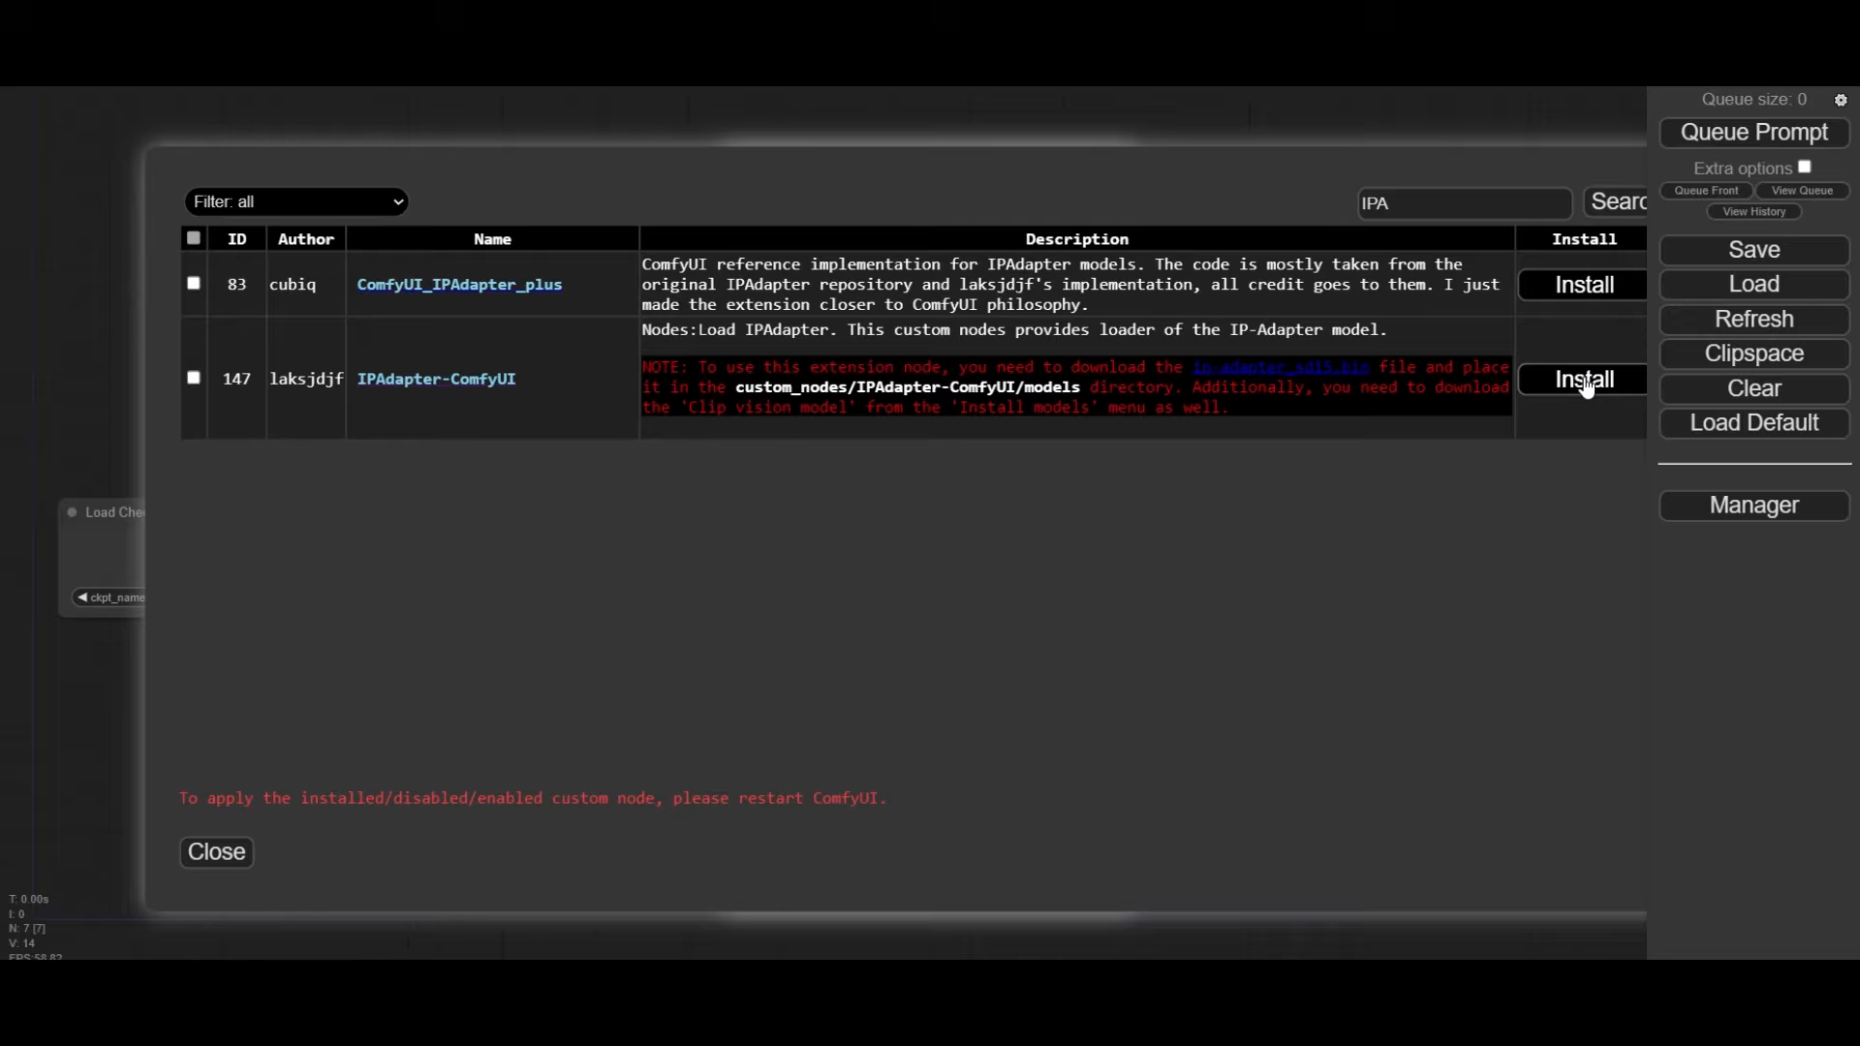
click(1582, 377)
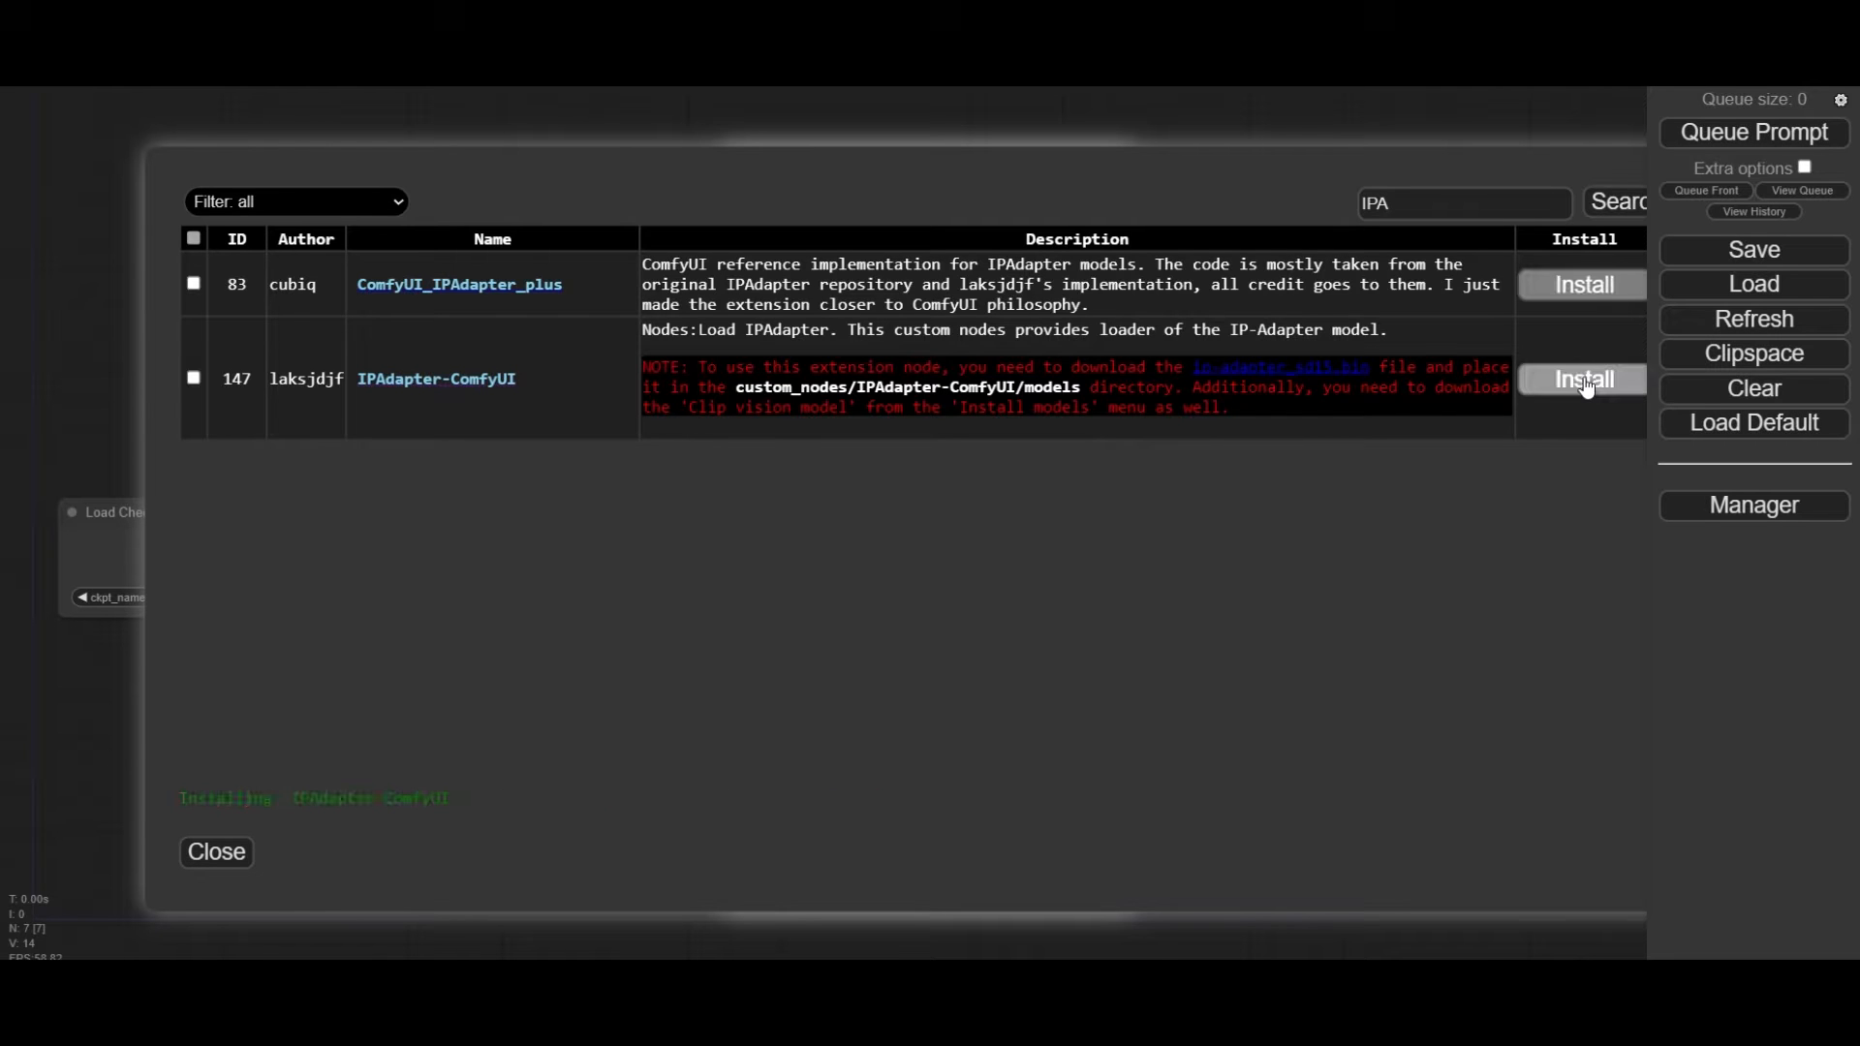
click(1583, 380)
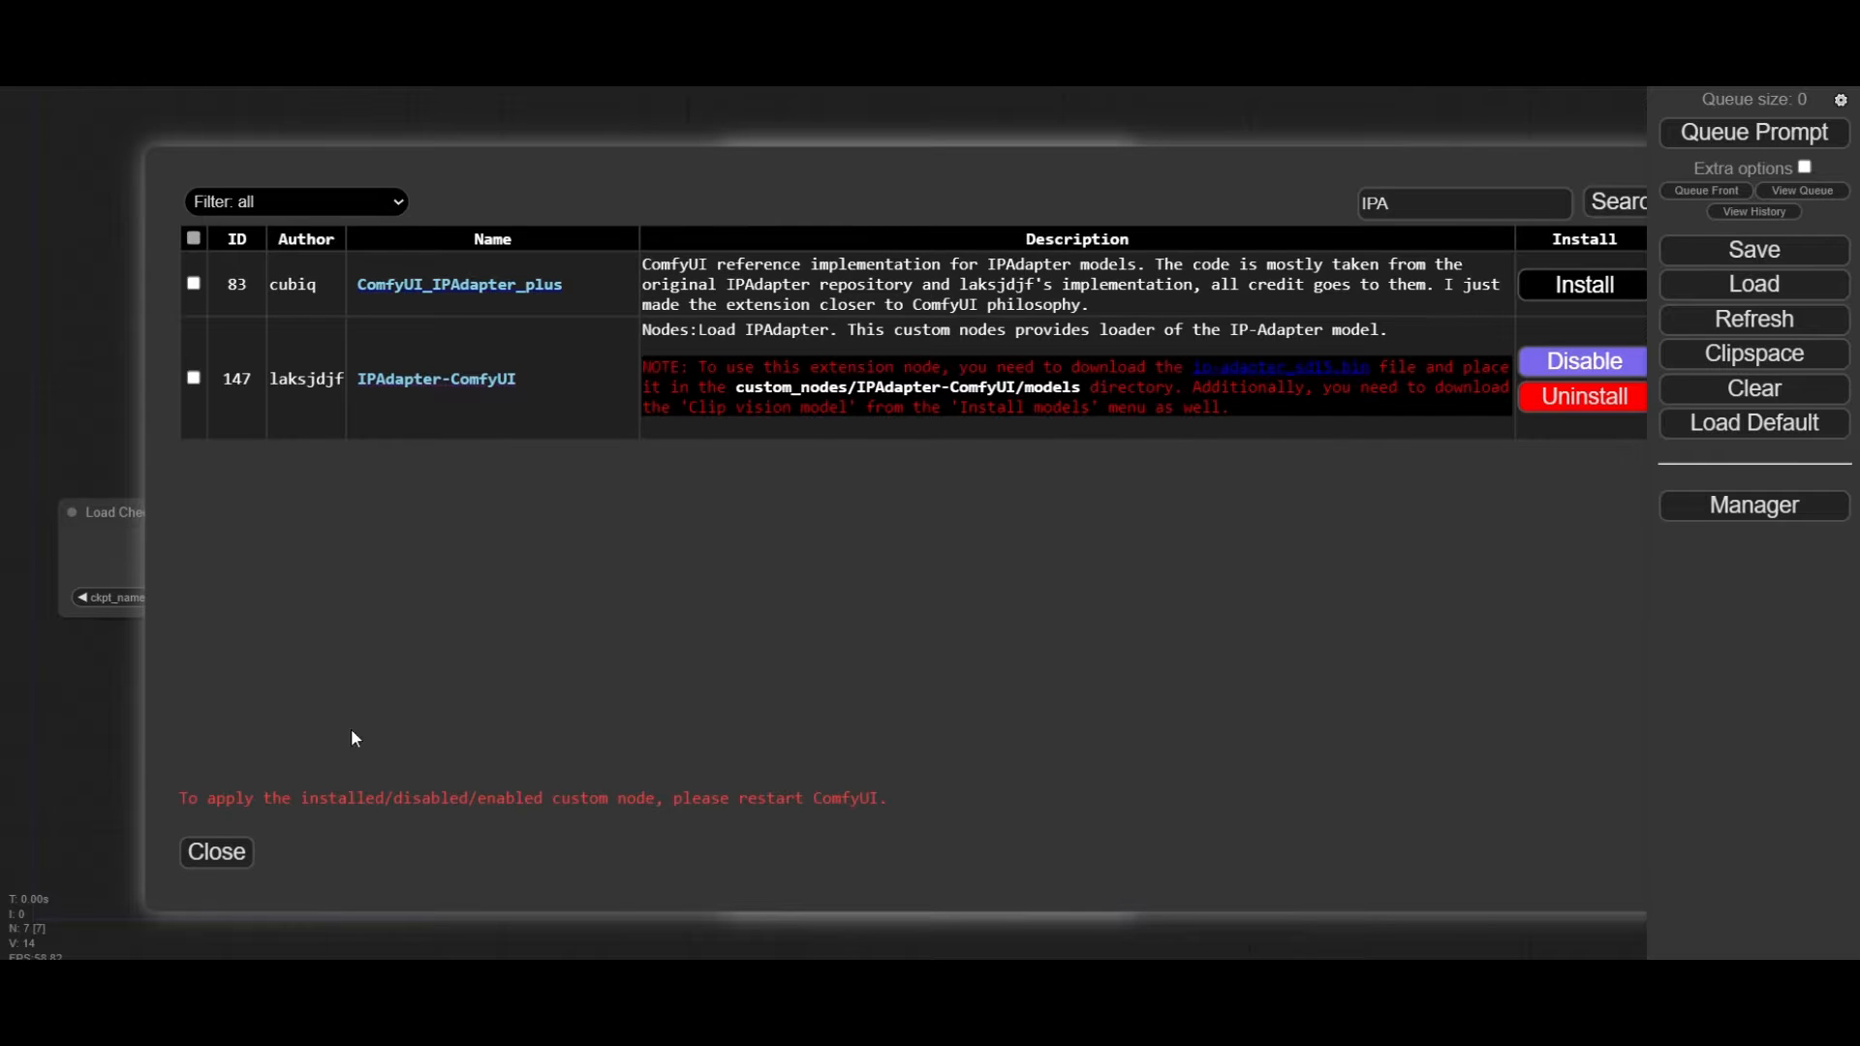
Step: Install the ControlNet Auxiliary Preprocessors and Advanced-ControlNet packs together
text(ca)
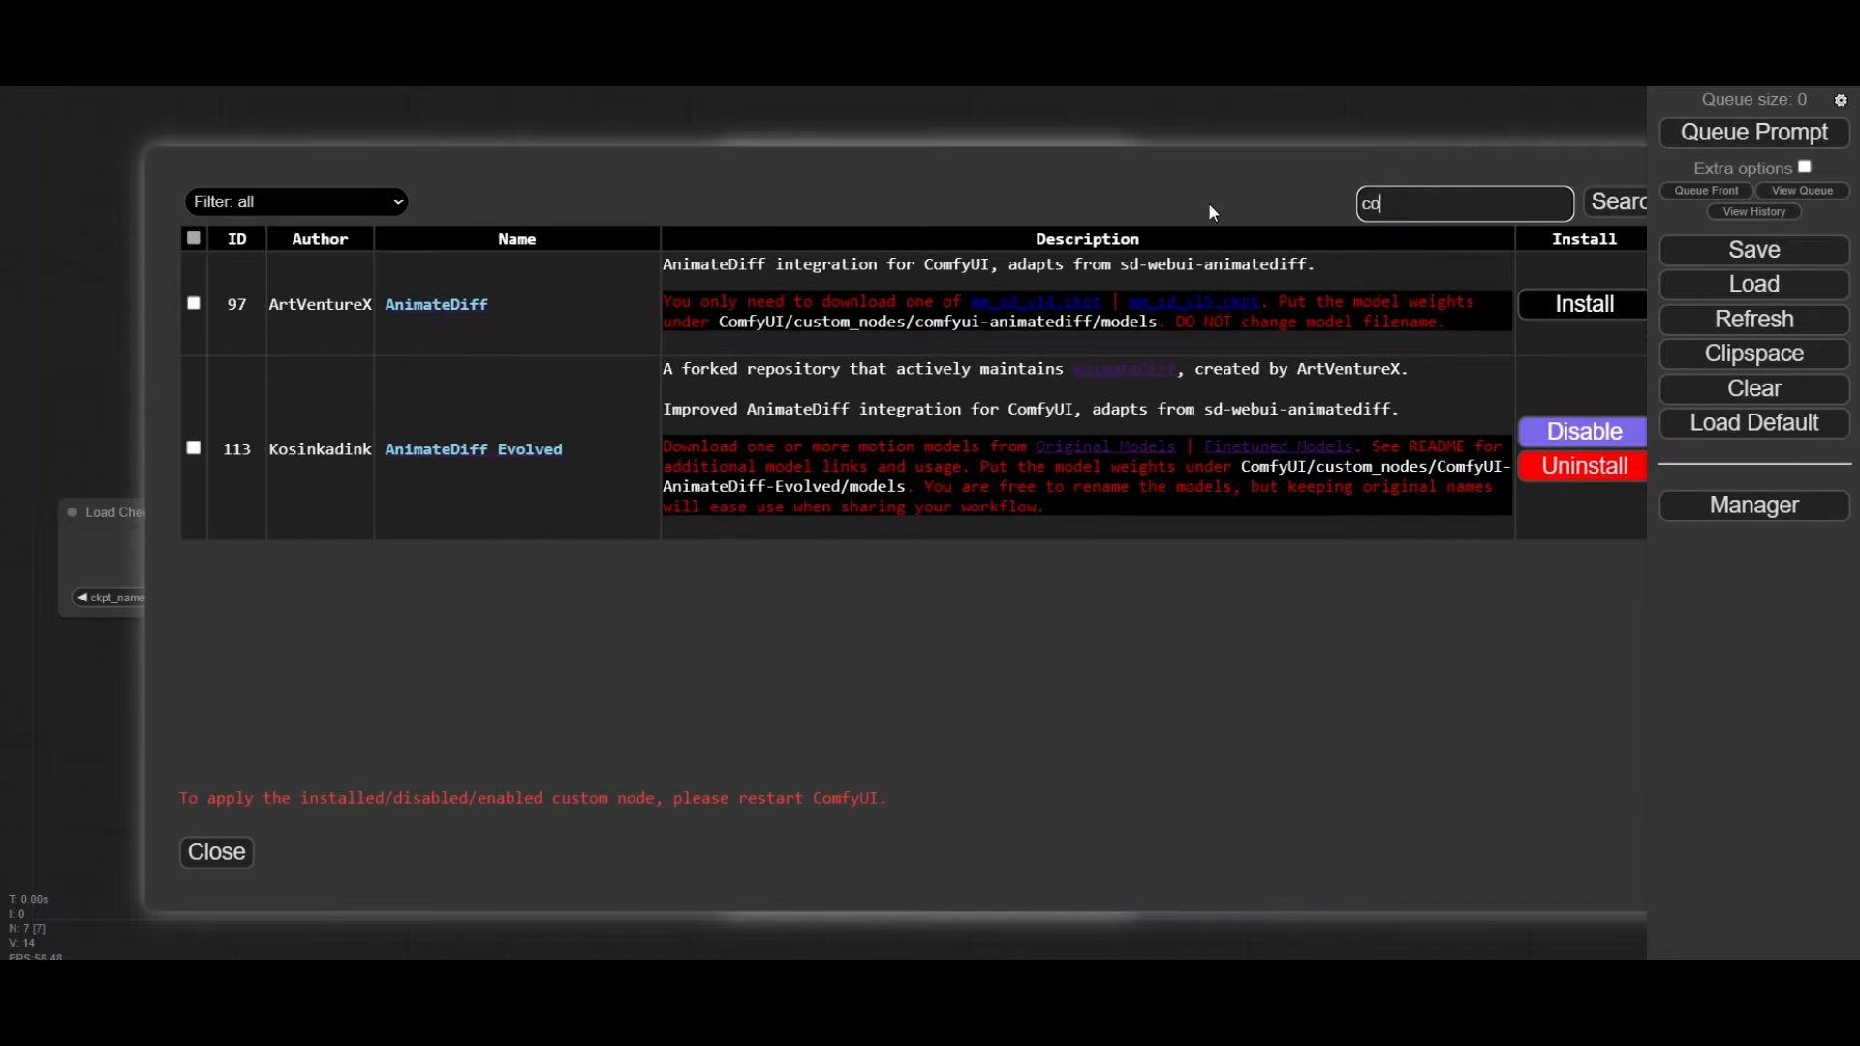
text(controlnet)
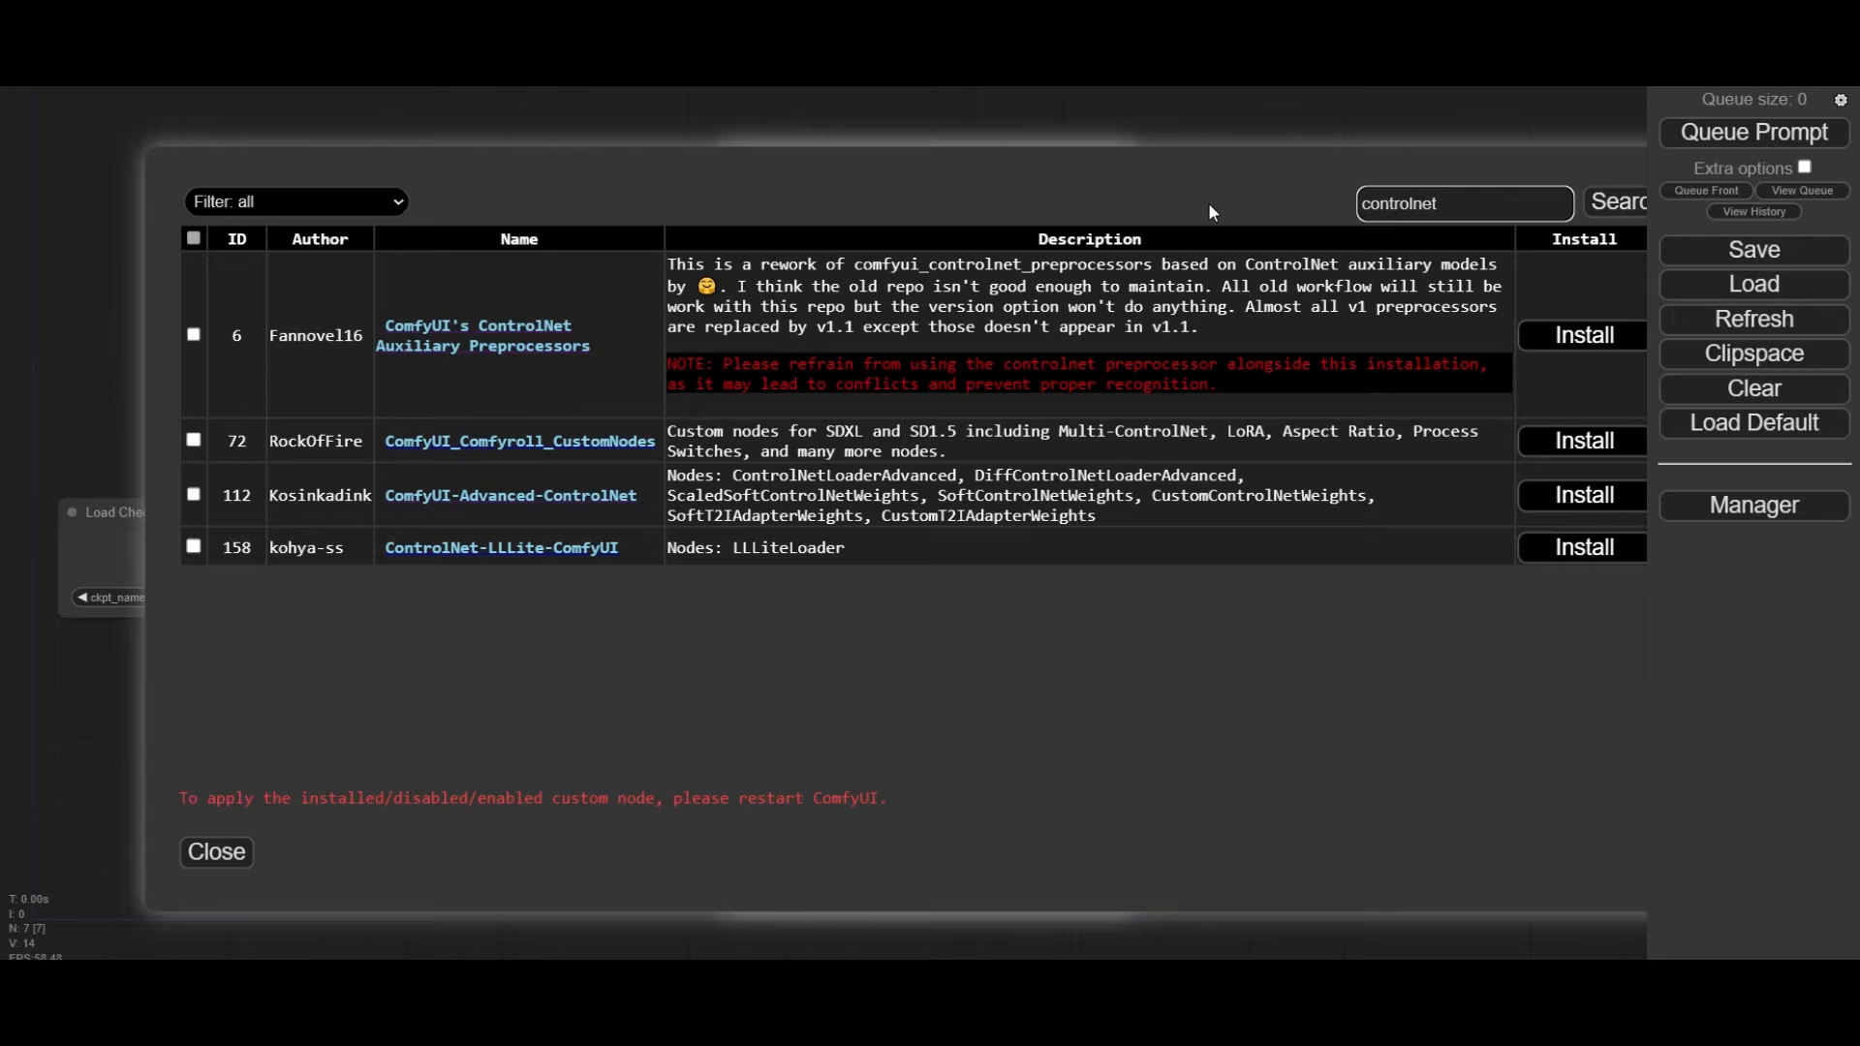
mouse_move(614, 541)
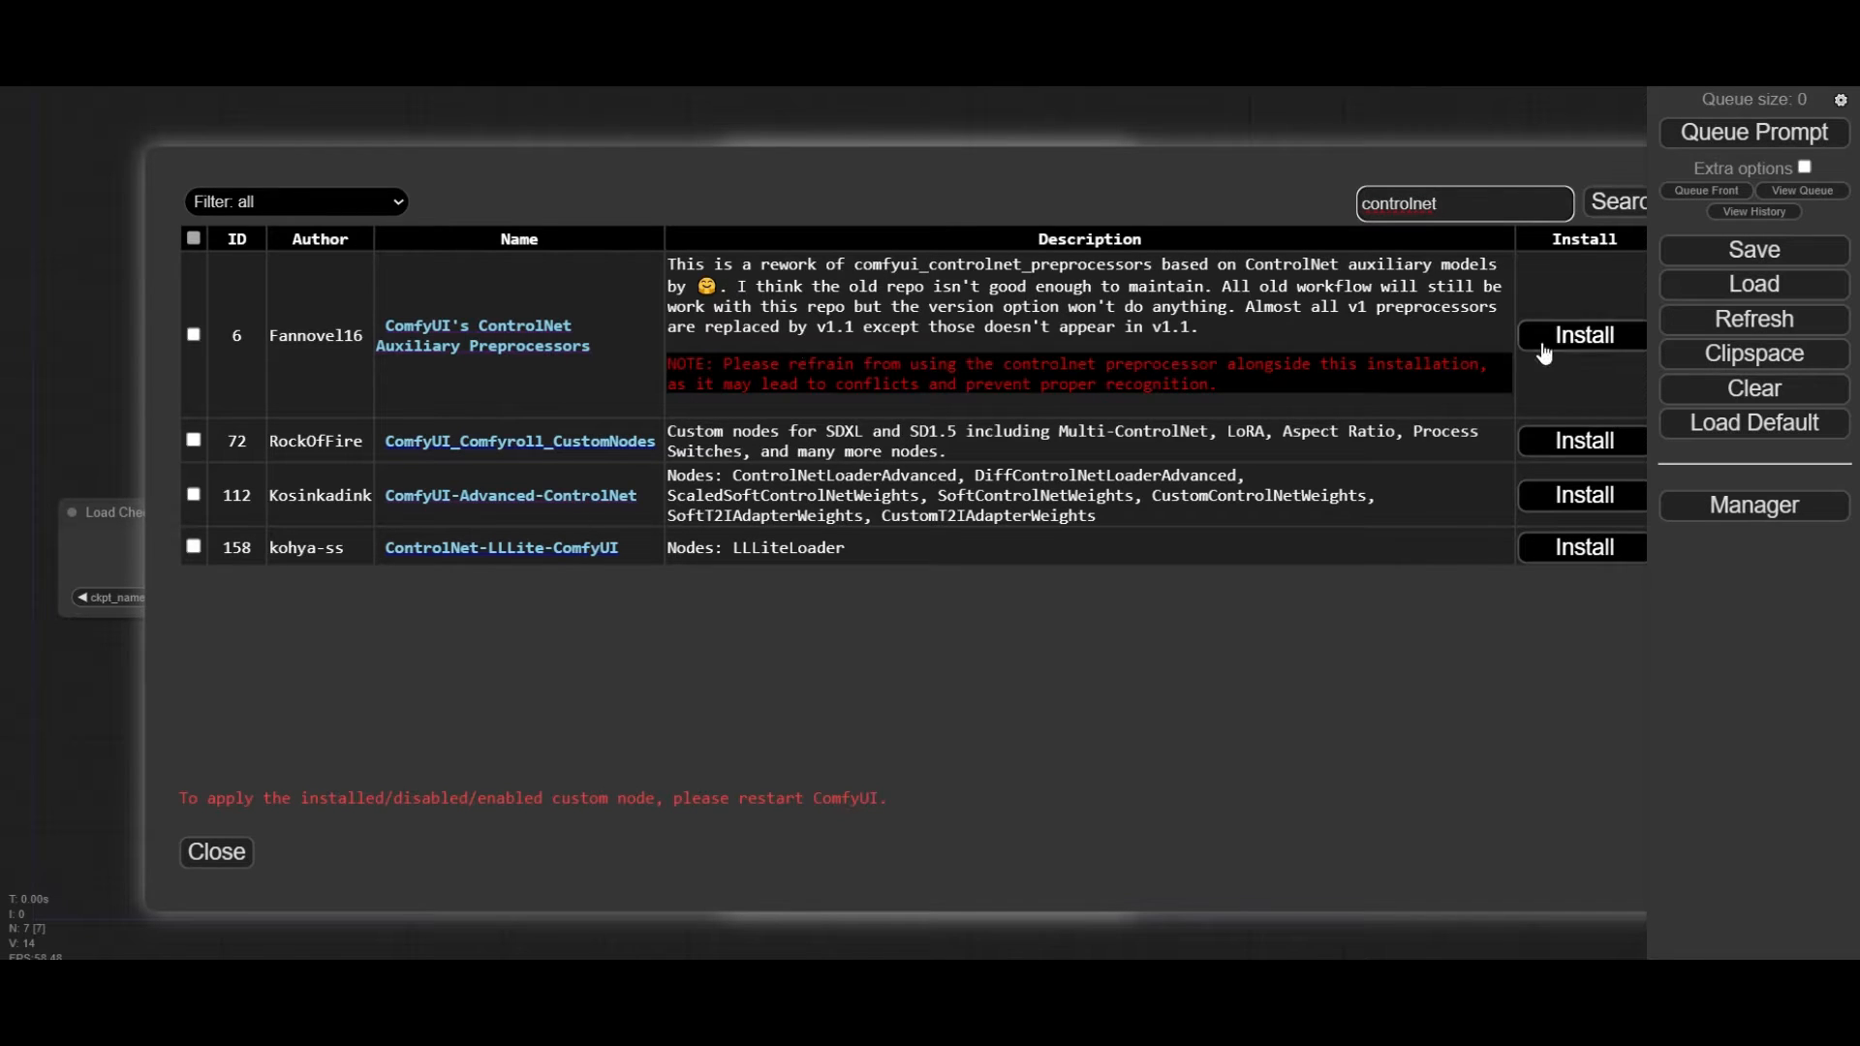
click(192, 335)
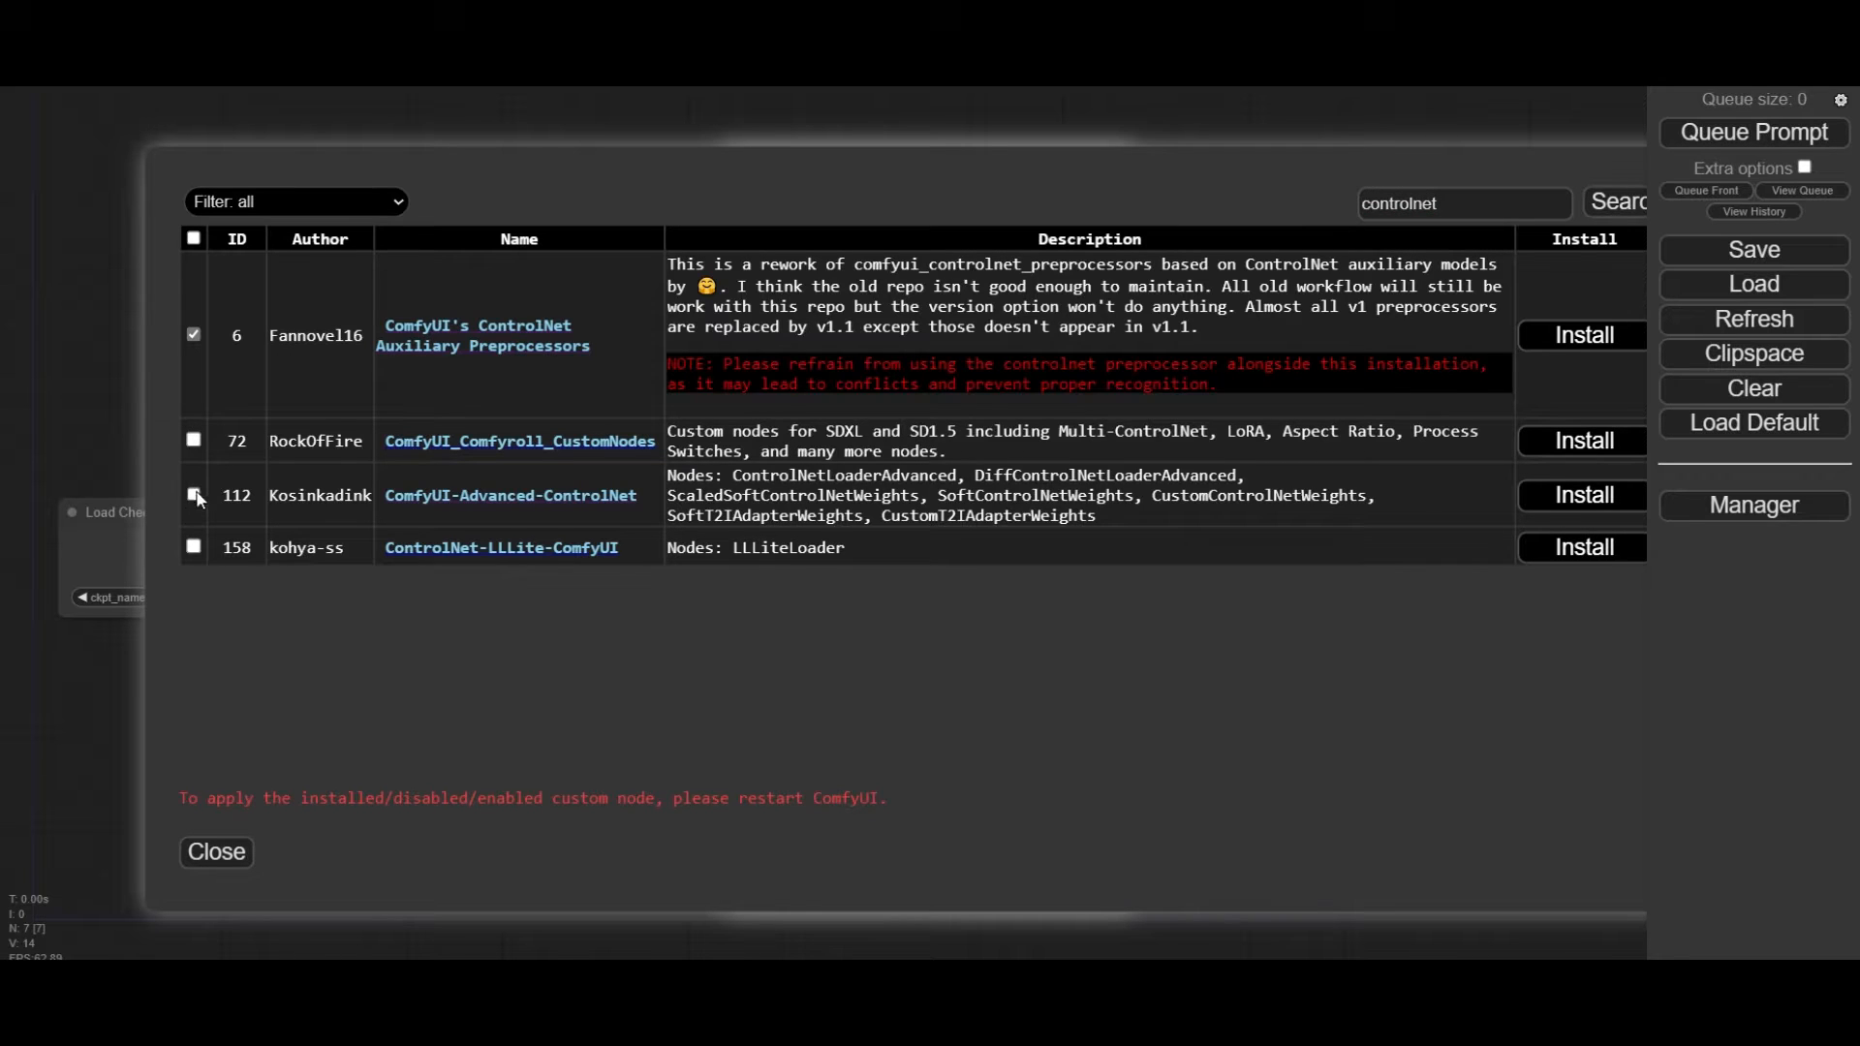
click(194, 494)
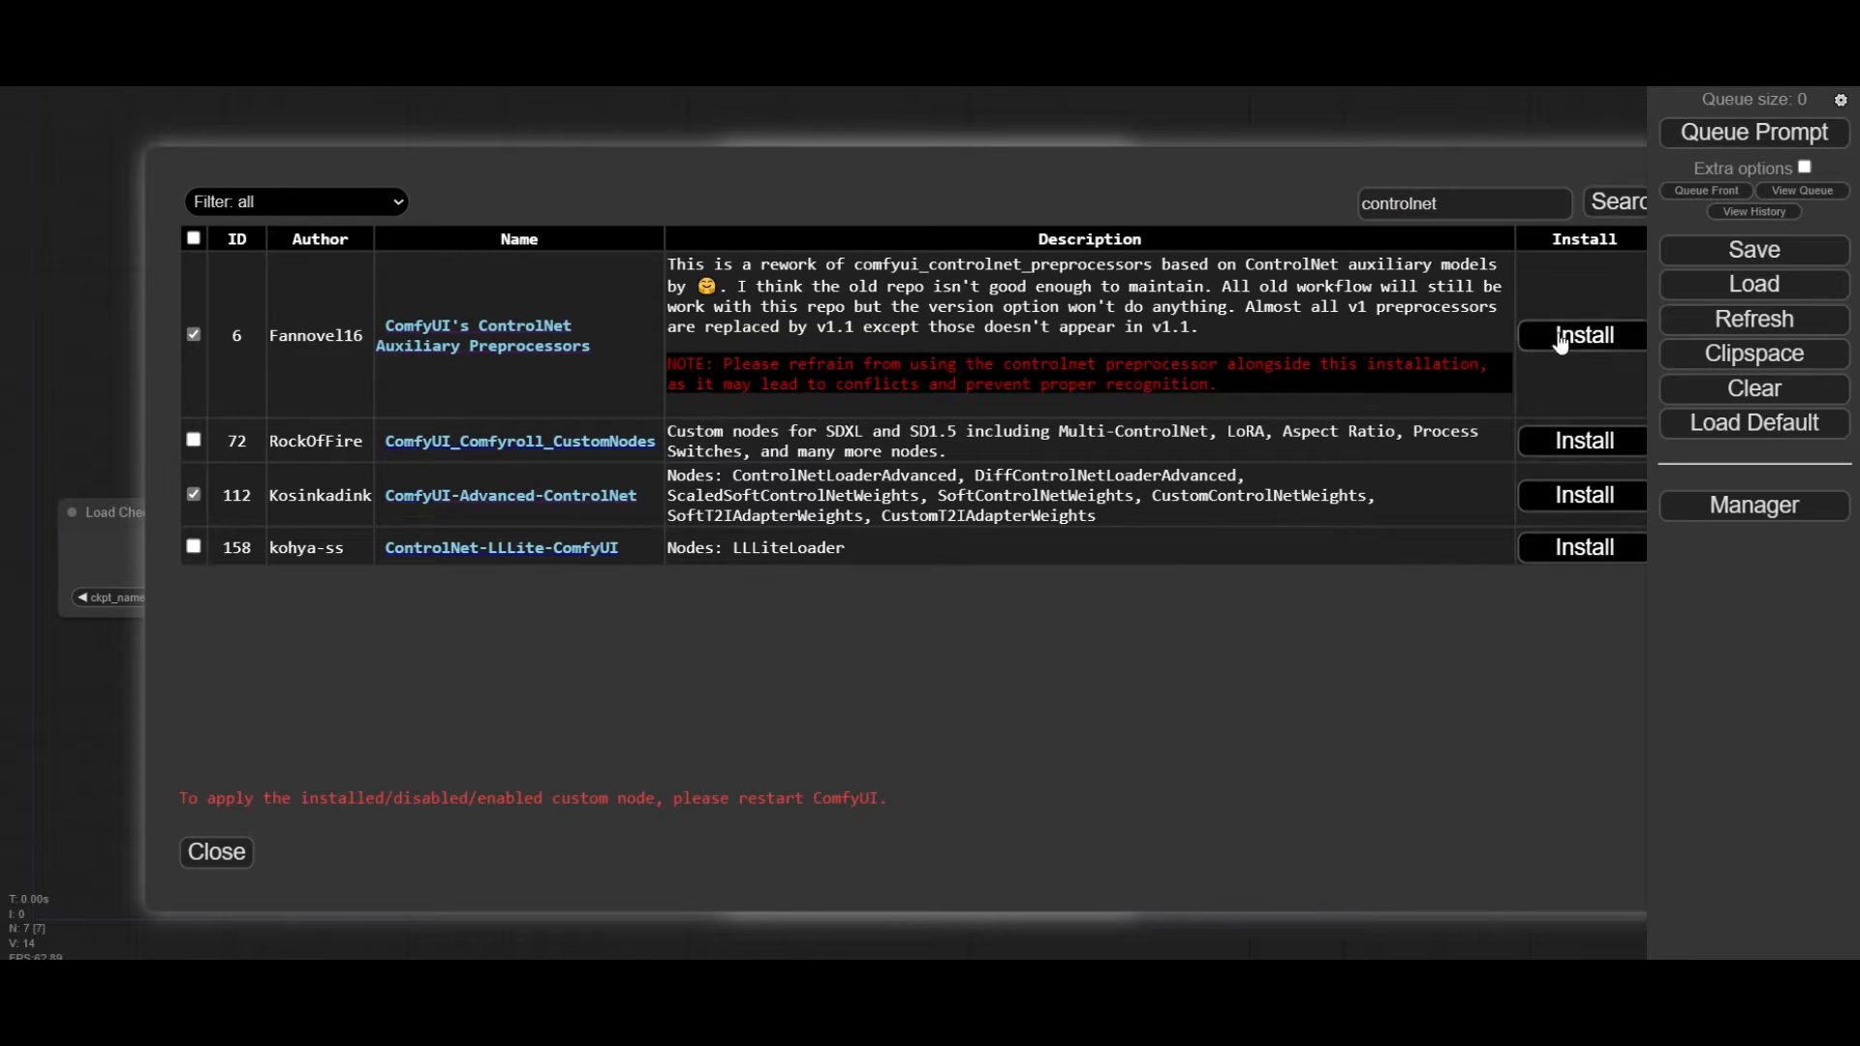
click(1583, 335)
text(v)
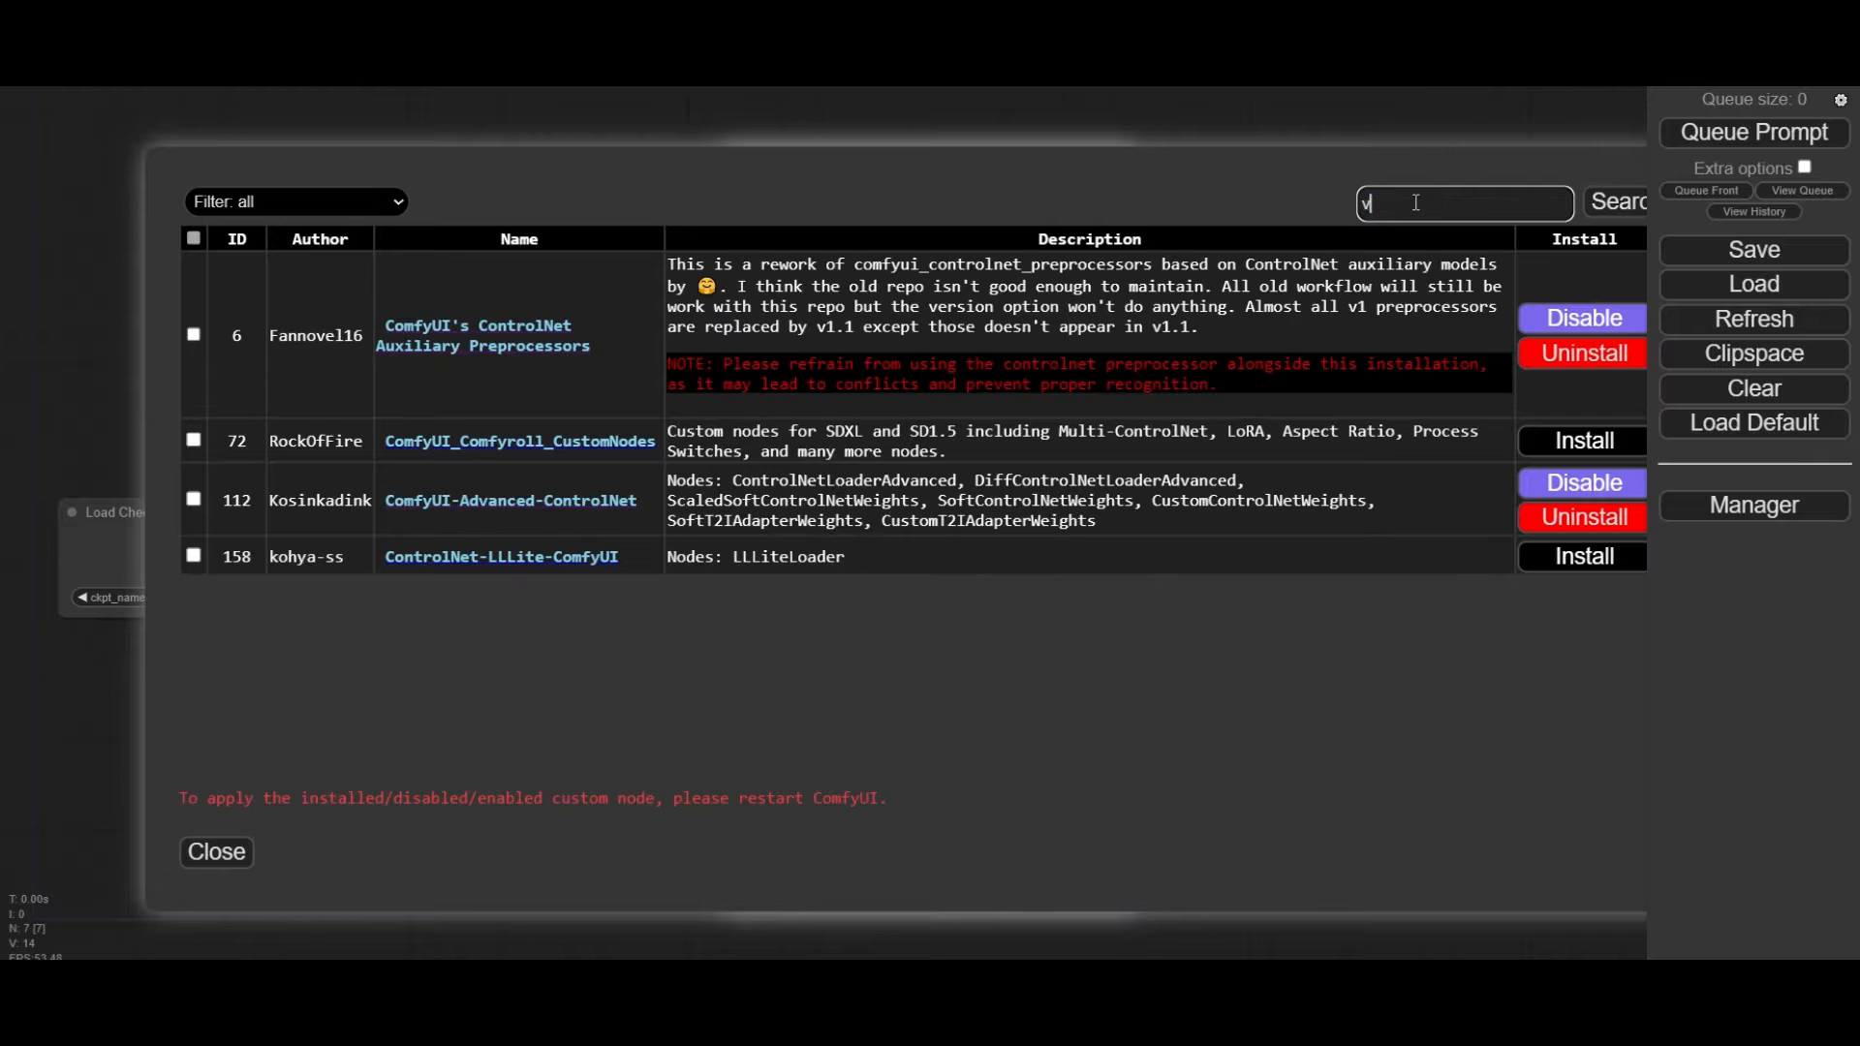
Step: Install VideoHelperSuite, mark the Impact Pack and search for the WAS Node Suite
text(ideo)
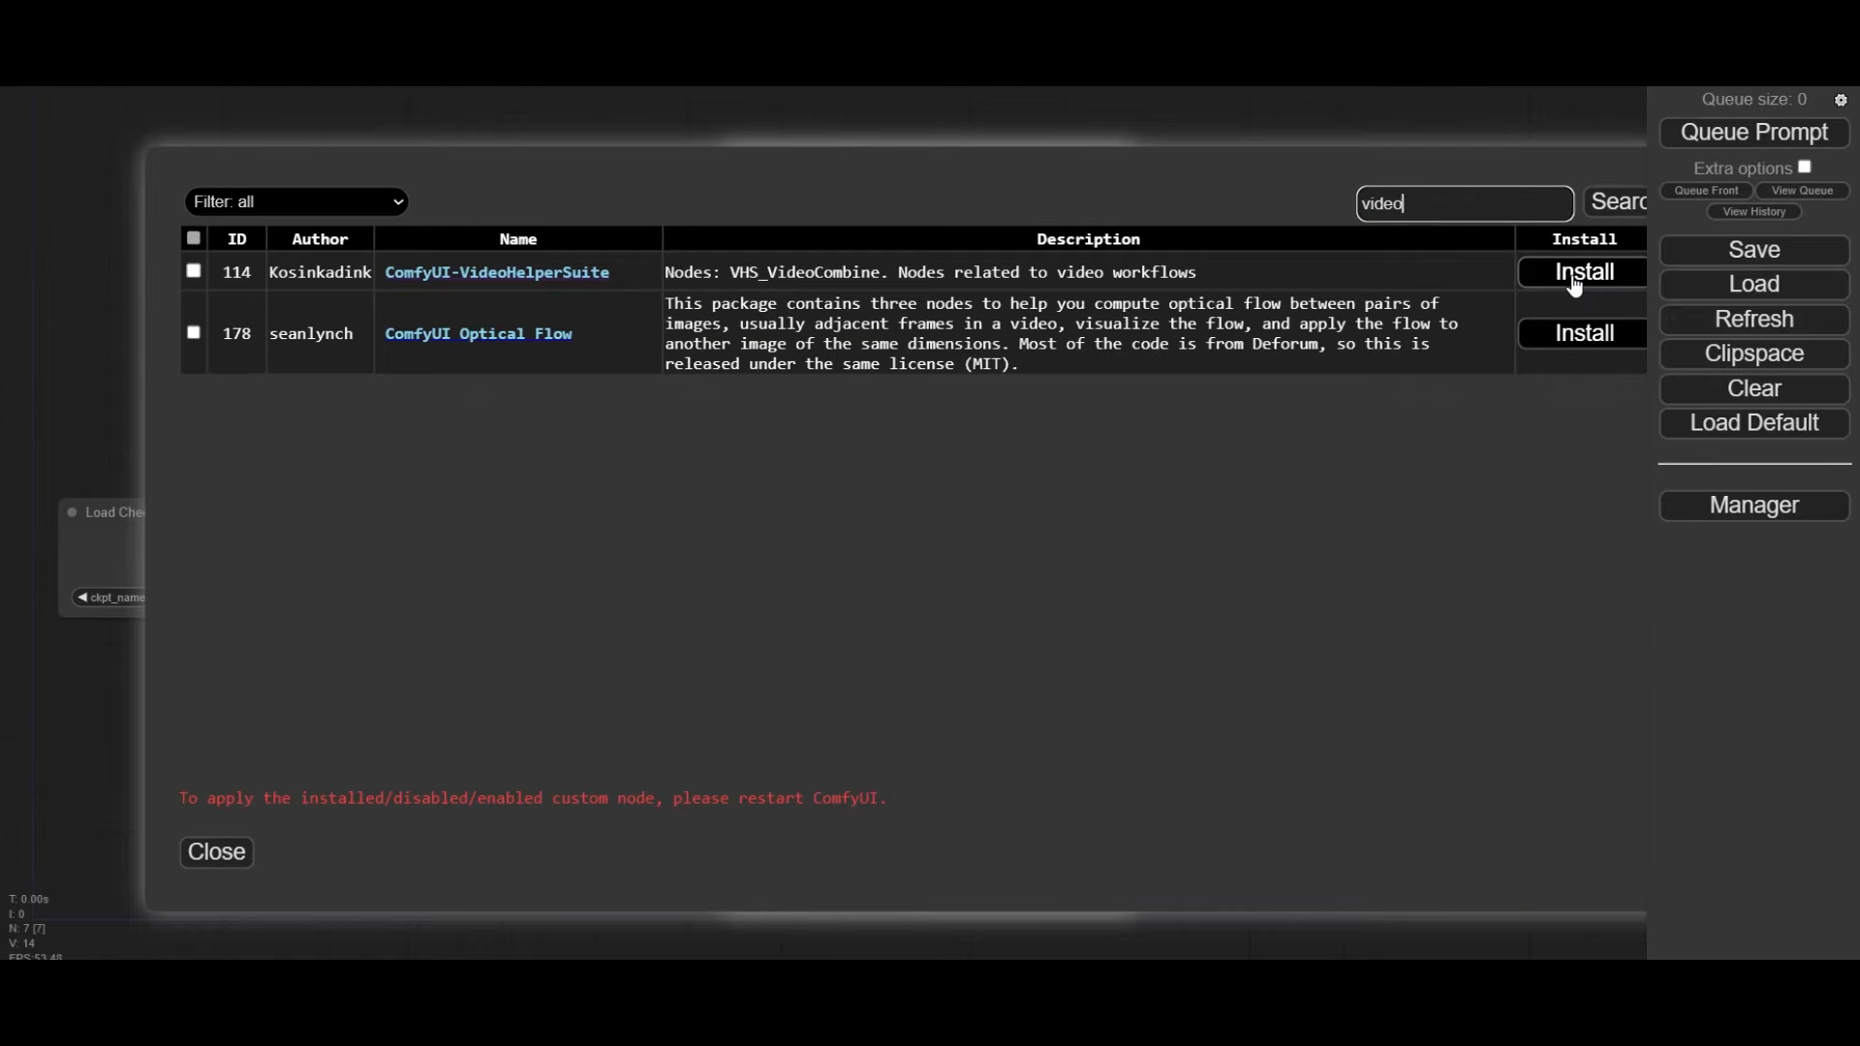
click(1583, 271)
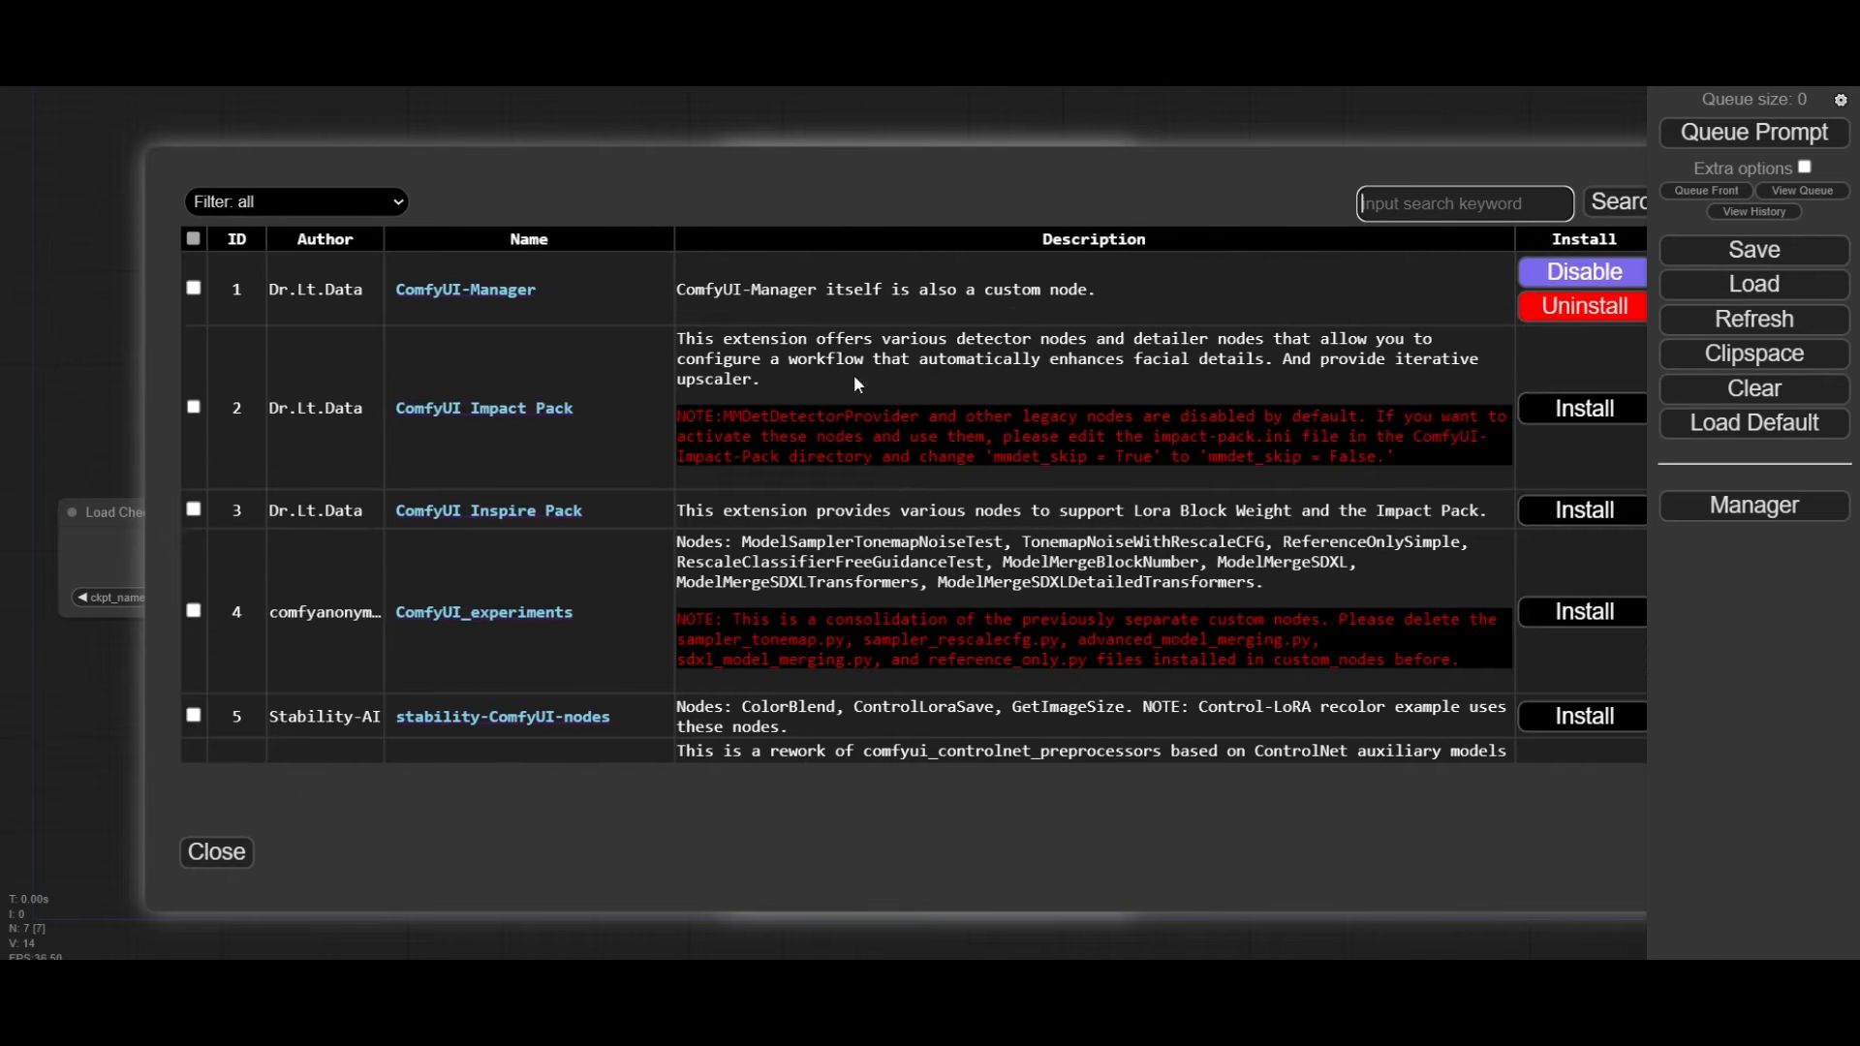
click(192, 361)
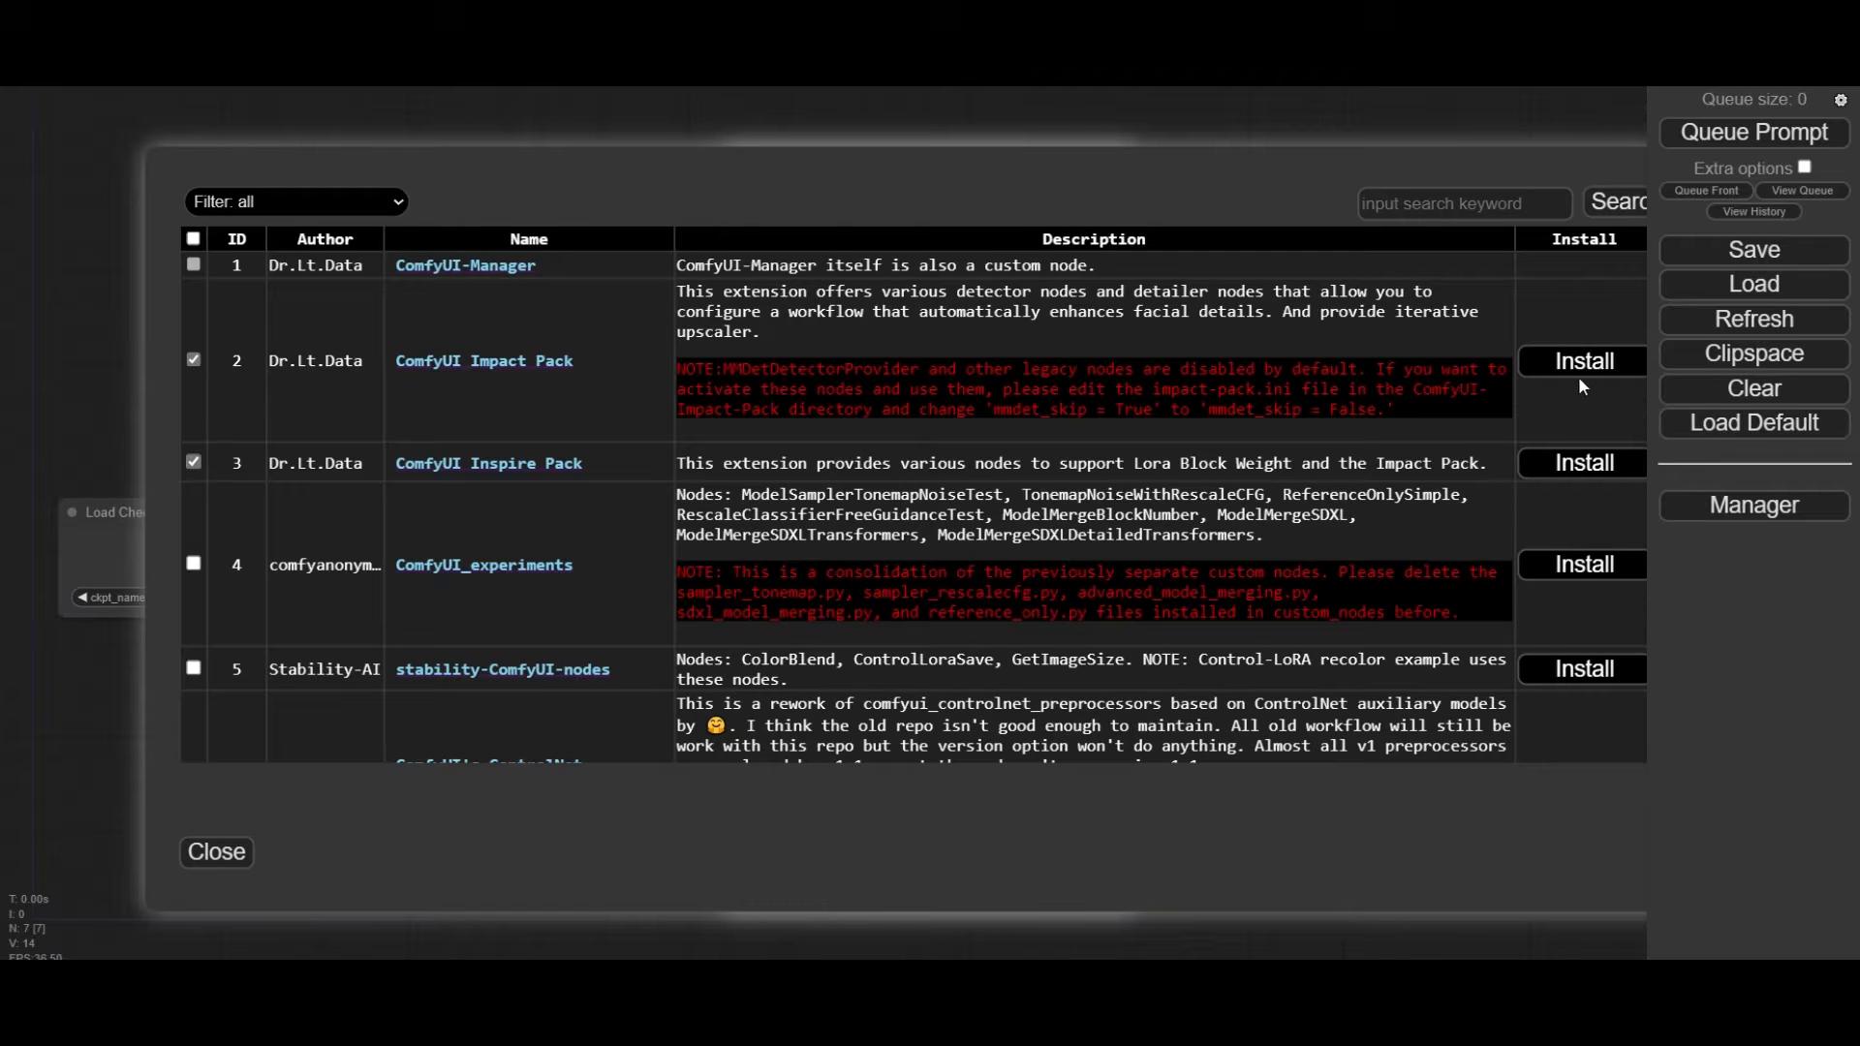
text(was)
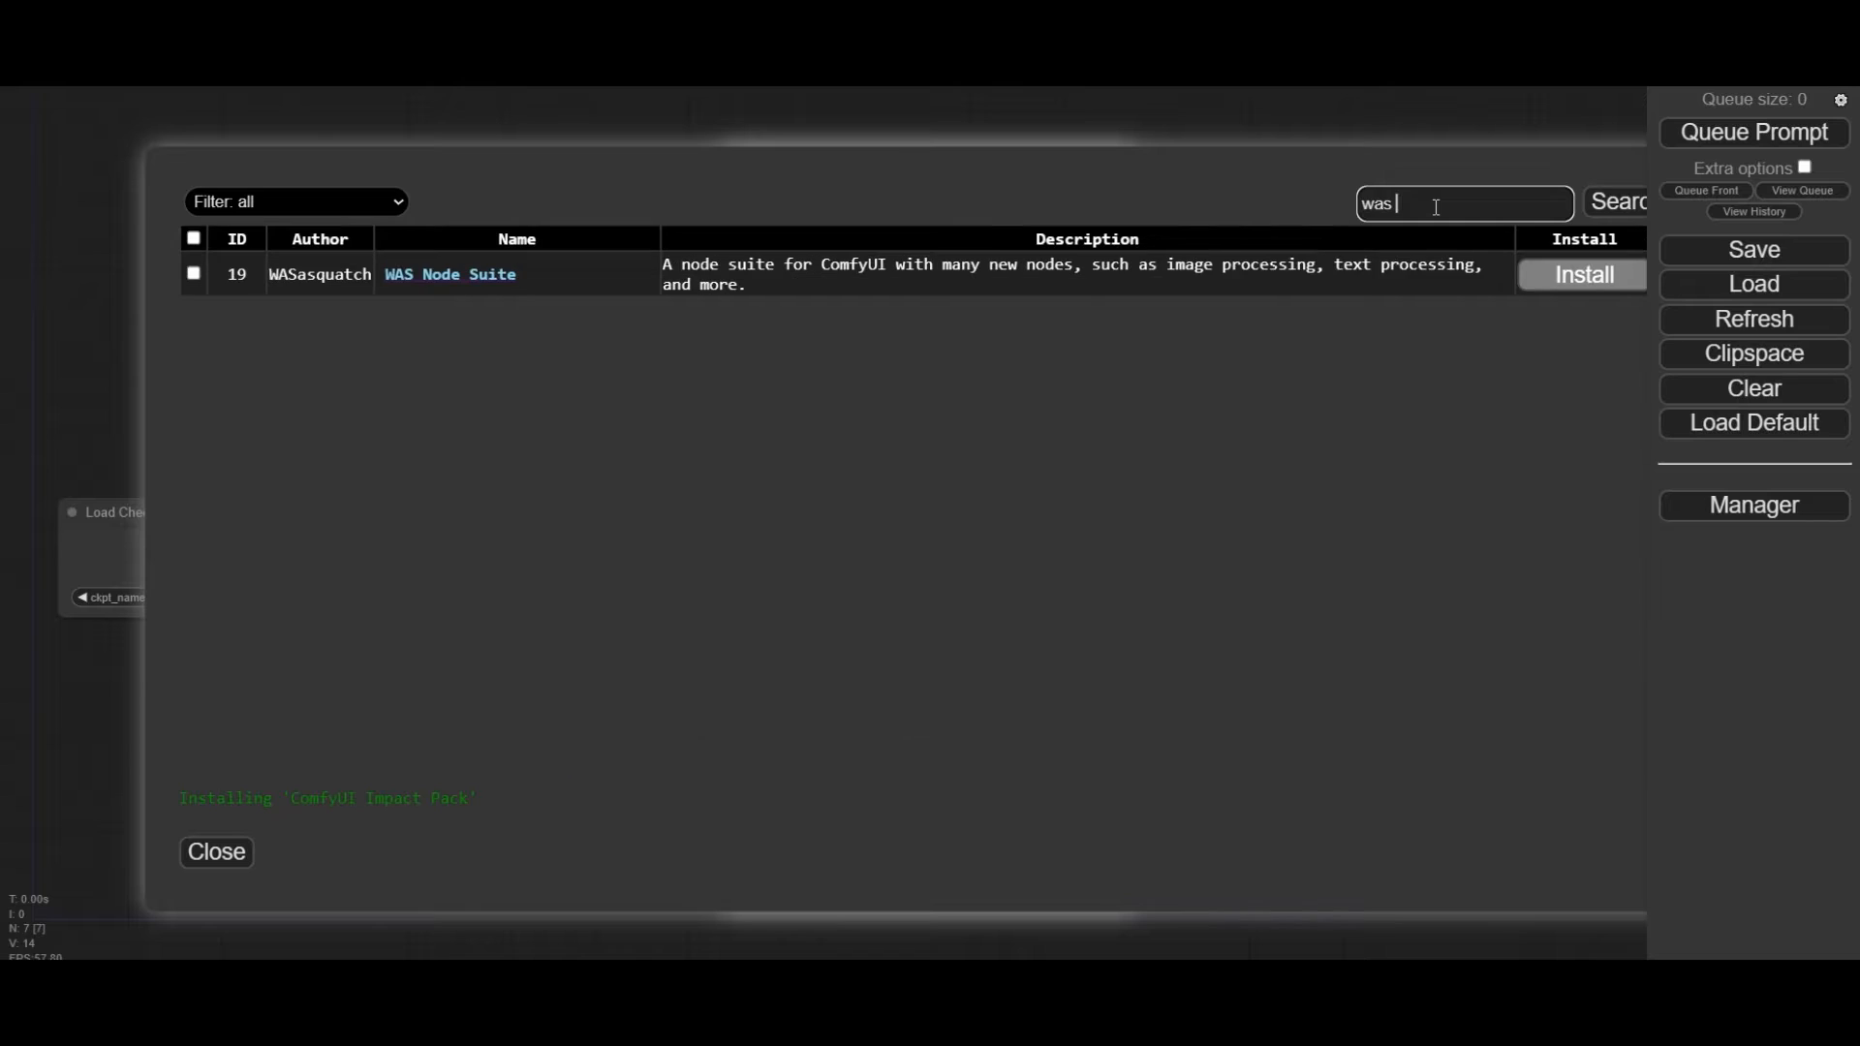
mouse_move(1246, 587)
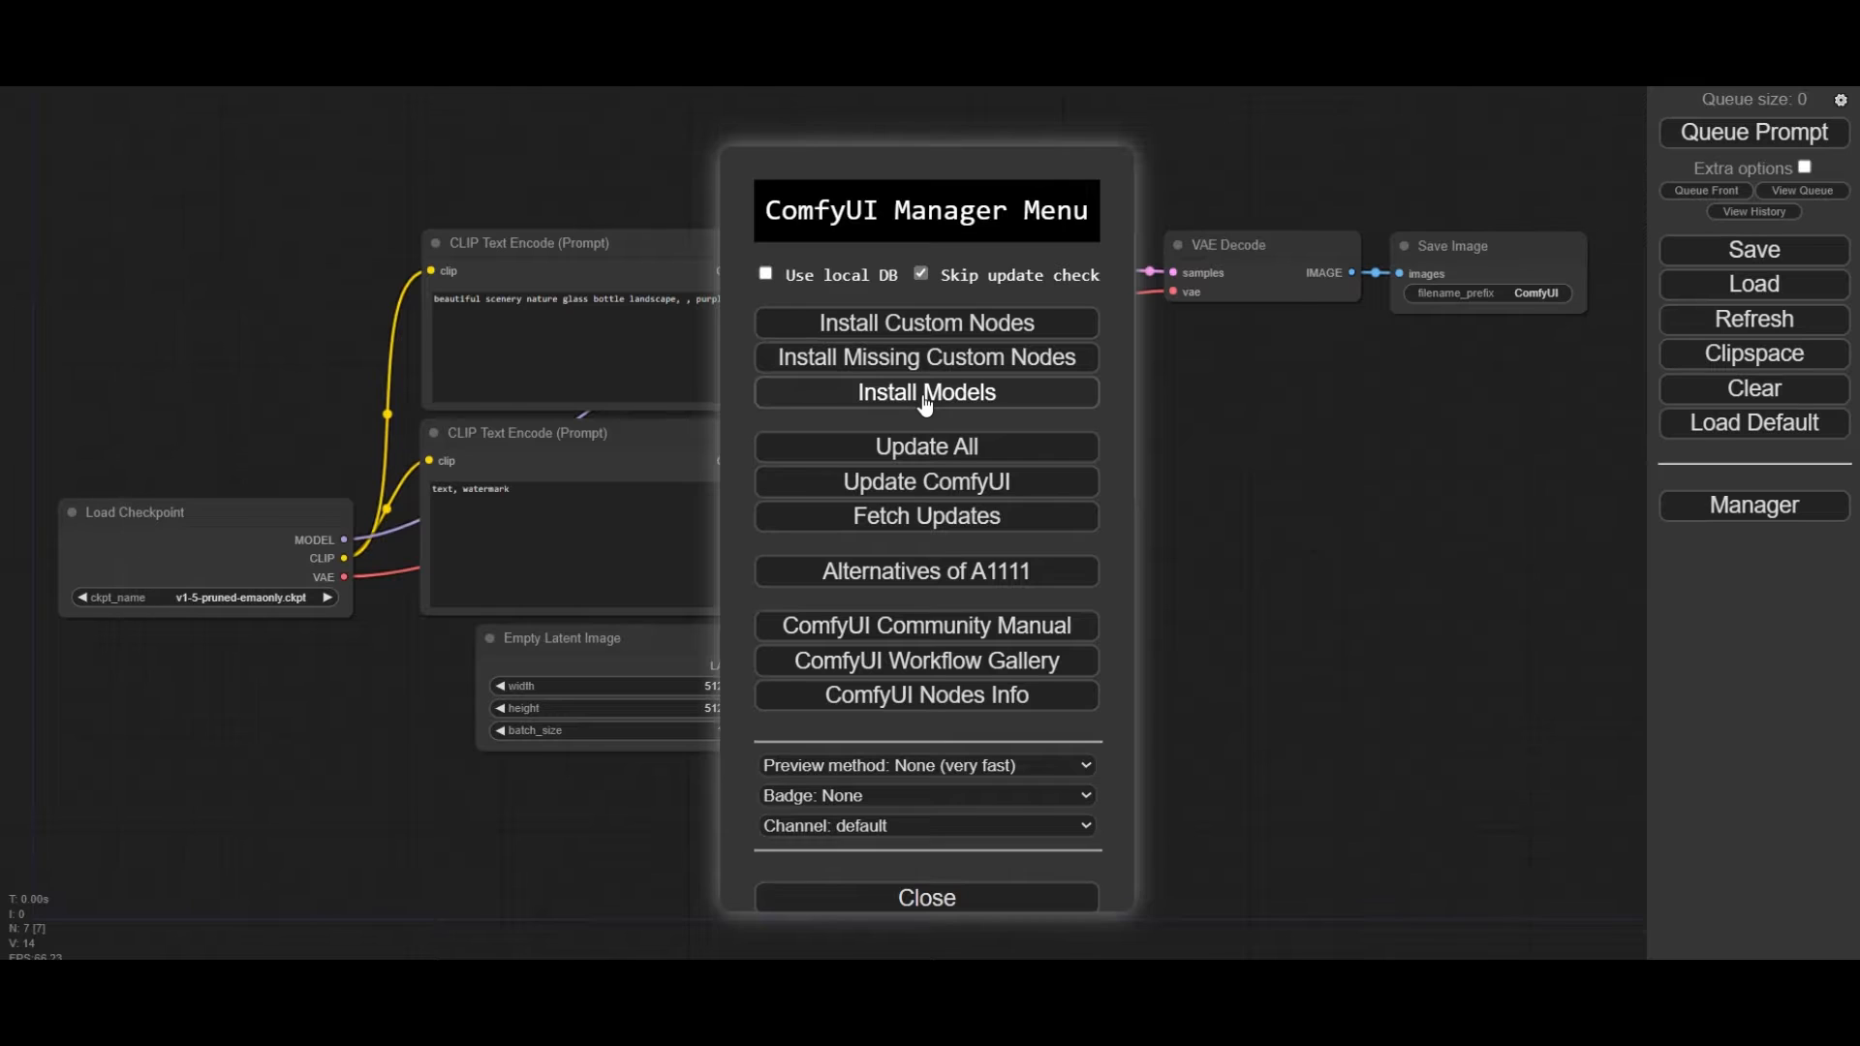
Step: Download the mm-Stabilized_high AnimateDiff motion model from Install Models
click(926, 392)
text(controlnet)
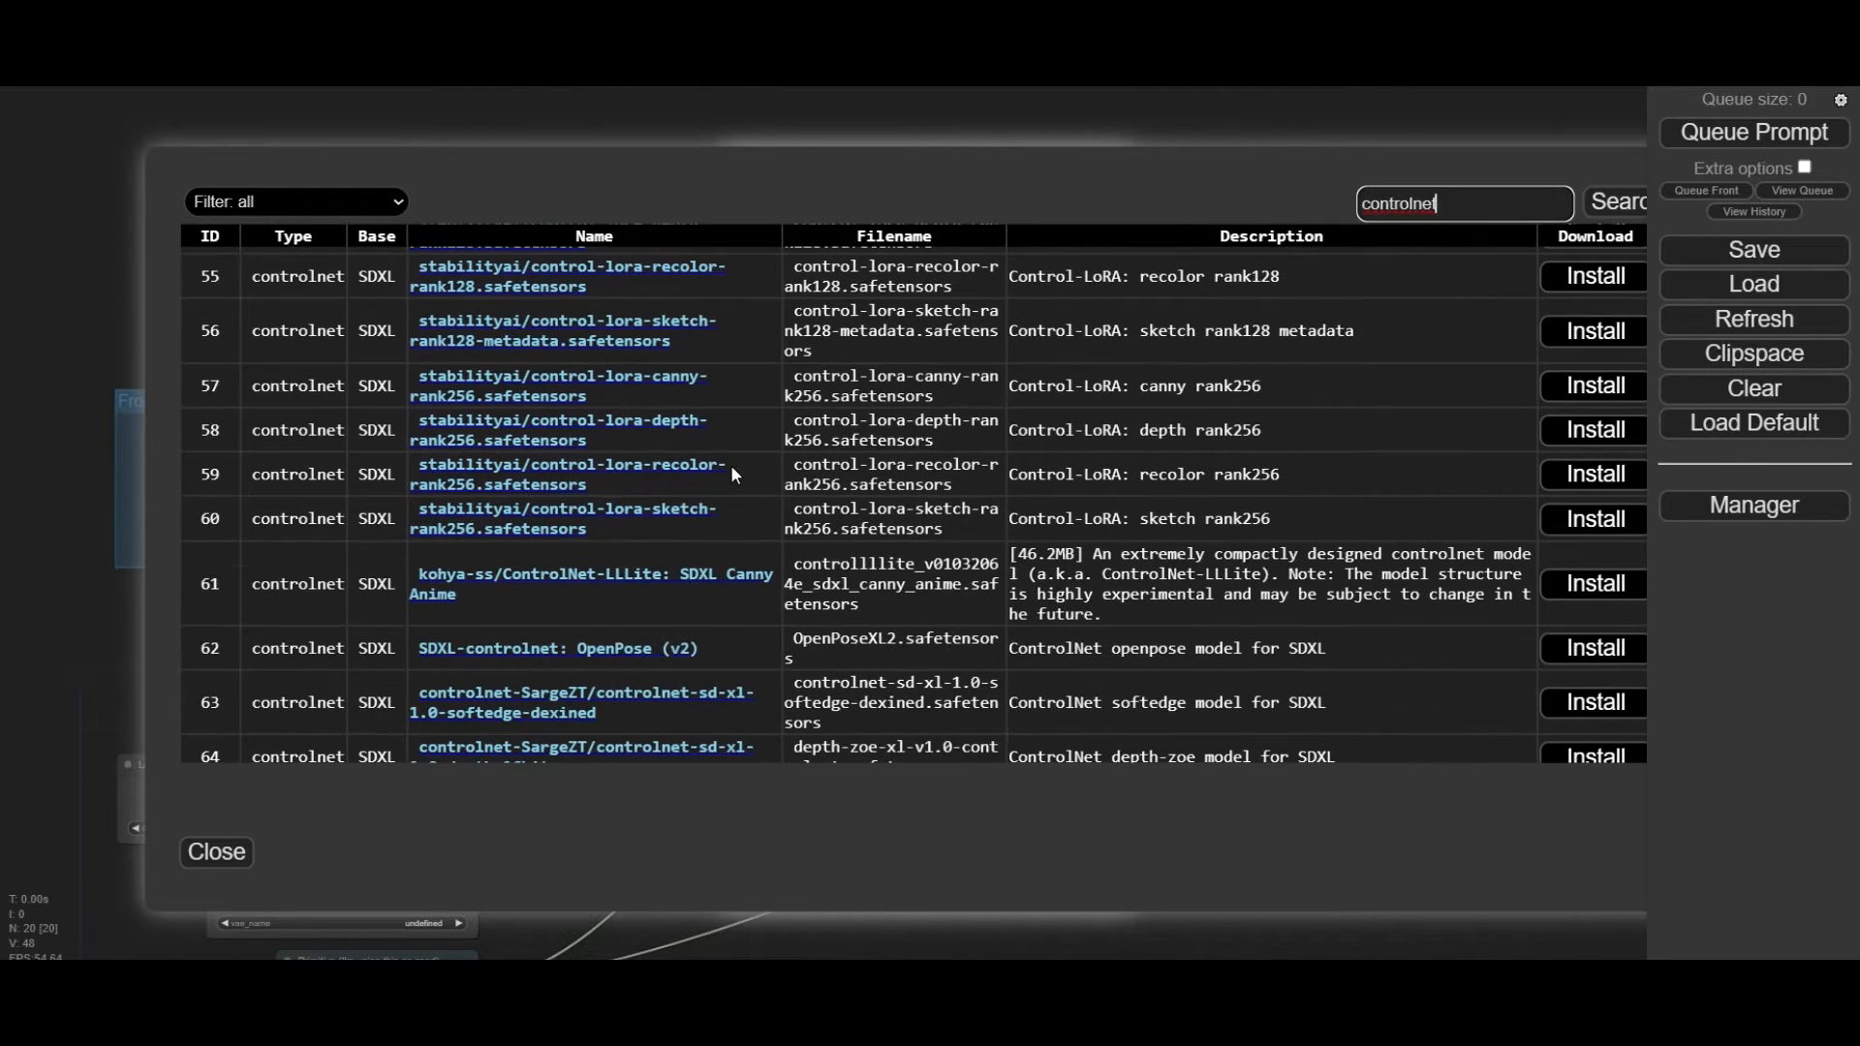
scroll(down, 3)
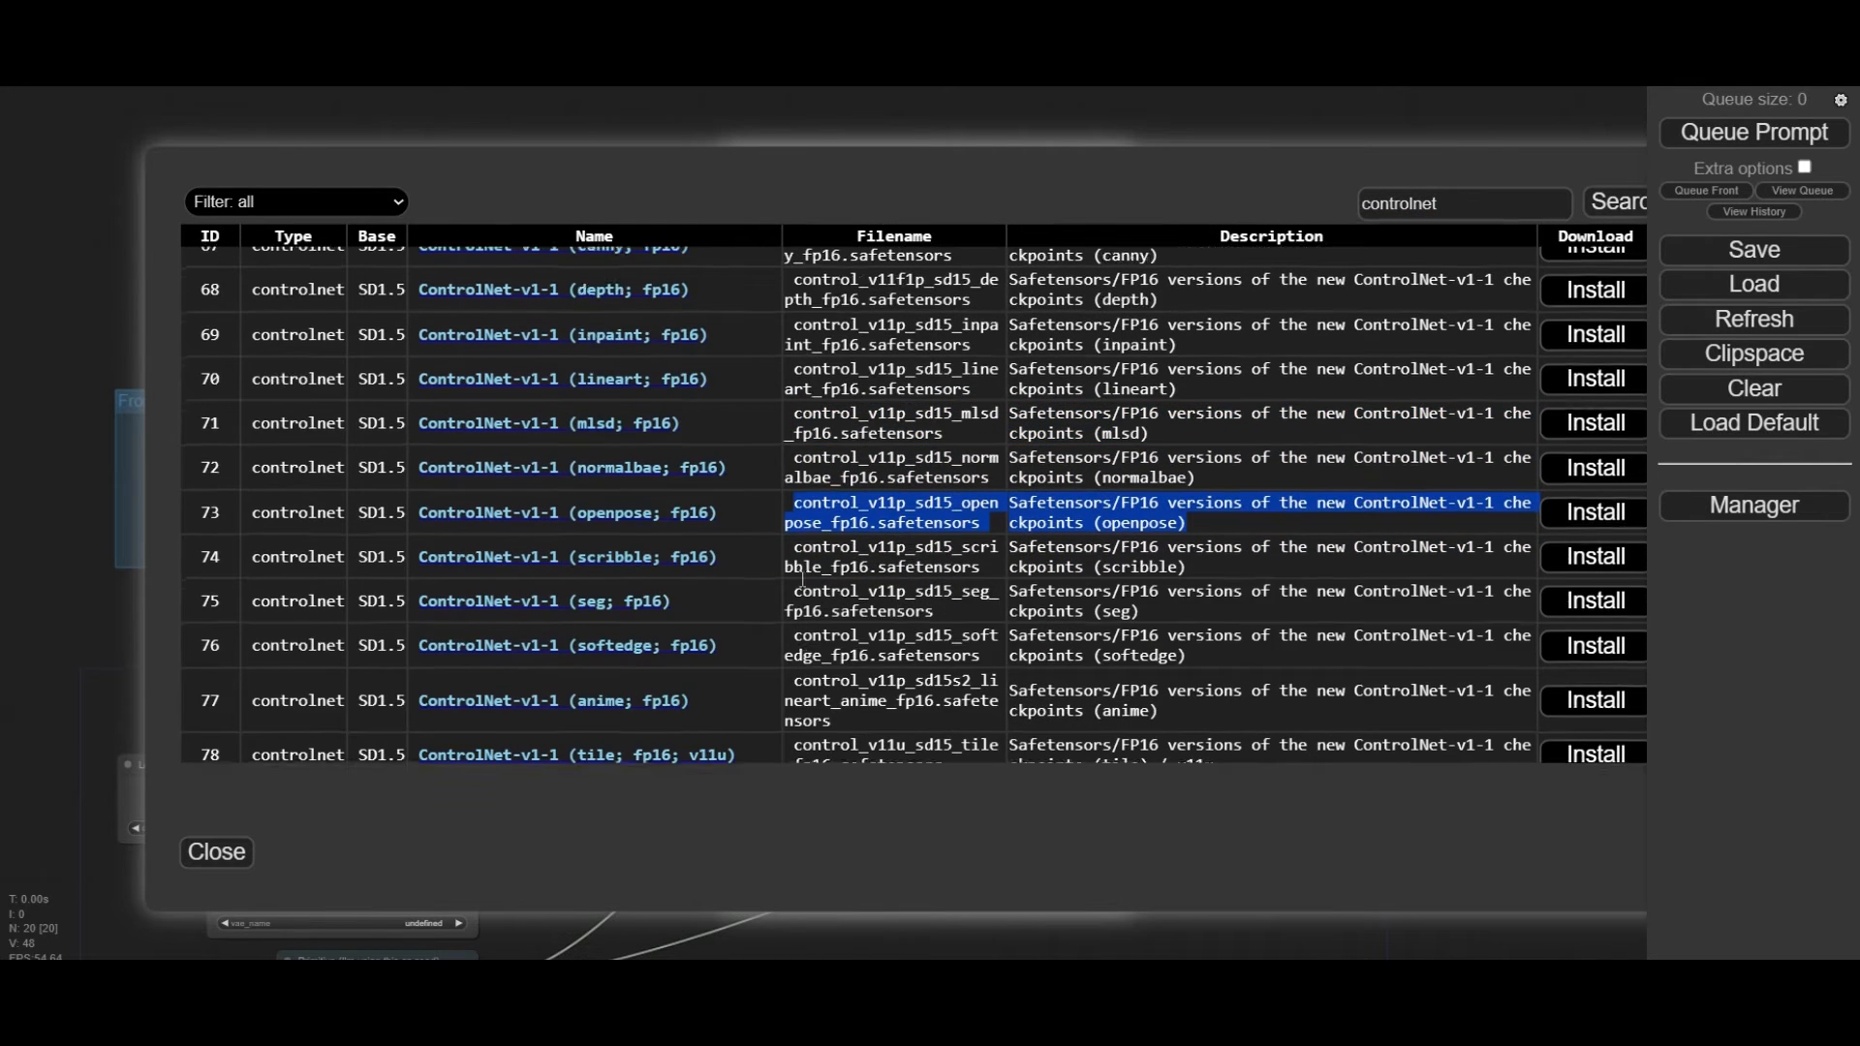
click(1594, 511)
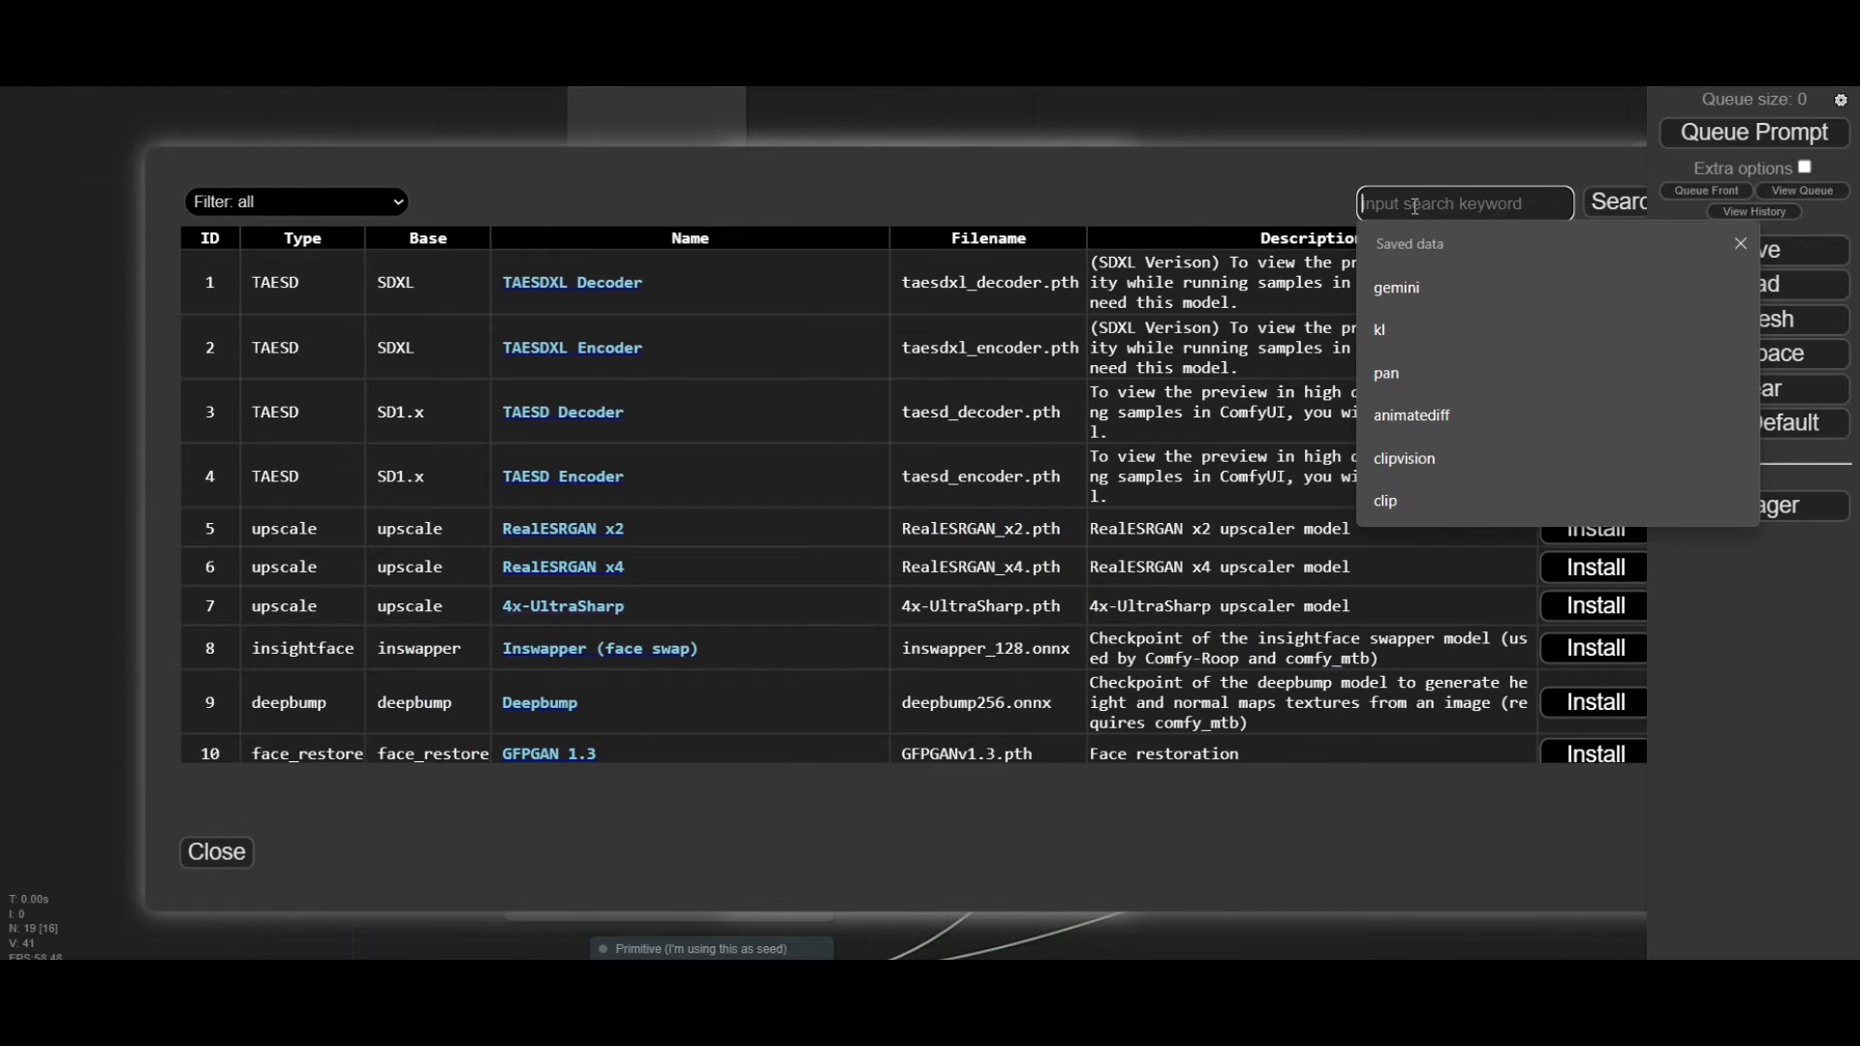
text(animatediff)
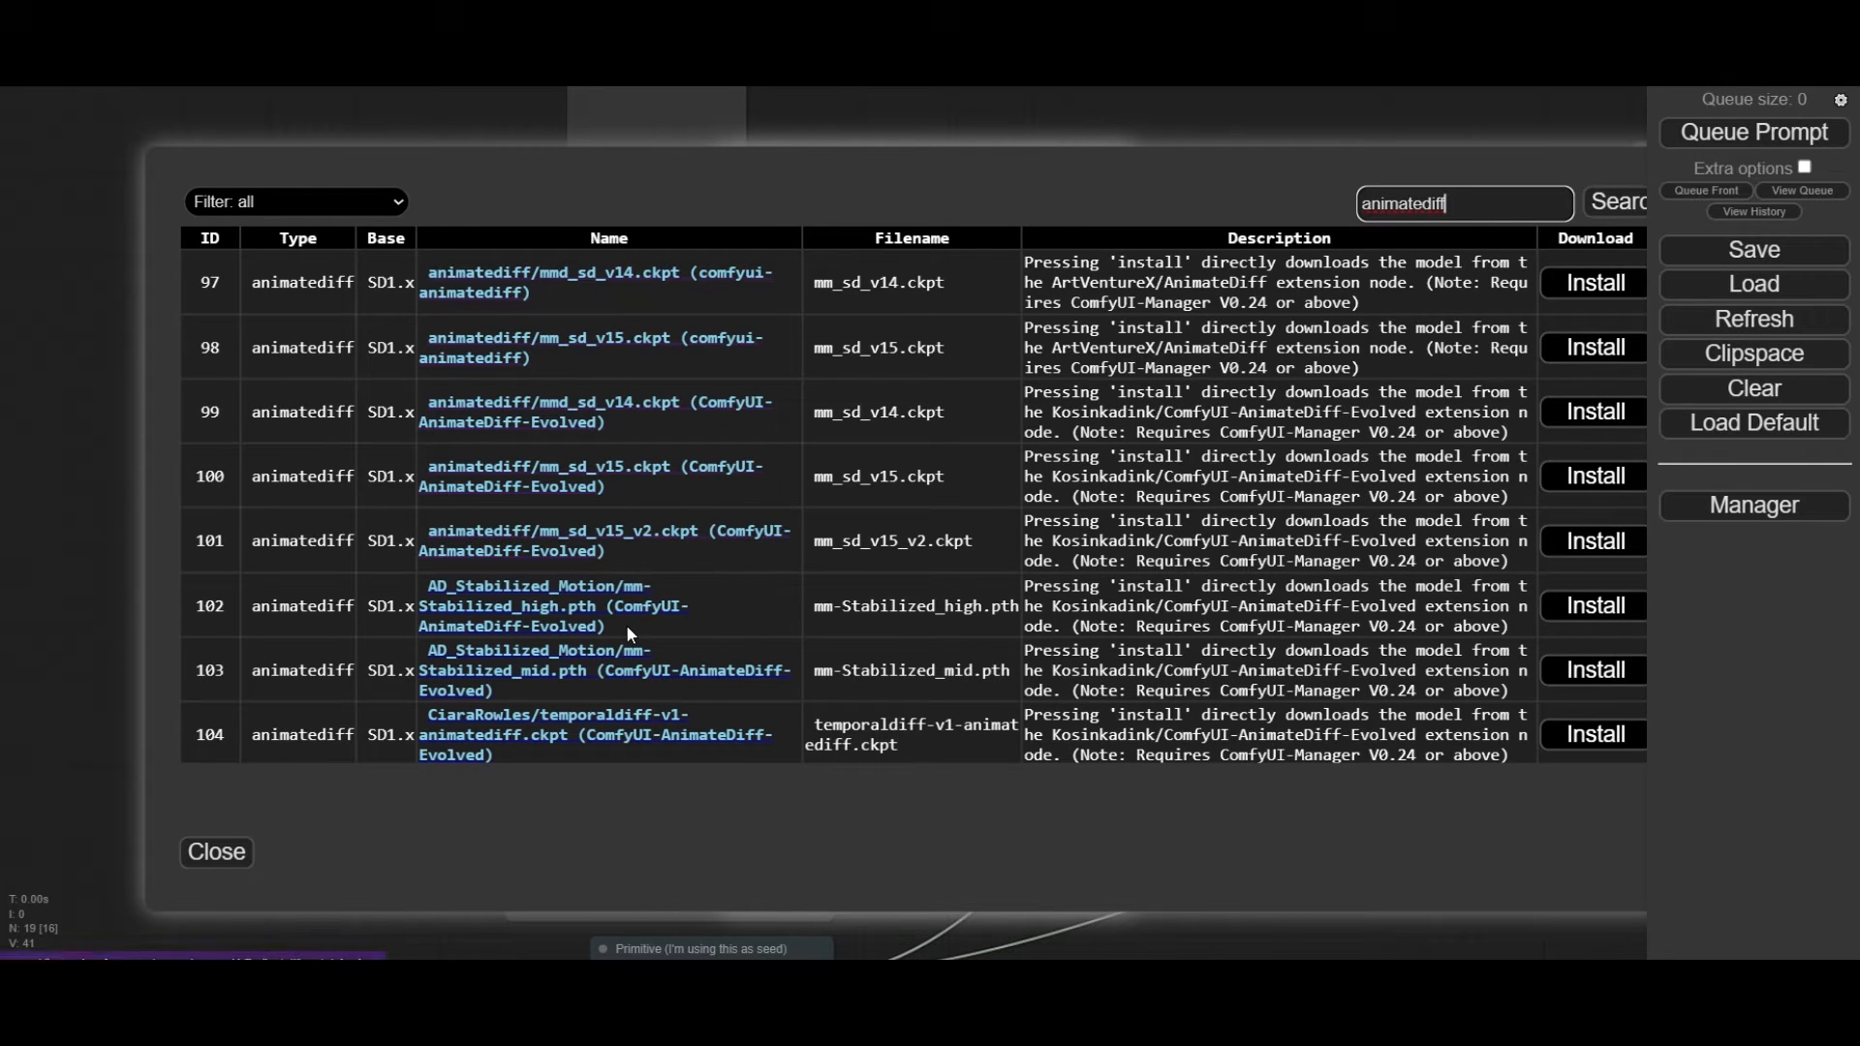
click(1593, 604)
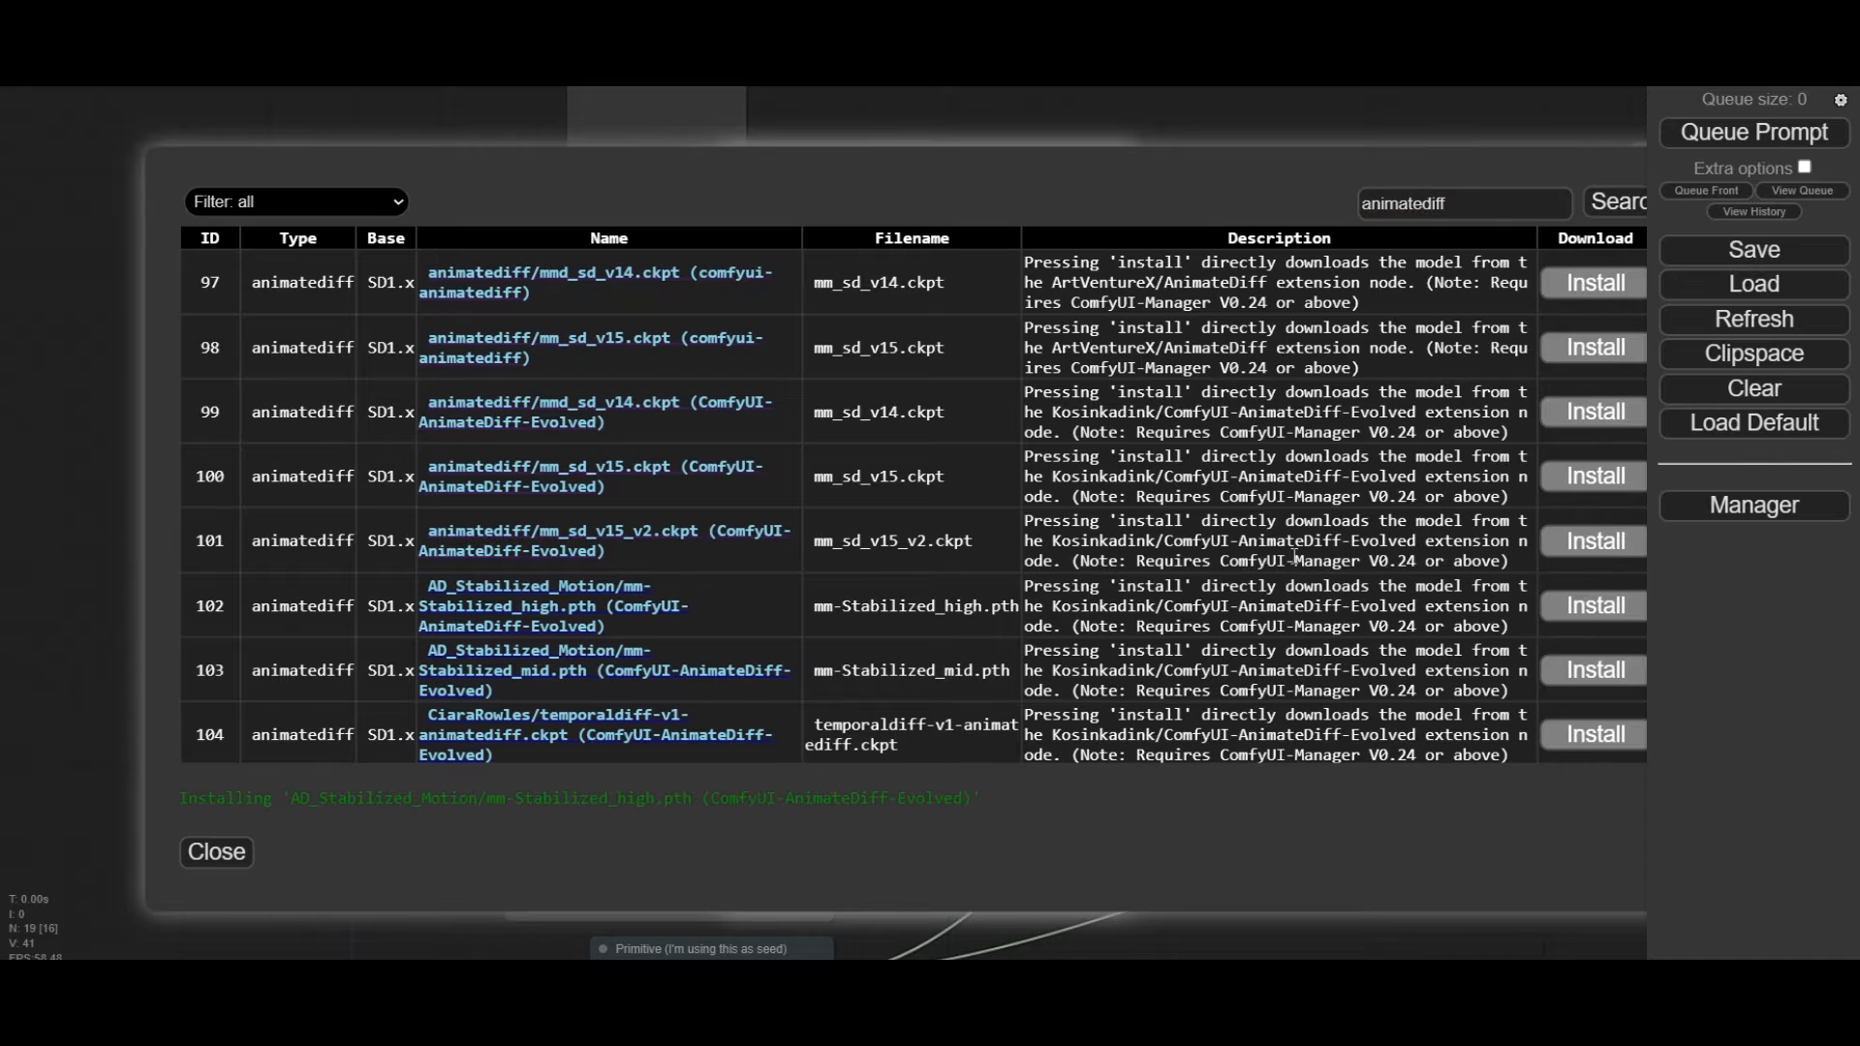
mouse_move(215, 852)
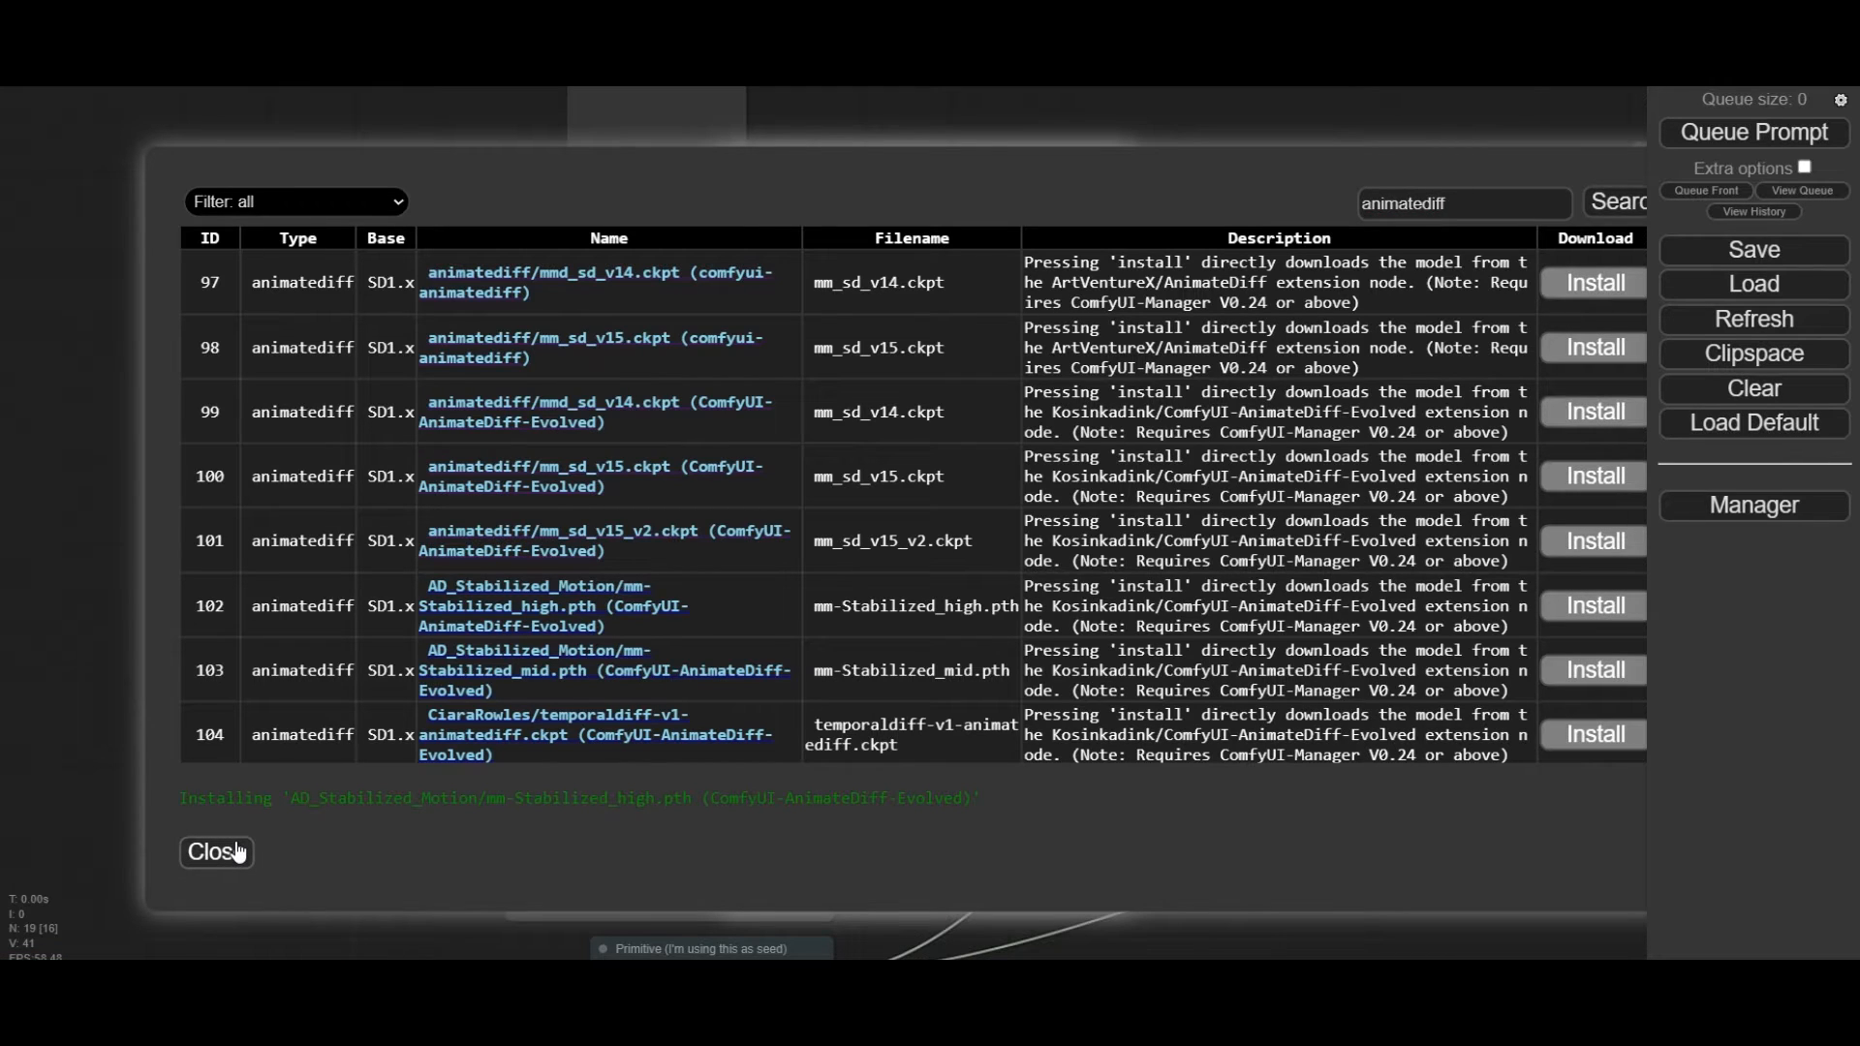
click(215, 852)
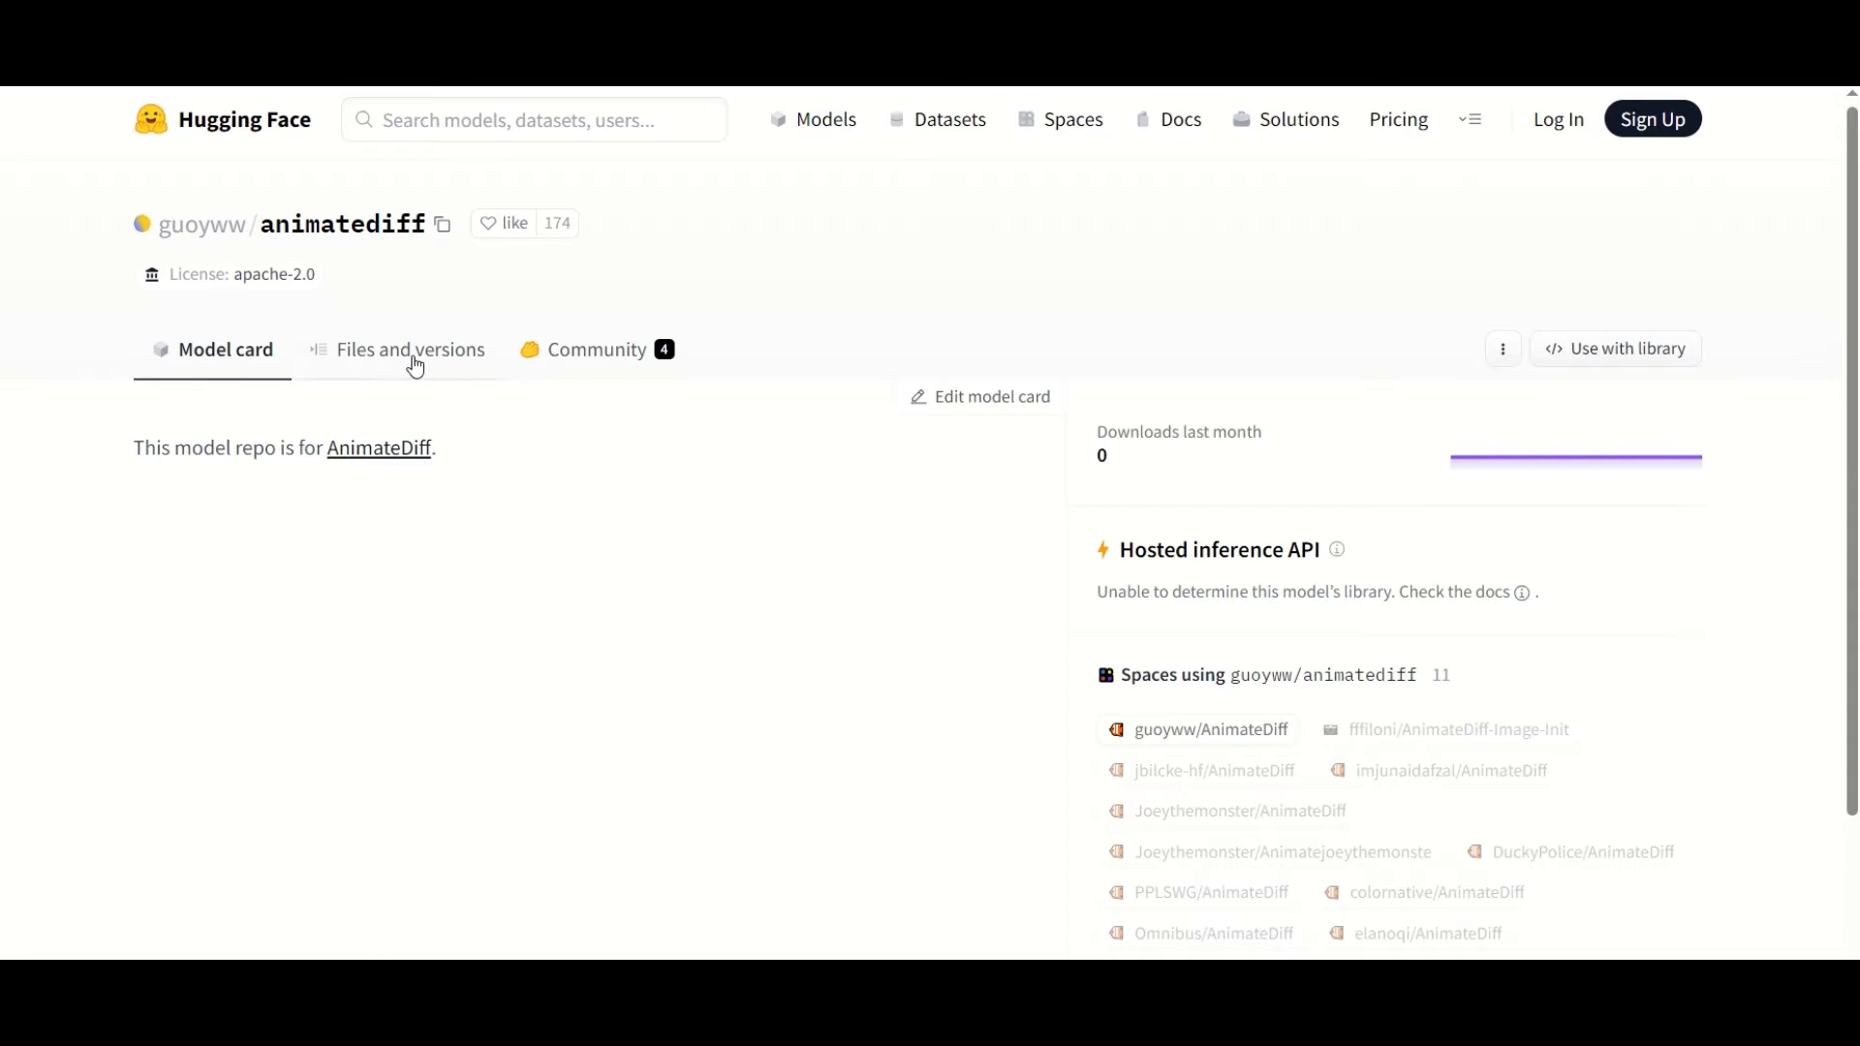
Step: View the Files and versions of the guoyww/animatediff repository
click(410, 349)
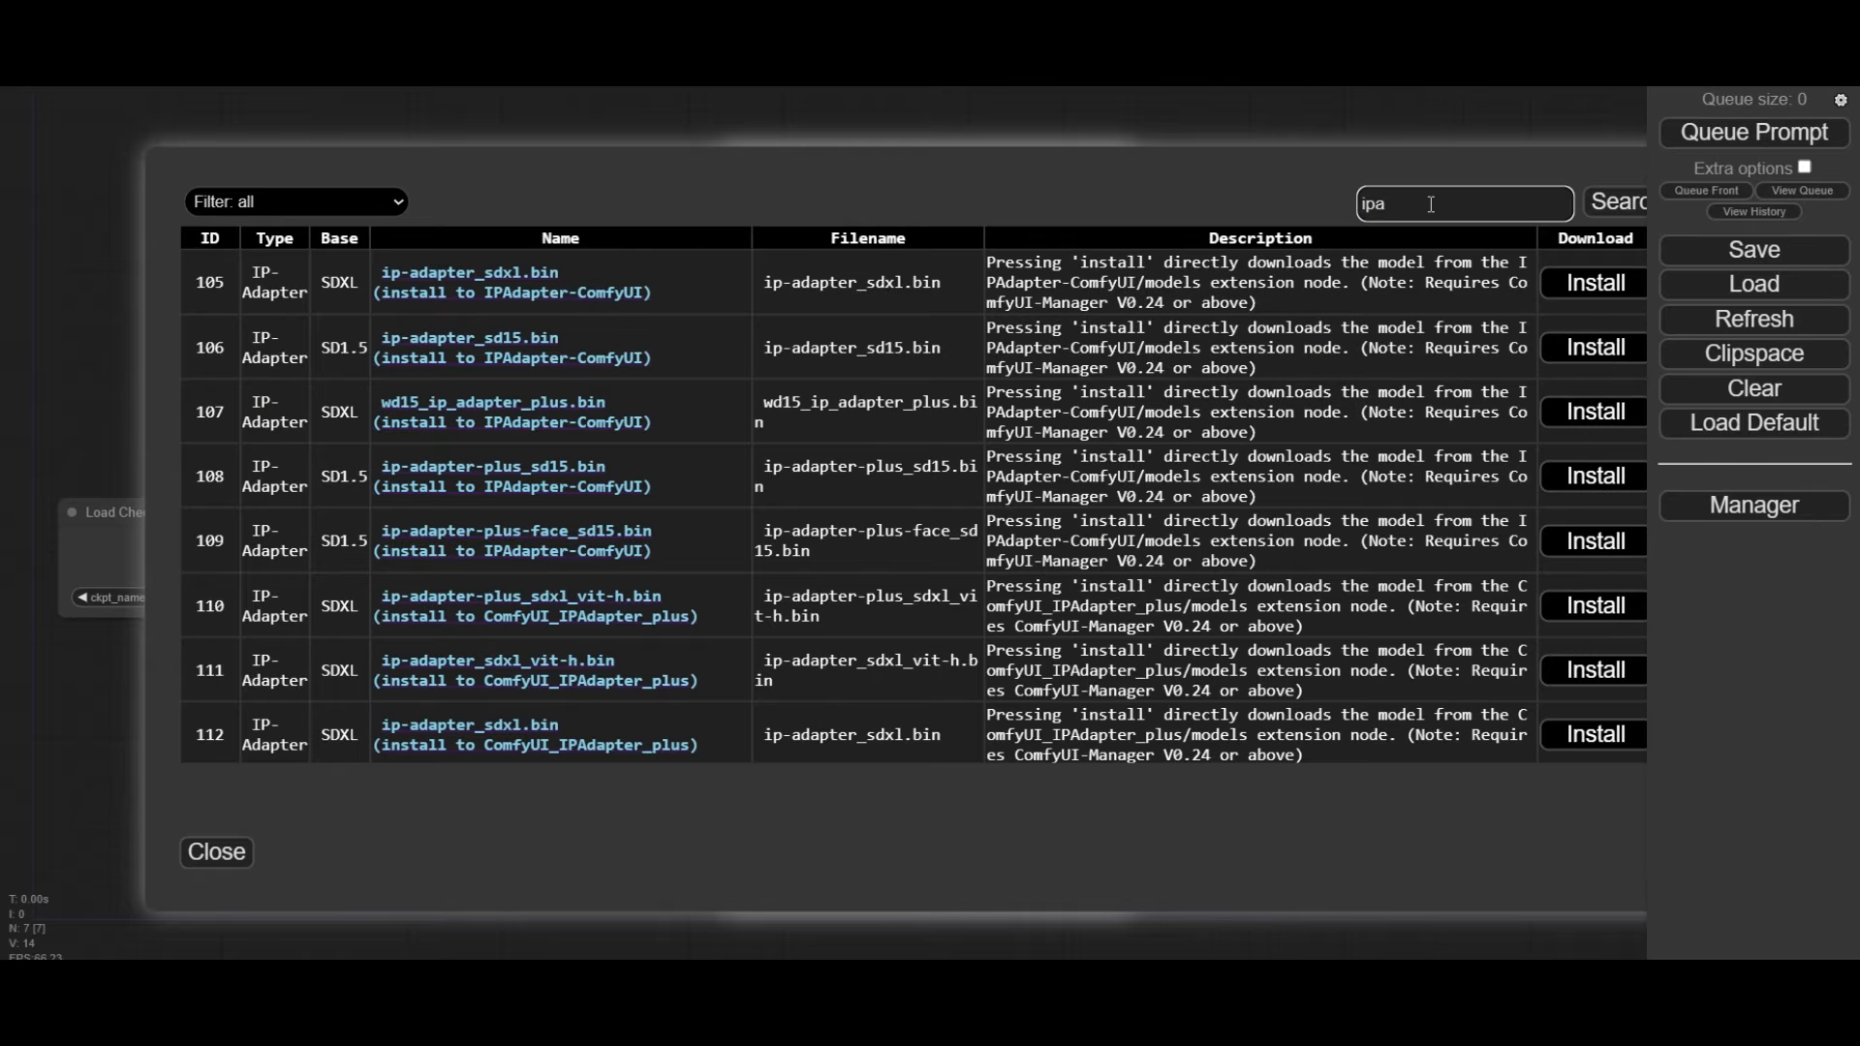
mouse_move(694, 409)
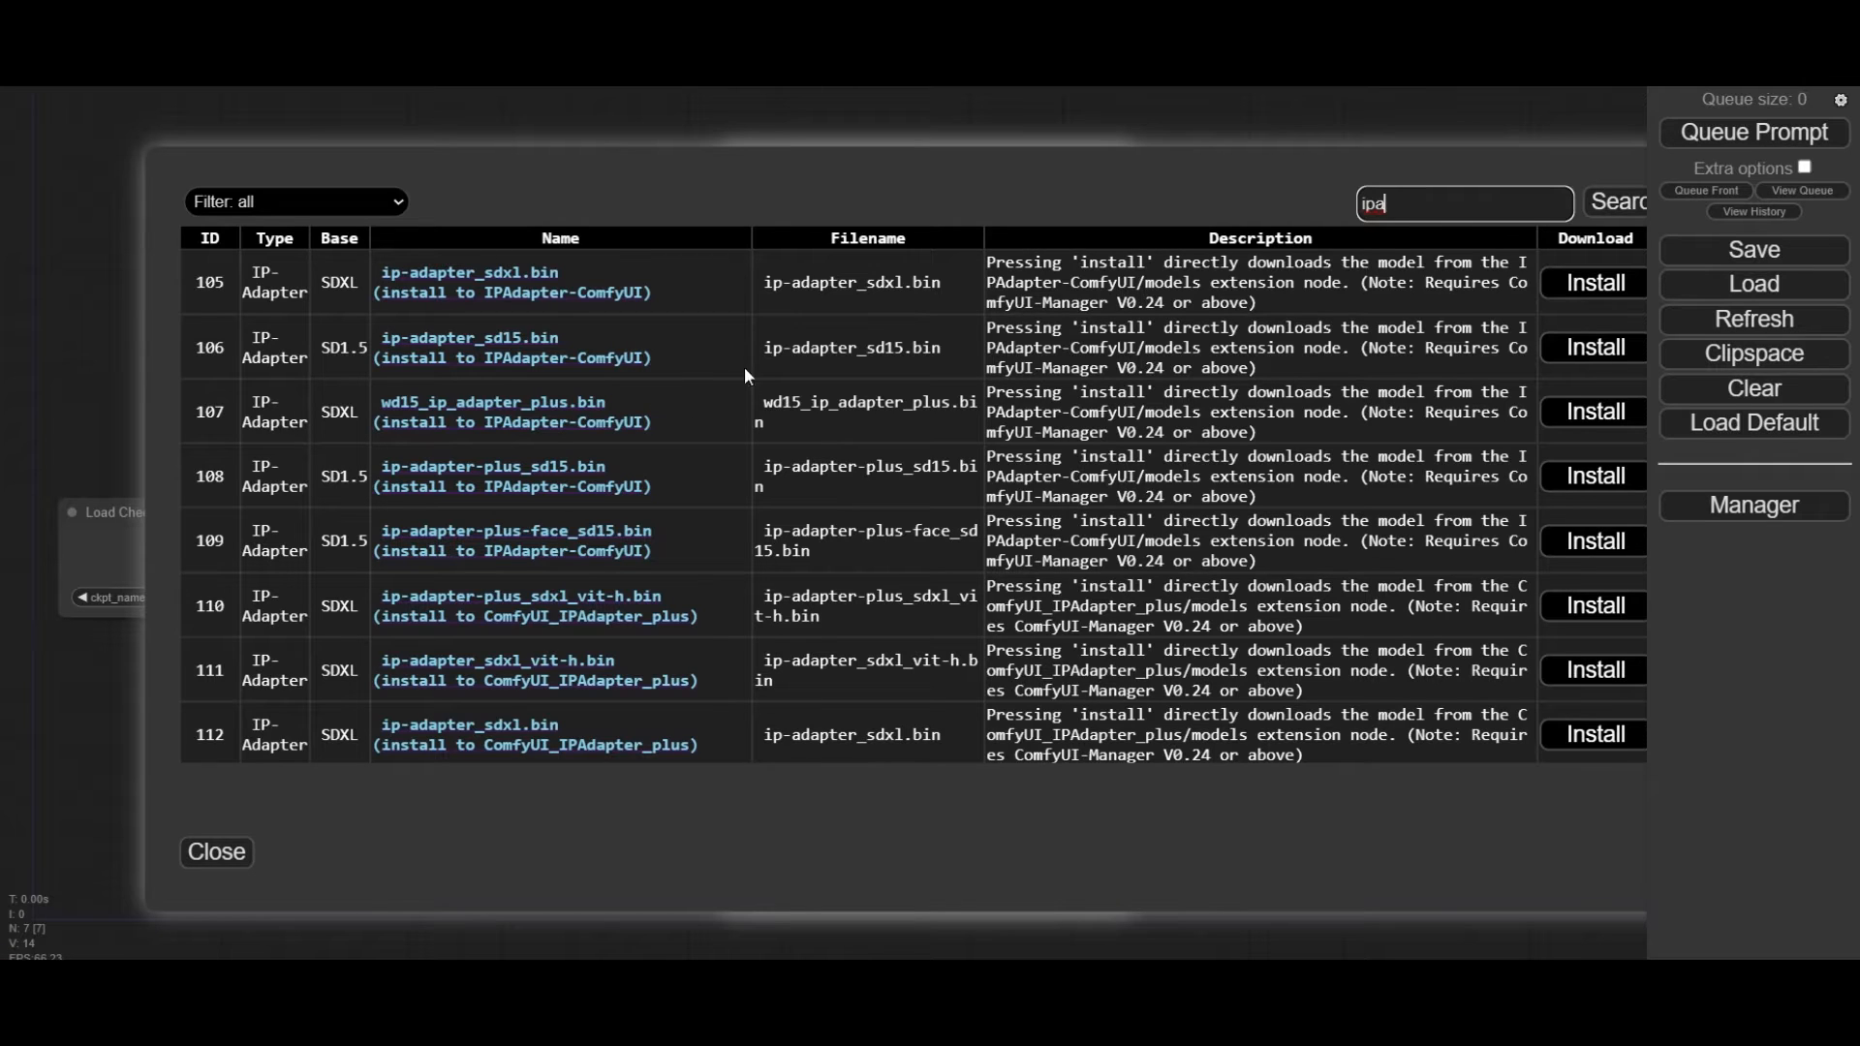
mouse_move(513, 503)
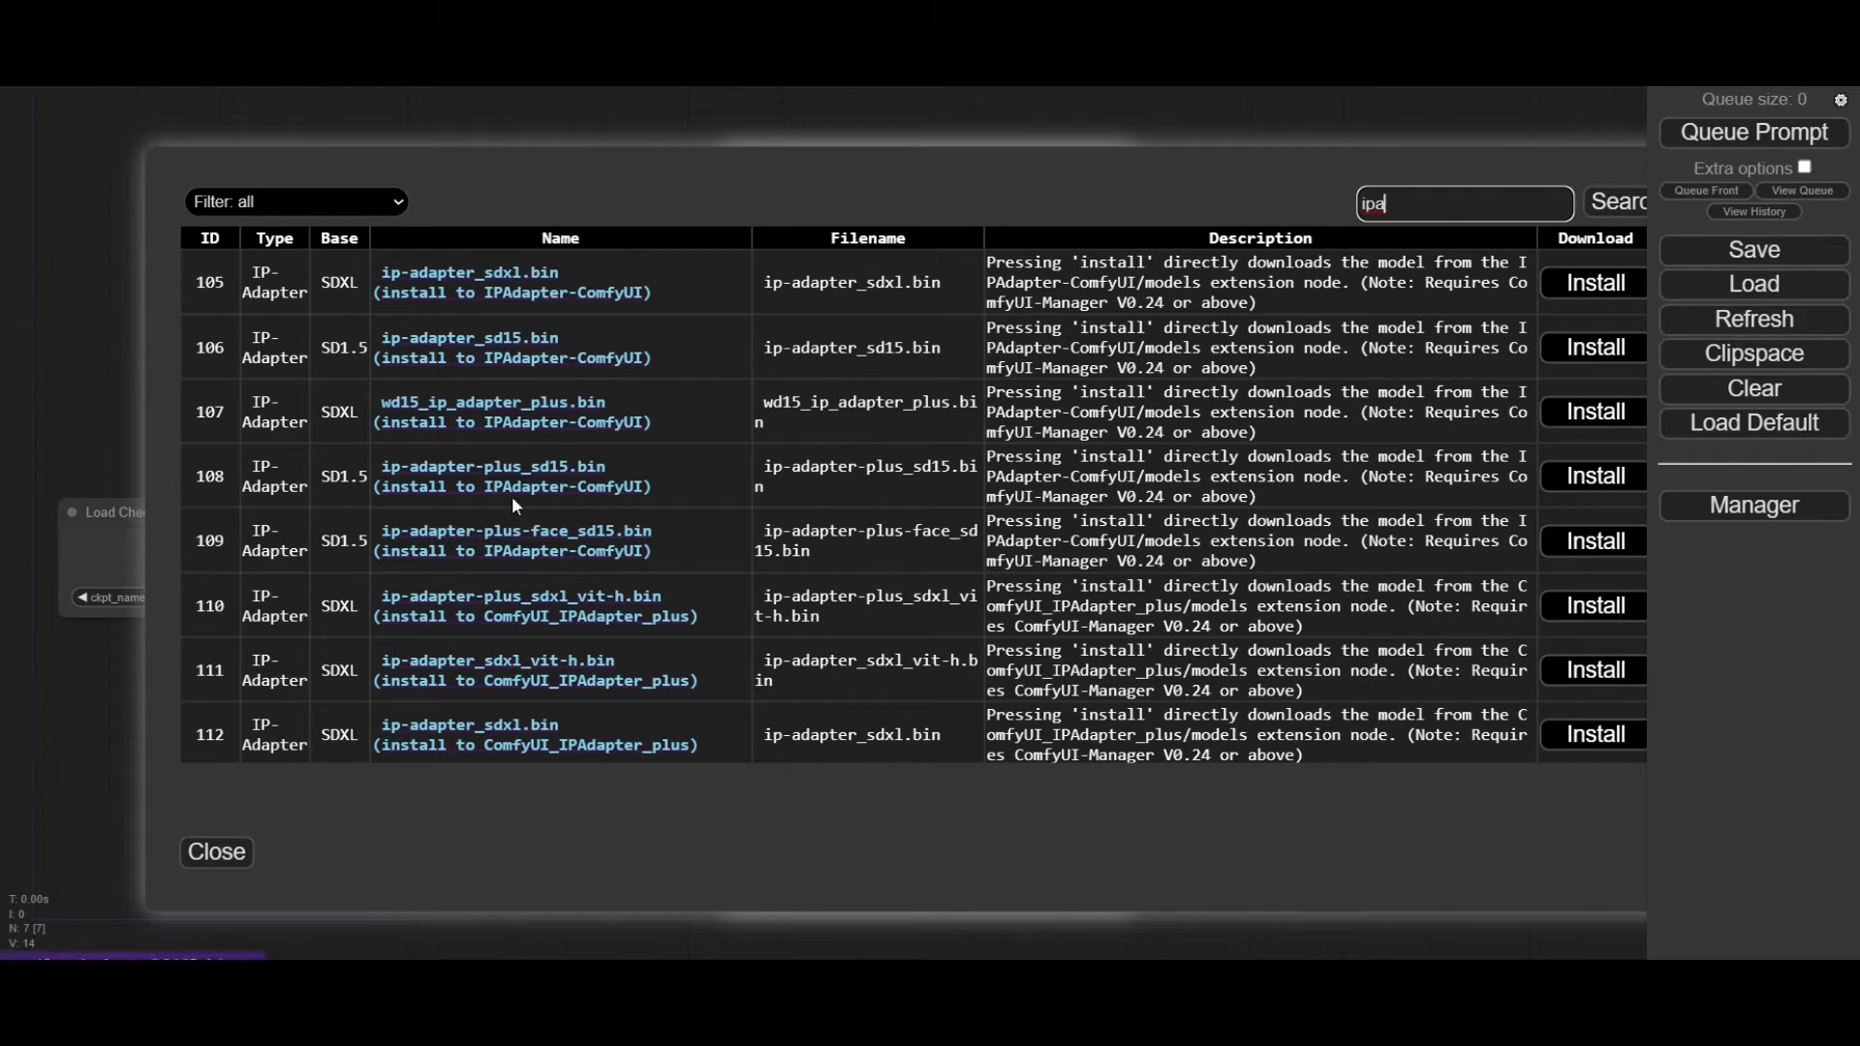
Step: Download ip-adapter-plus_sd15 and search the installer for clipvision models
scroll(down, 3)
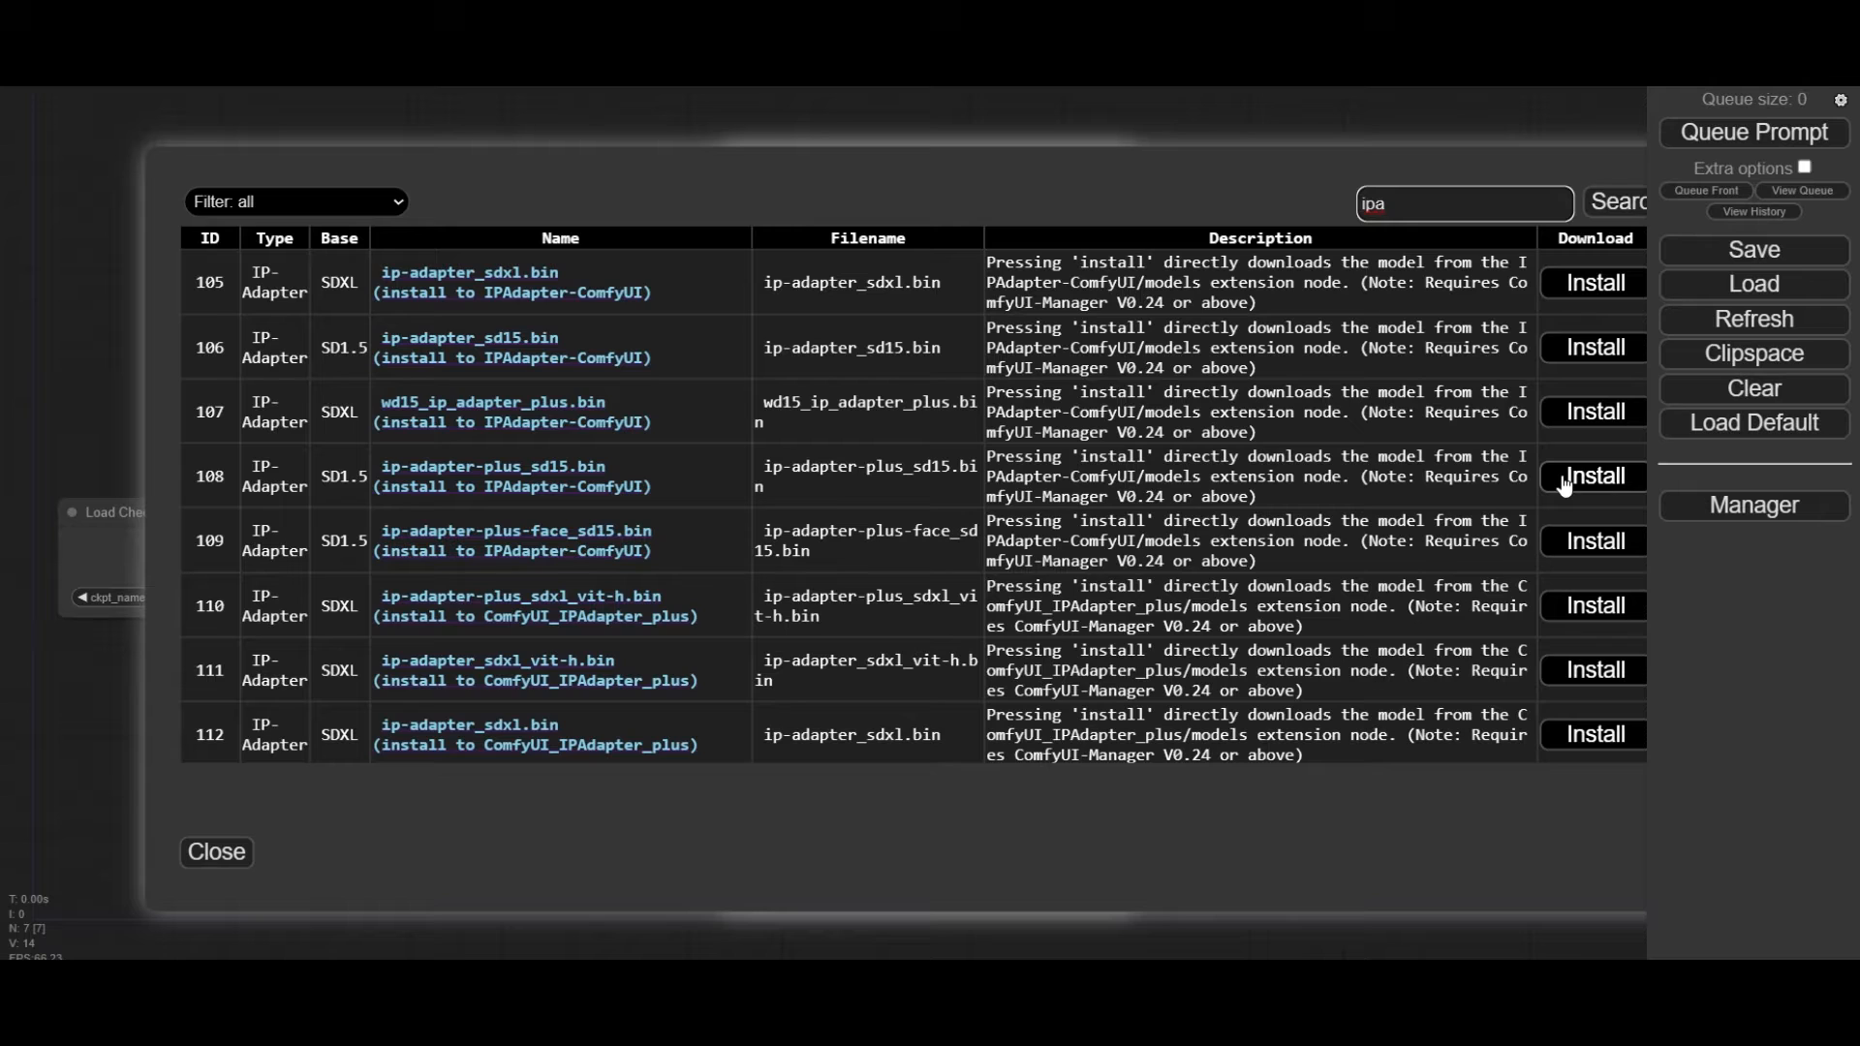
click(1592, 477)
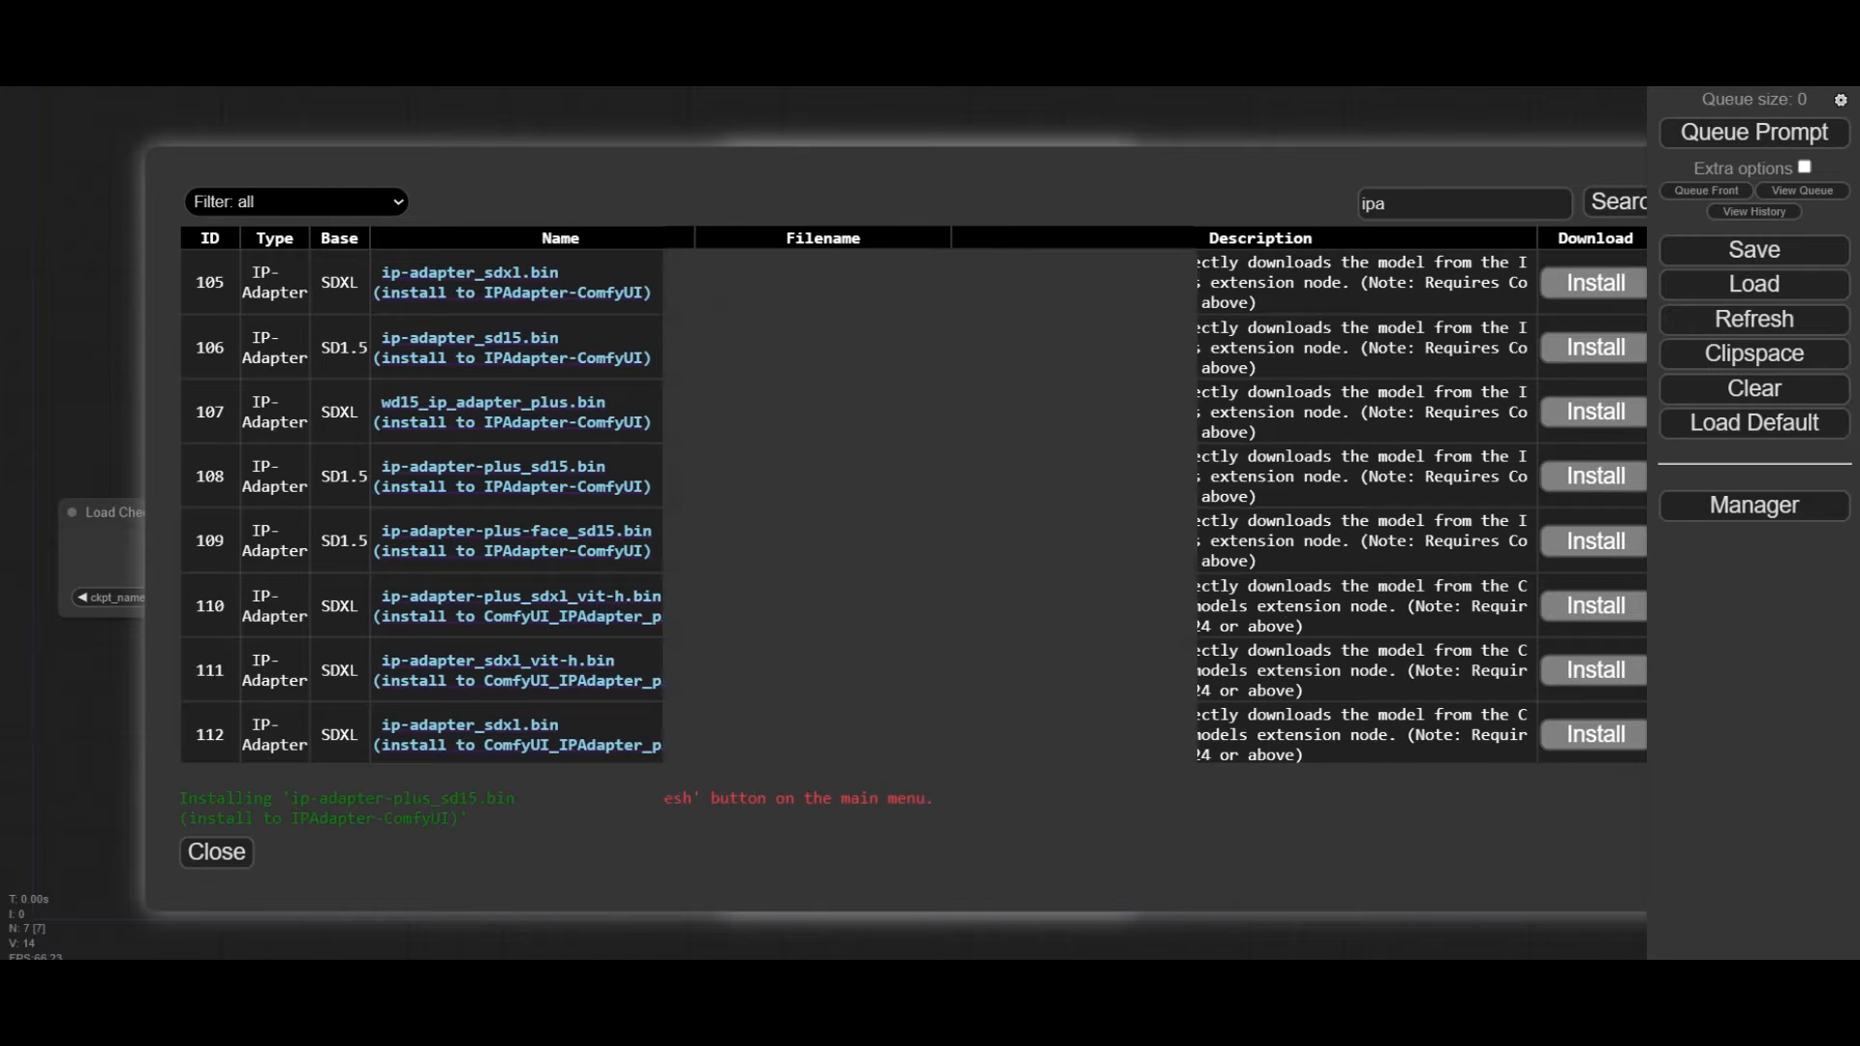
text(clipvision)
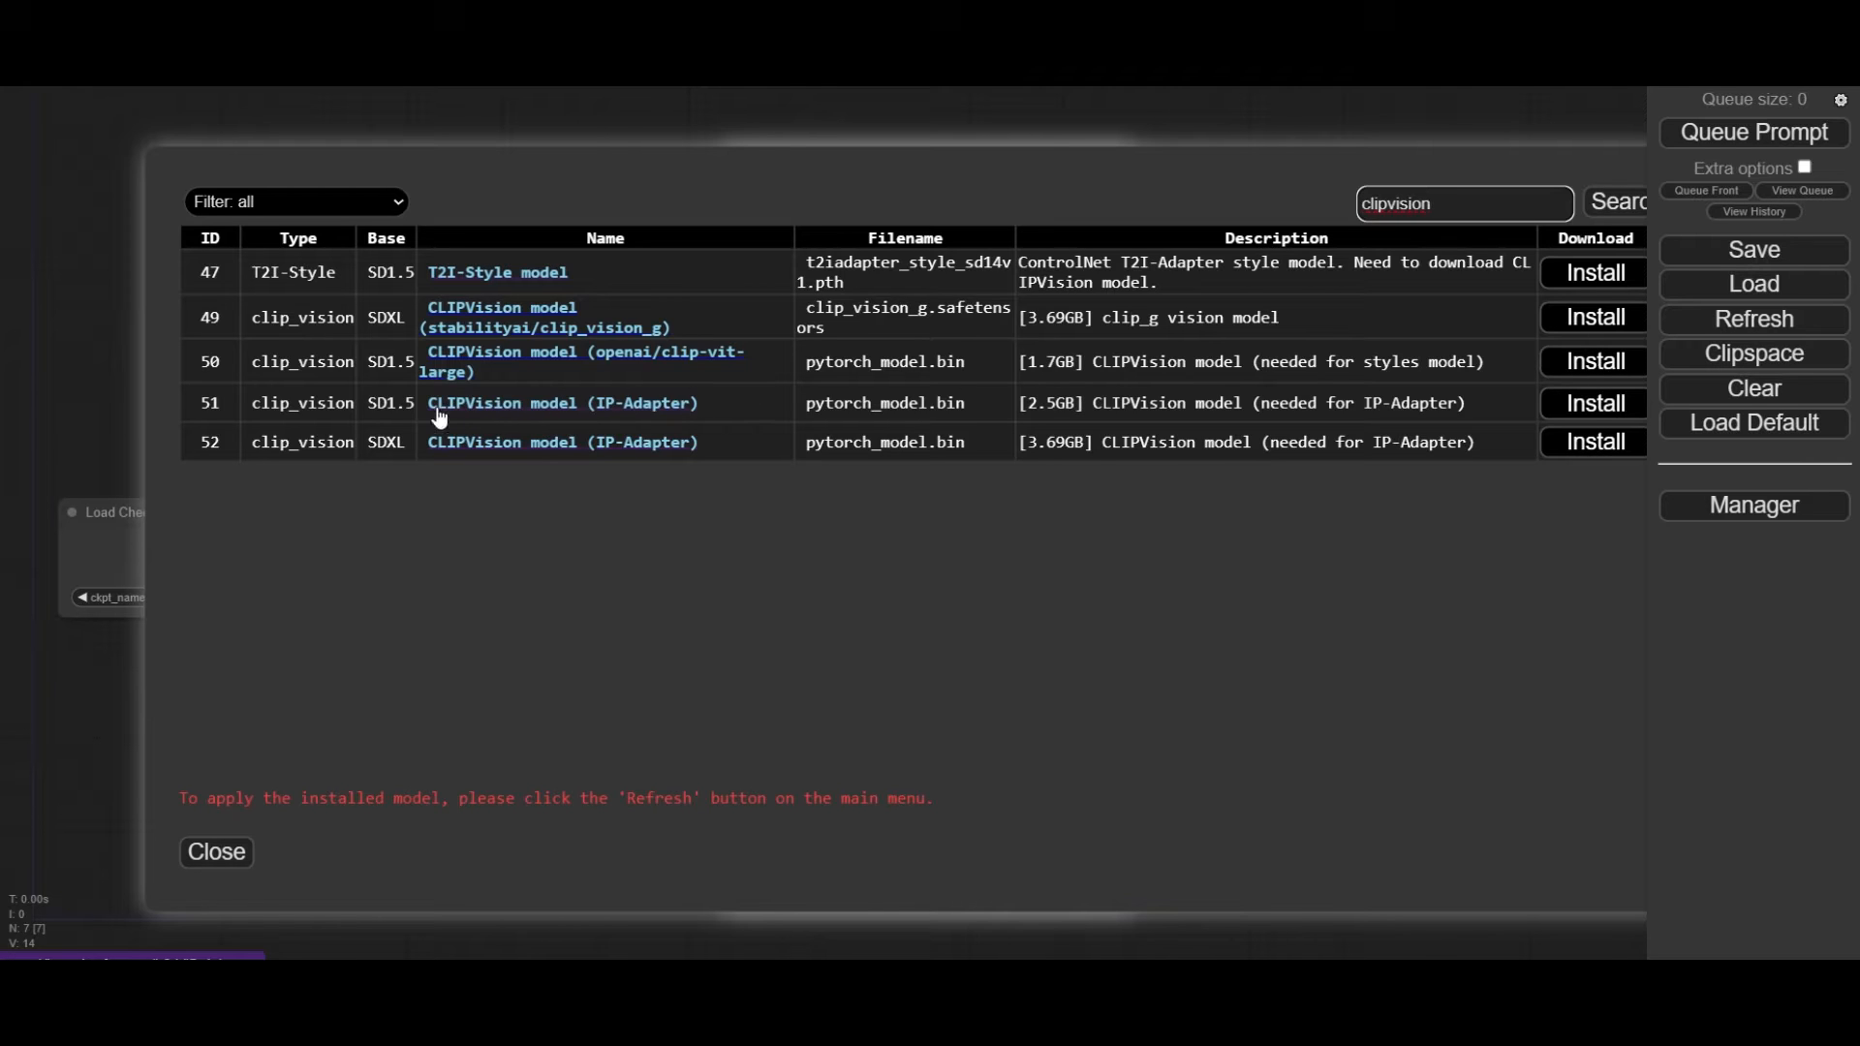
mouse_move(815, 401)
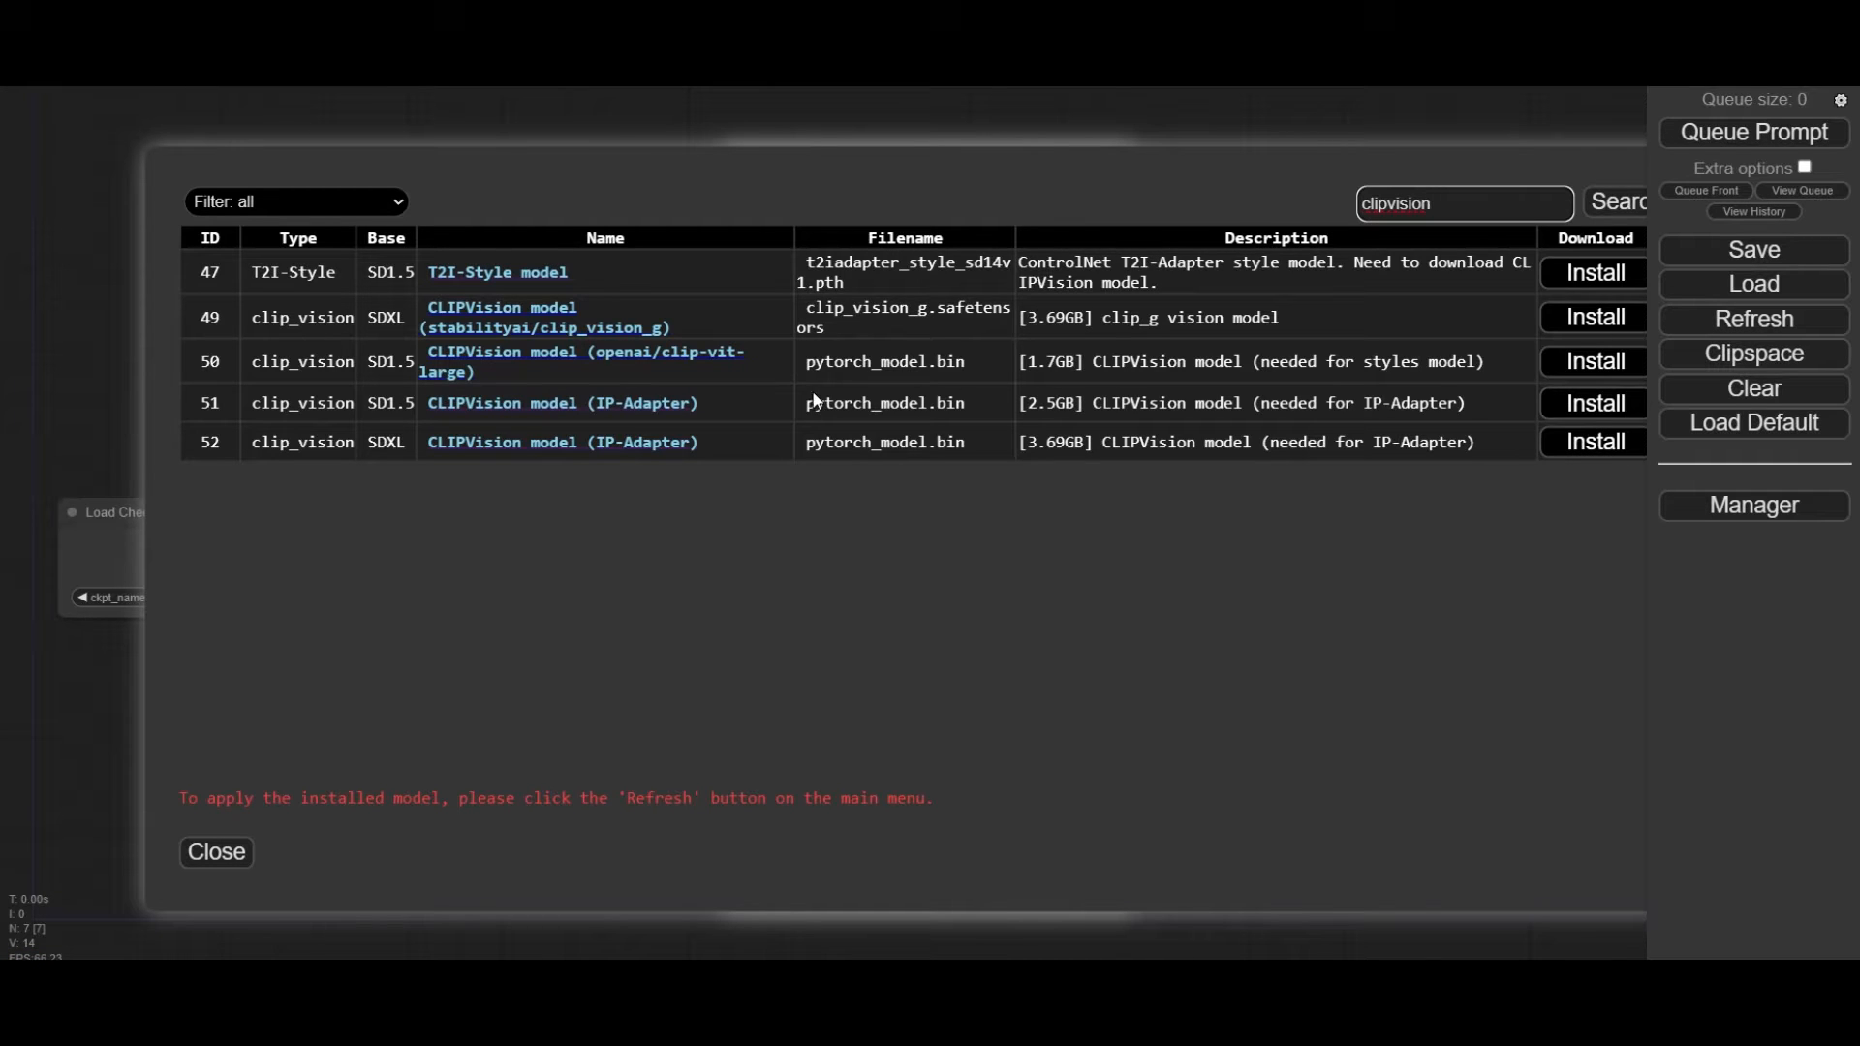
click(215, 853)
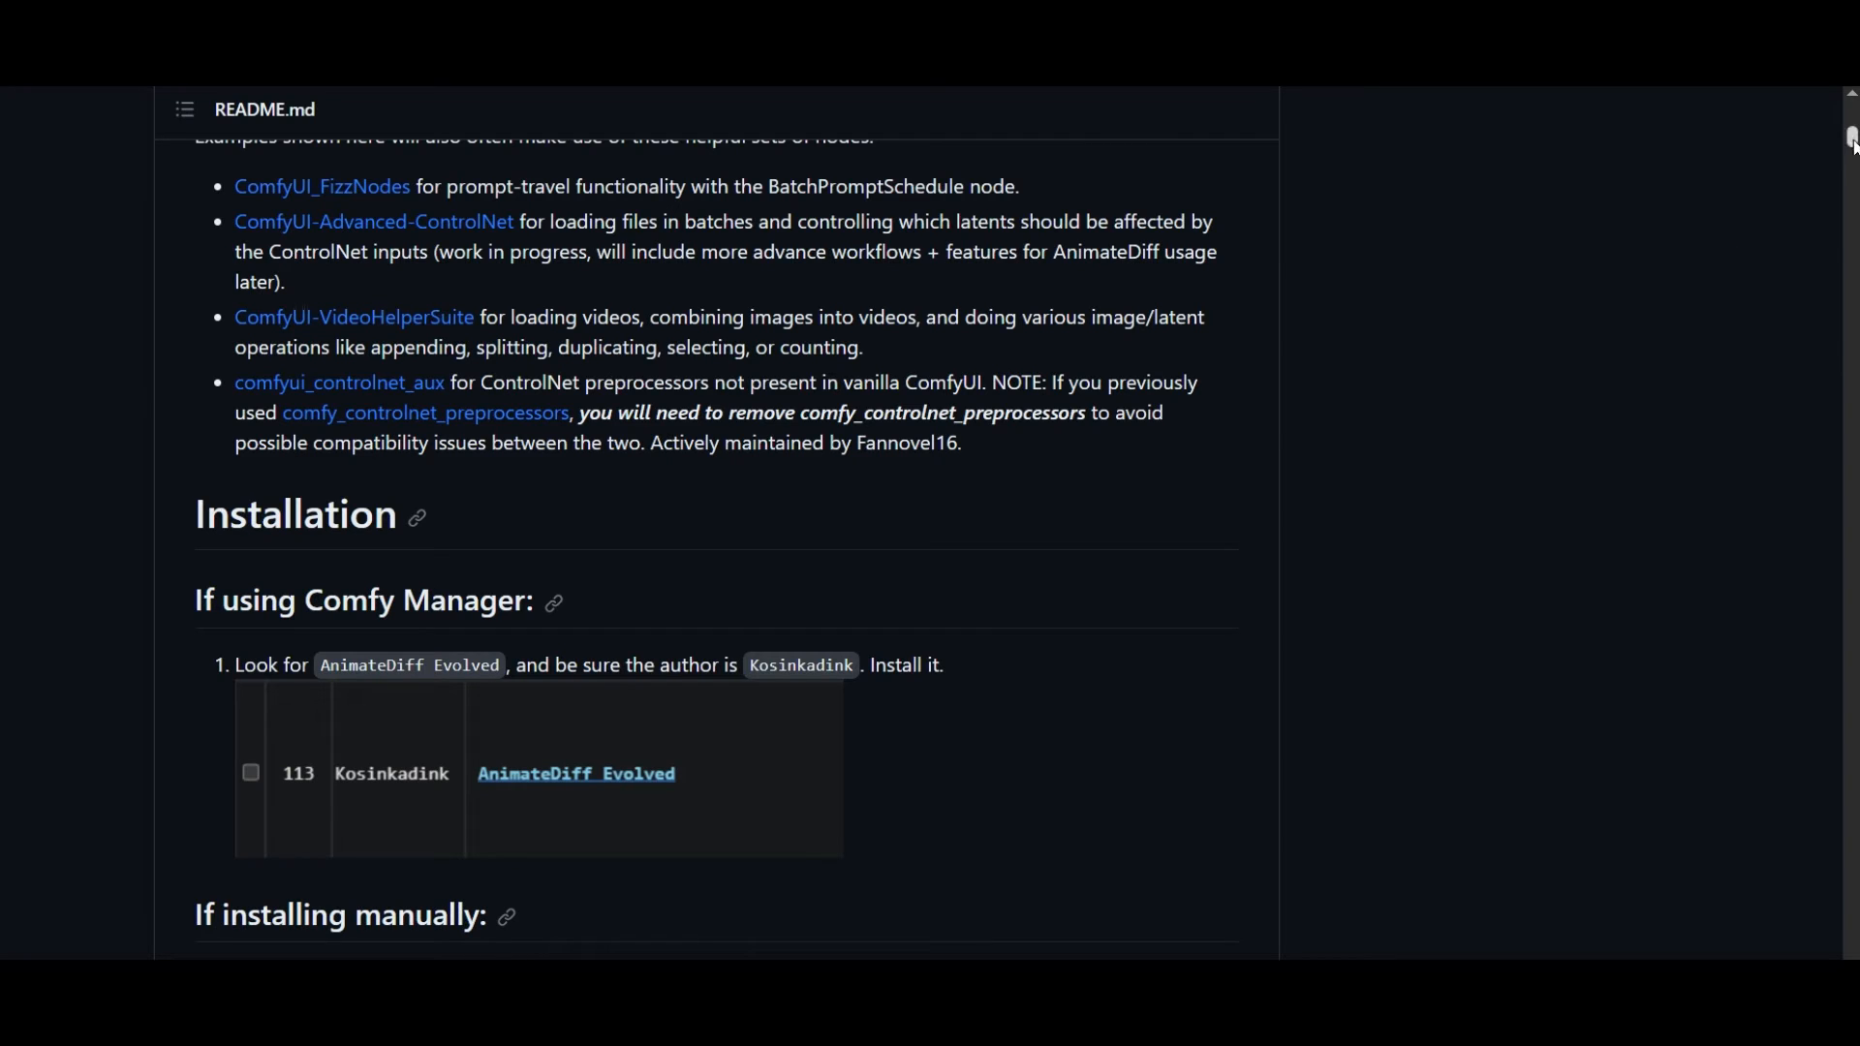
Step: Scroll the README to the txt2img with initial ControlNet input example
scroll(down, 3)
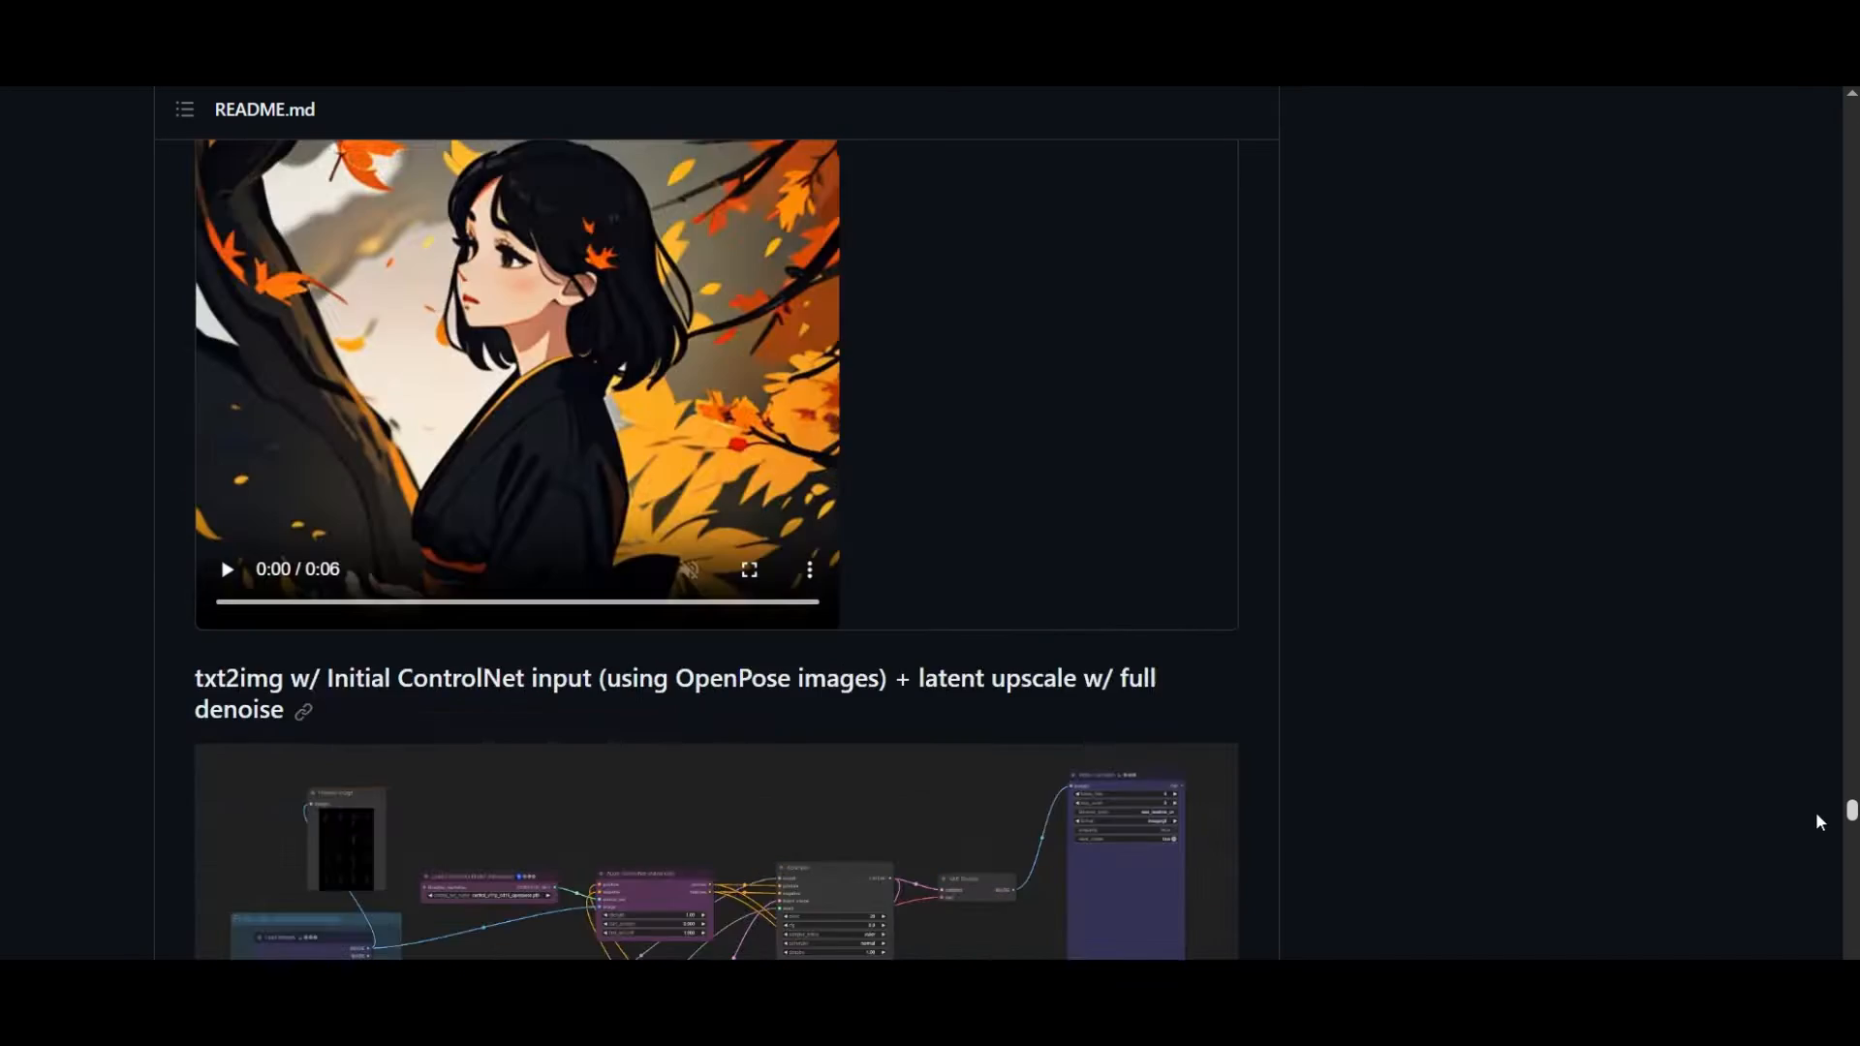
scroll(down, 3)
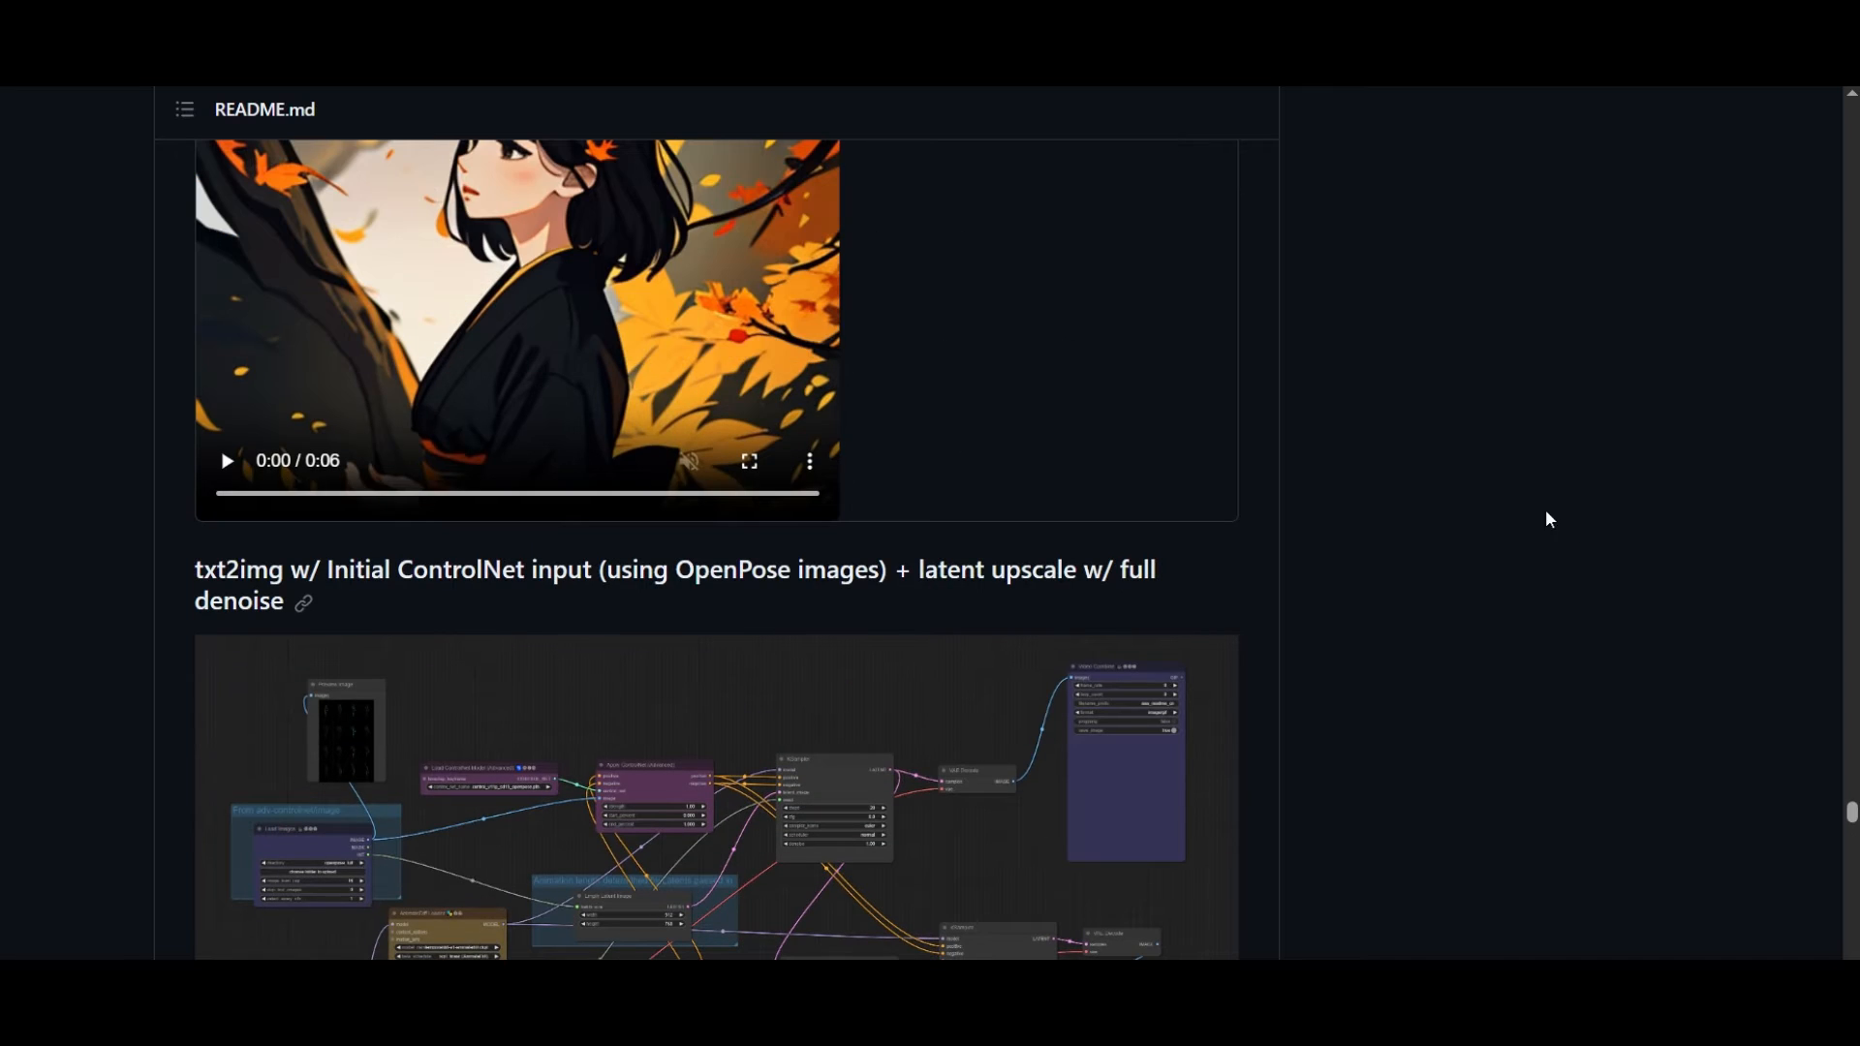
scroll(down, 3)
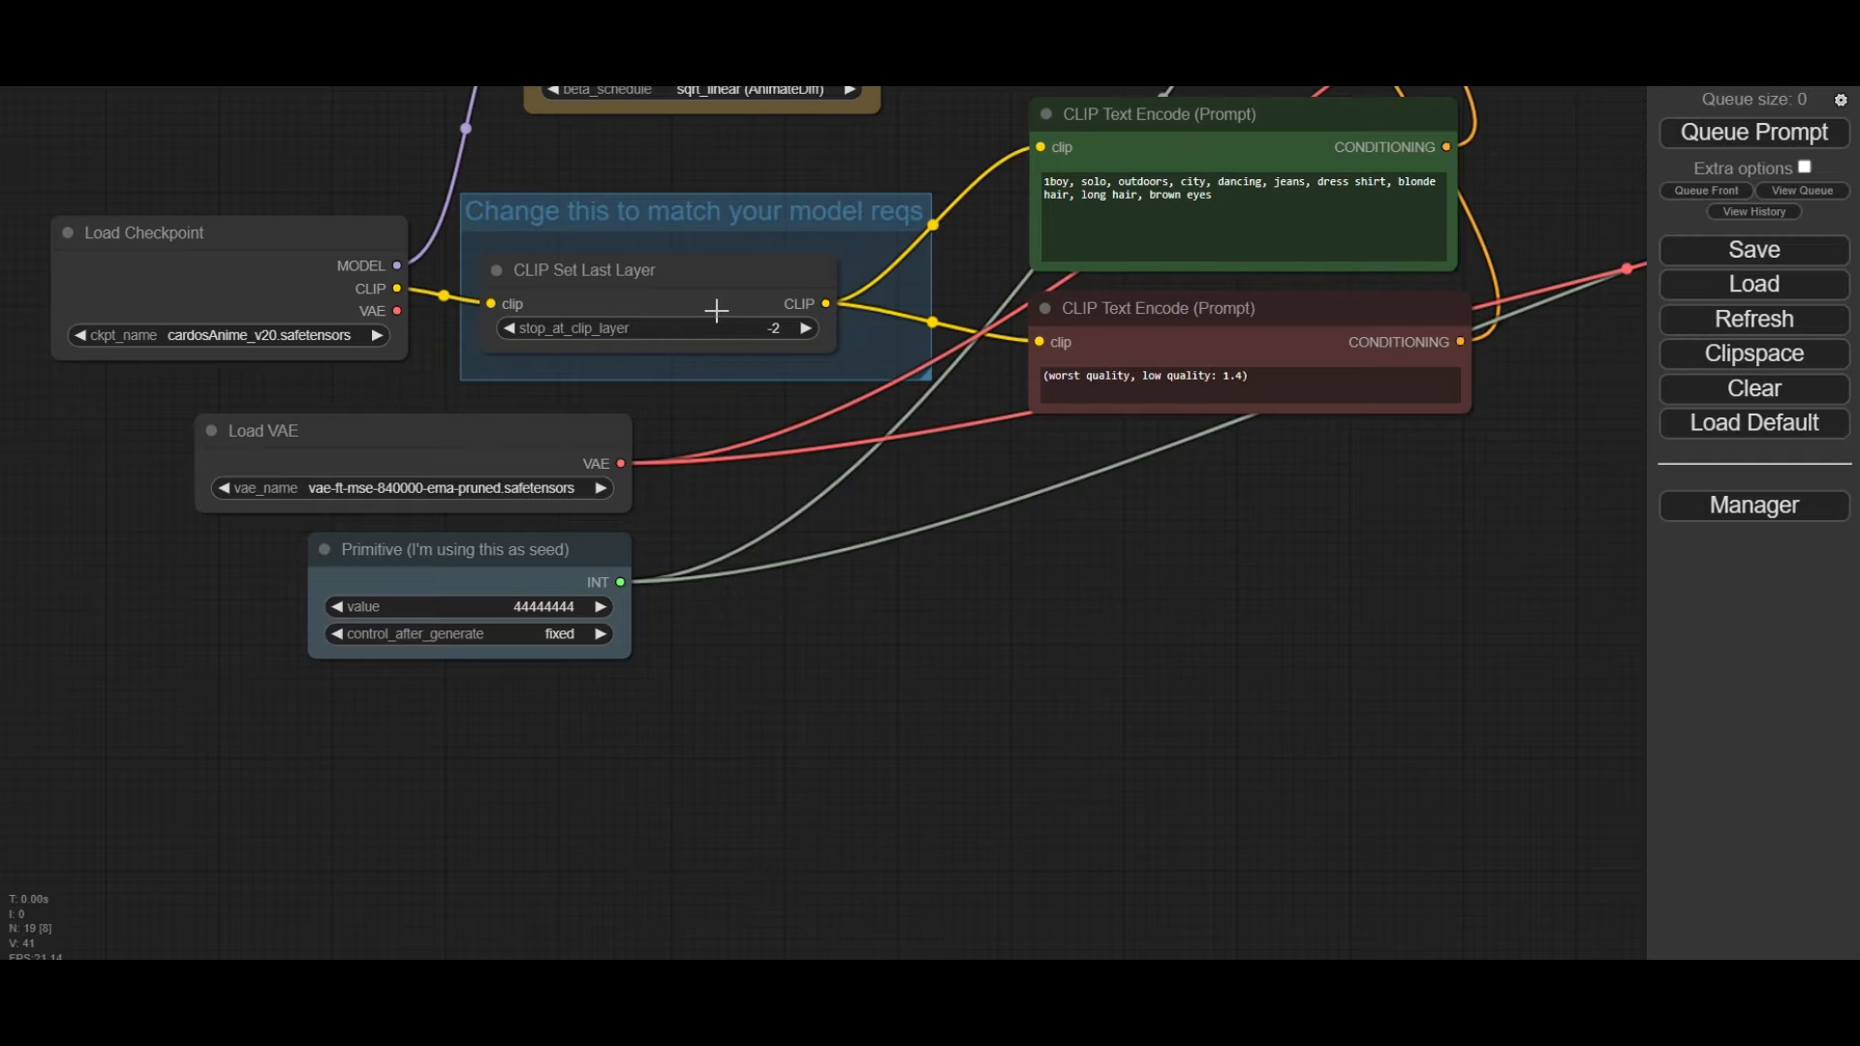
Step: Load the OpenPose AnimateDiff example workflow and pan across its graph
scroll(down, 3)
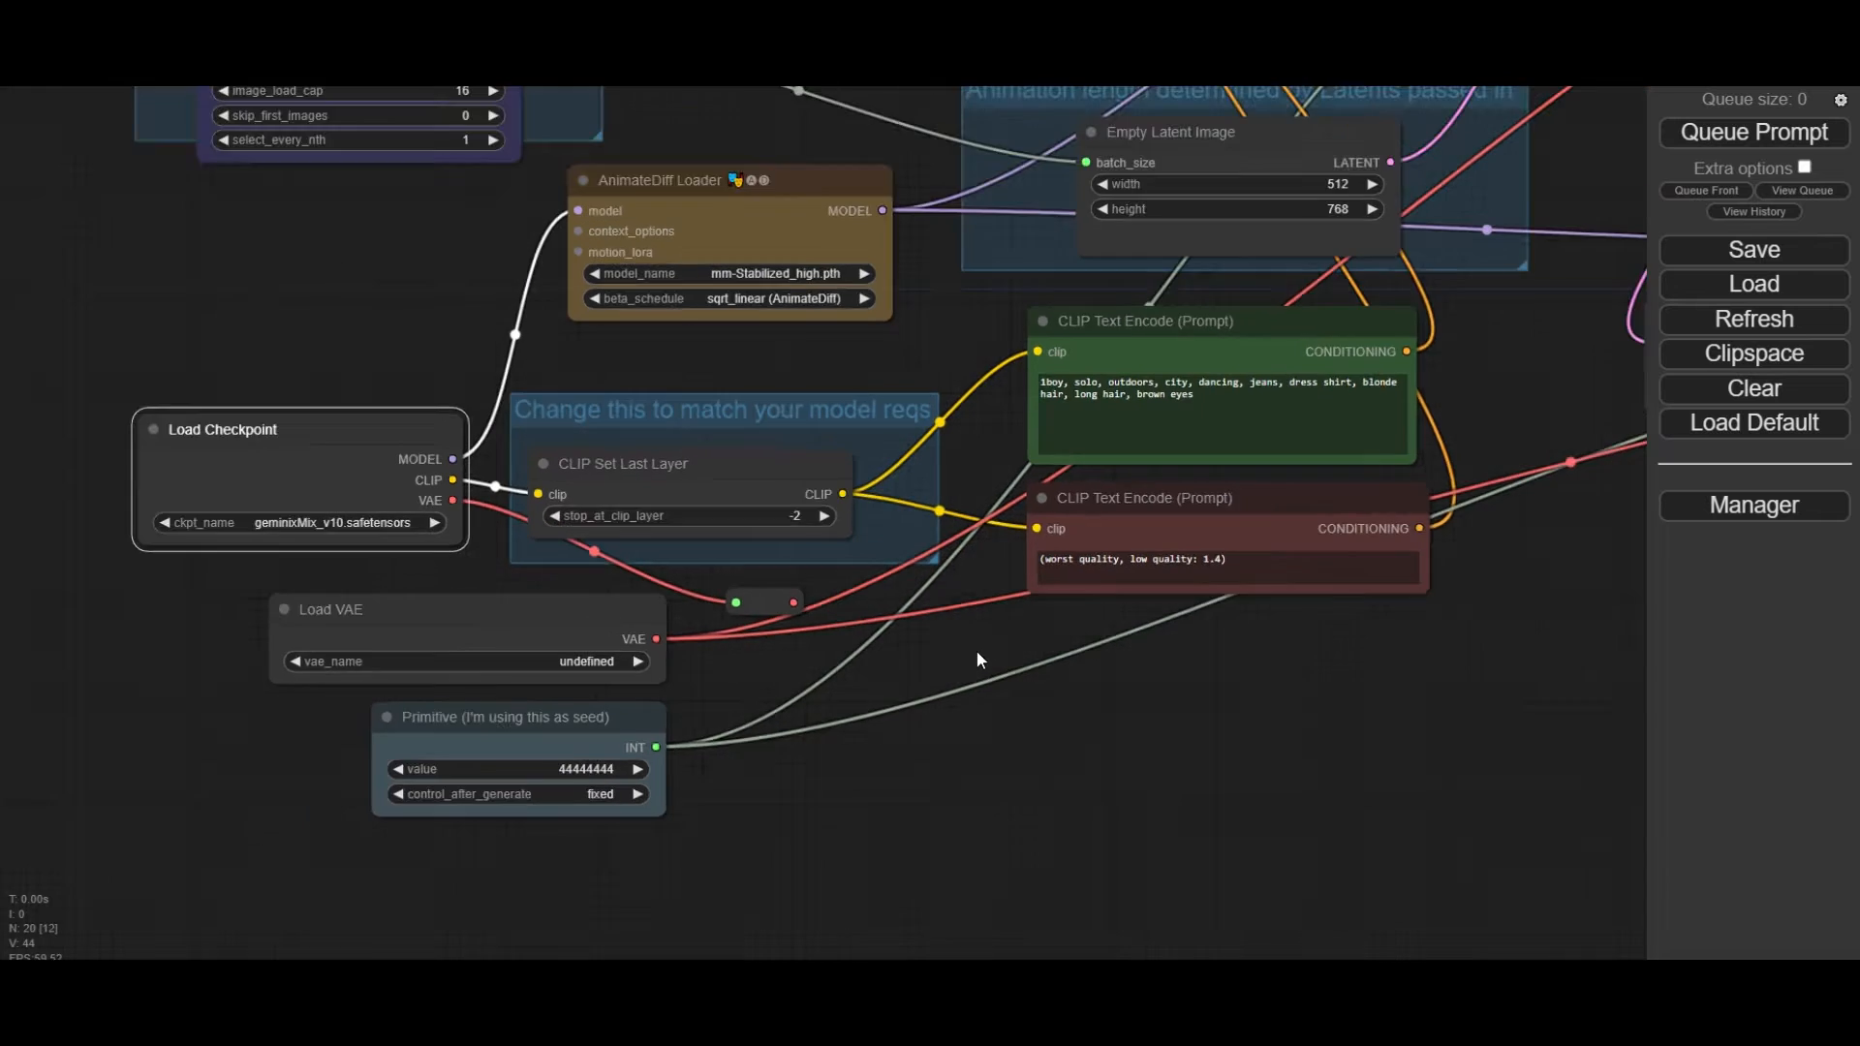
drag(978, 659, 281, 728)
text(30)
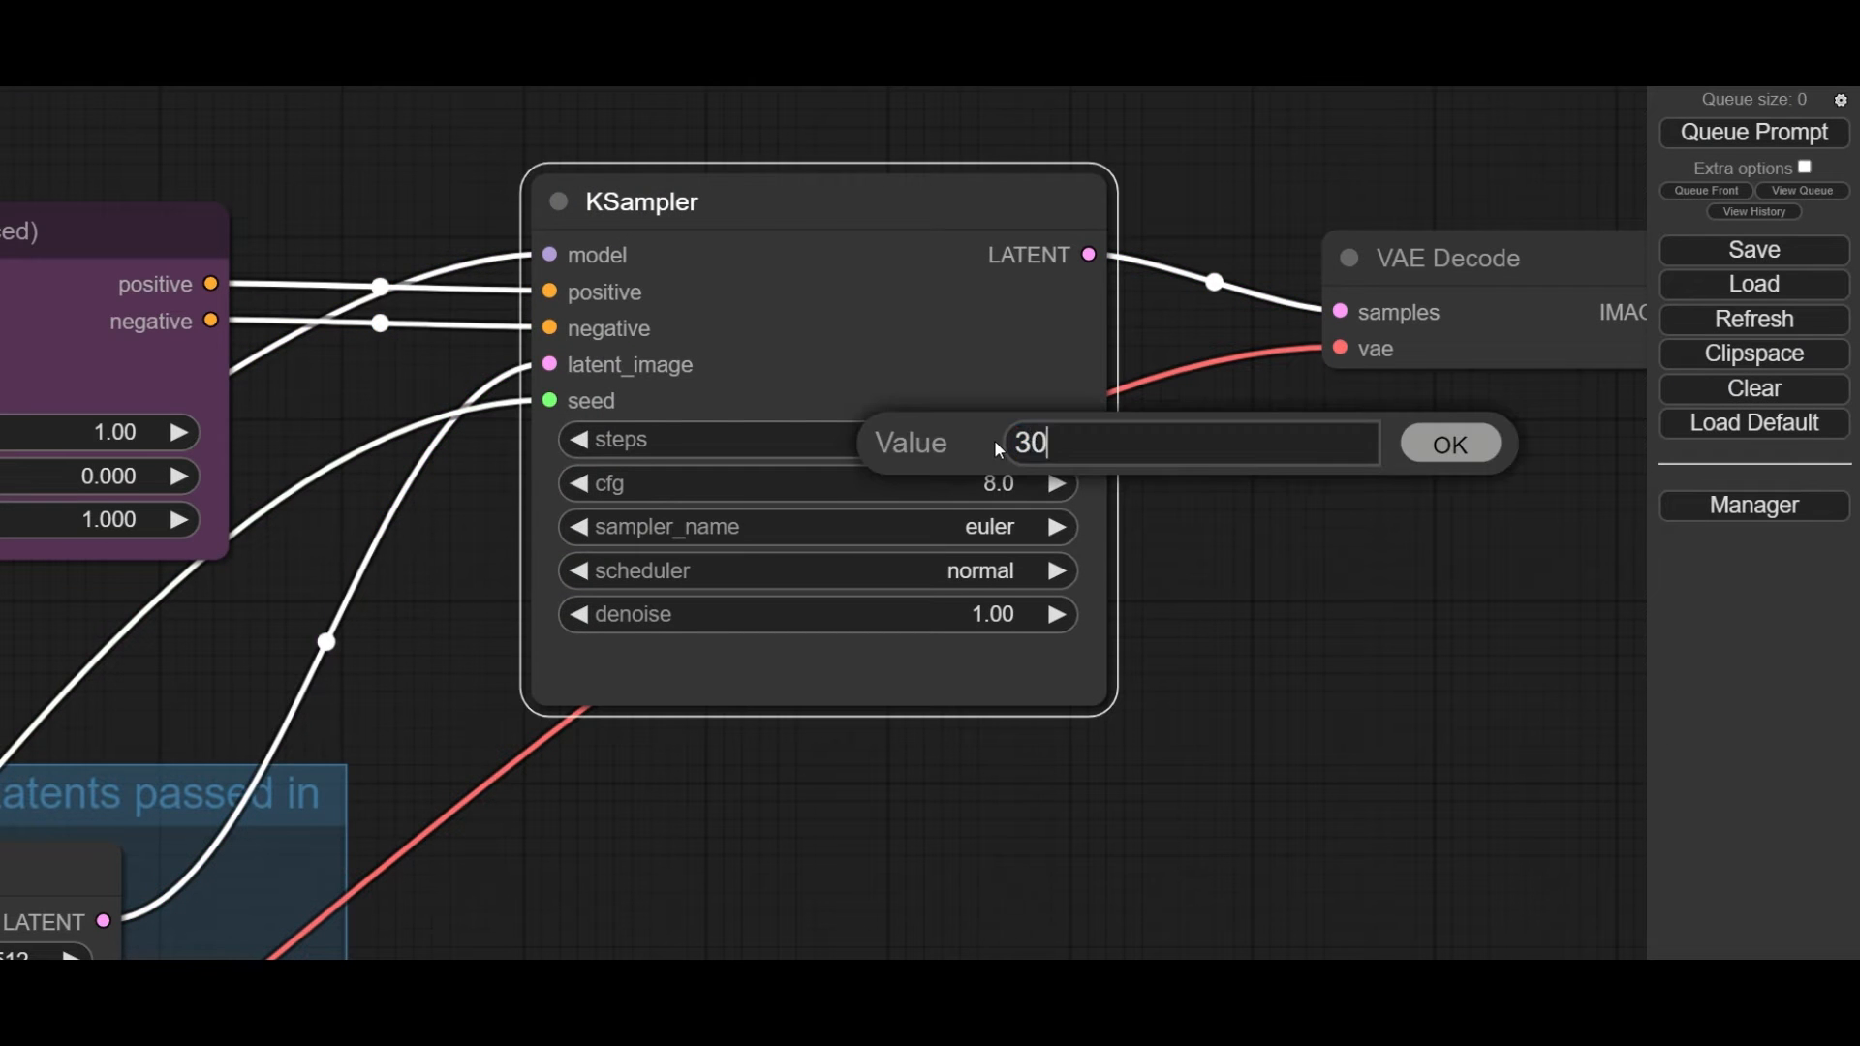
Step: Give the KSampler 30 steps, cfg 13.0, the dpmpp_2m sampler and karras scheduler
click(1449, 444)
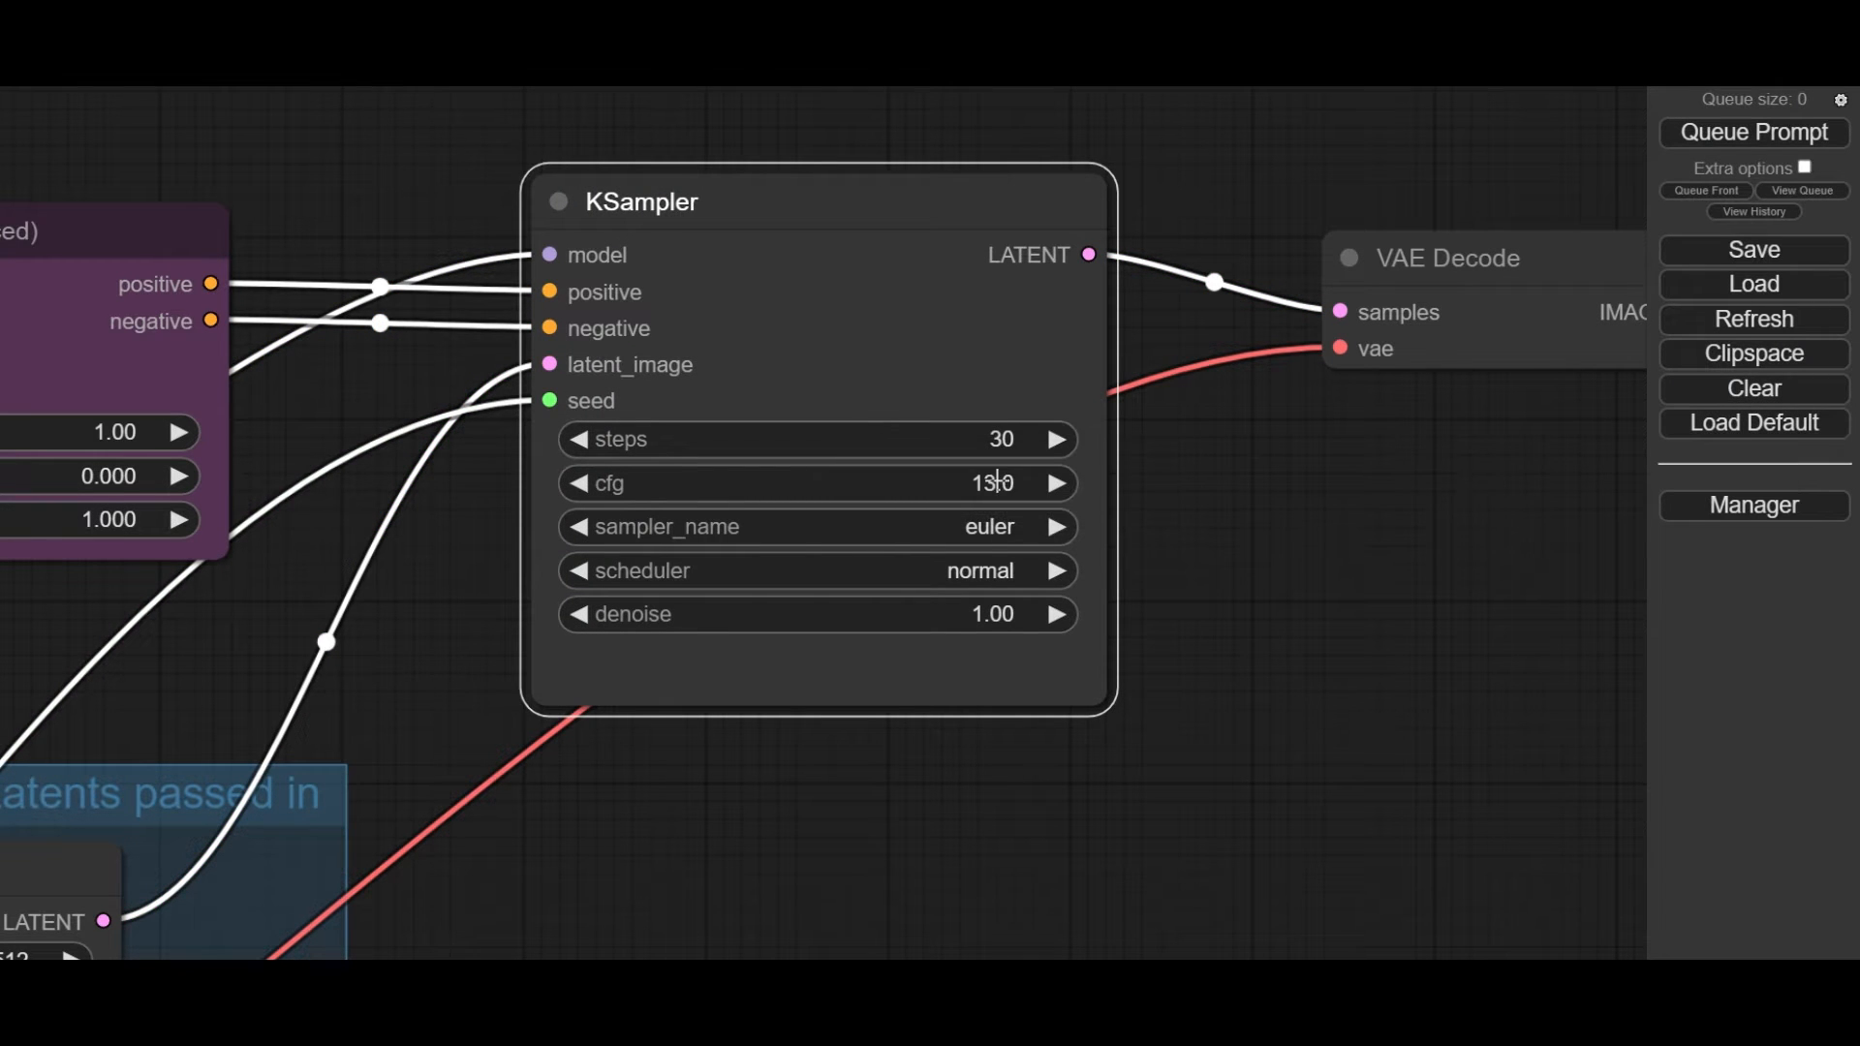
click(815, 526)
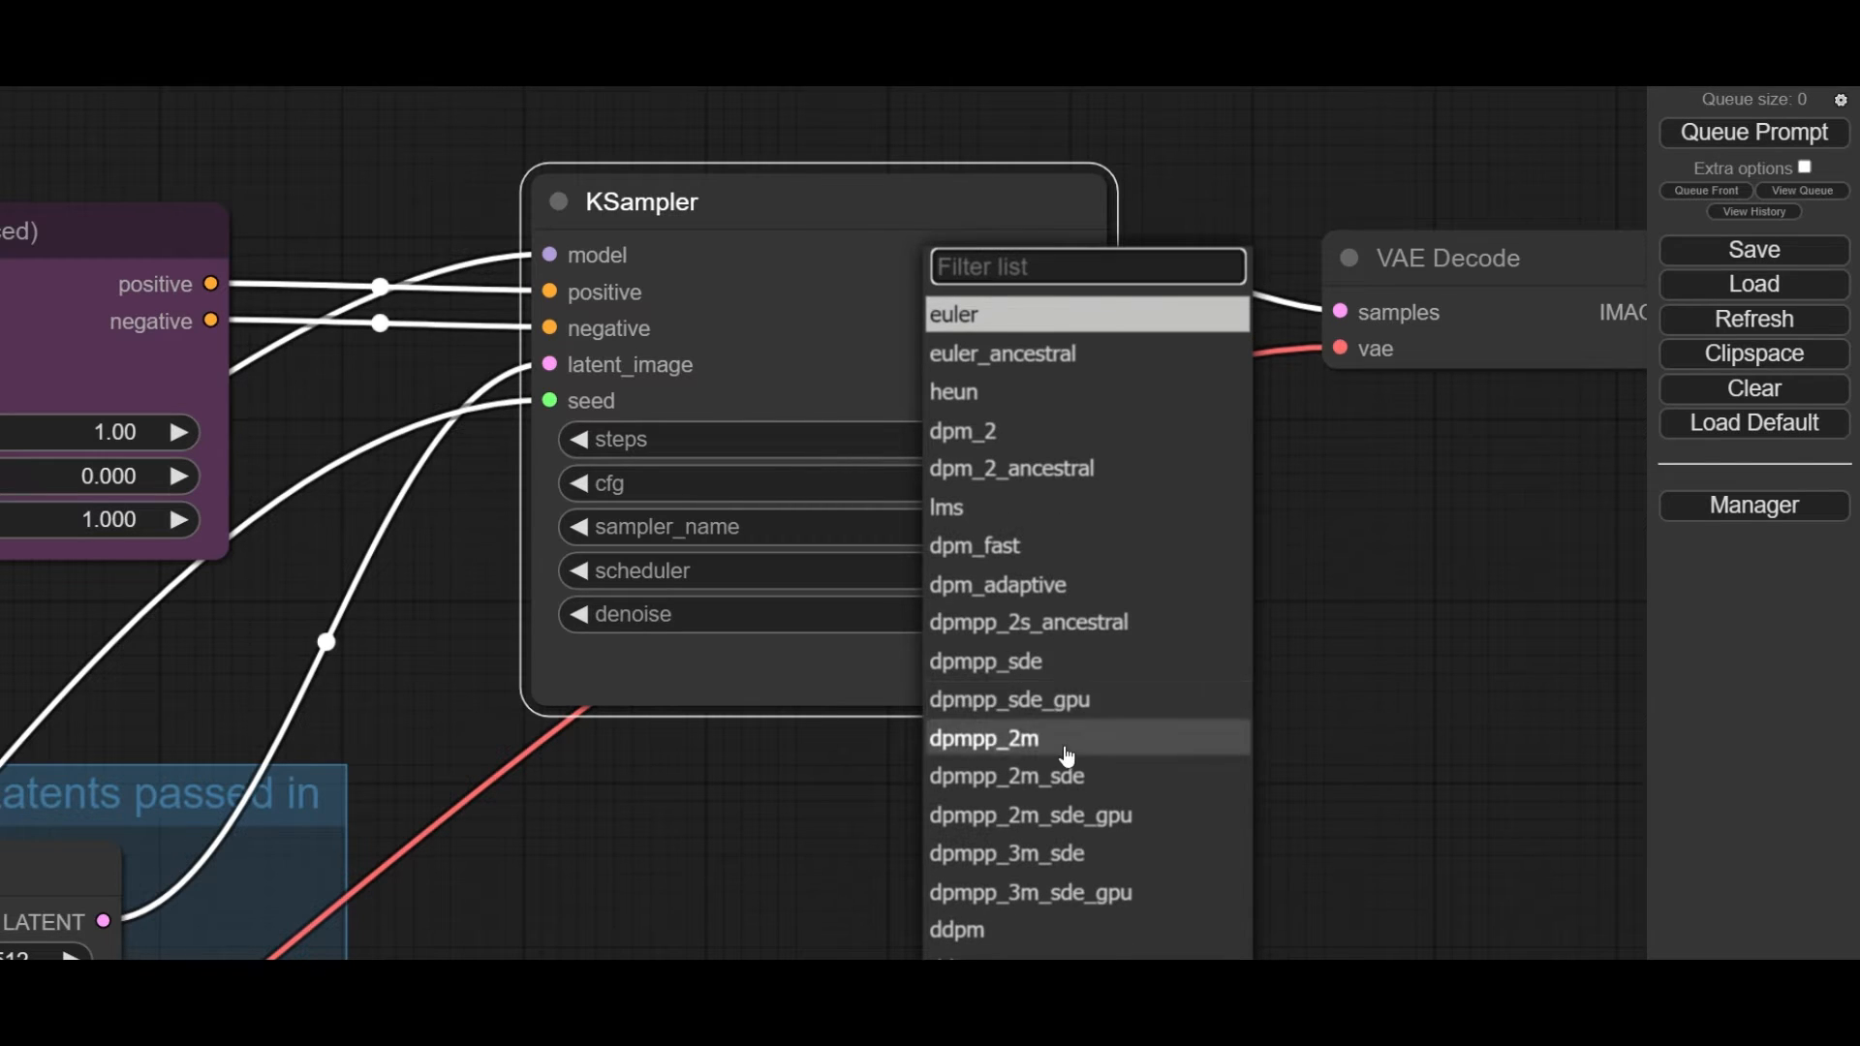
click(982, 738)
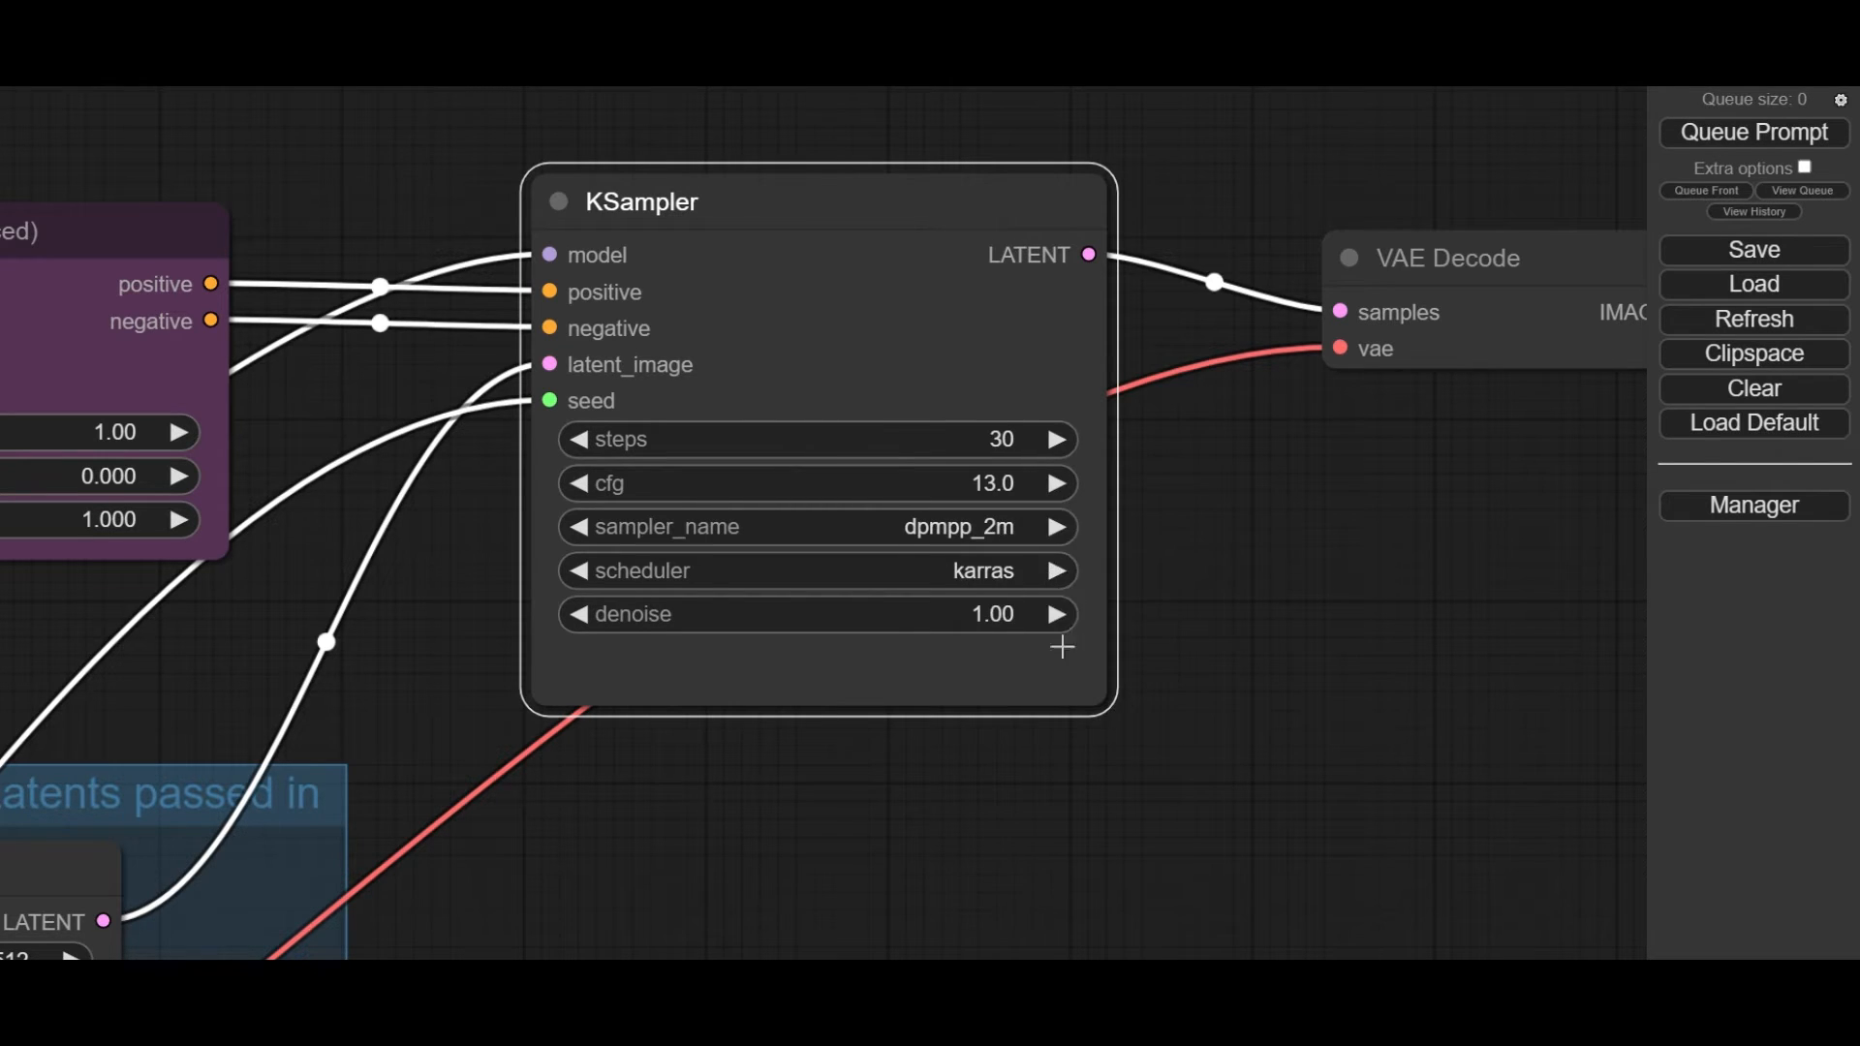
scroll(down, 3)
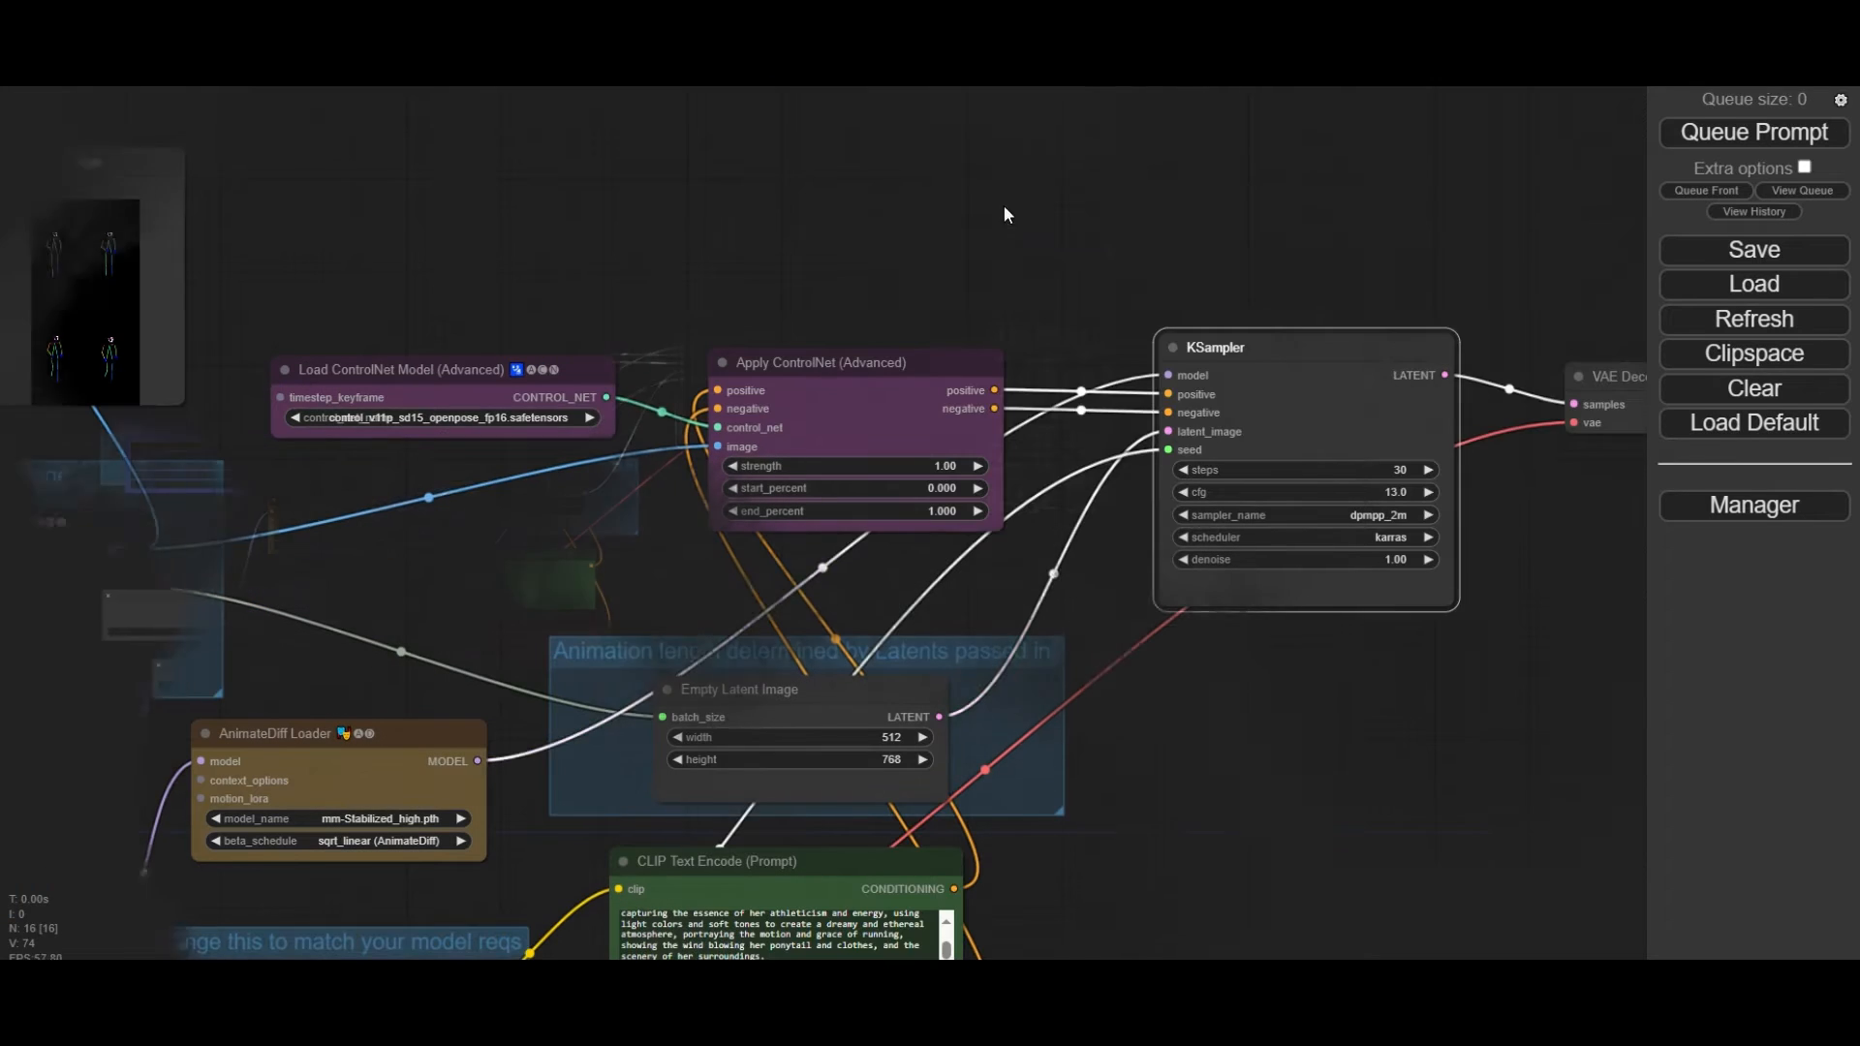
text(Free)
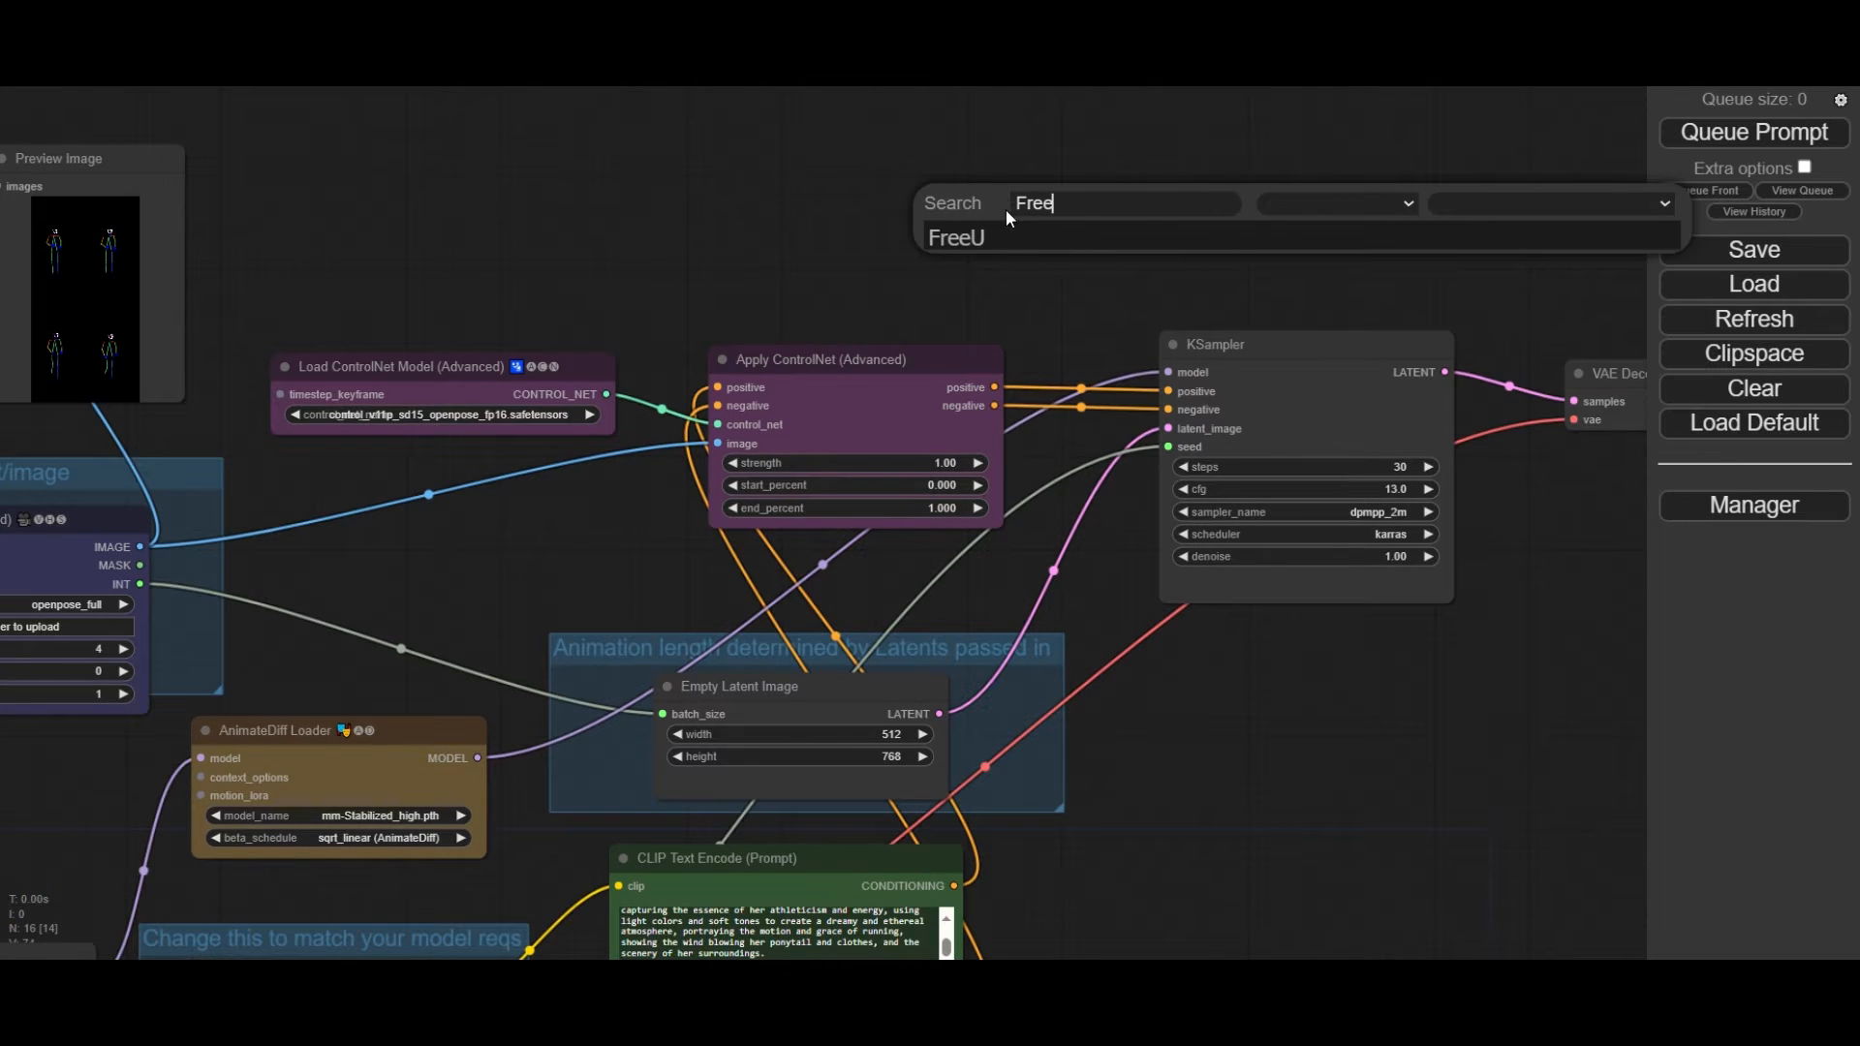
click(955, 236)
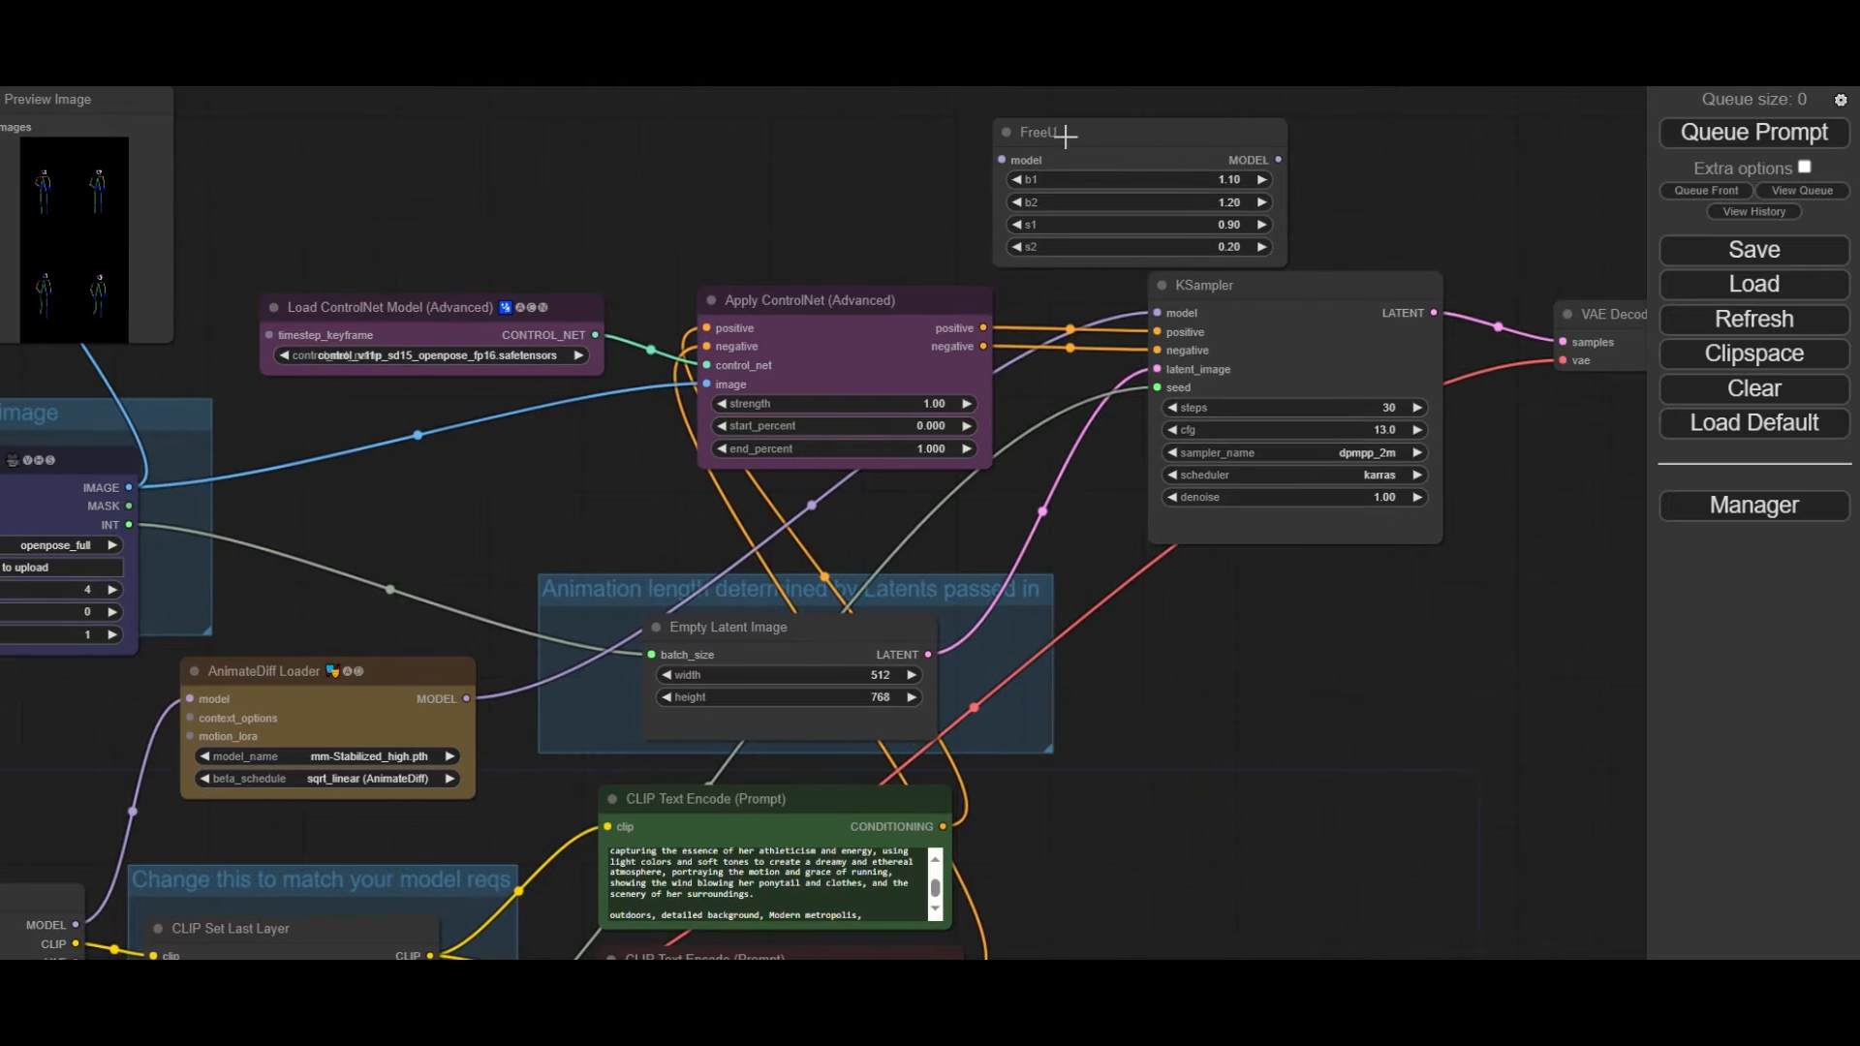
drag(1062, 134, 864, 149)
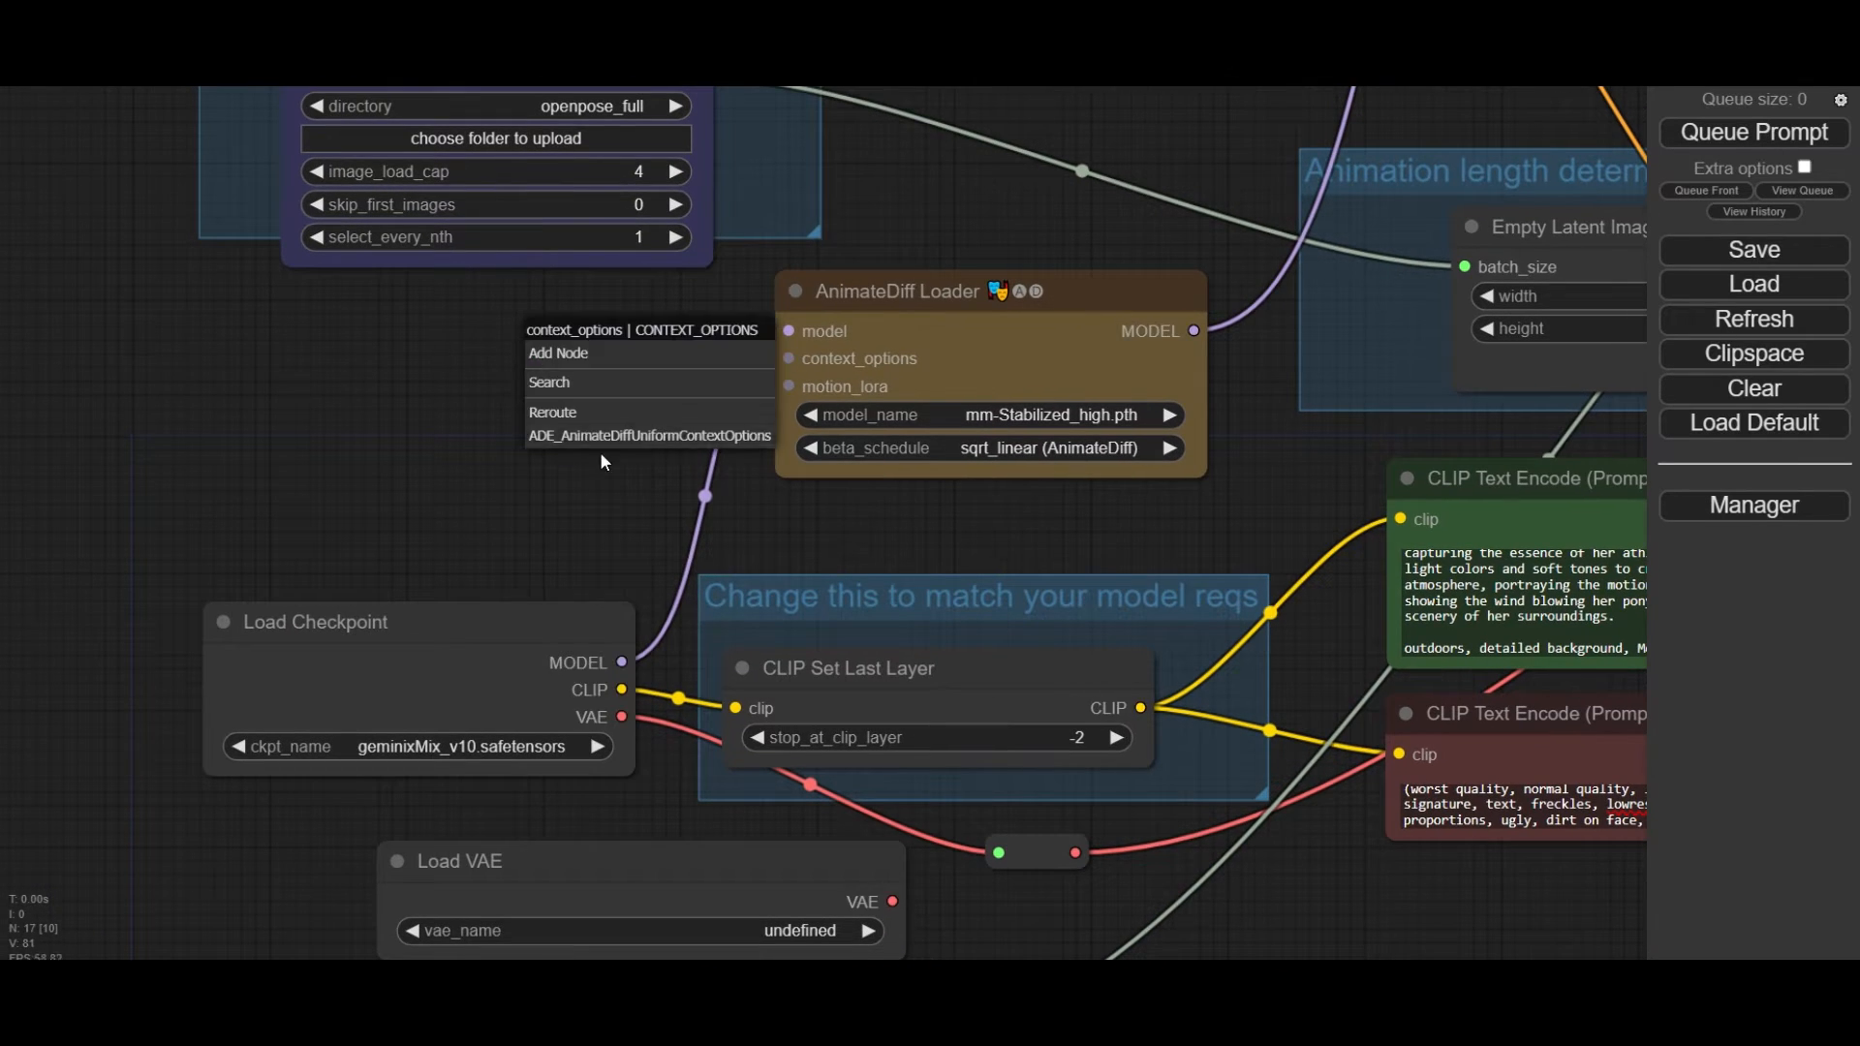
Step: Attach Uniform Context Options (length 8, overlap 2) and a v2_lora_ZoomOut motion LoRA to the AnimateDiff loader
click(647, 436)
text(8)
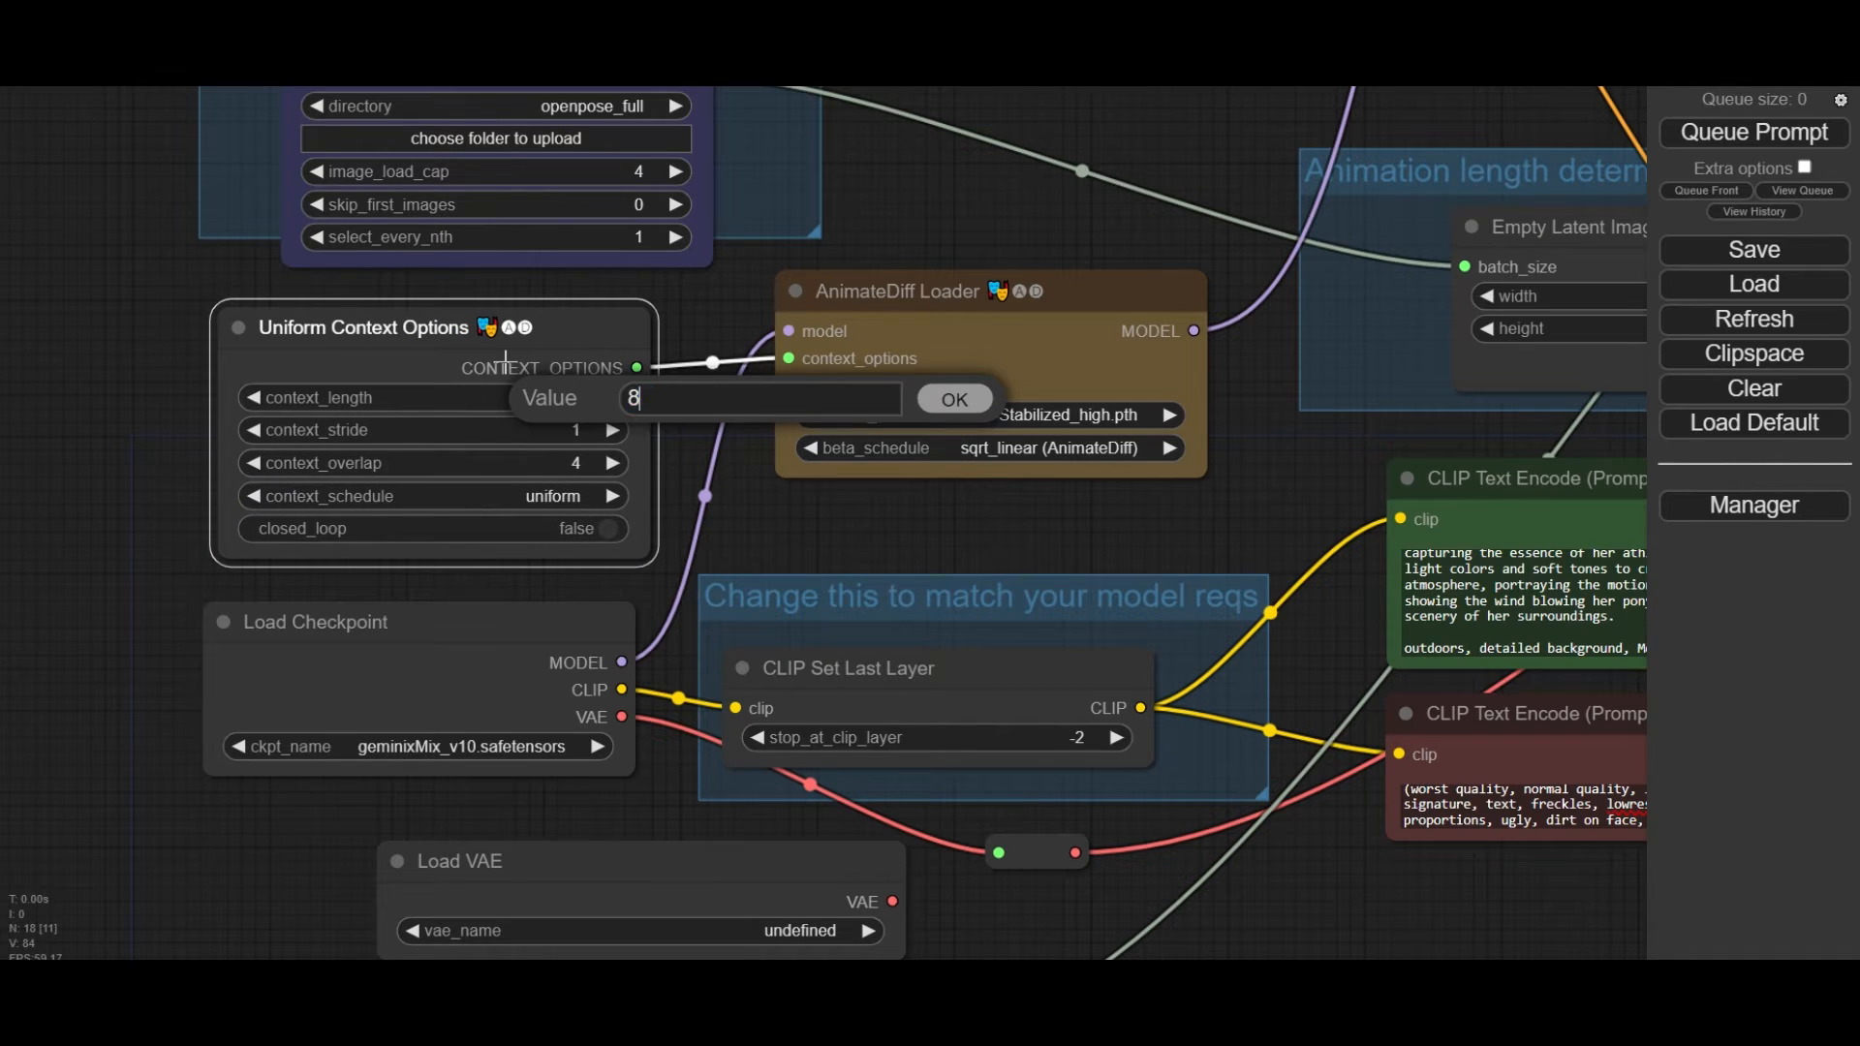
click(954, 397)
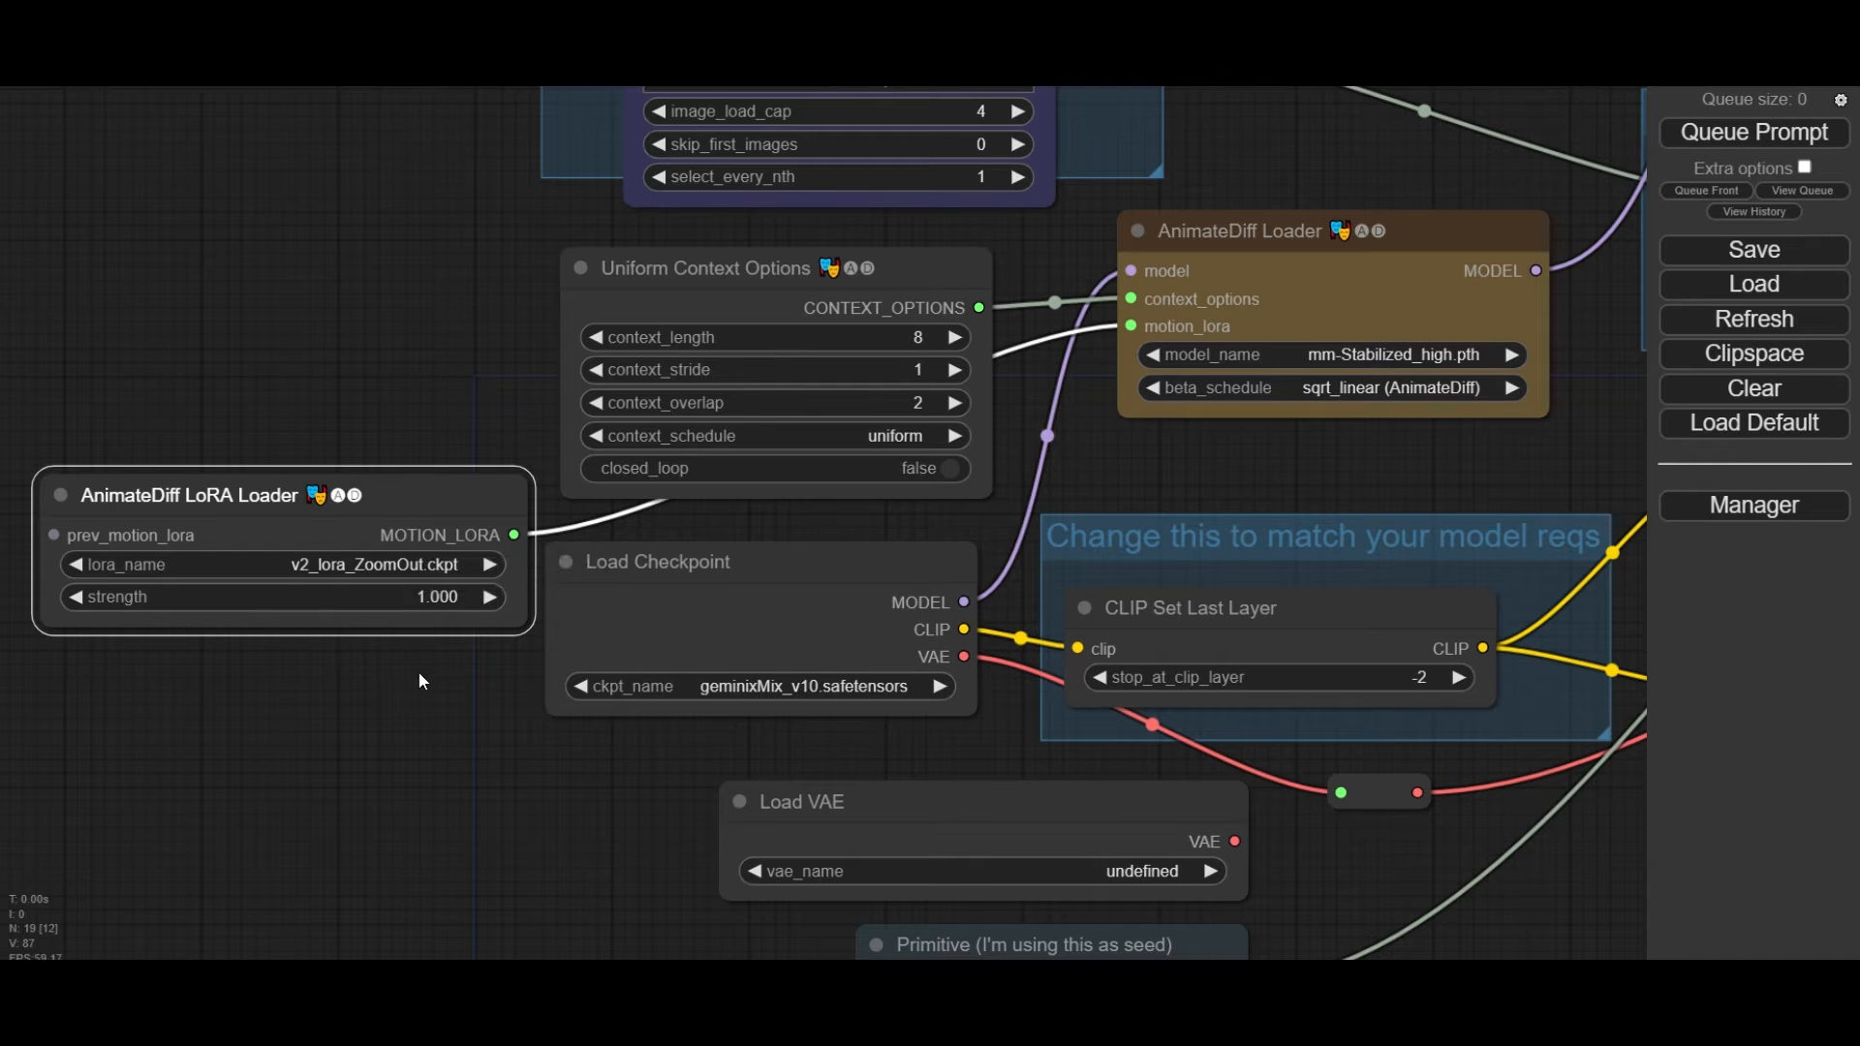
click(438, 596)
text(load)
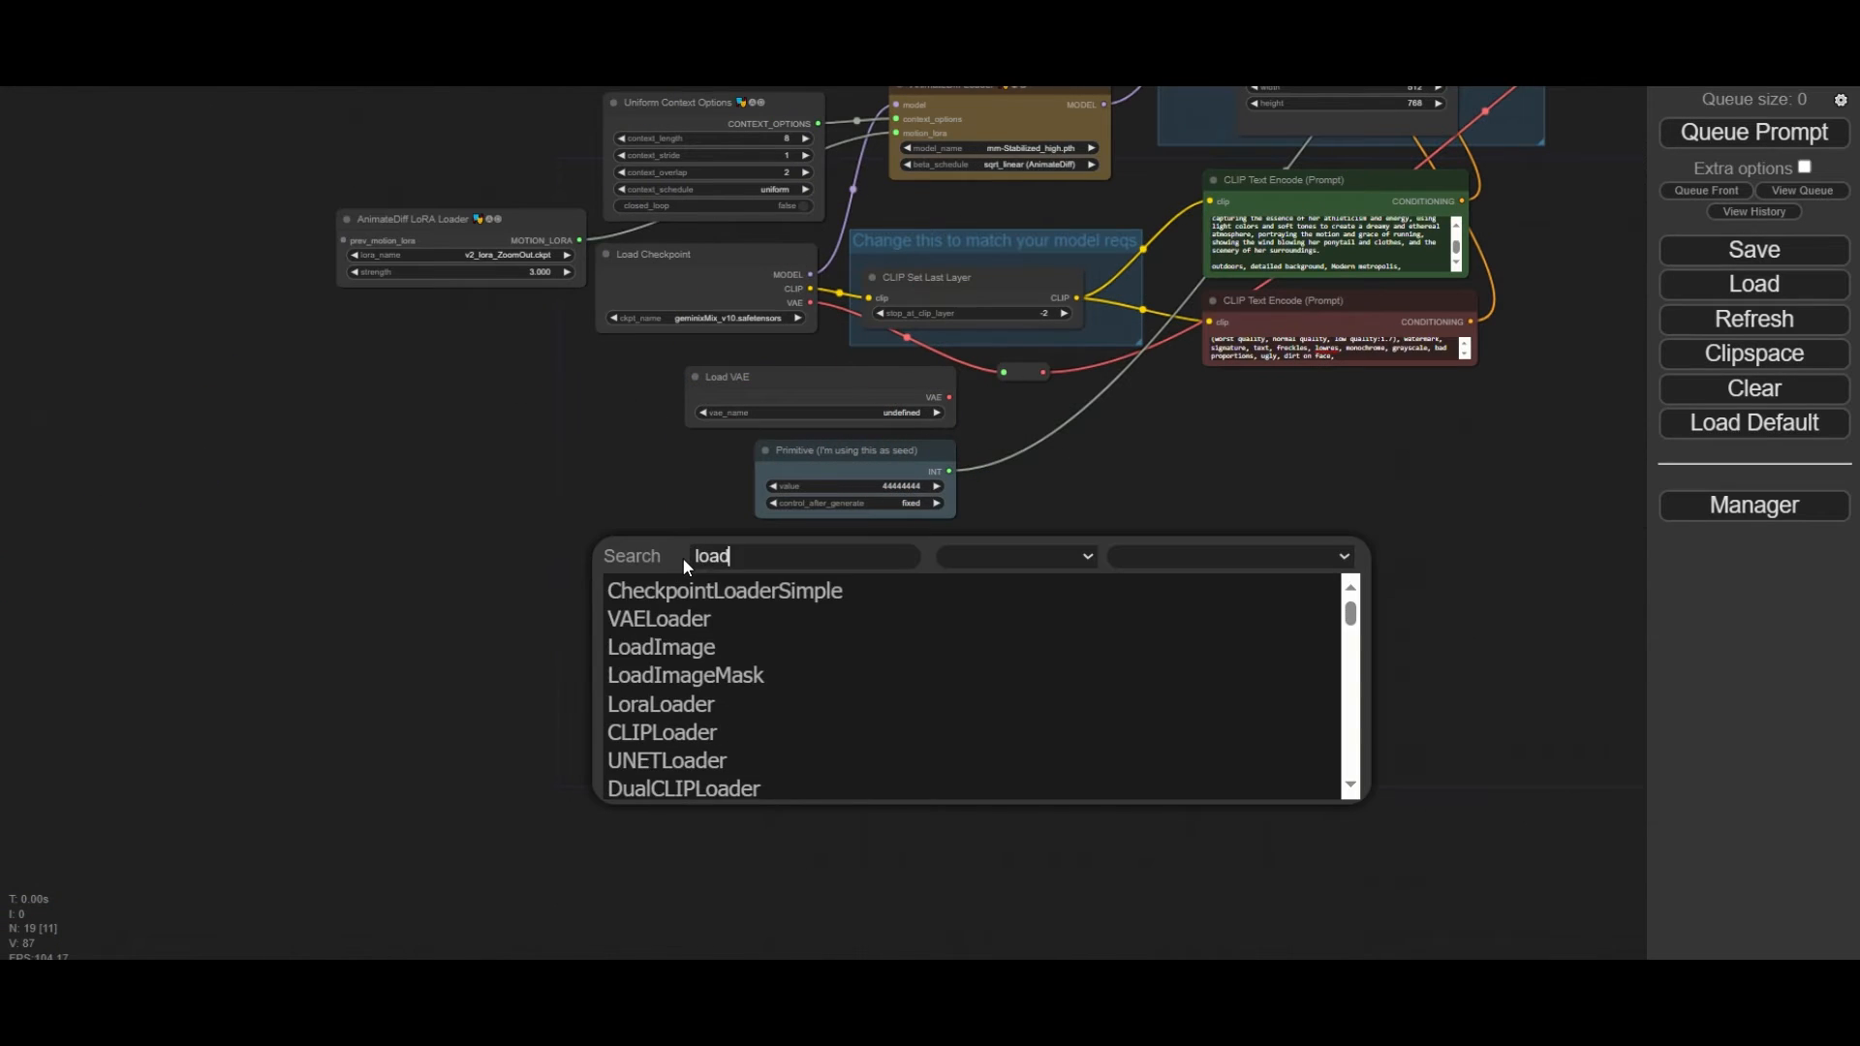
Step: Load the Full_body.png runner photo and add a Load IPAdapter node for it
click(660, 647)
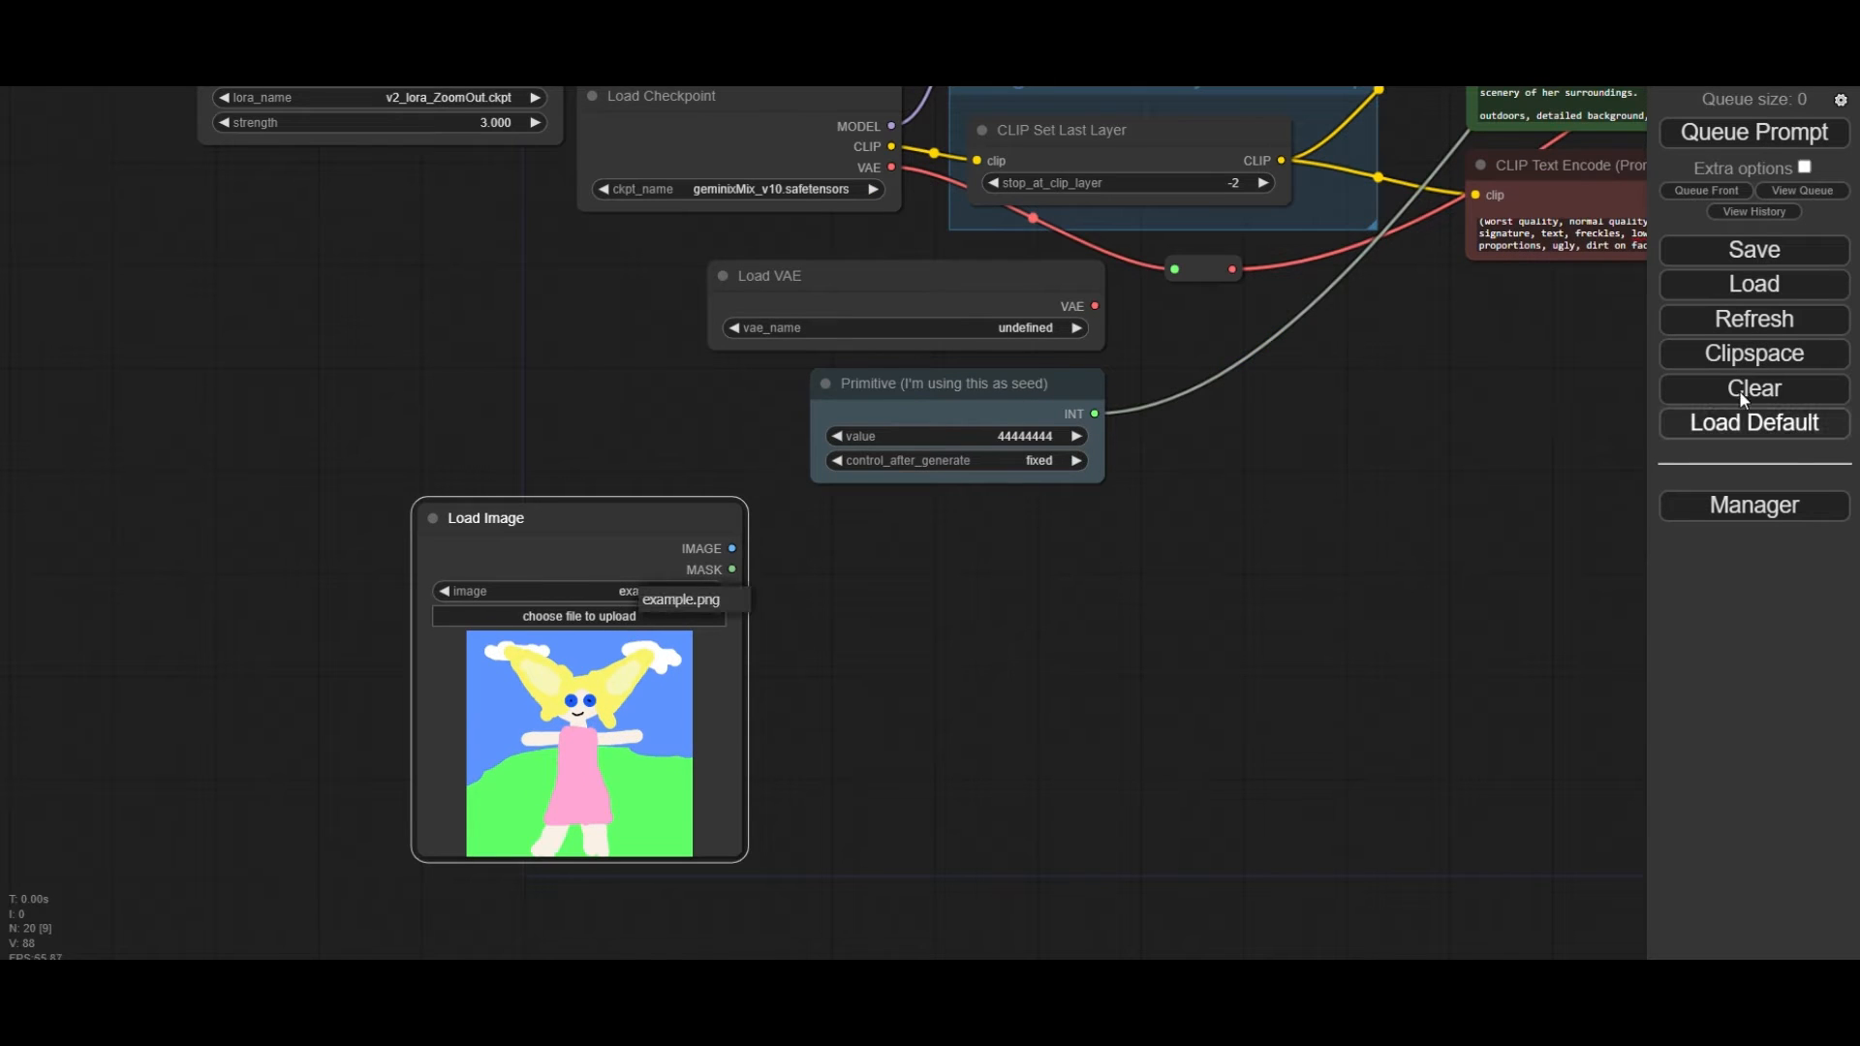
click(534, 591)
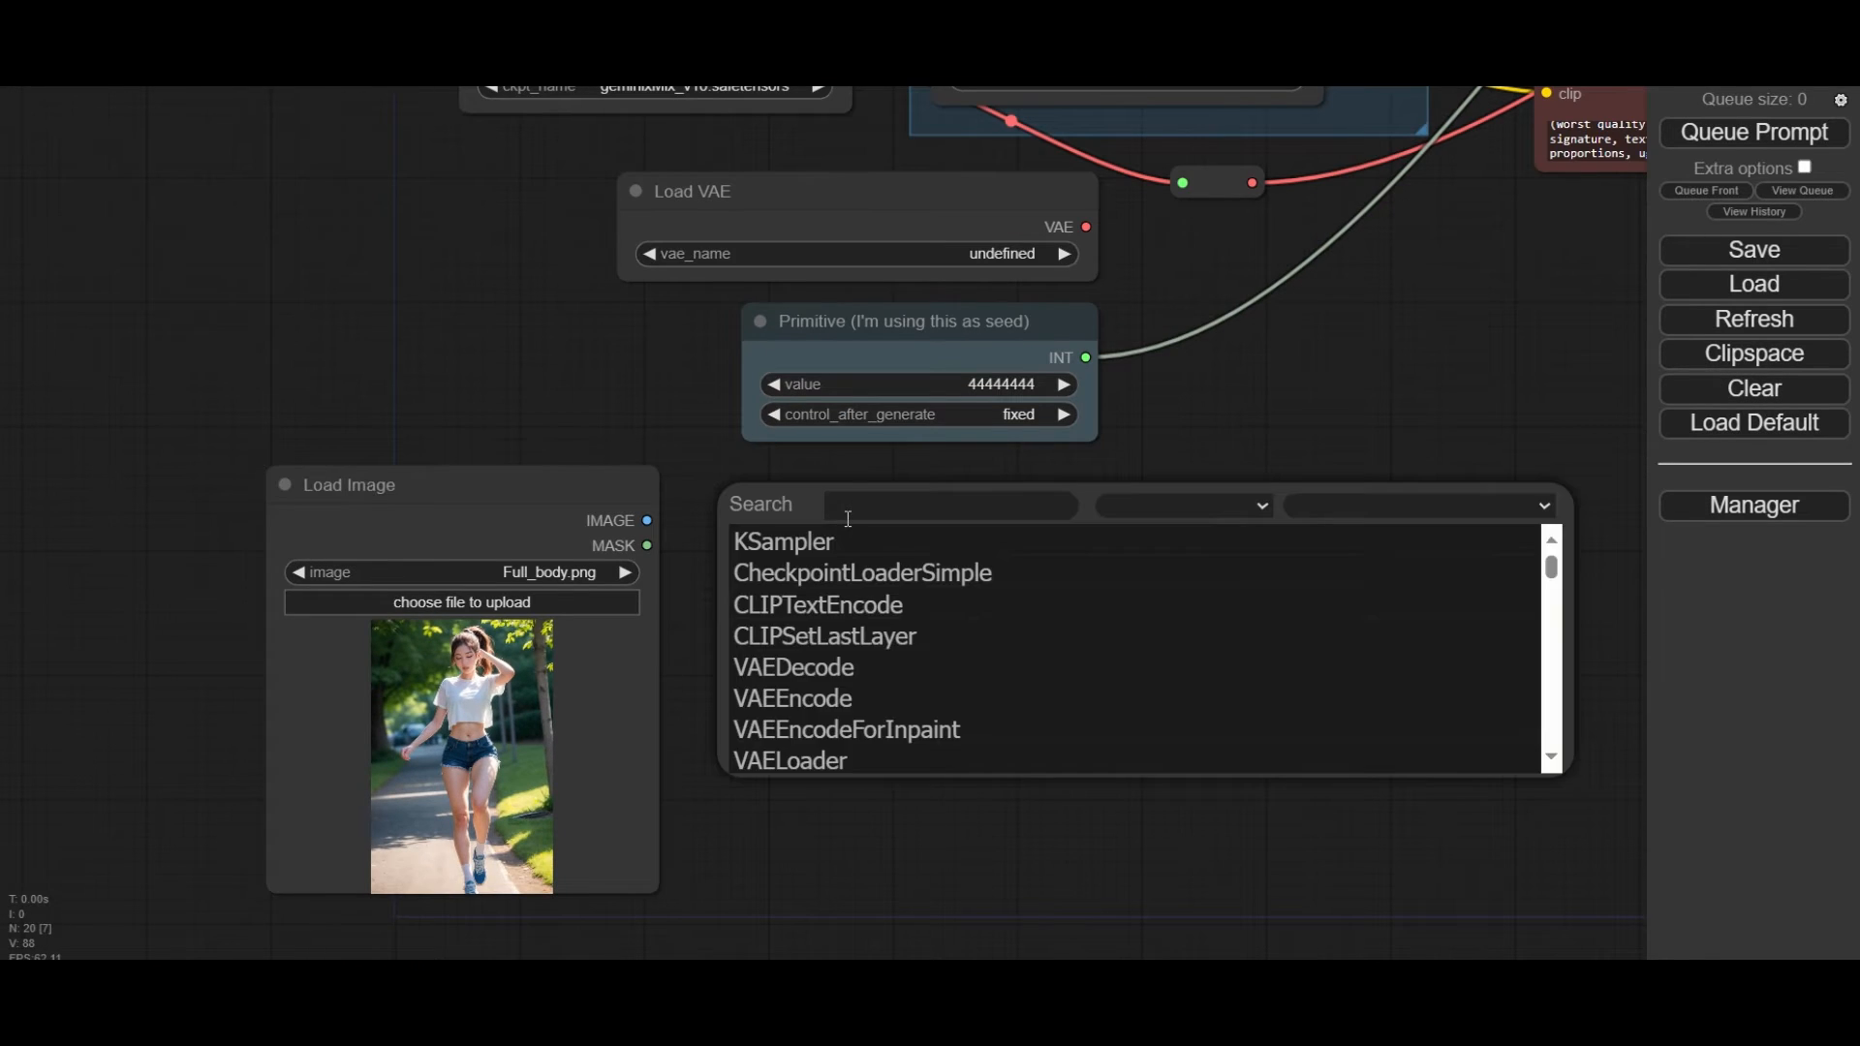
text(IP)
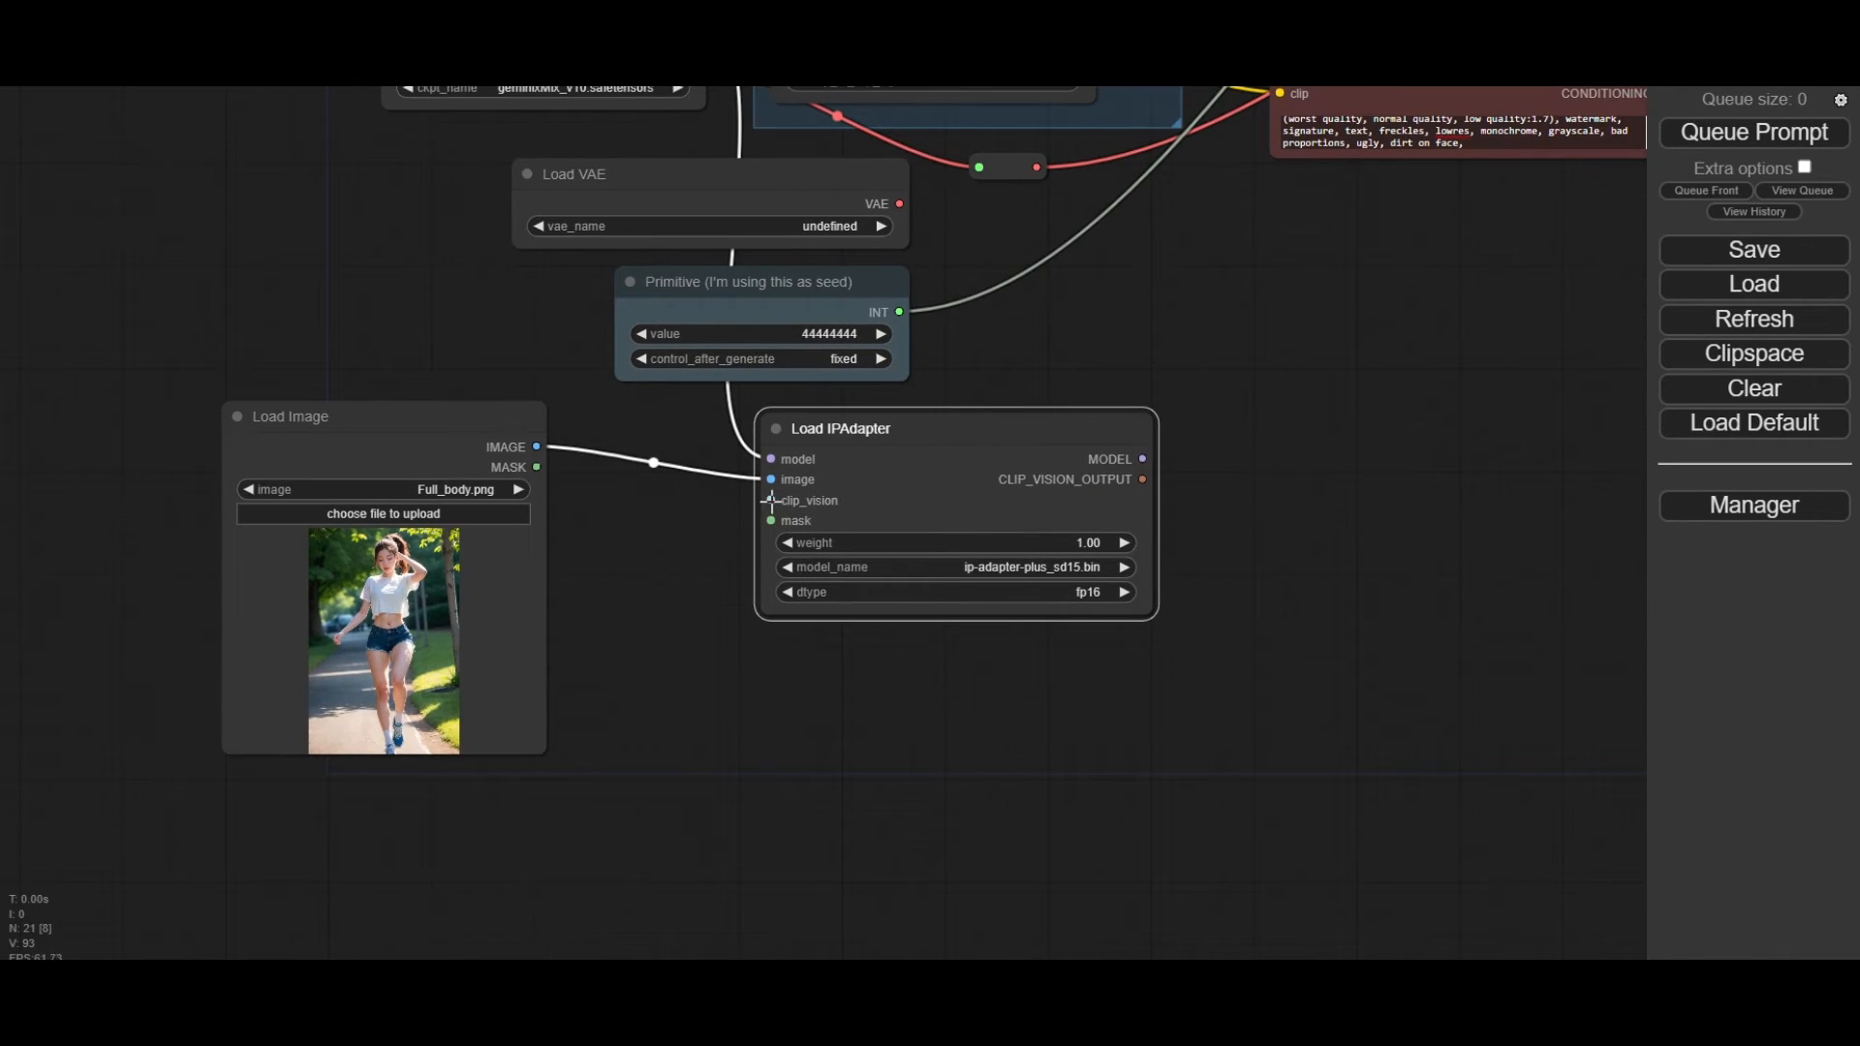
Step: Add a CLIP vision loader feeding the IPAdapter's clip_vision input
click(771, 500)
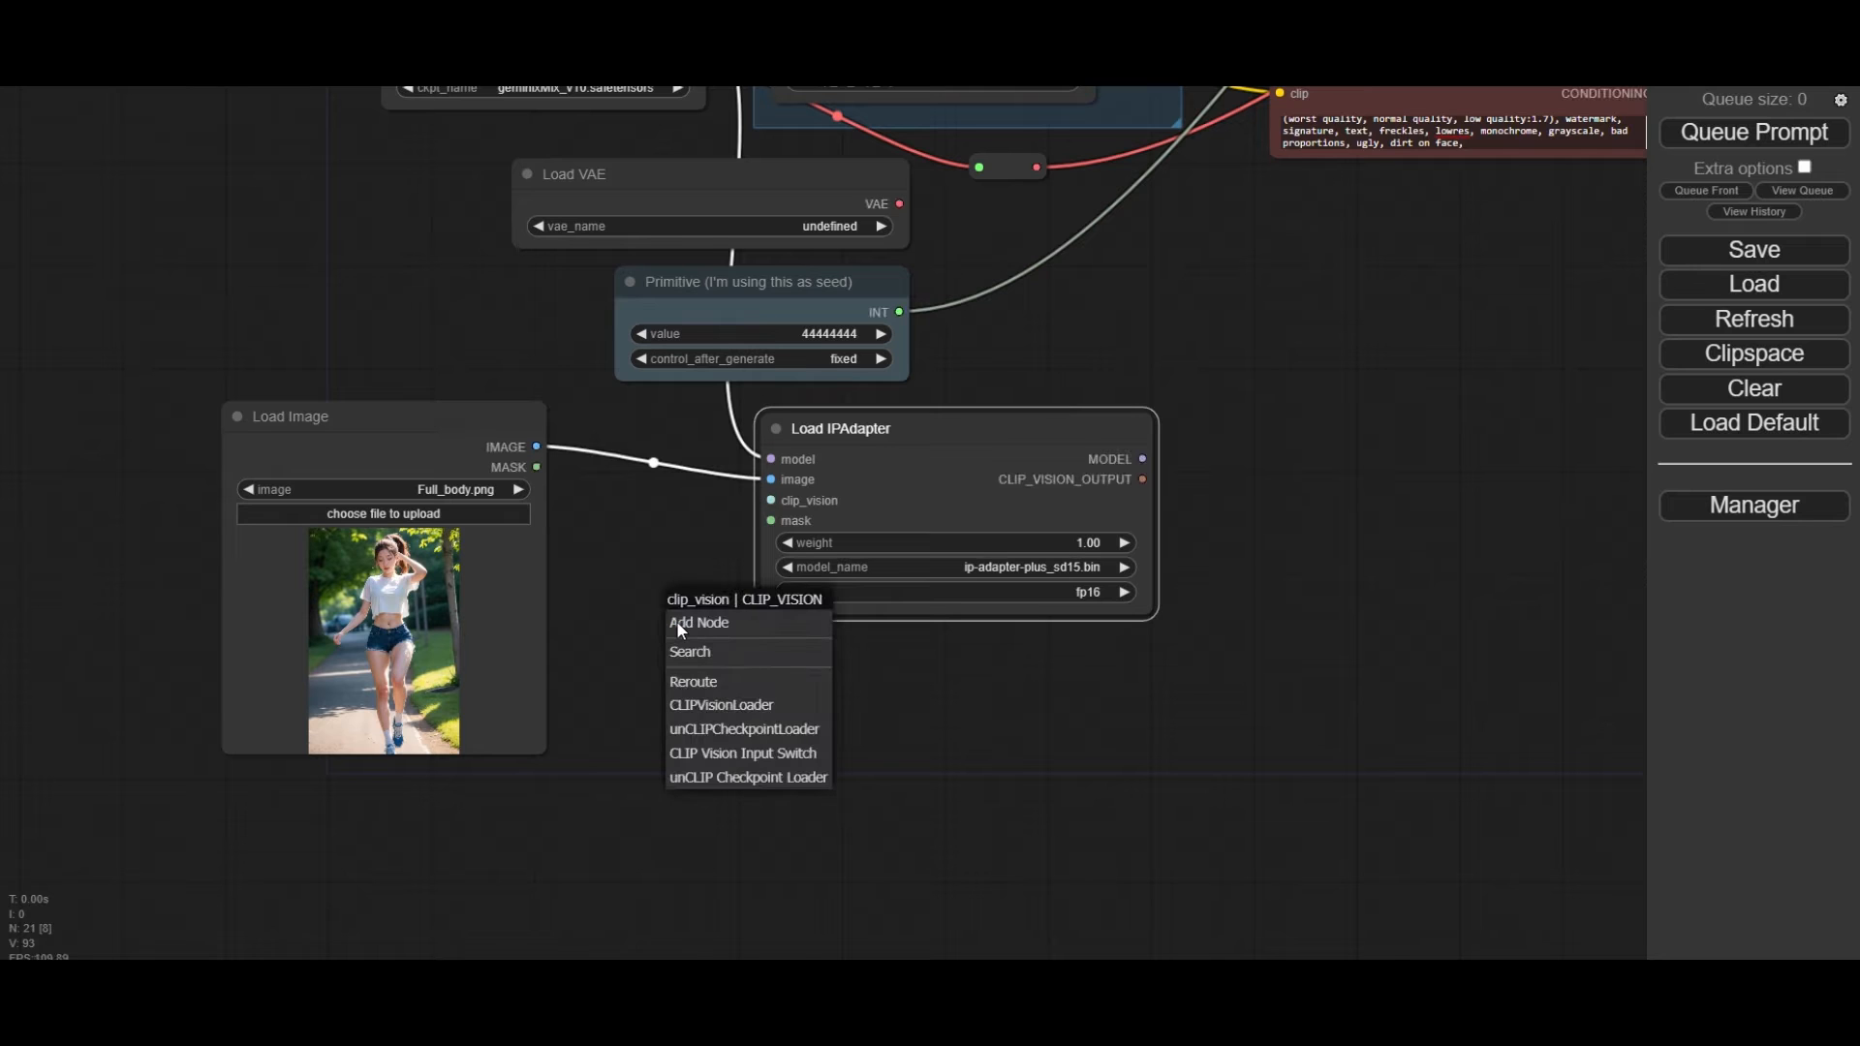
mouse_move(759, 713)
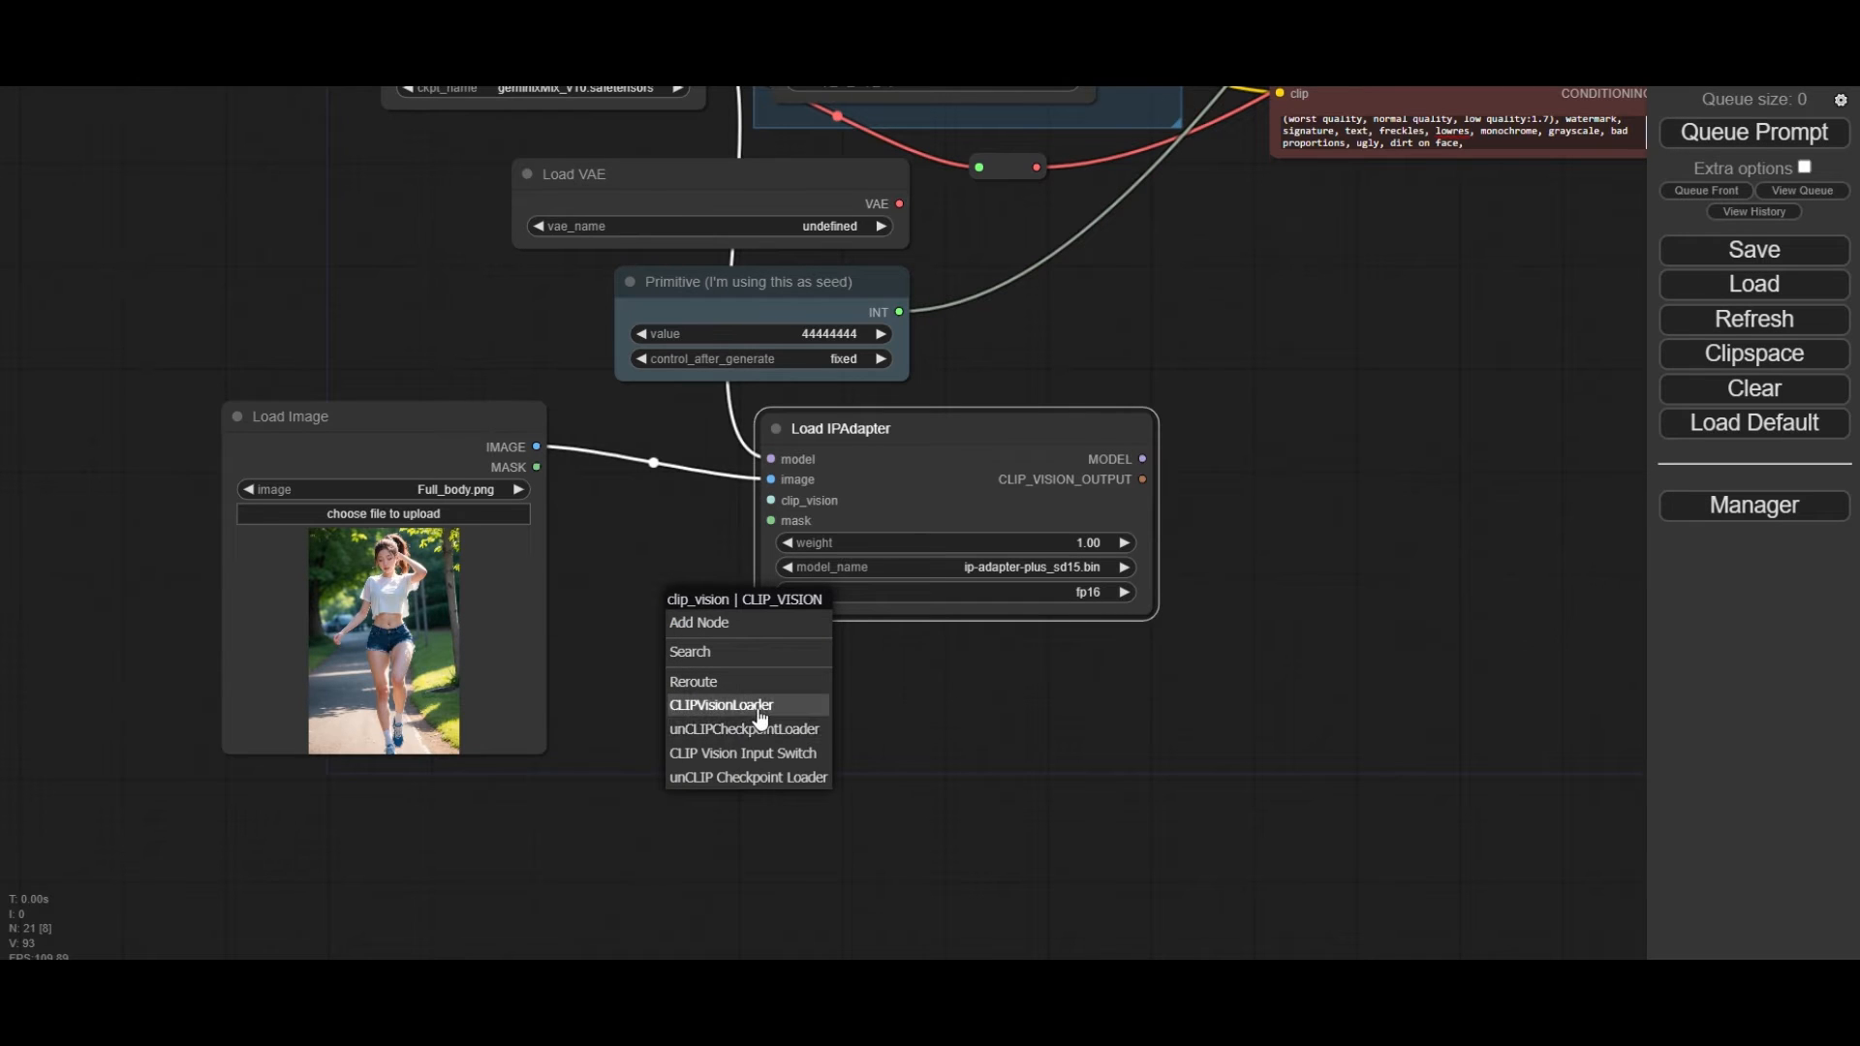
click(720, 705)
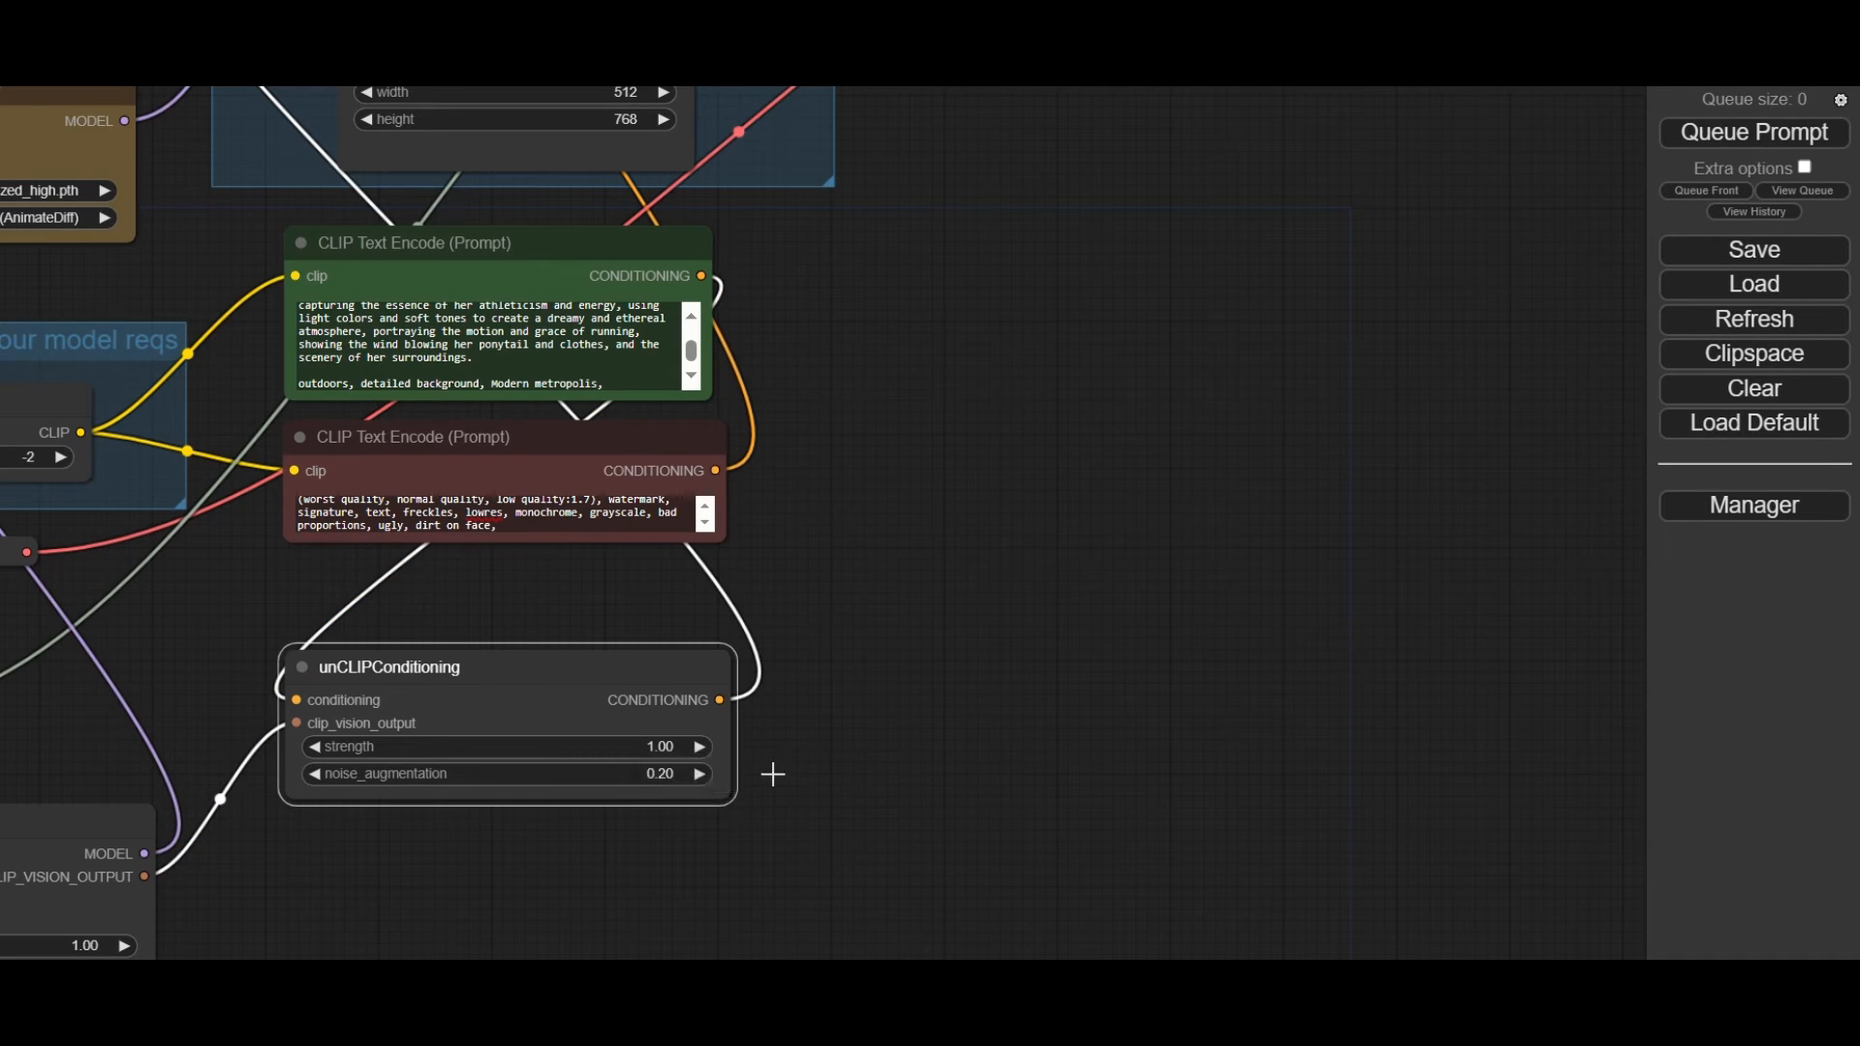
Step: Queue the generation run and view the resulting running-woman animation preview
click(1751, 132)
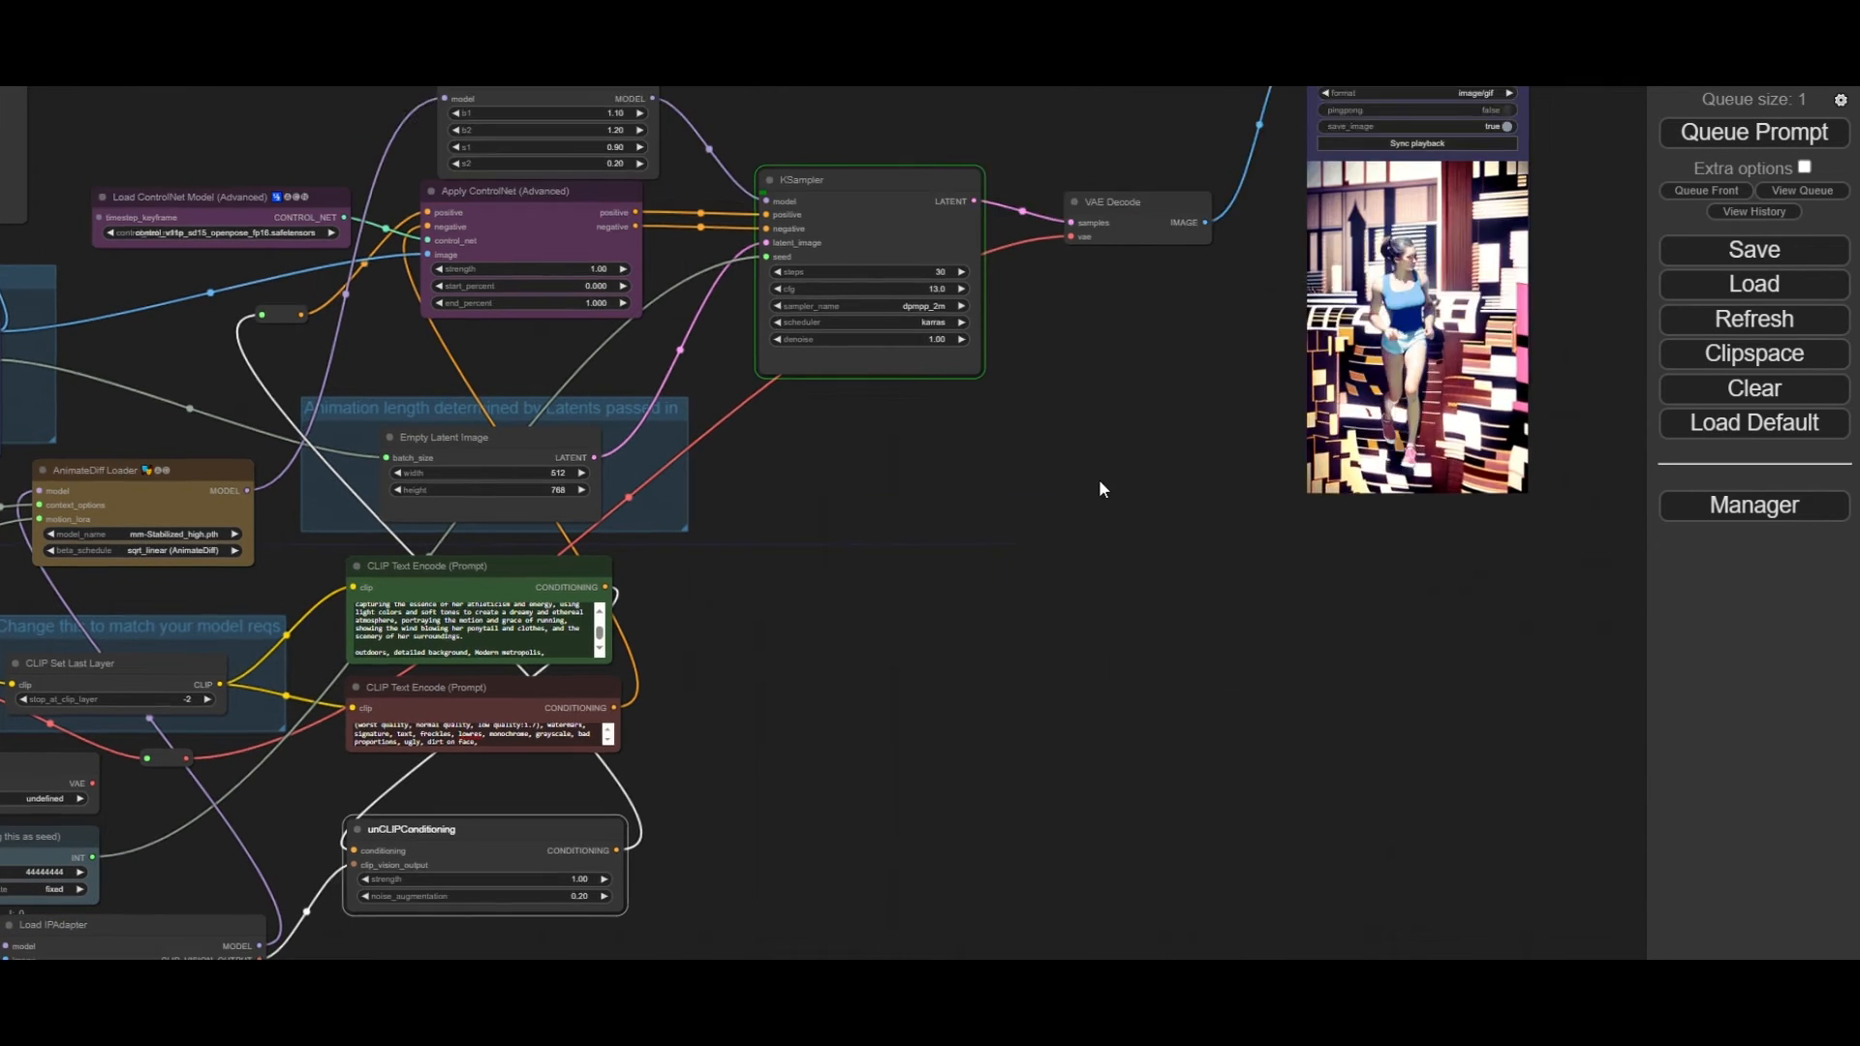
drag(1103, 492, 1423, 382)
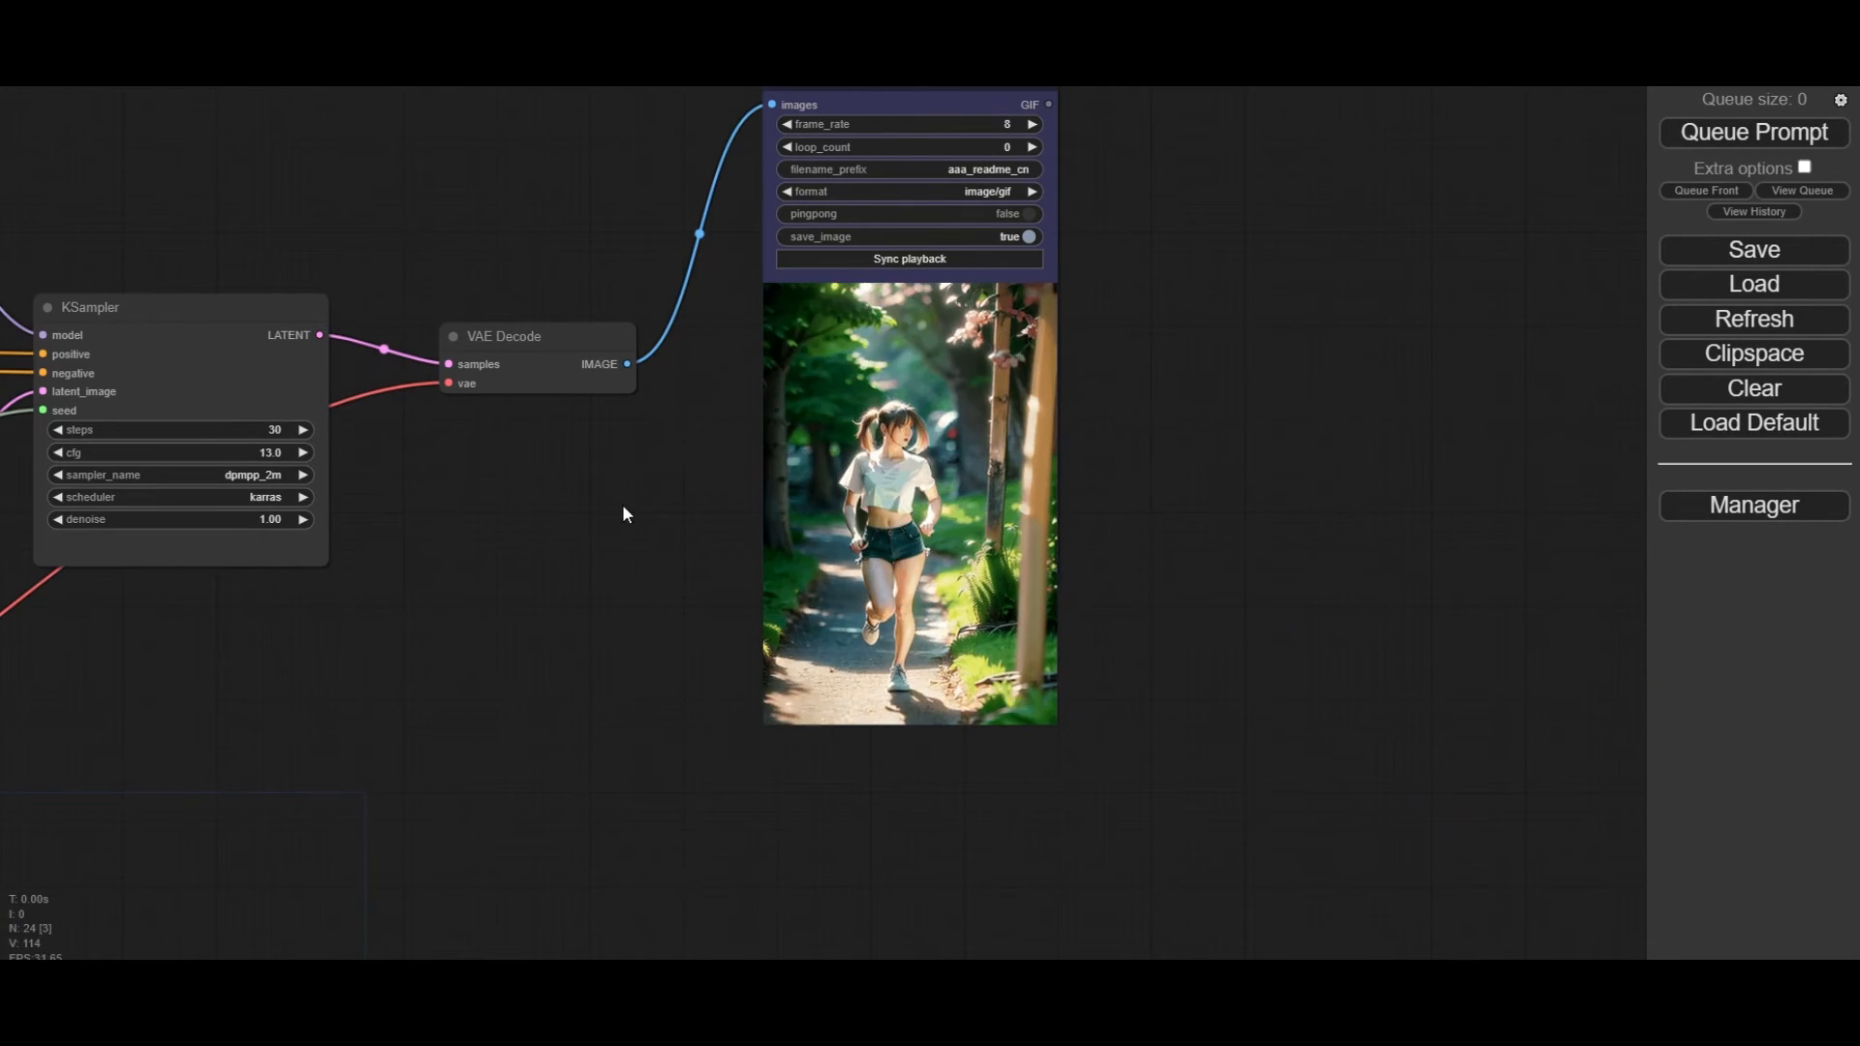
Step: Add an Image Batch to Image List node after VAE Decode
text(ima)
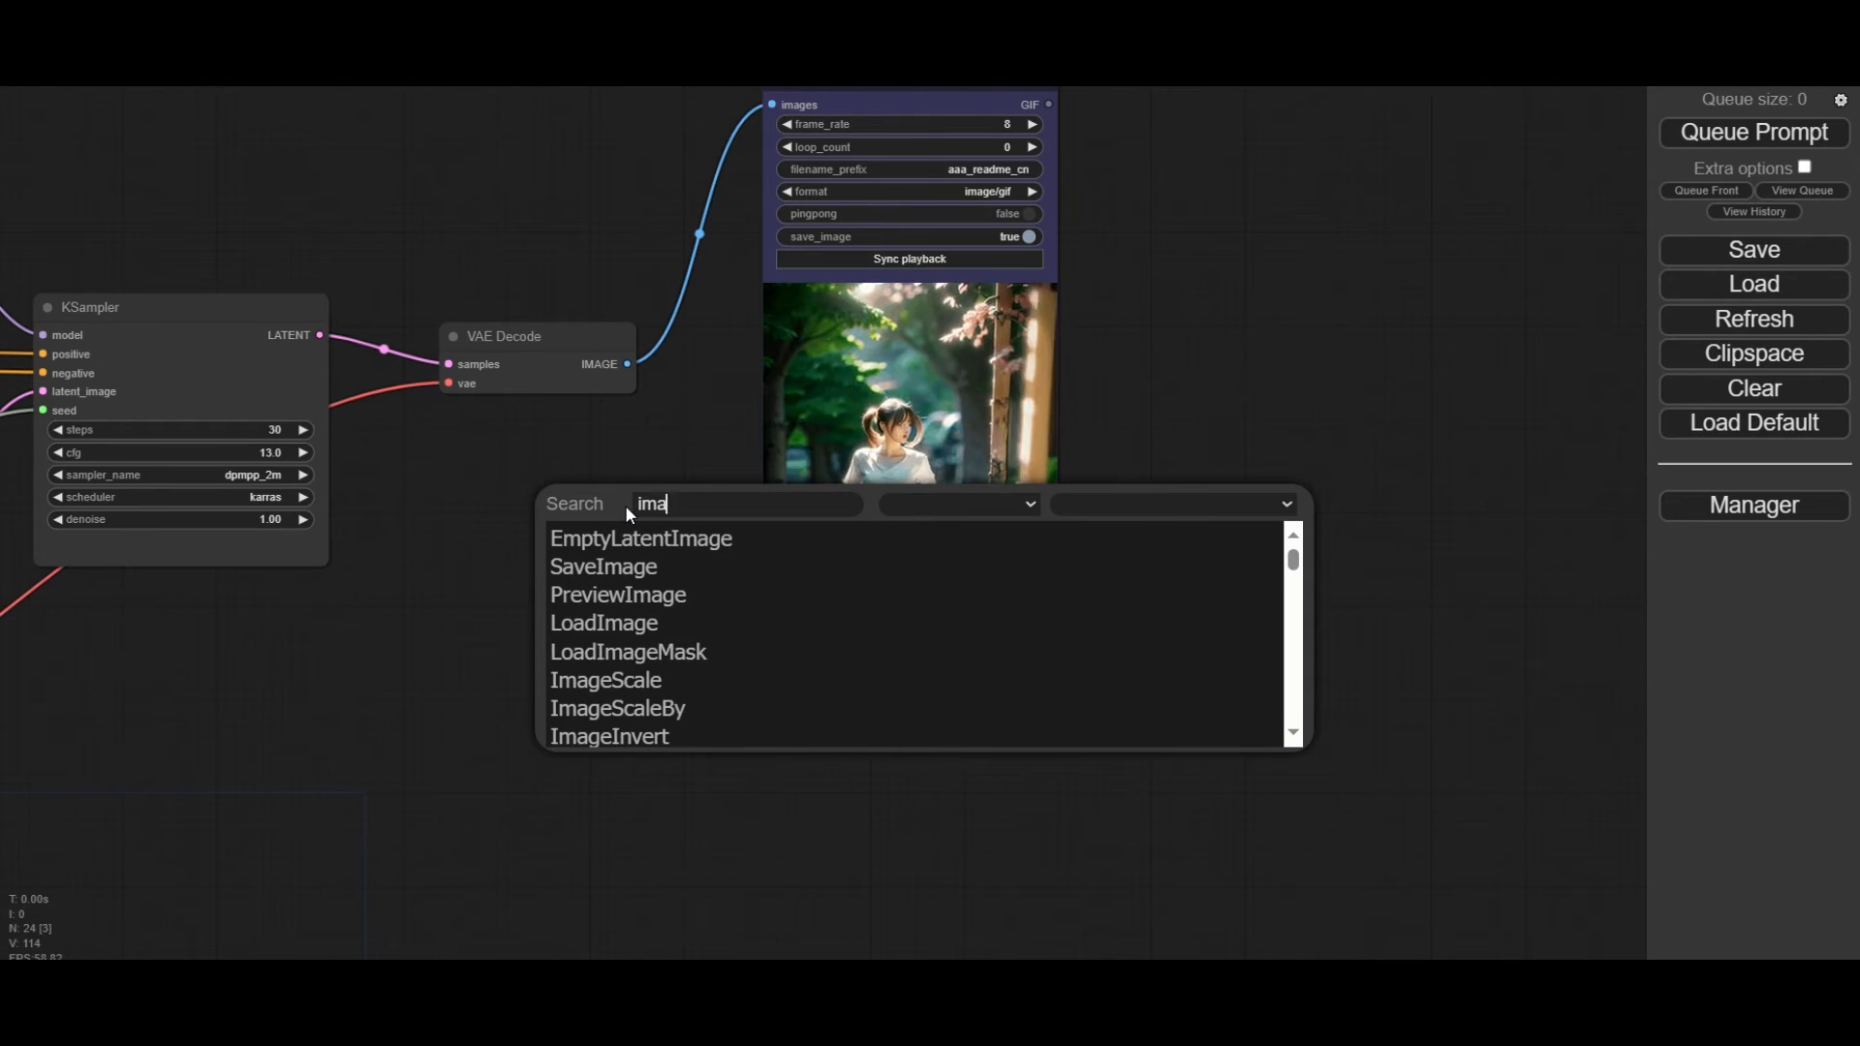
text(list)
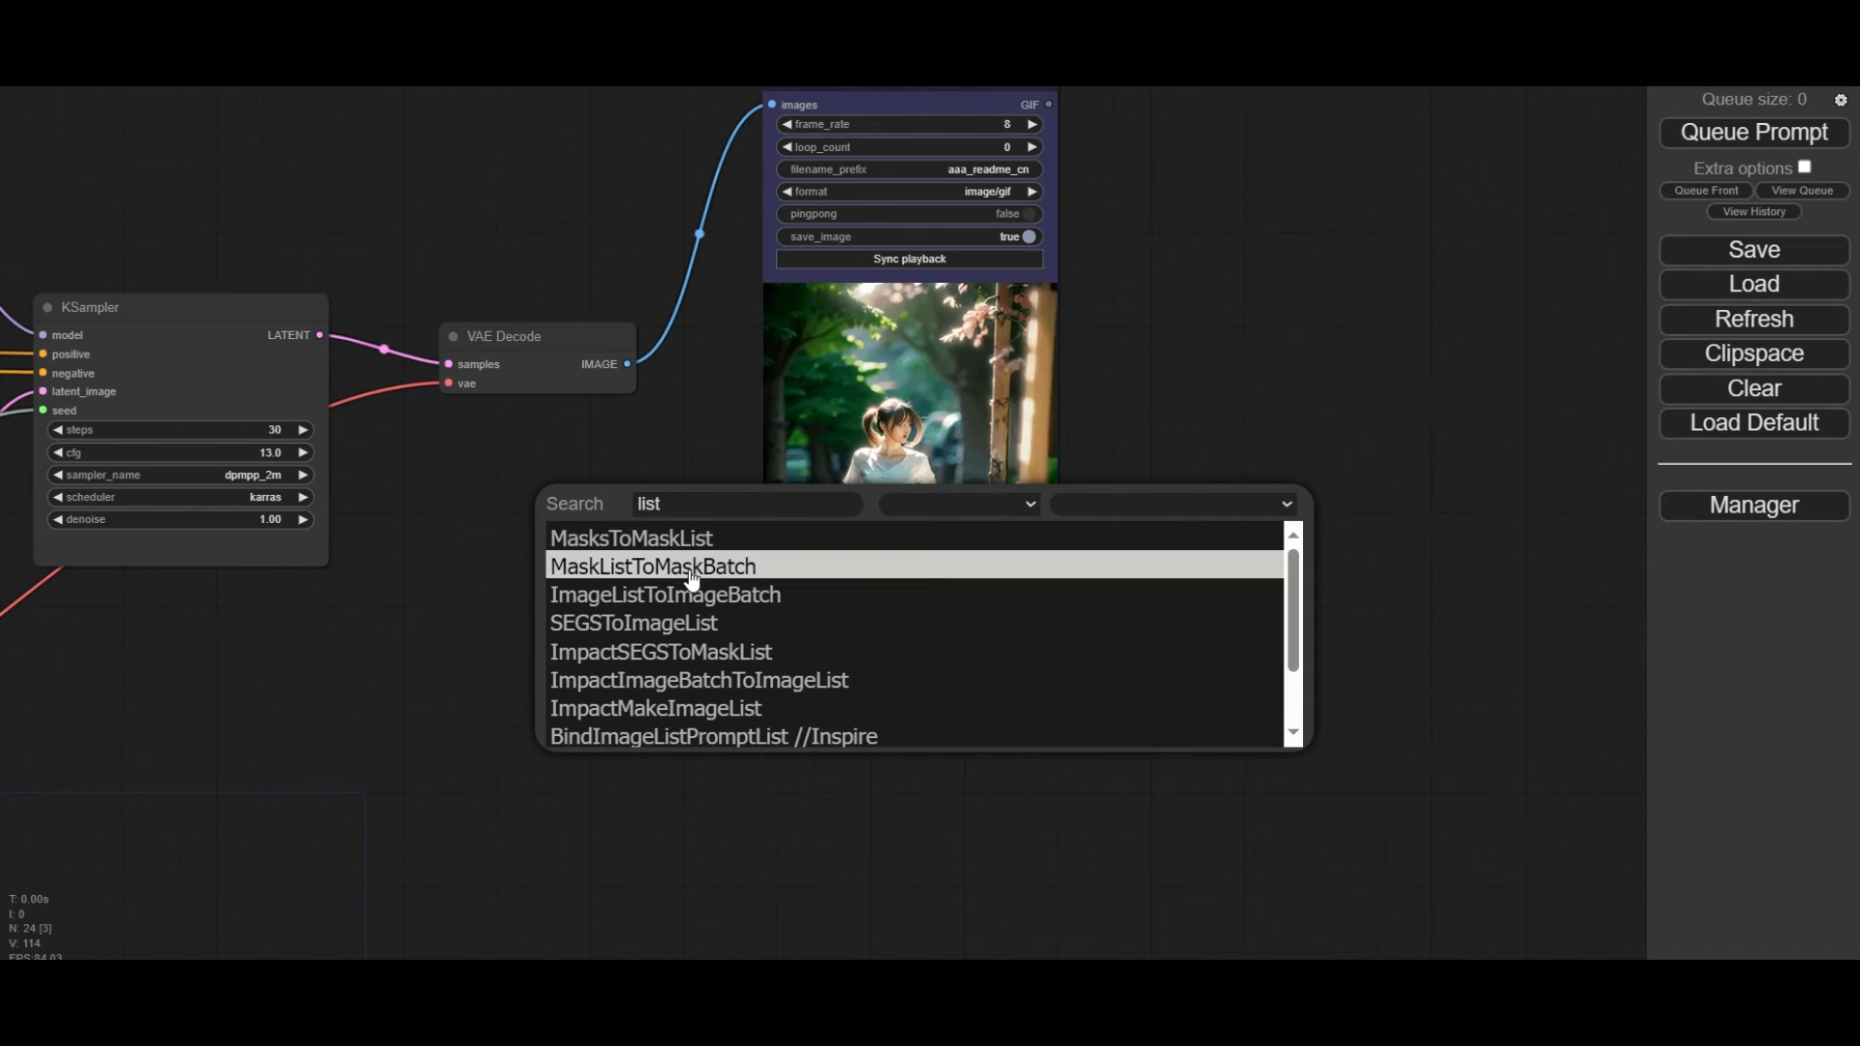
scroll(down, 3)
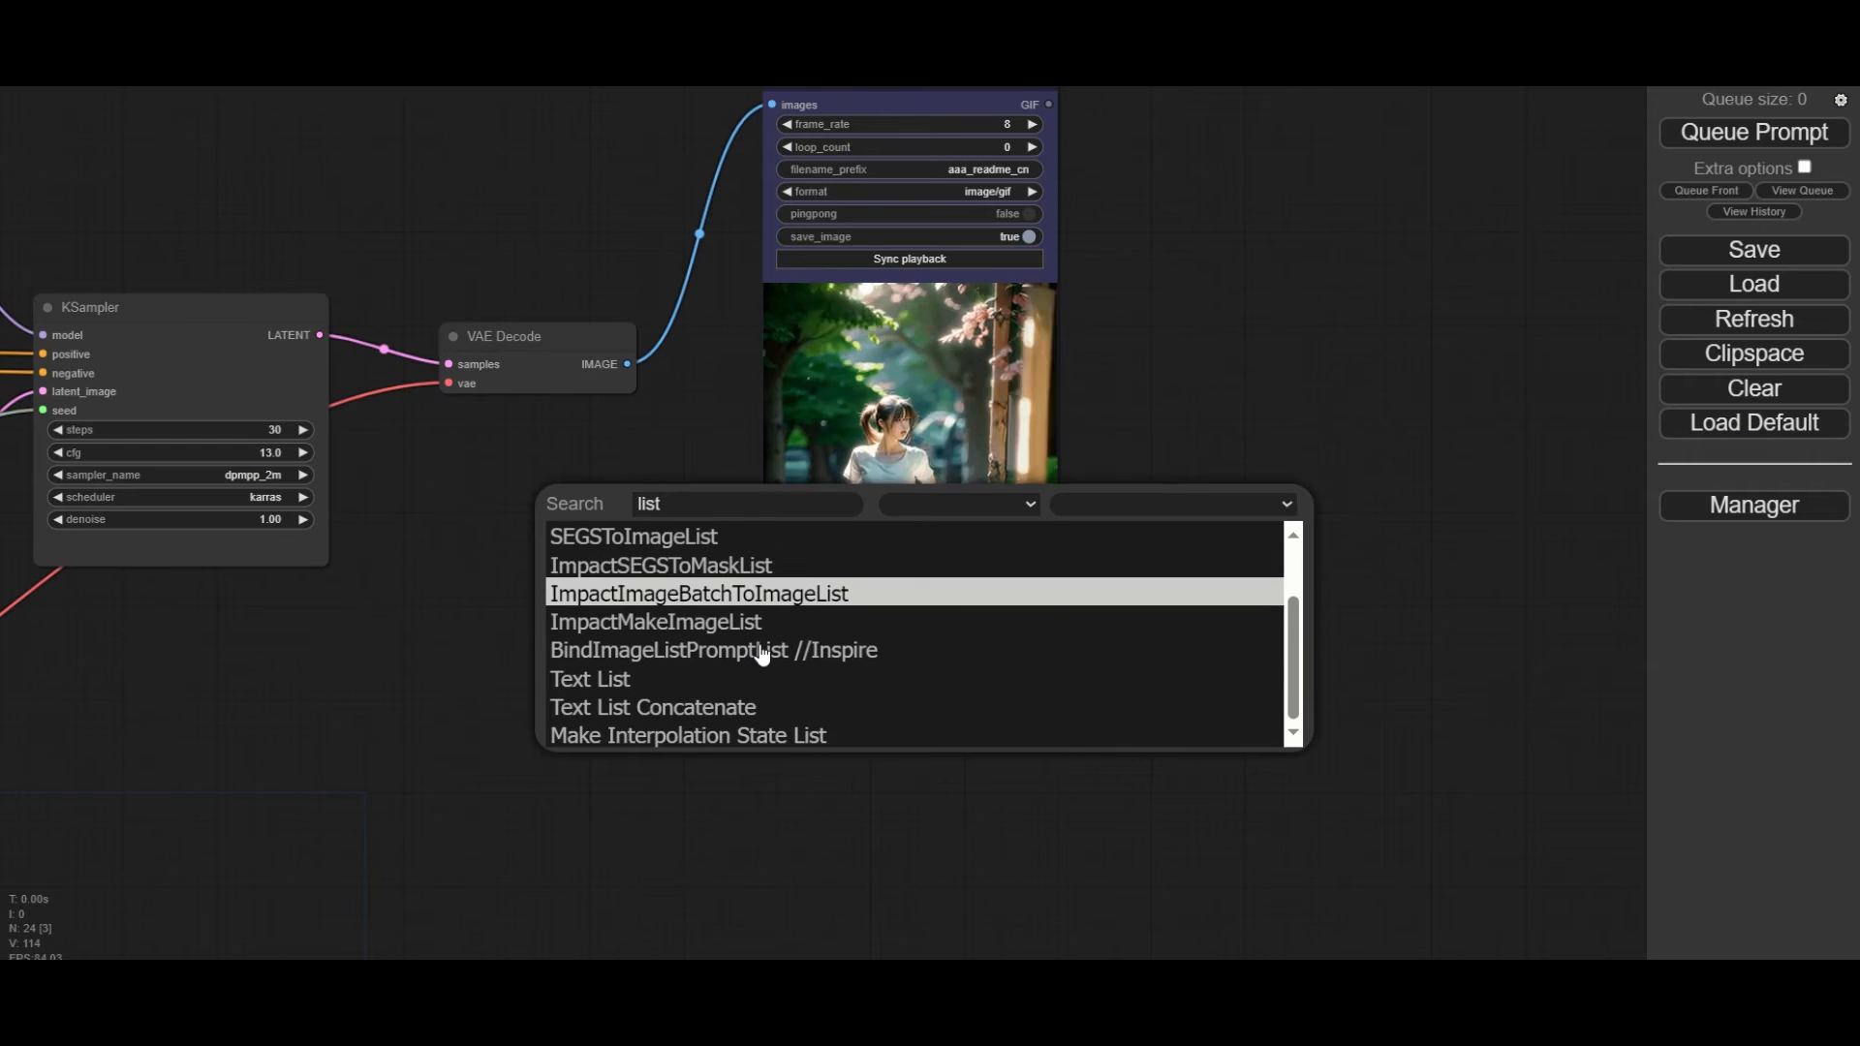
scroll(up, 3)
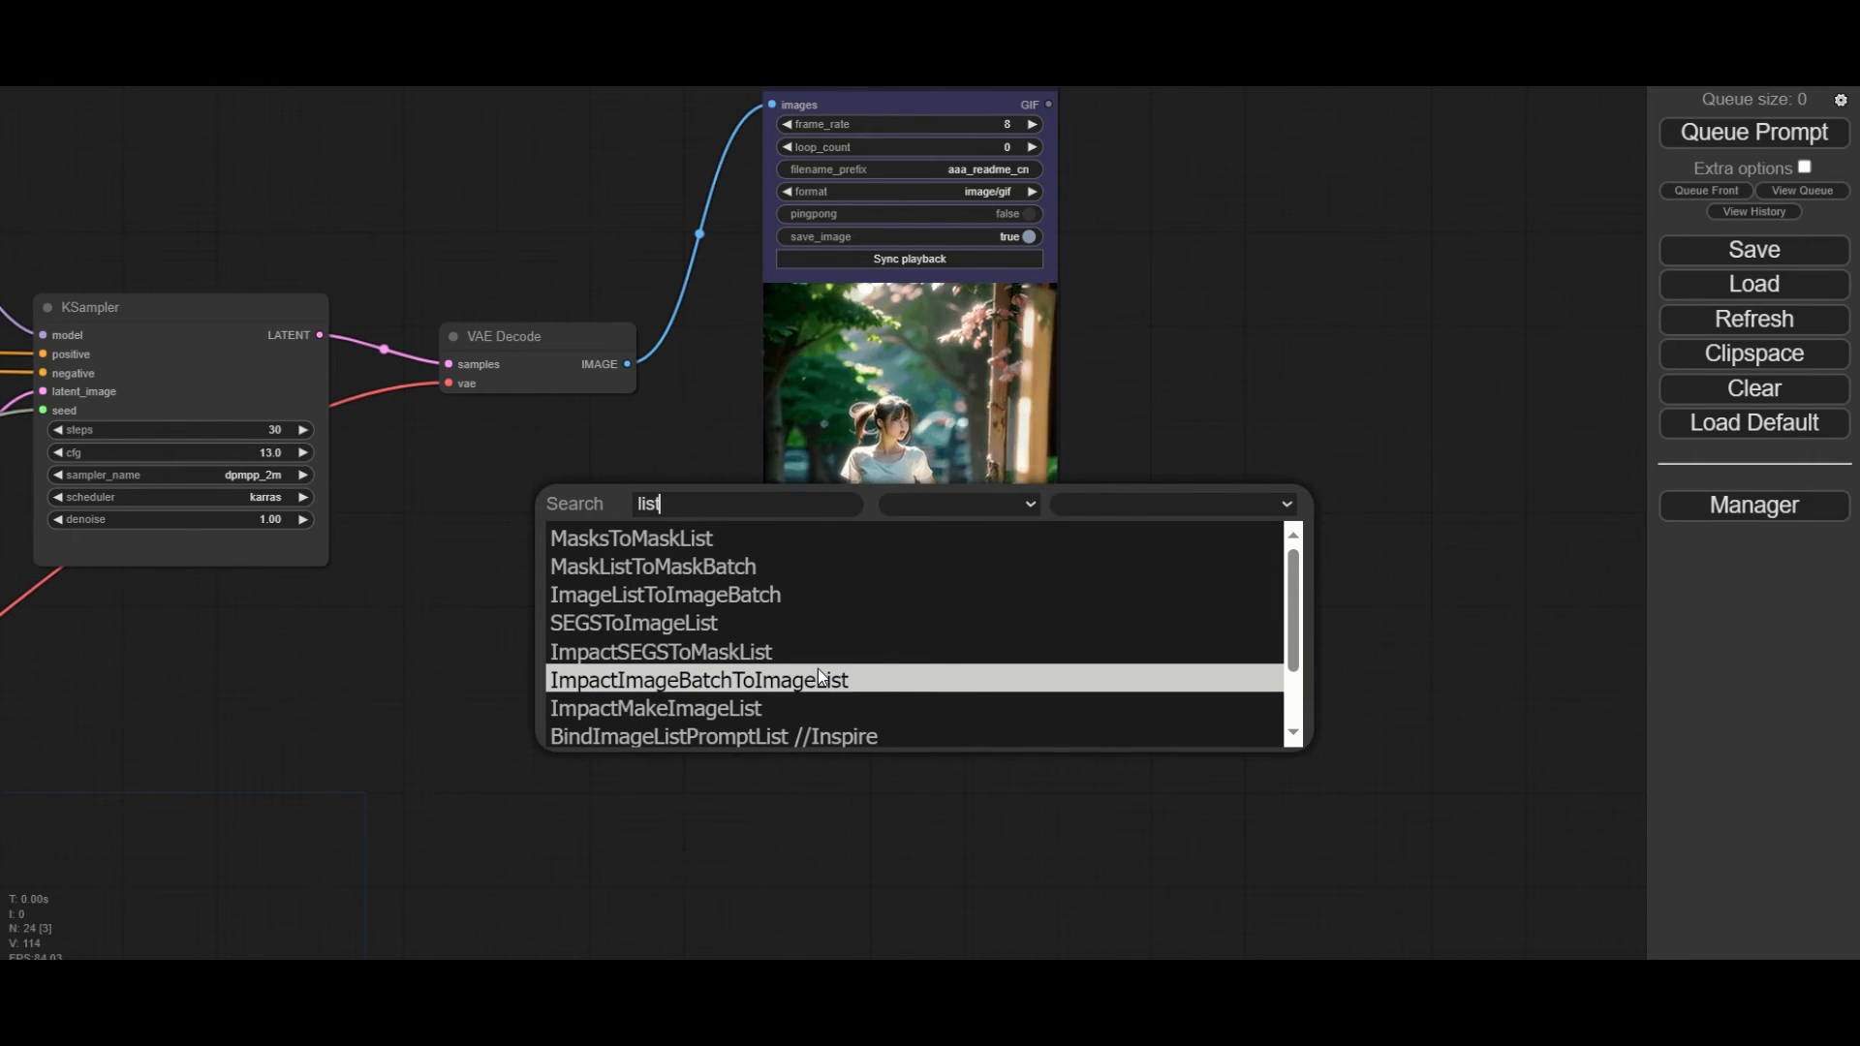
click(698, 680)
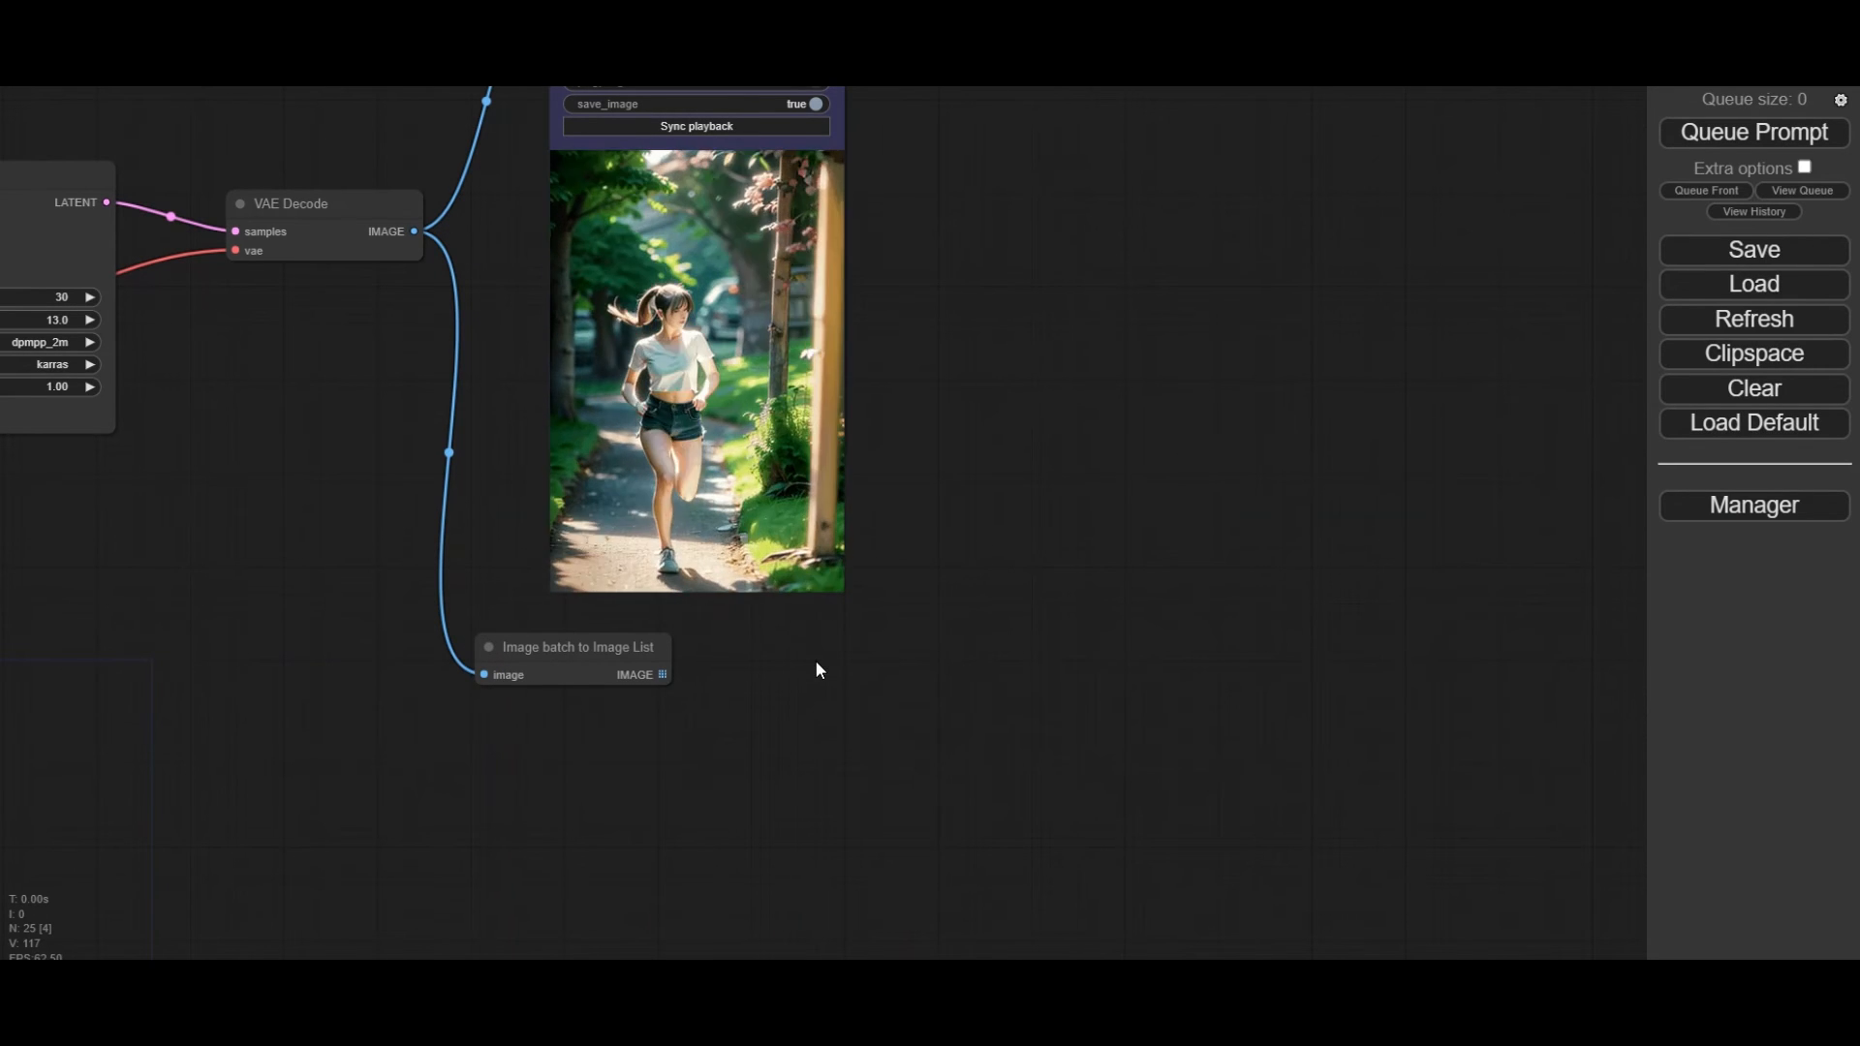
Step: Add a FaceDetailer for the frames and an Image List to Image Batch node after it
text(face)
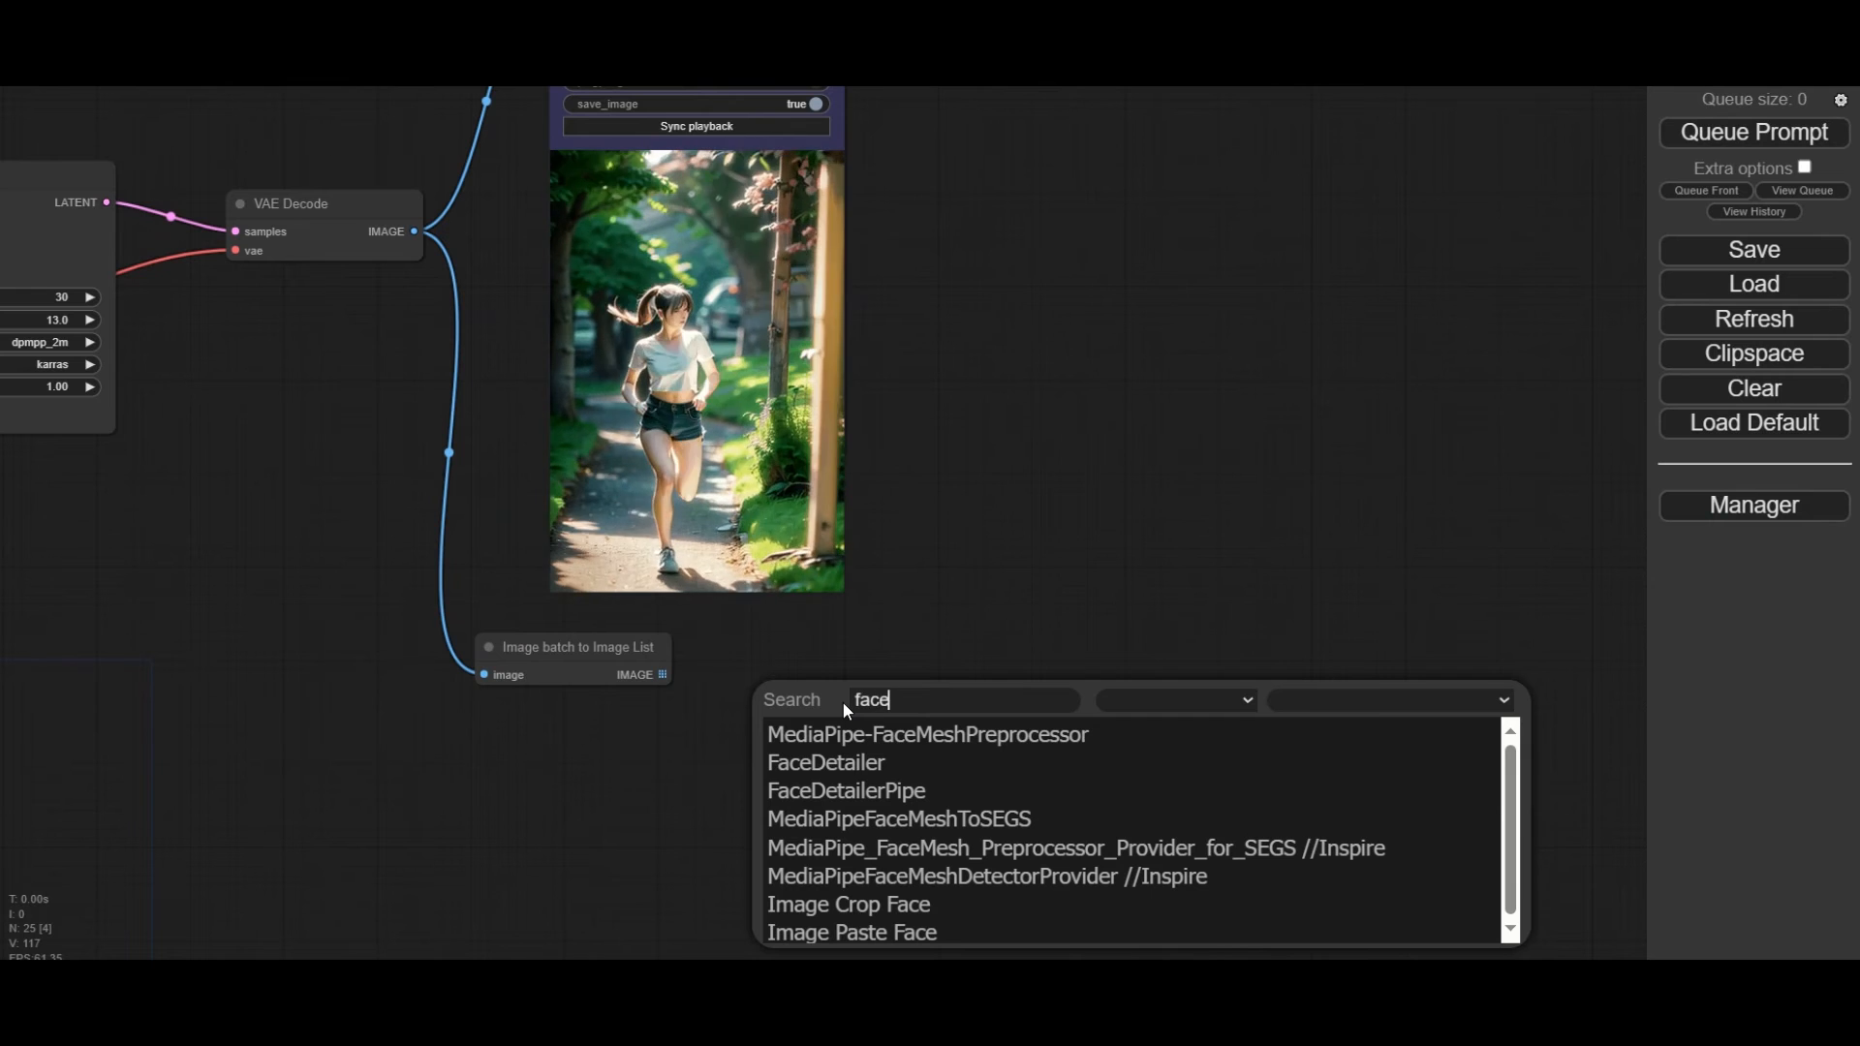
click(825, 761)
text(list)
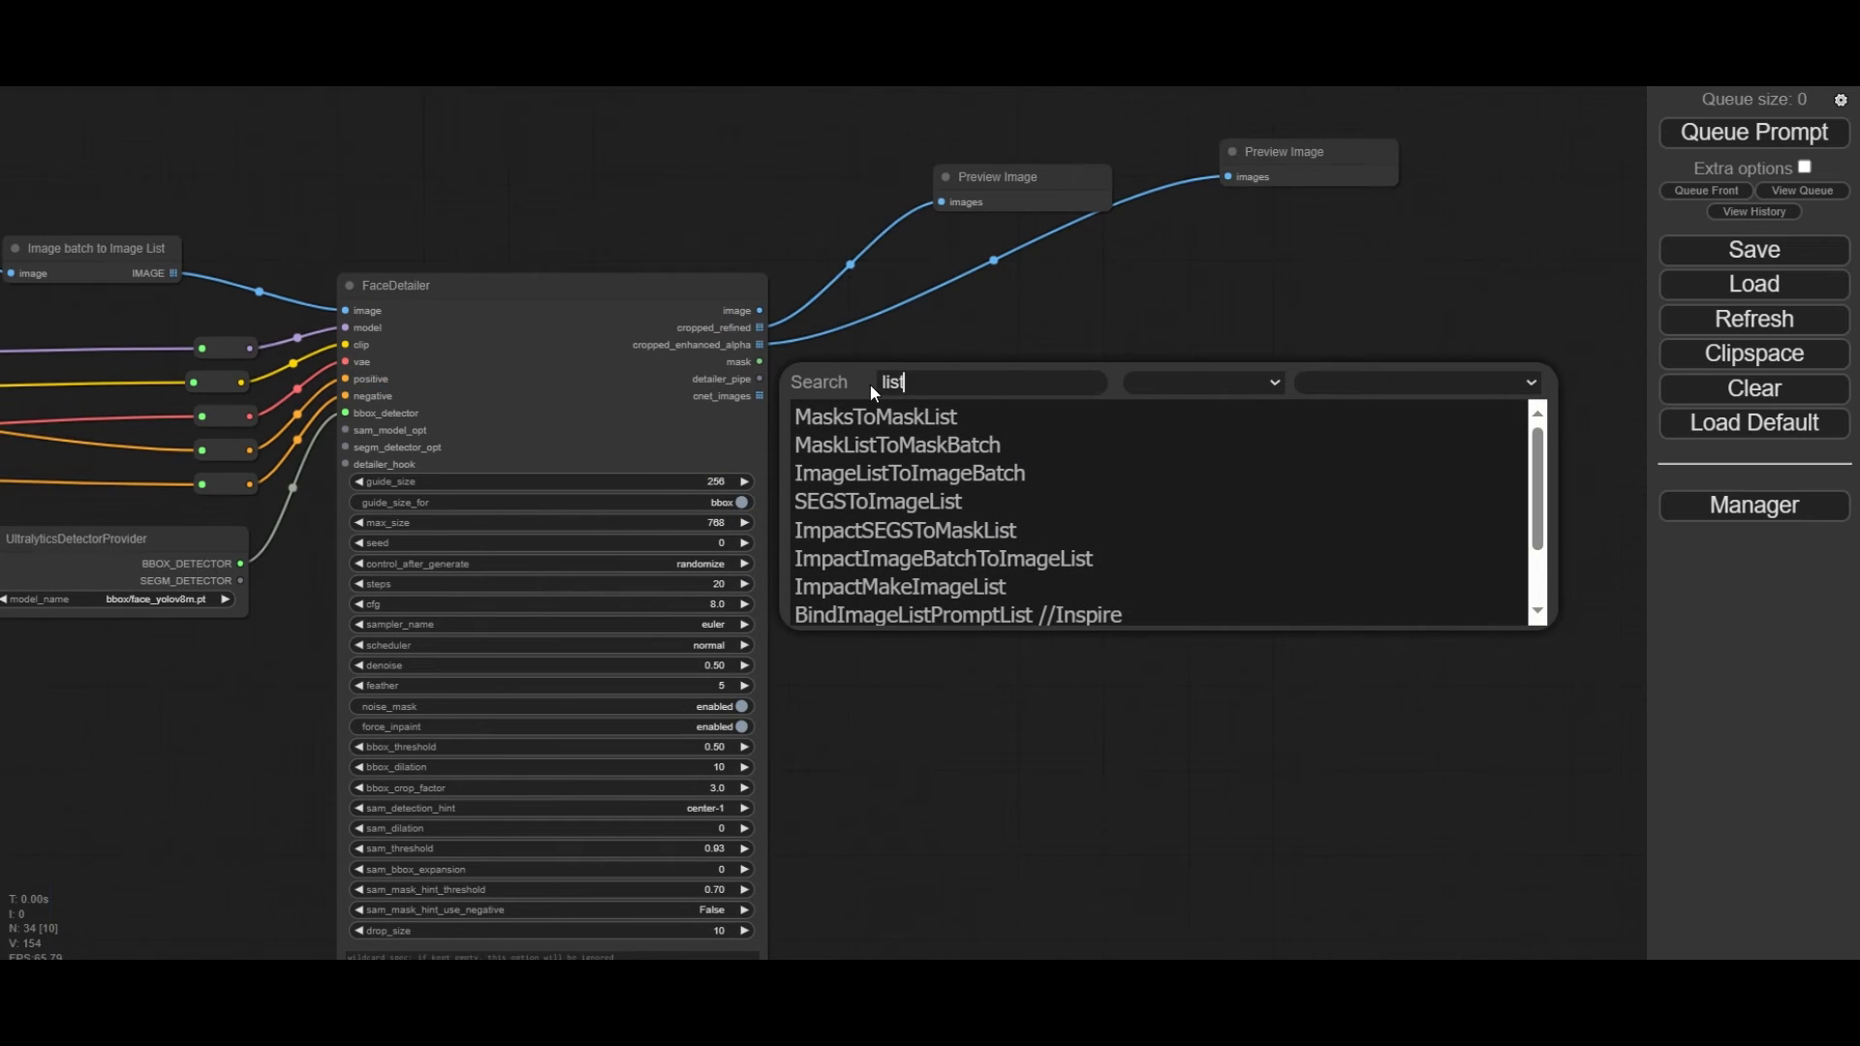
click(911, 472)
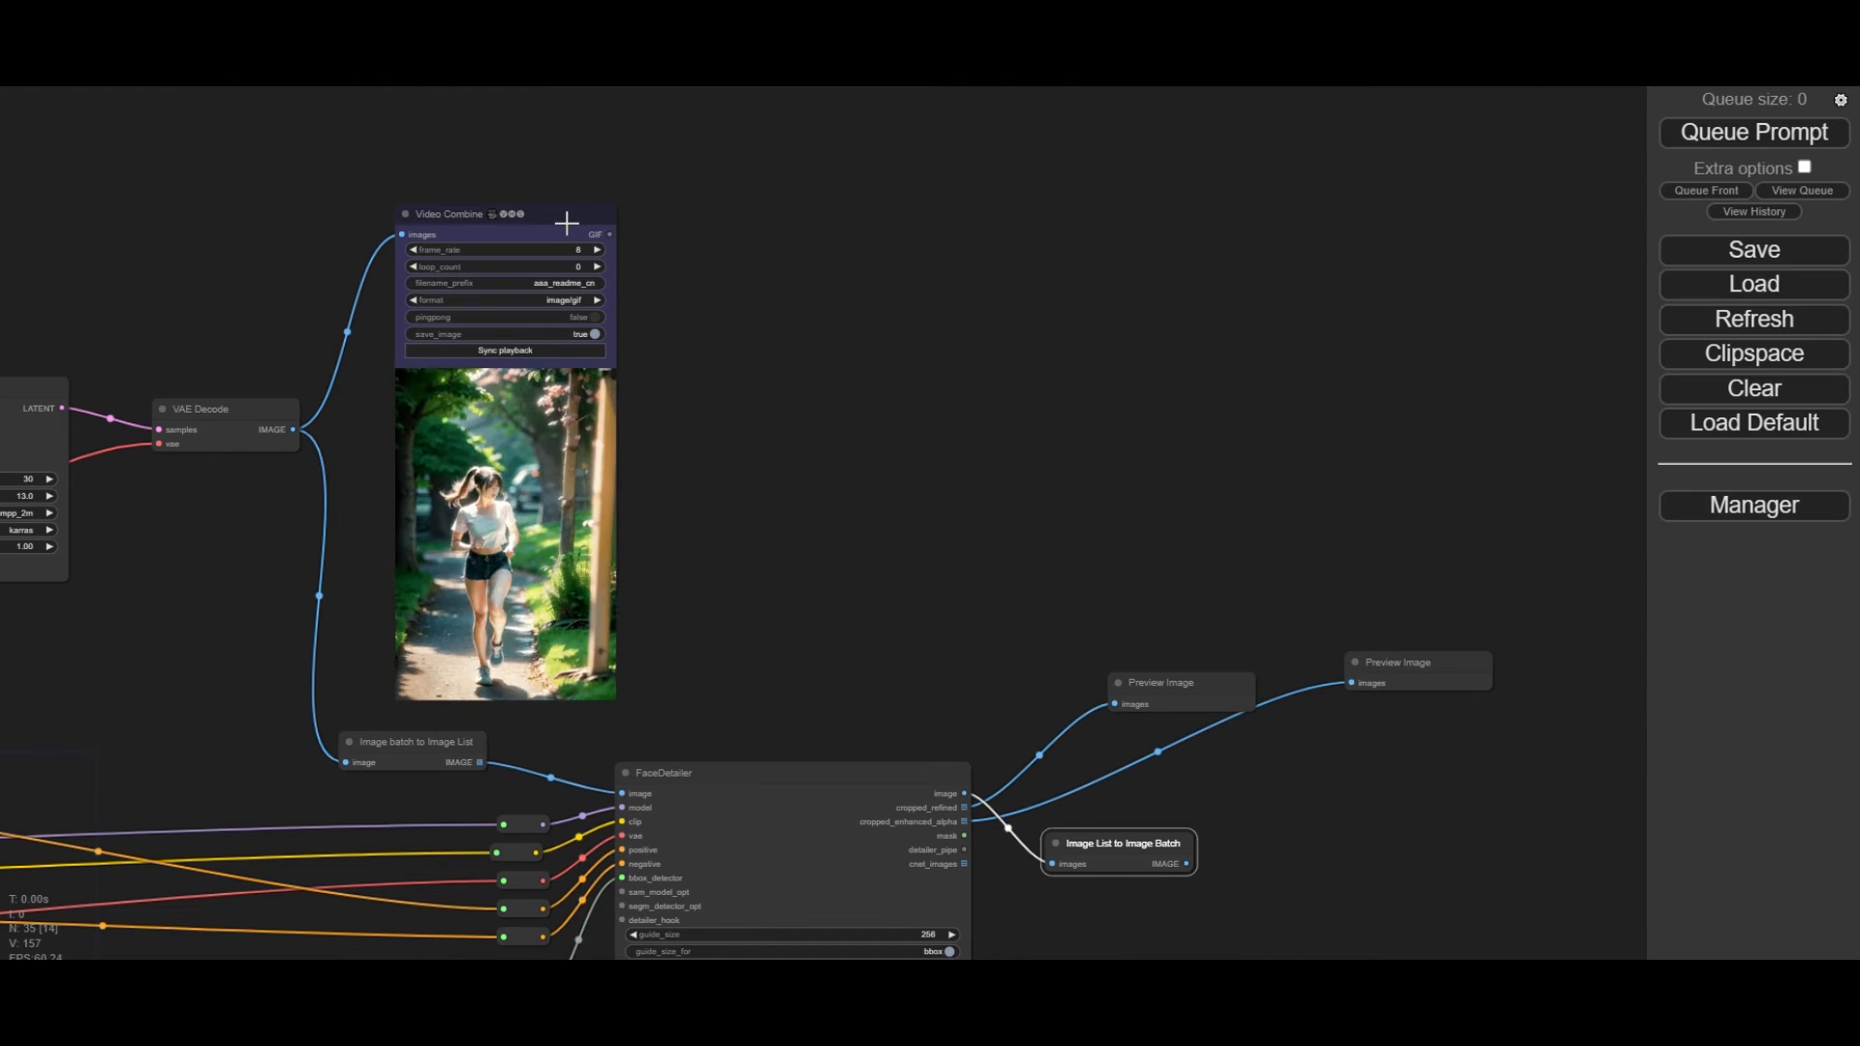
Step: Clone the Video Combine node and feed it the batched face-fixed frames
right_click(568, 221)
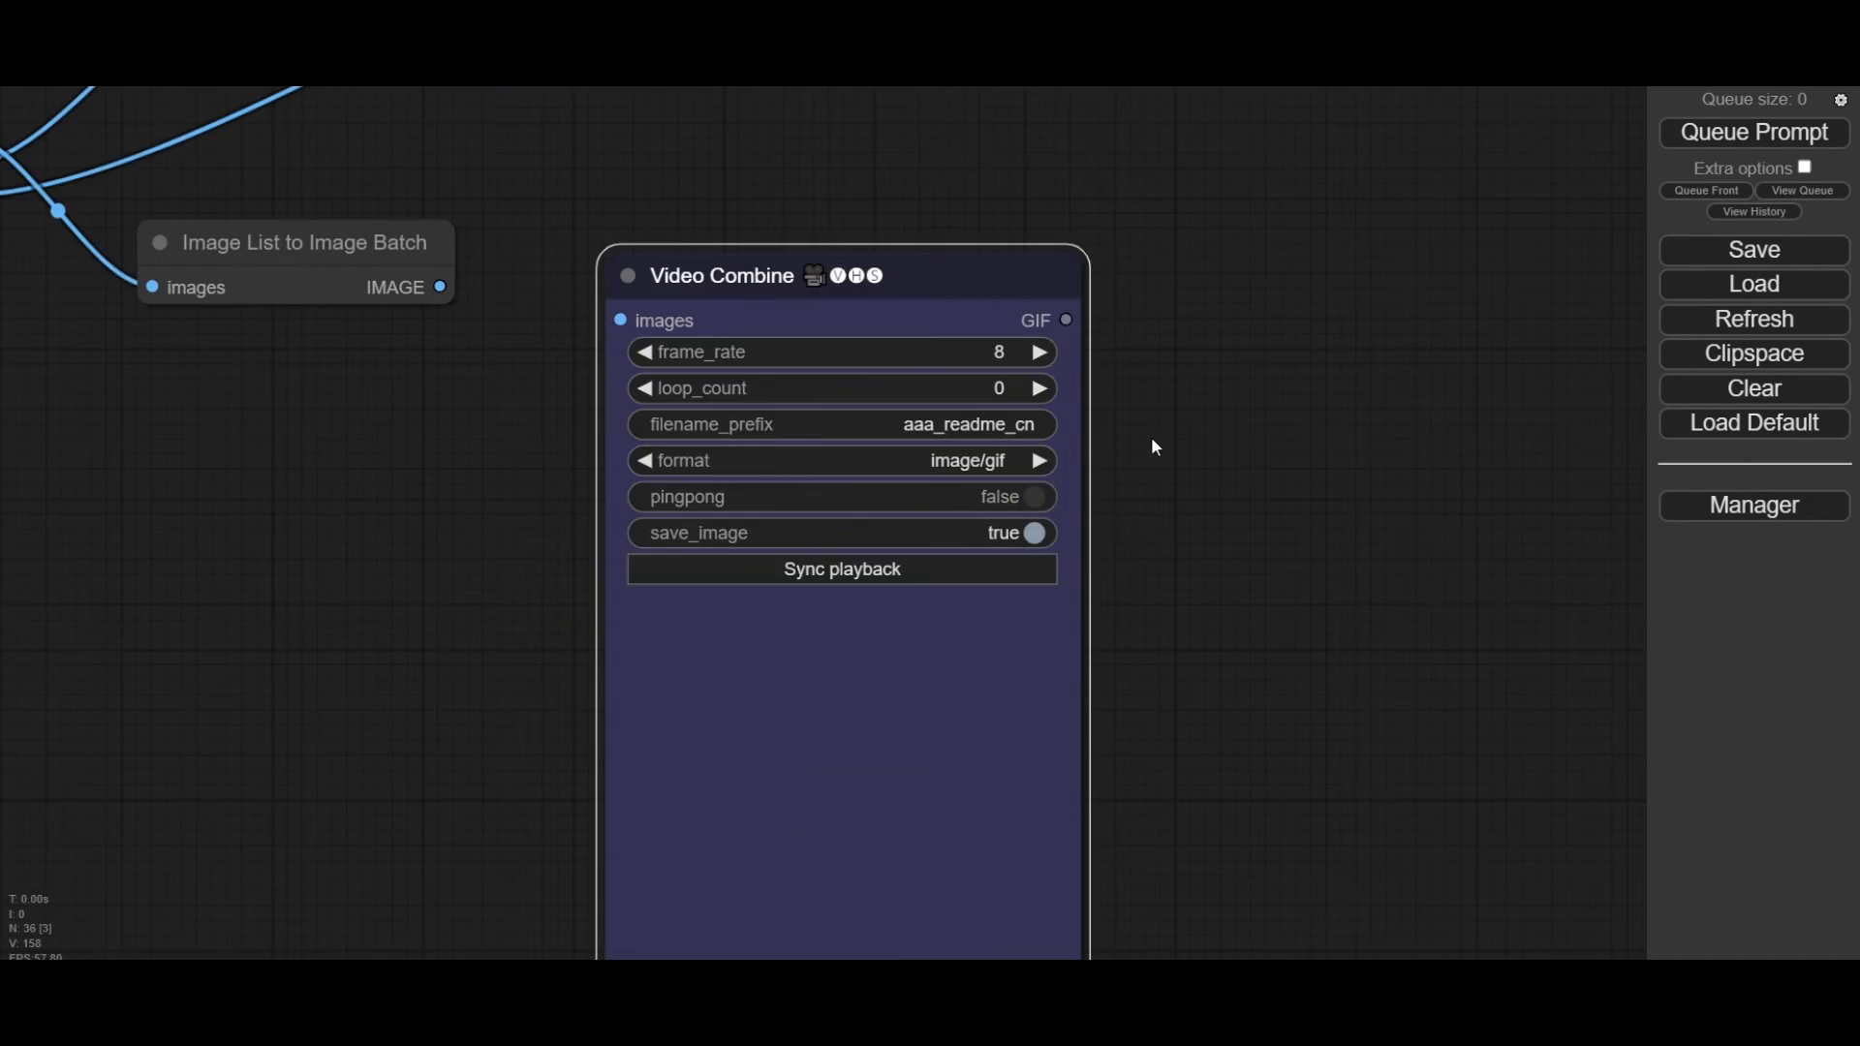
drag(440, 287, 589, 329)
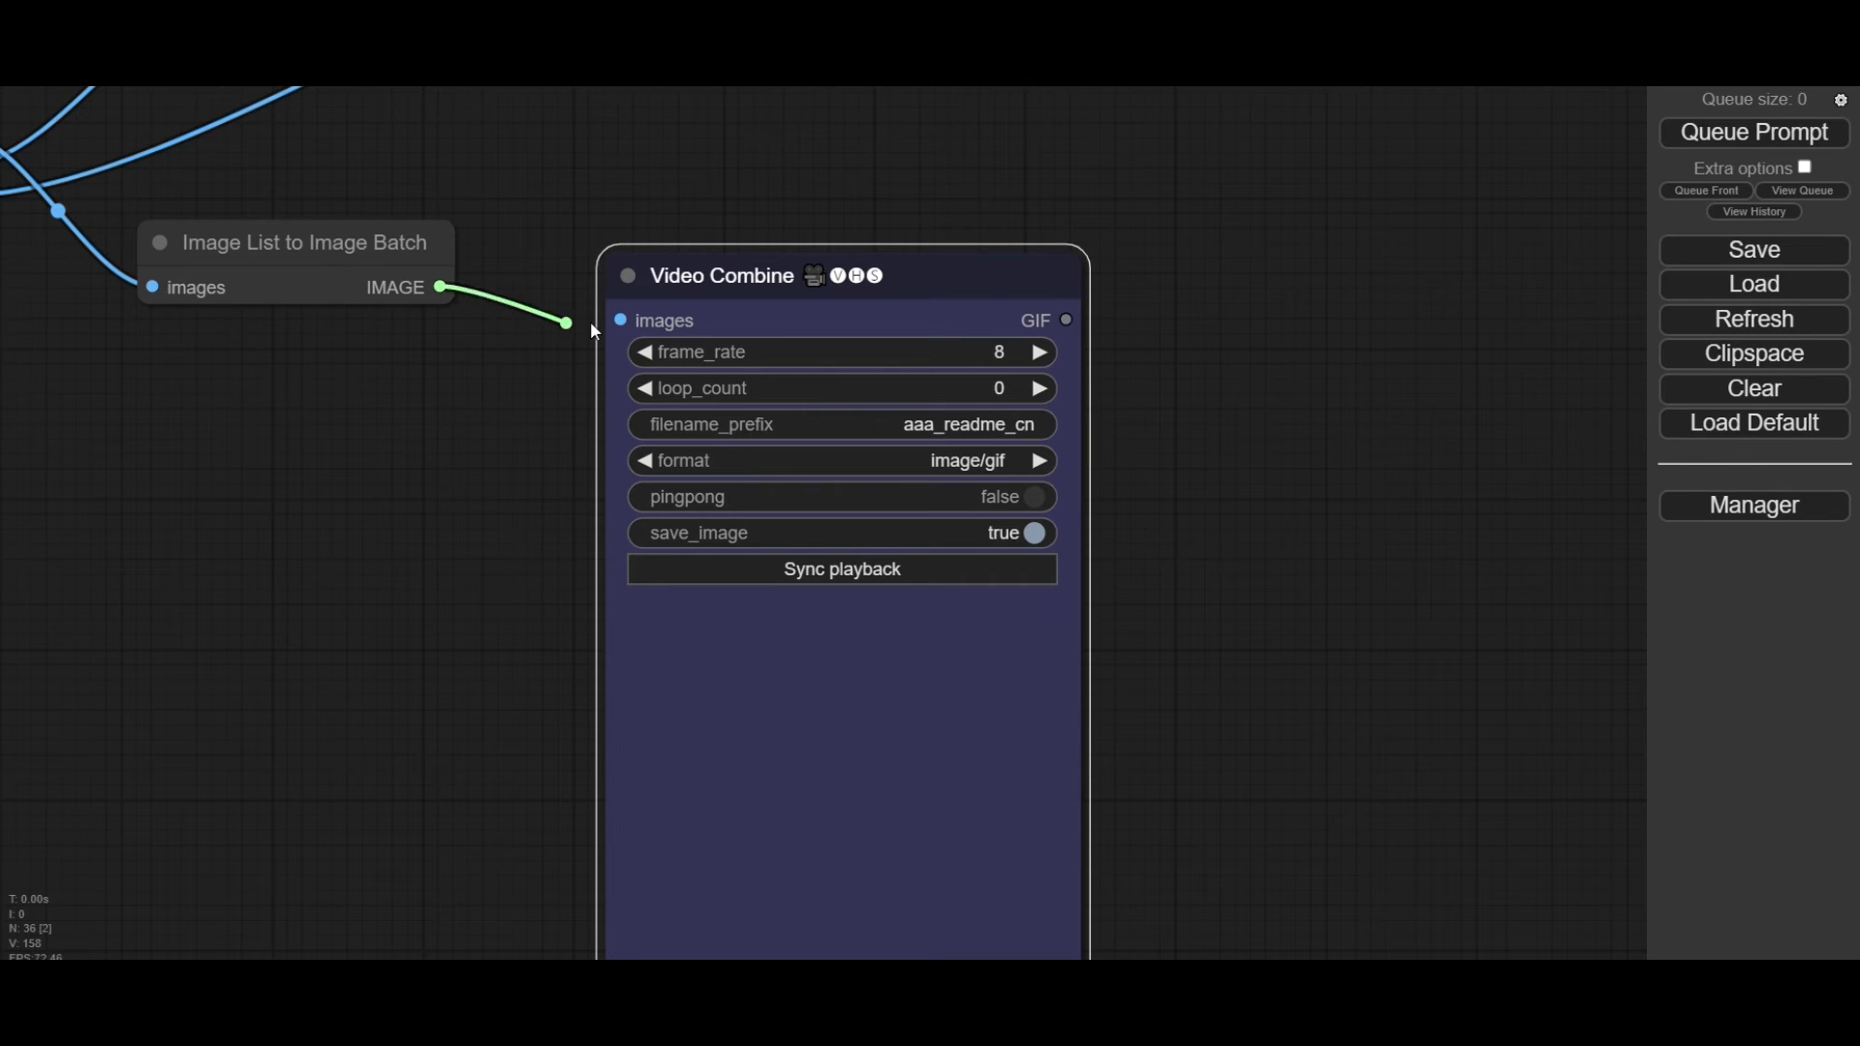
drag(565, 324, 616, 320)
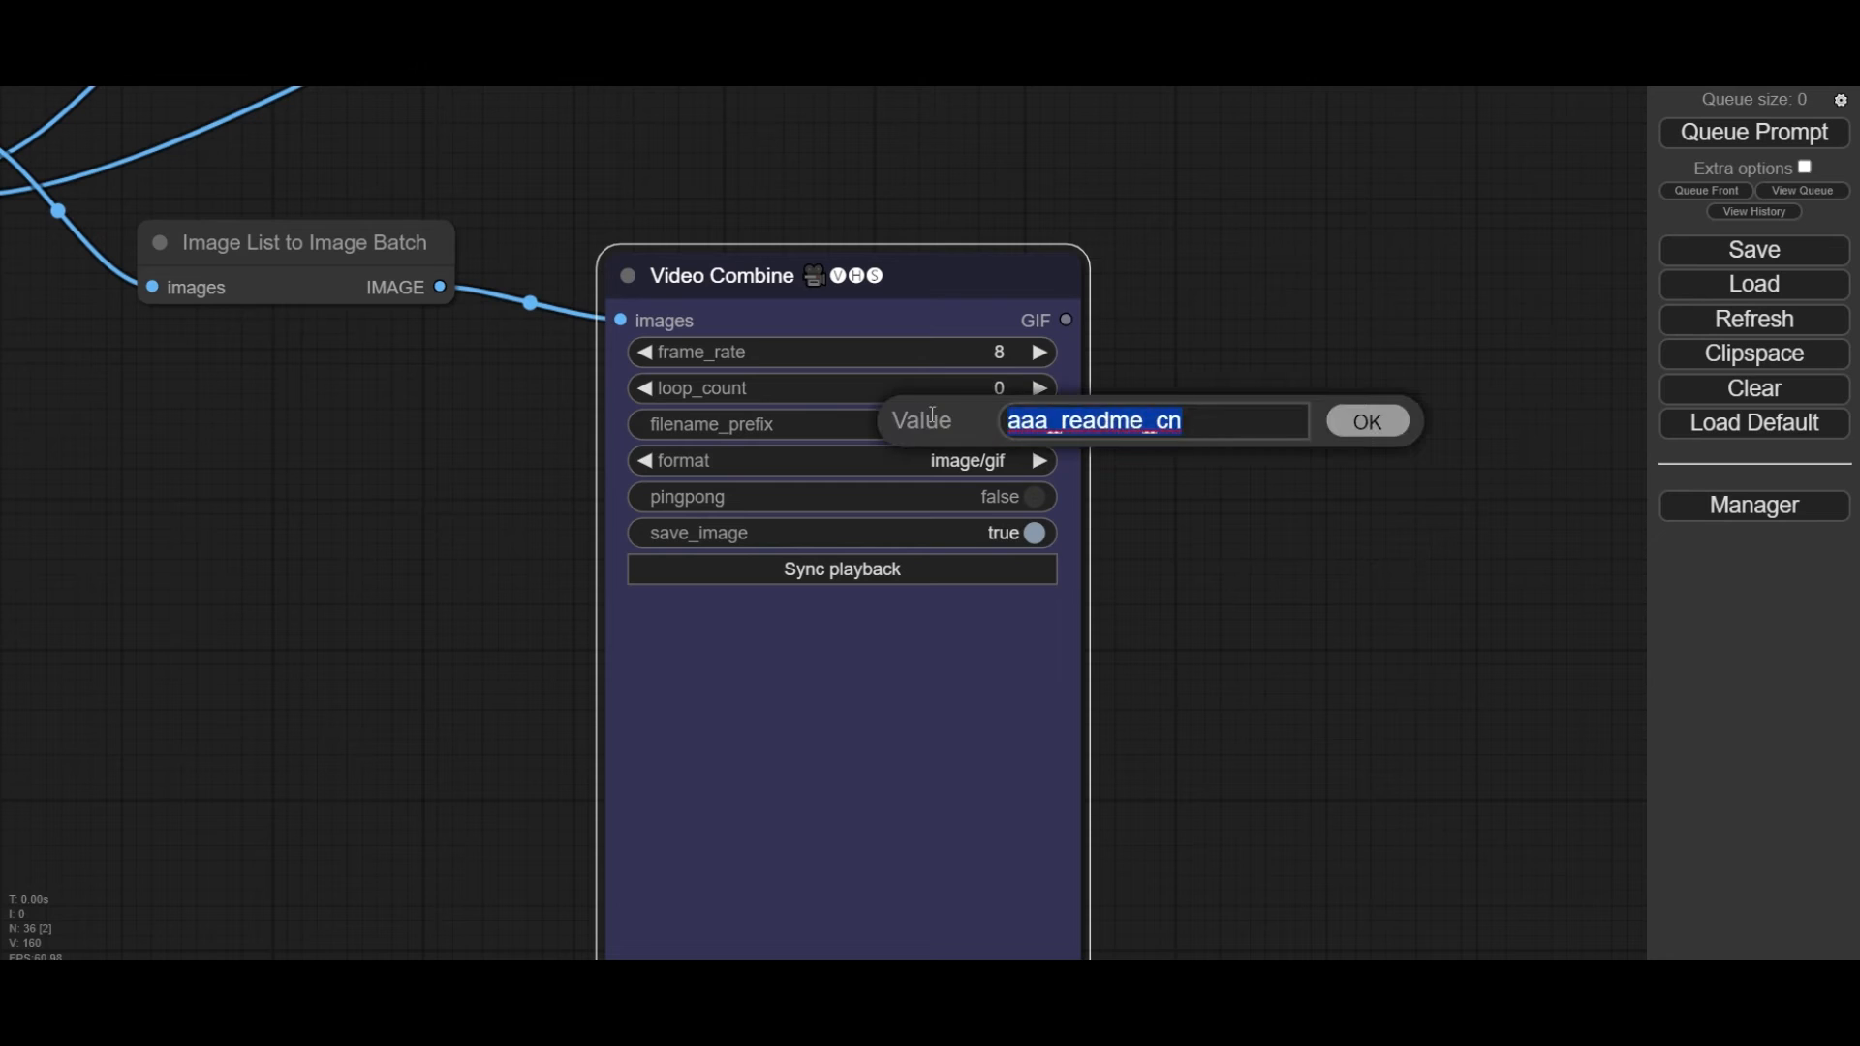
Step: Set the new GIF output's prefix to FD_animation at 12 fps and queue another run
text(FD_animation)
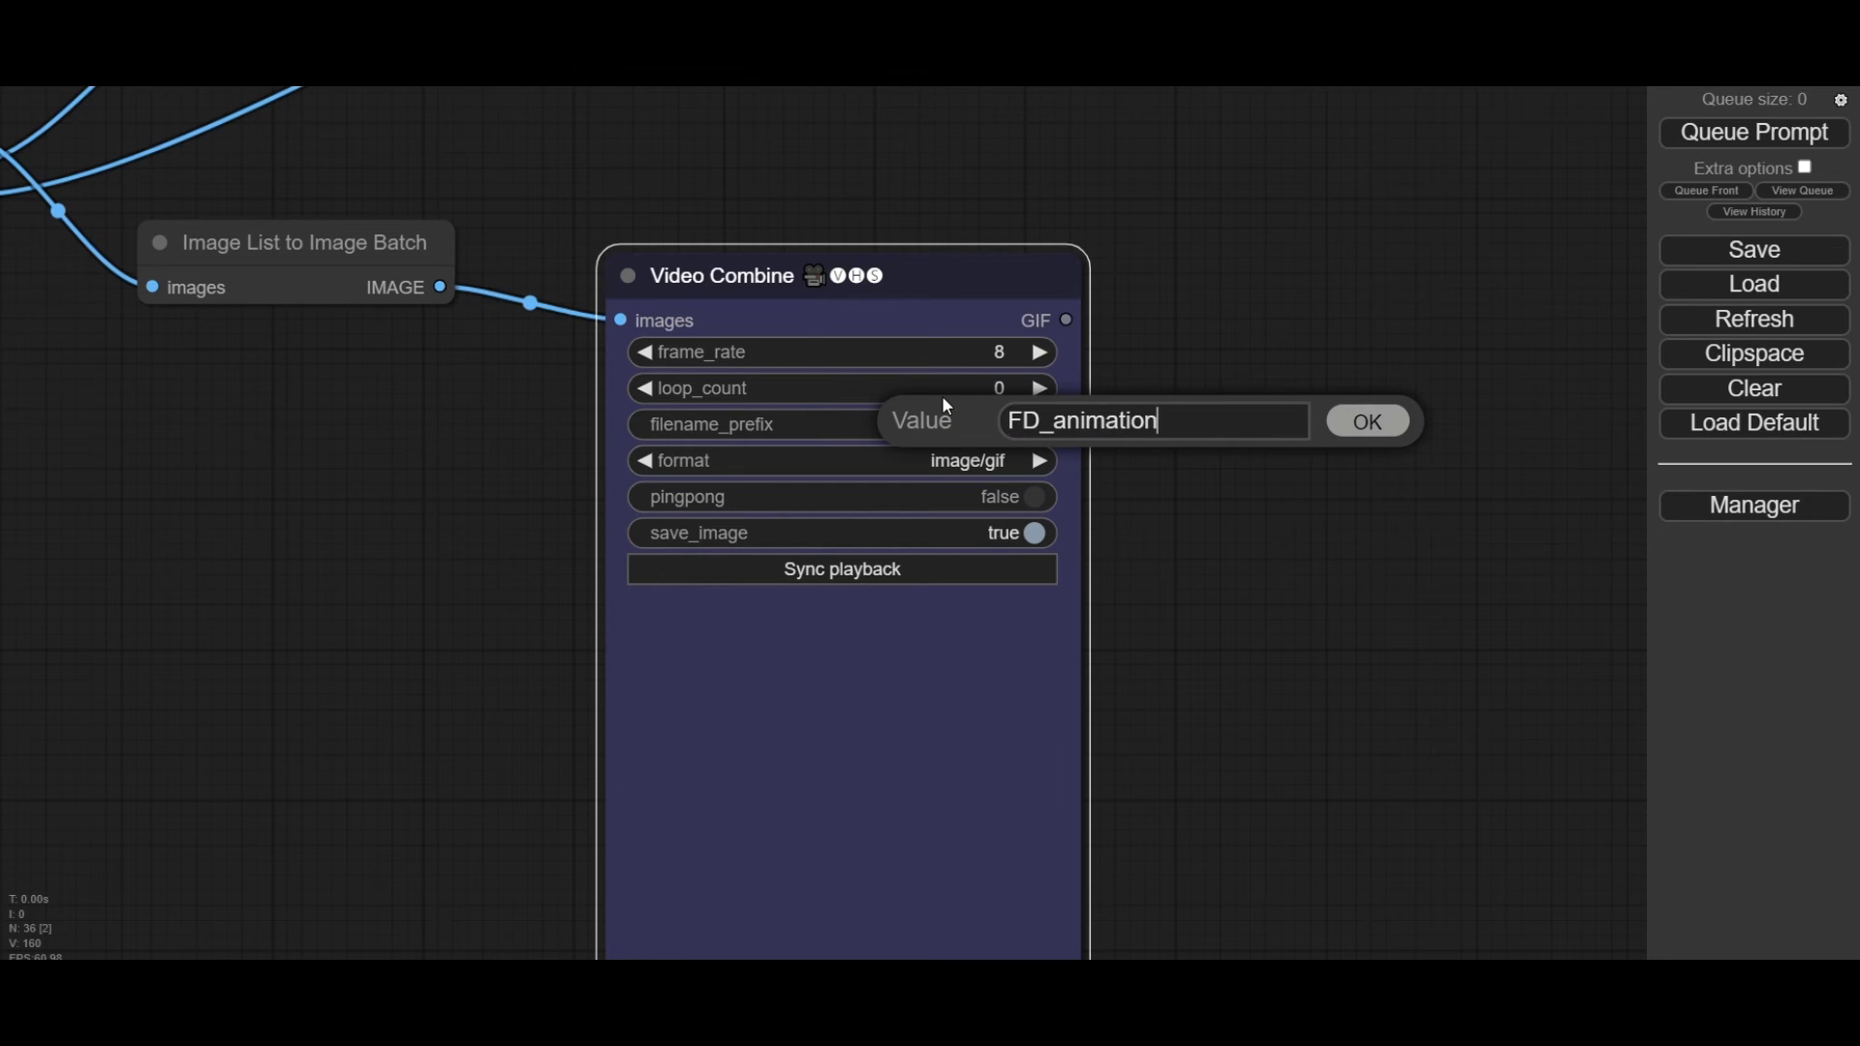
click(1365, 420)
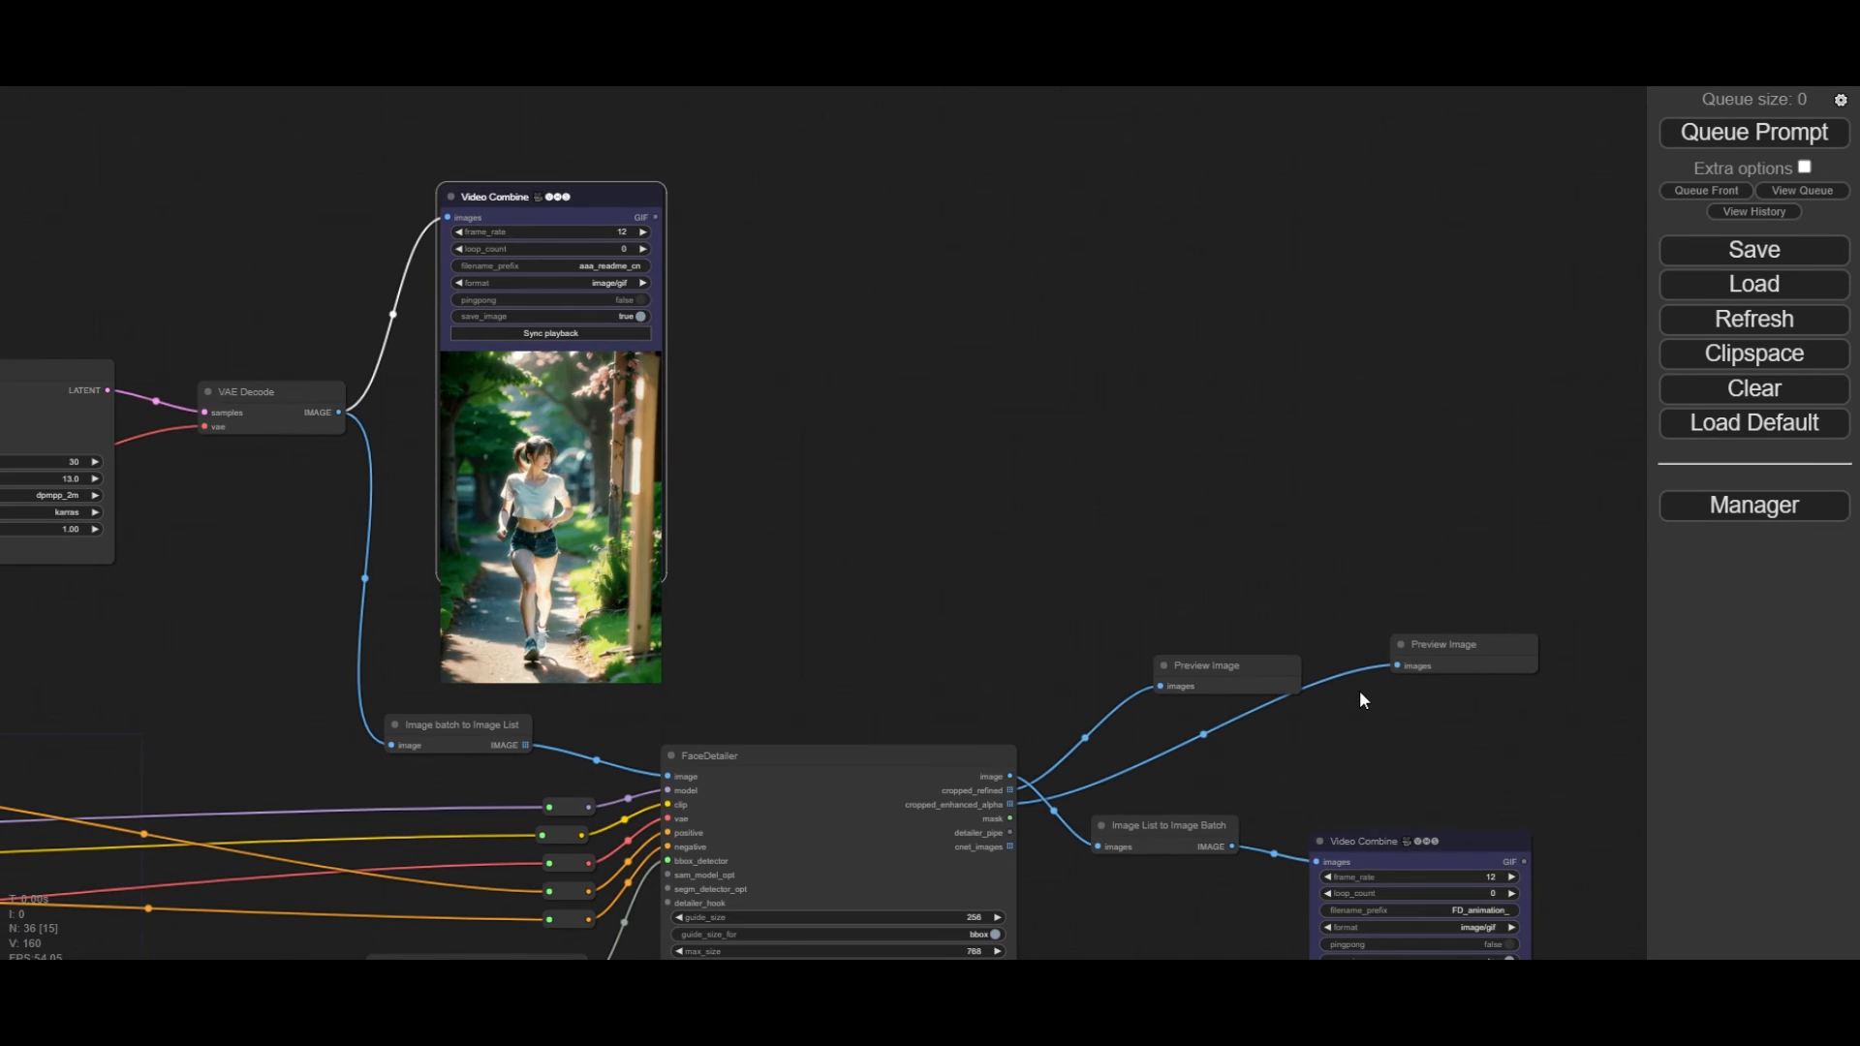
click(1751, 132)
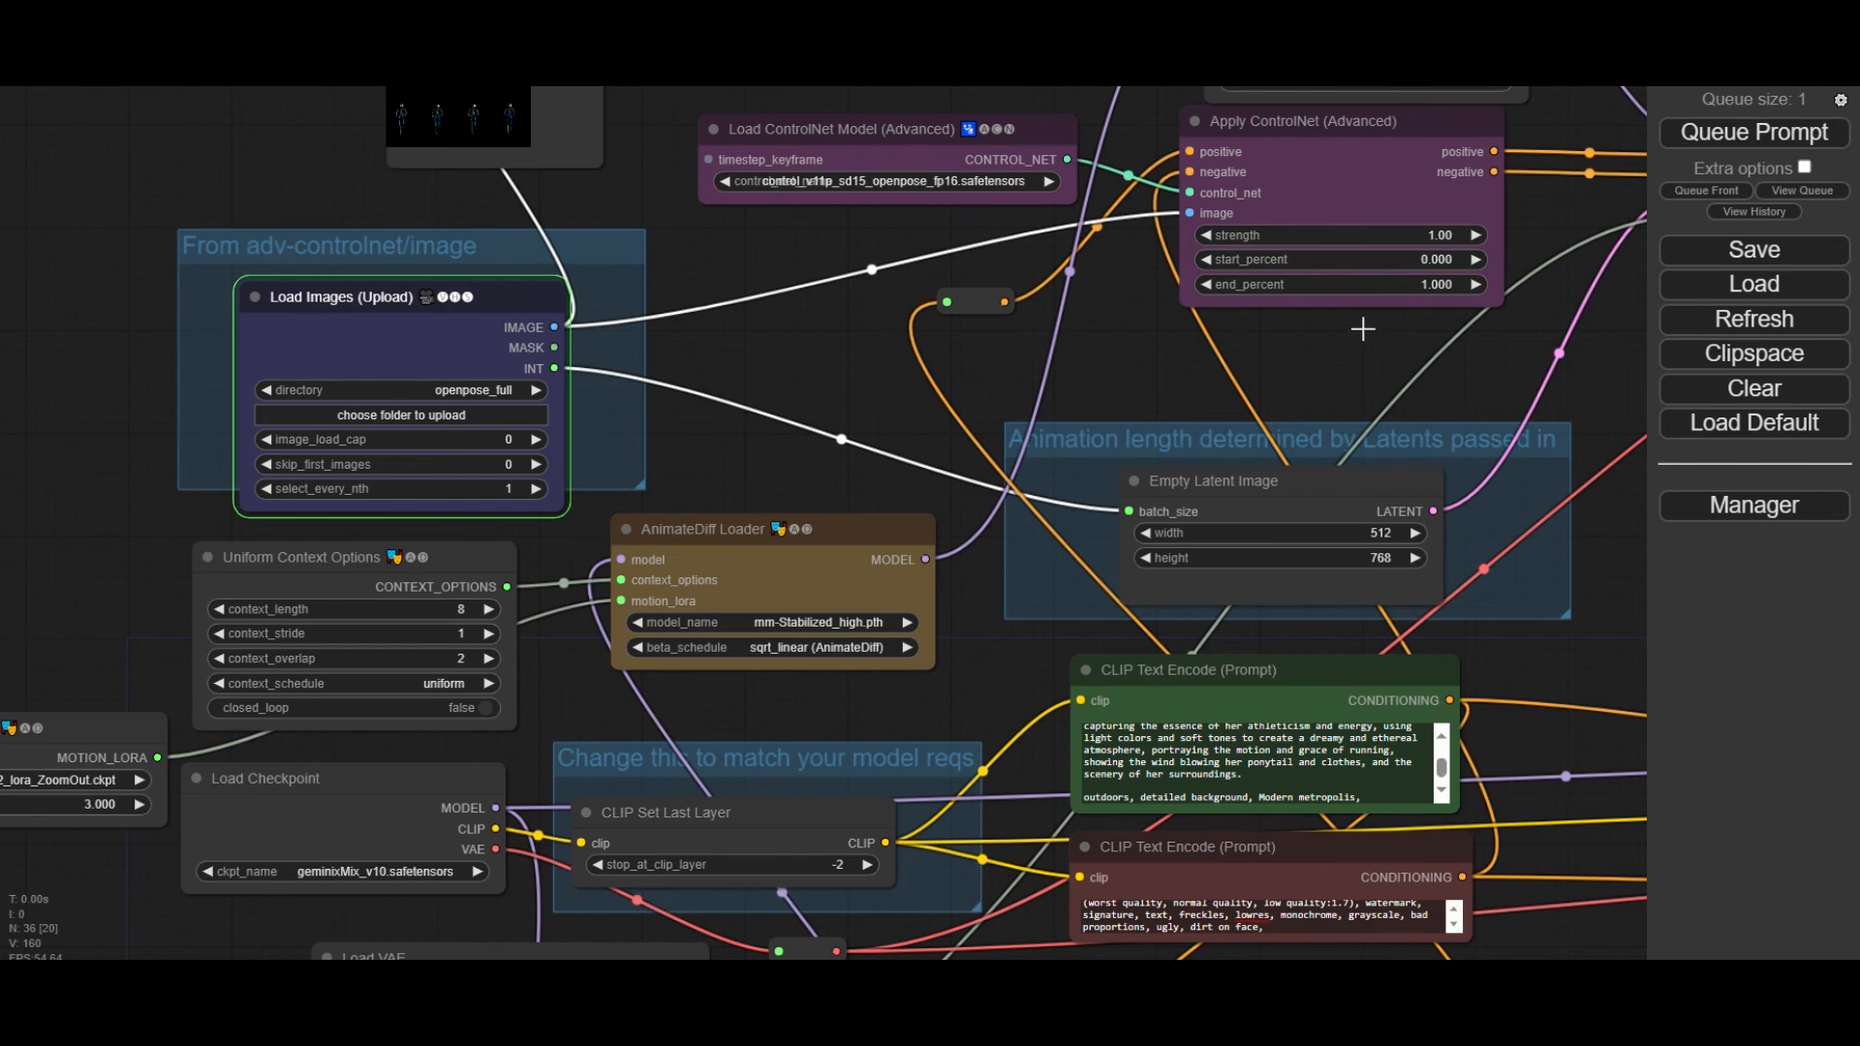
Step: Set image_load_cap to 0 on Load Images (Upload) and queue the full pose run
scroll(down, 3)
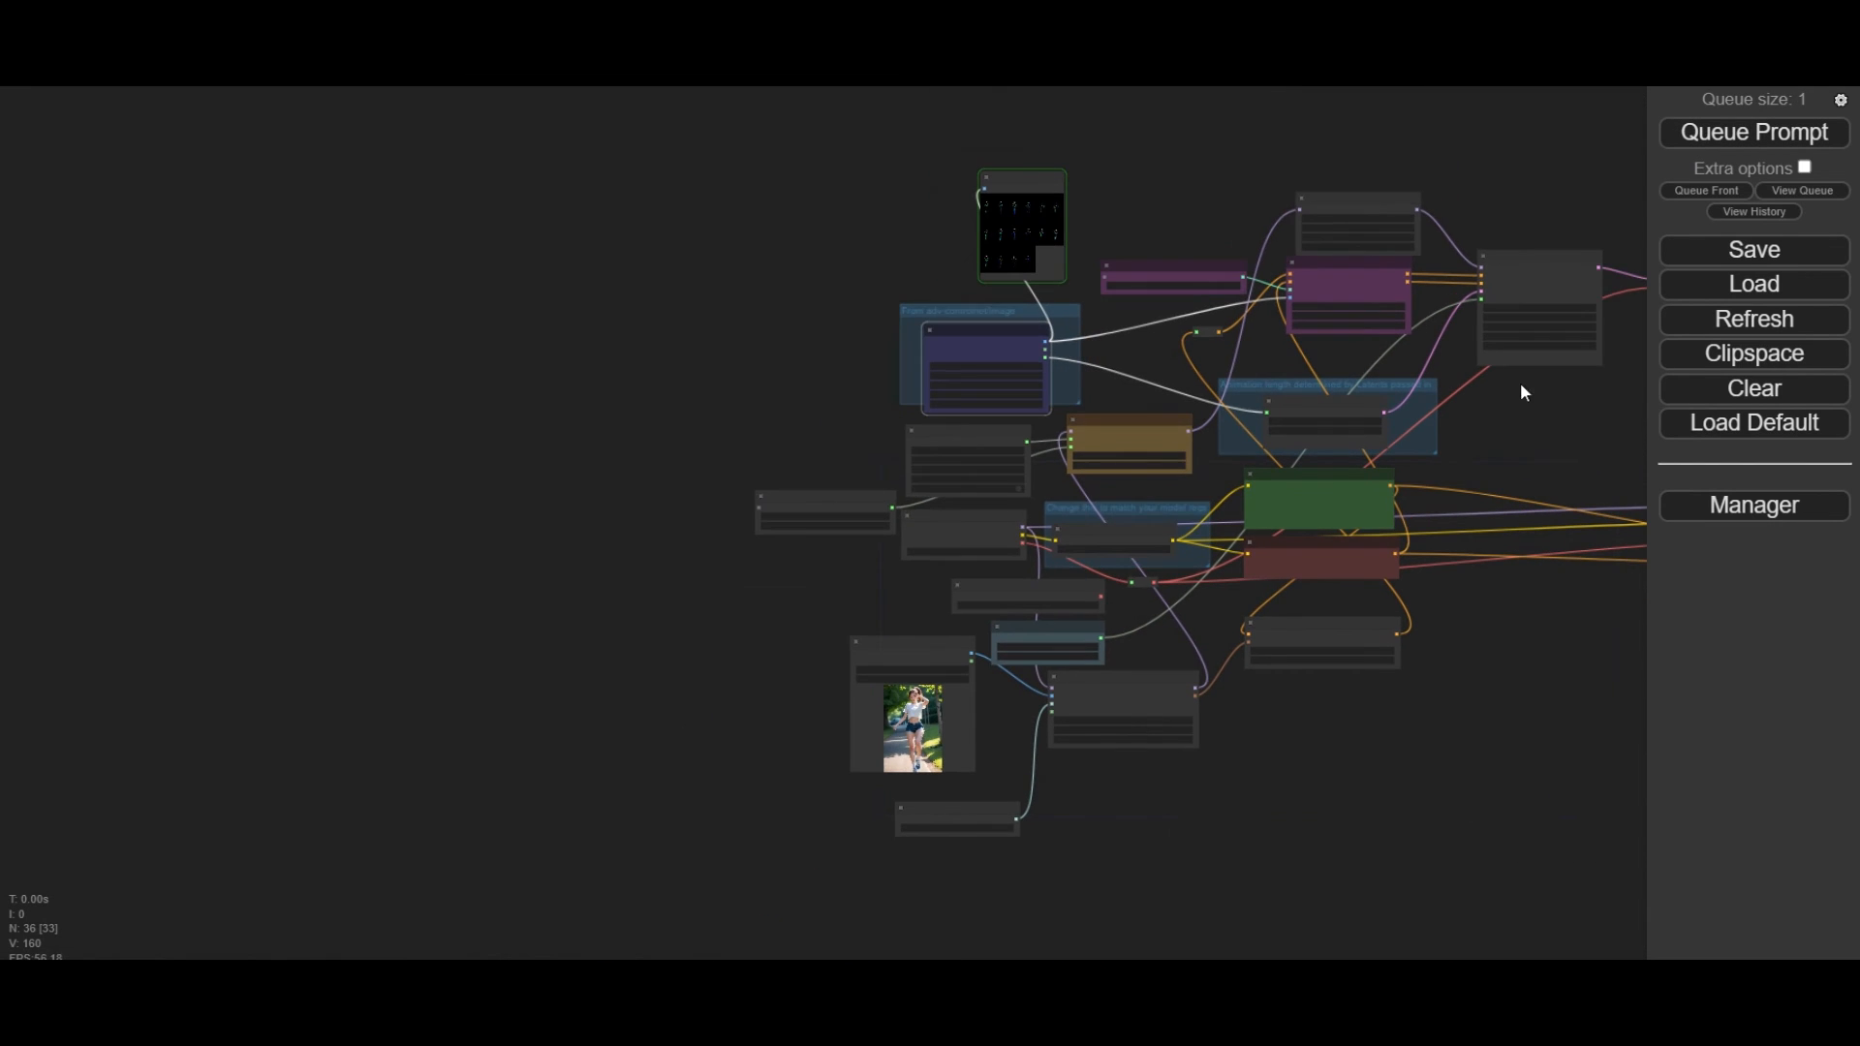